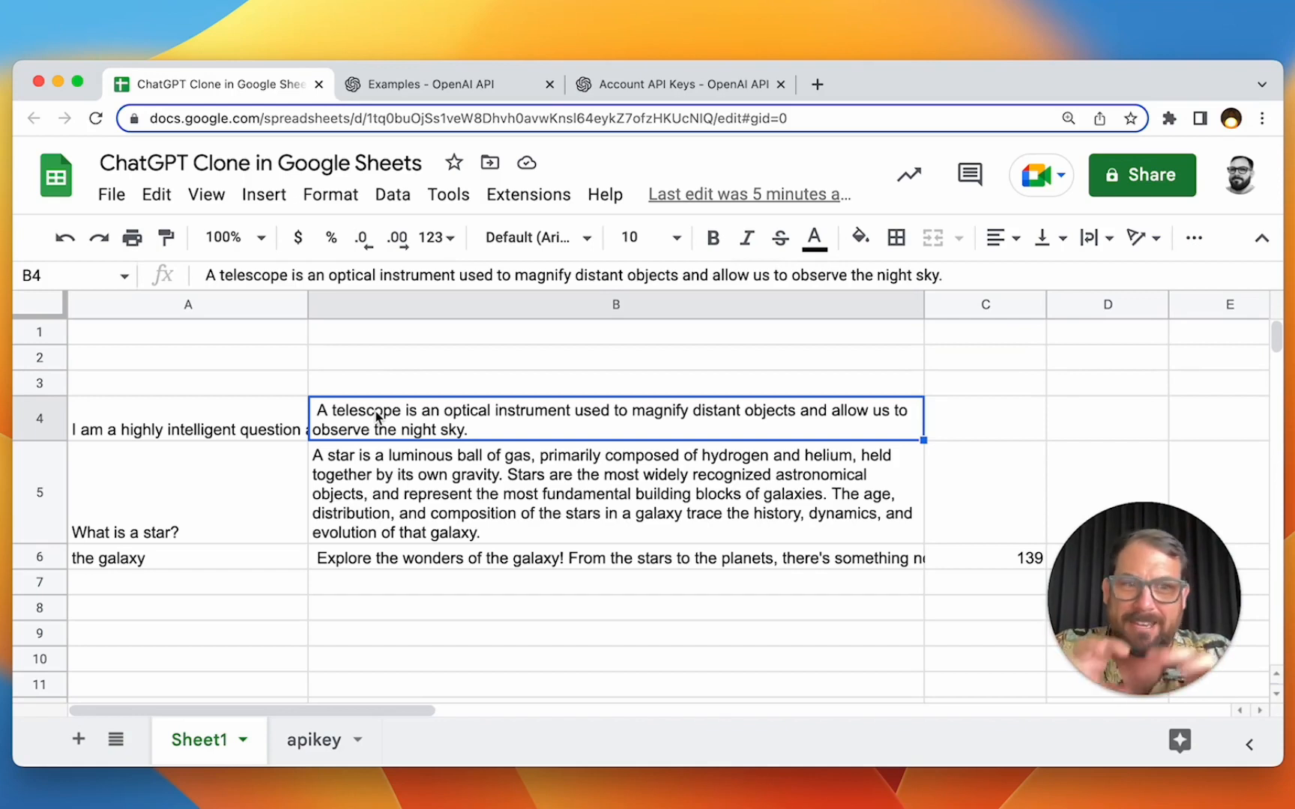
{"action": "mouse_move", "coordinate": [390, 367]}
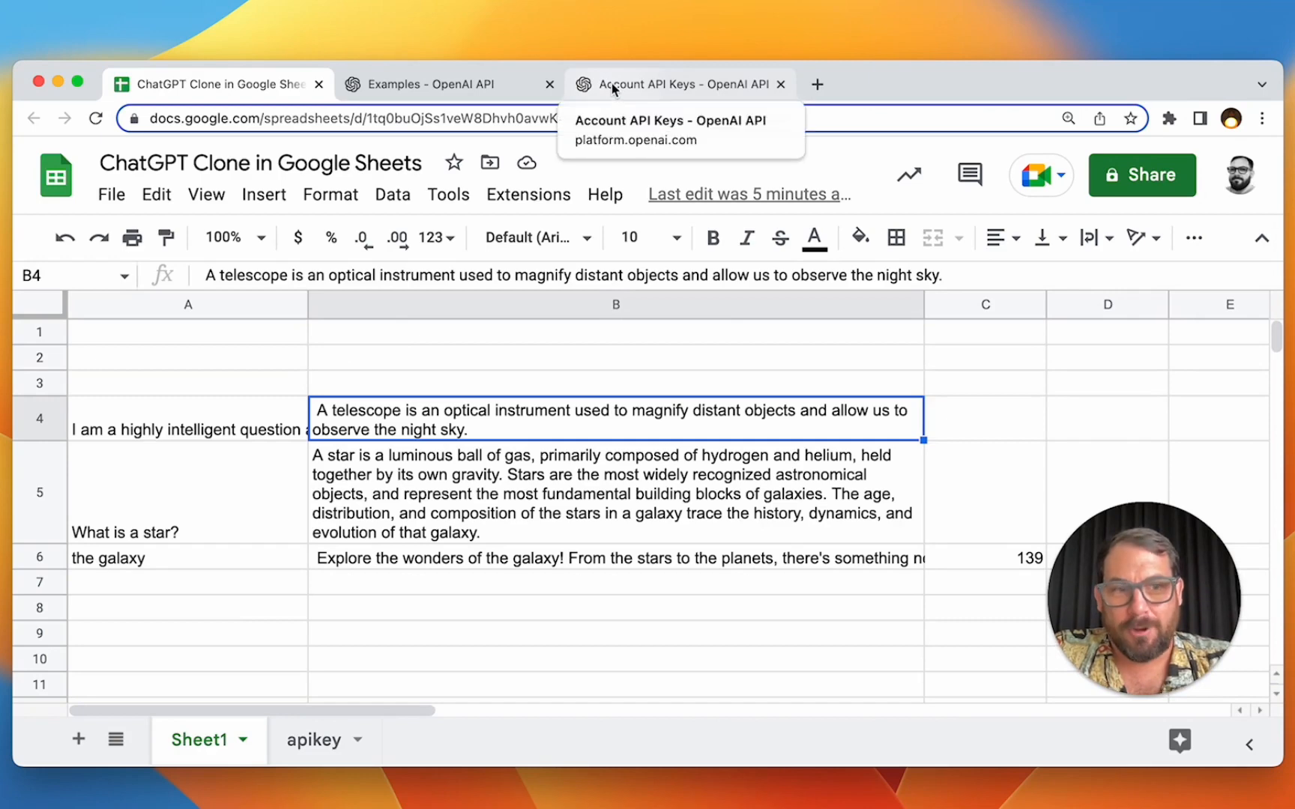
- View the OpenAI Chat example's prompt, model settings and sample response
{"action": "left_click", "coordinate": [677, 83]}
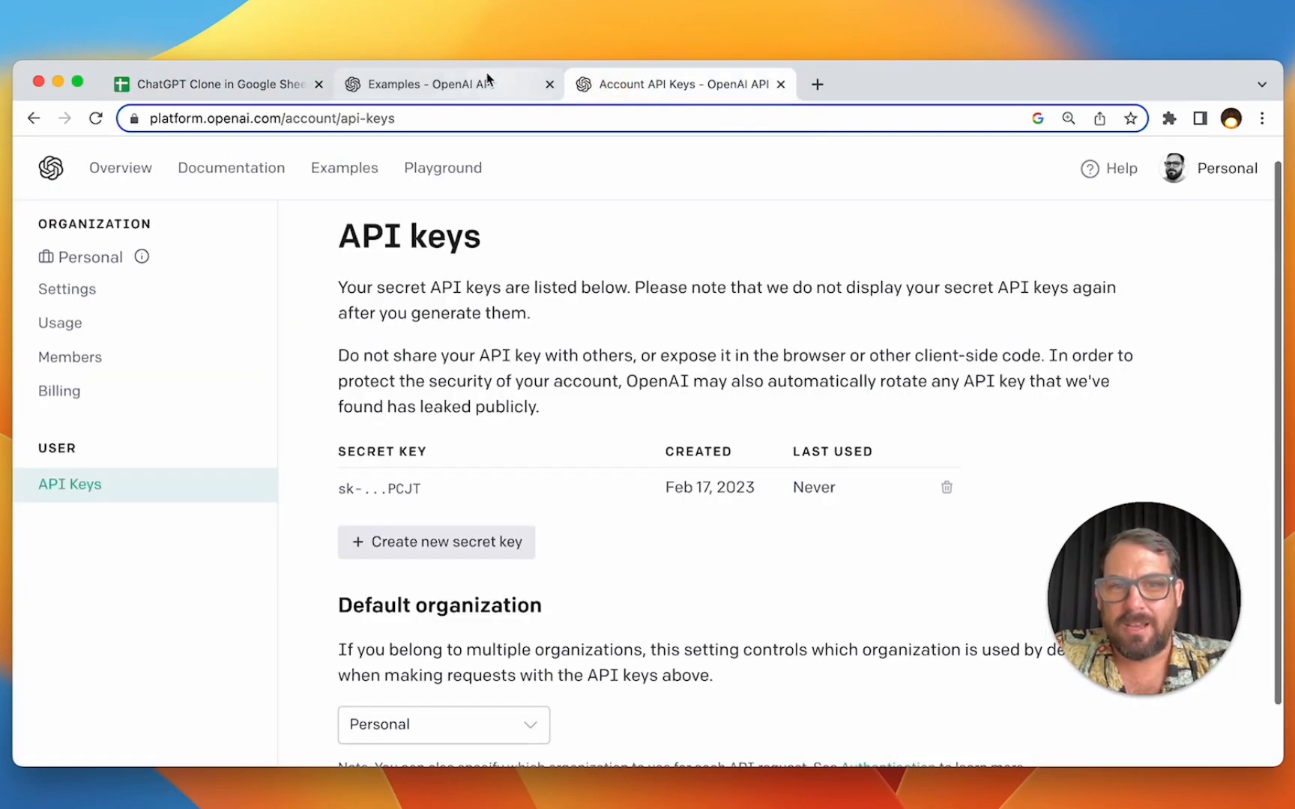
{"action": "left_click", "coordinate": [430, 83]}
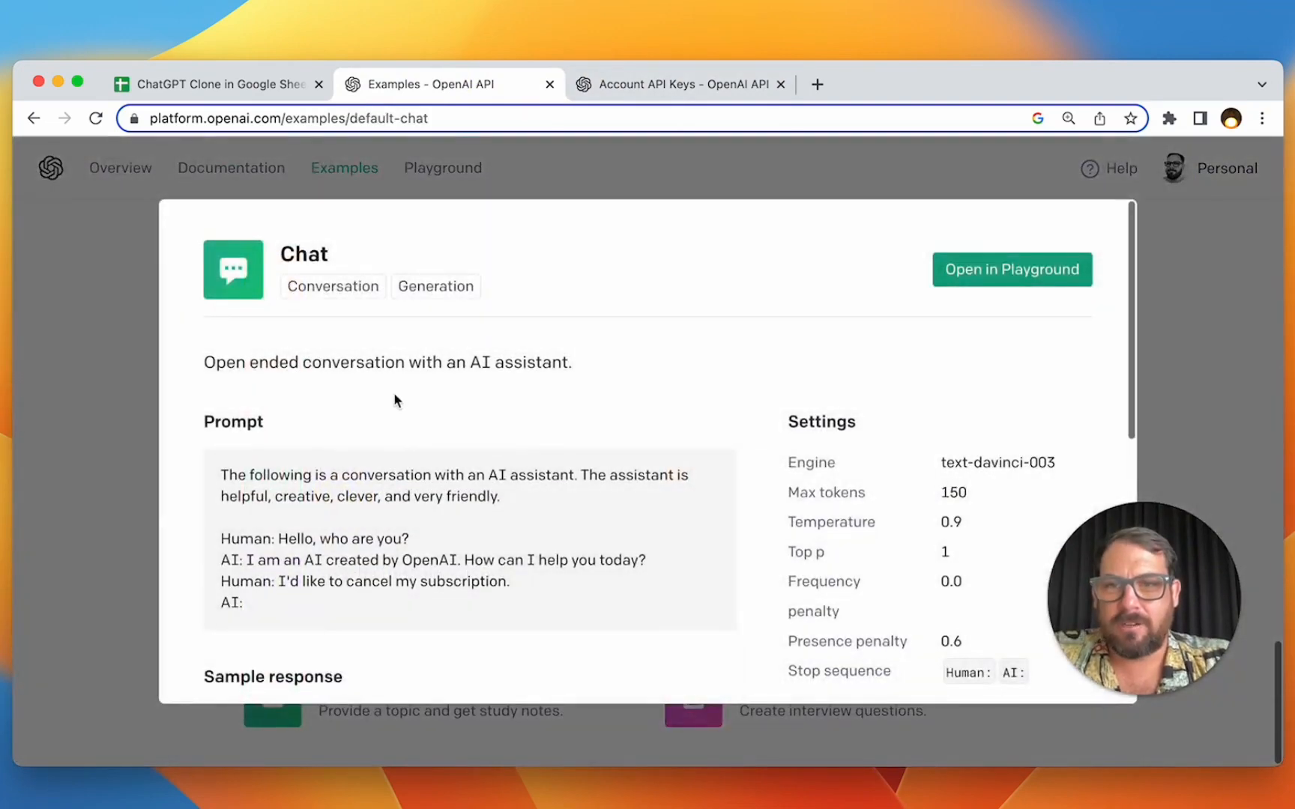
{"action": "mouse_move", "coordinate": [551, 410]}
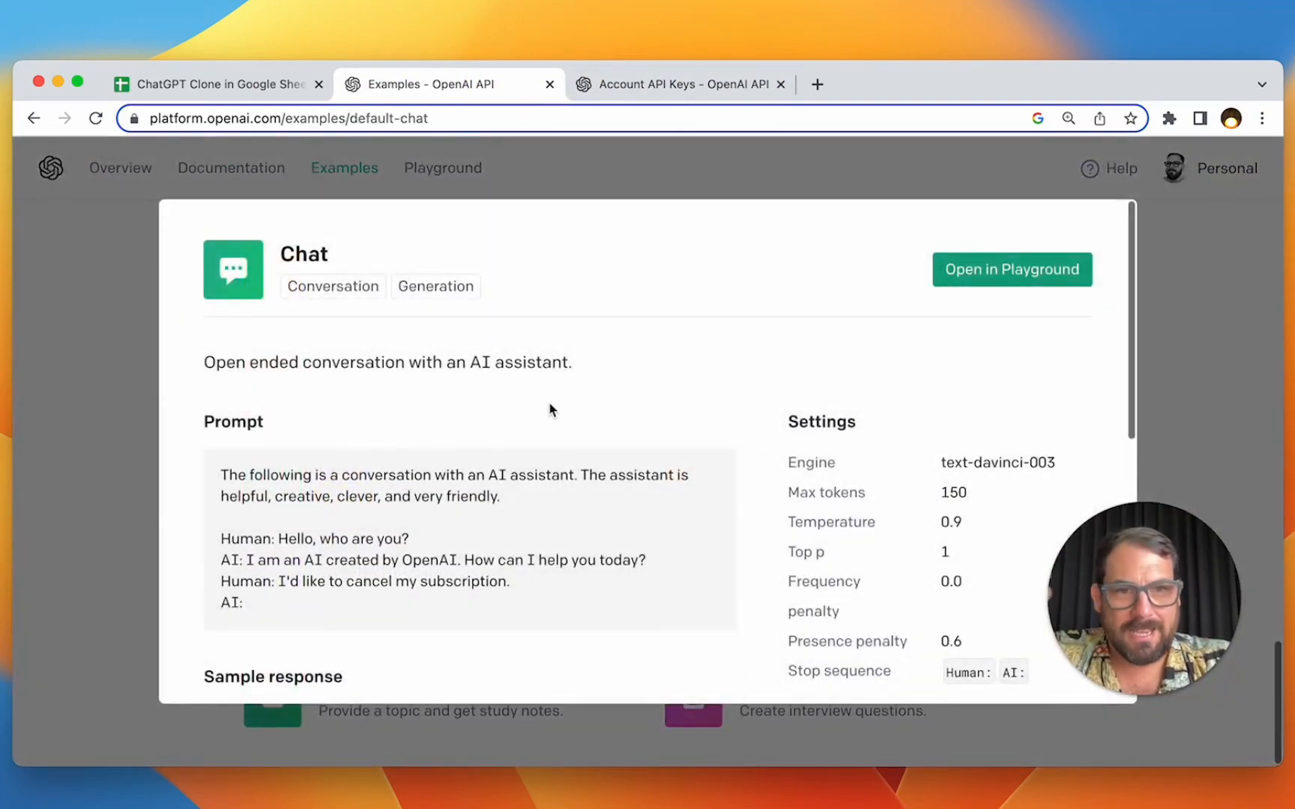
{"action": "scroll", "scroll_direction": "down", "scroll_amount": 3}
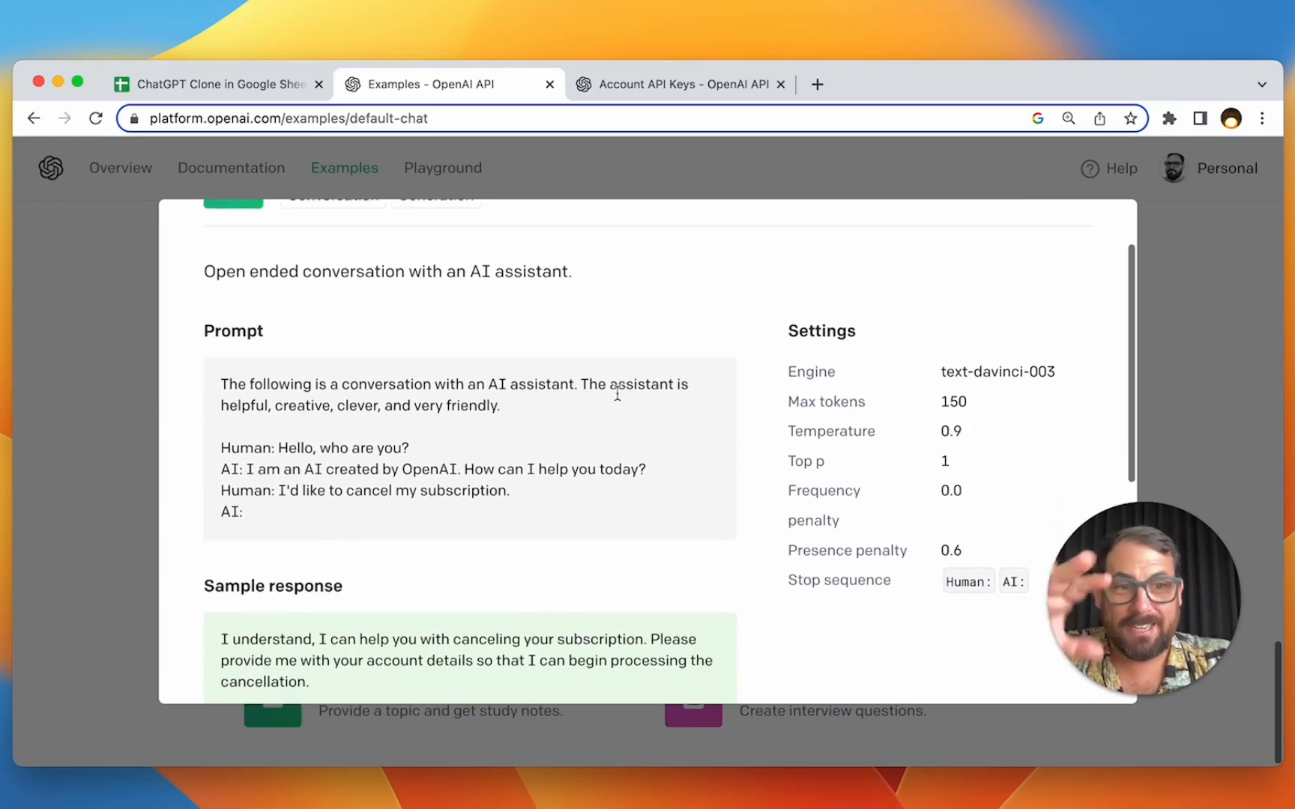
{"action": "mouse_move", "coordinate": [613, 414]}
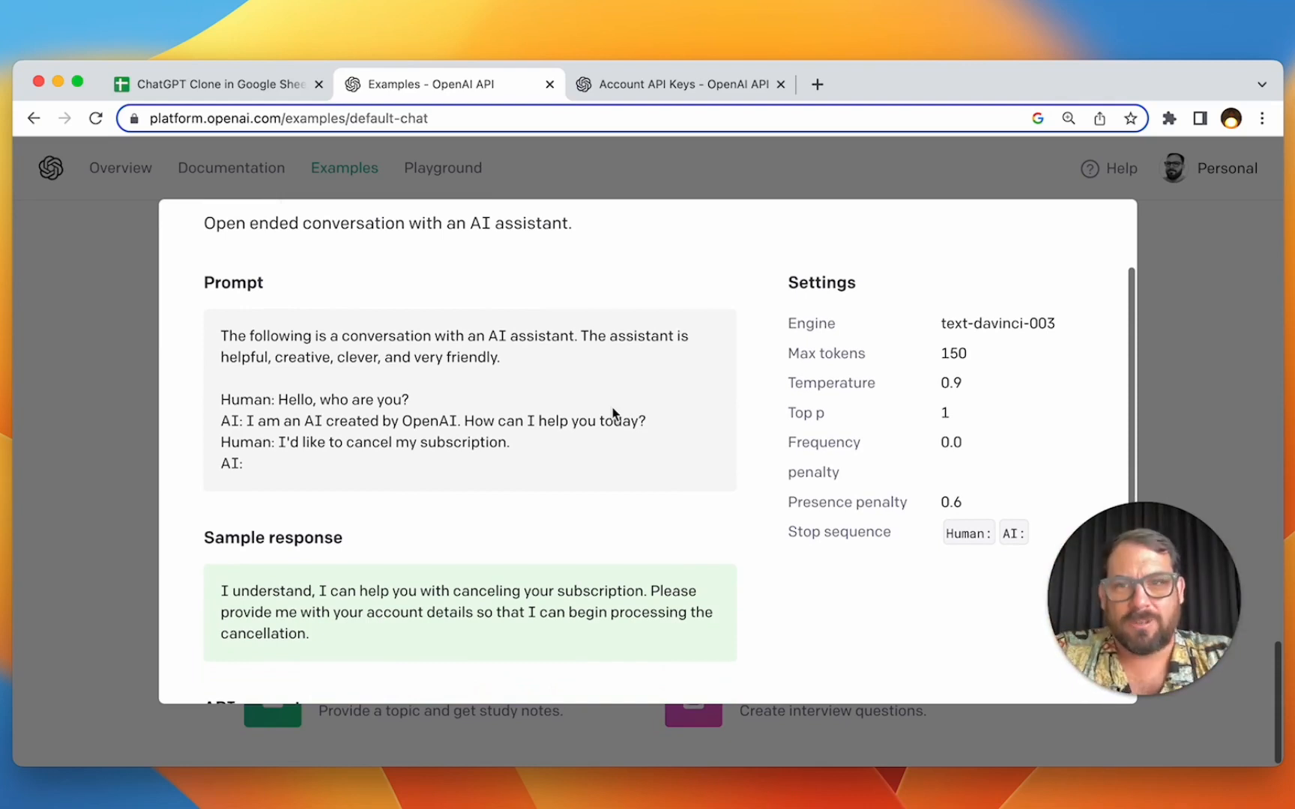
- Rewrite the script function as openai(prompt) reading the key from apikey A1, and view that sheet
{"action": "scroll", "scroll_direction": "down", "scroll_amount": 3}
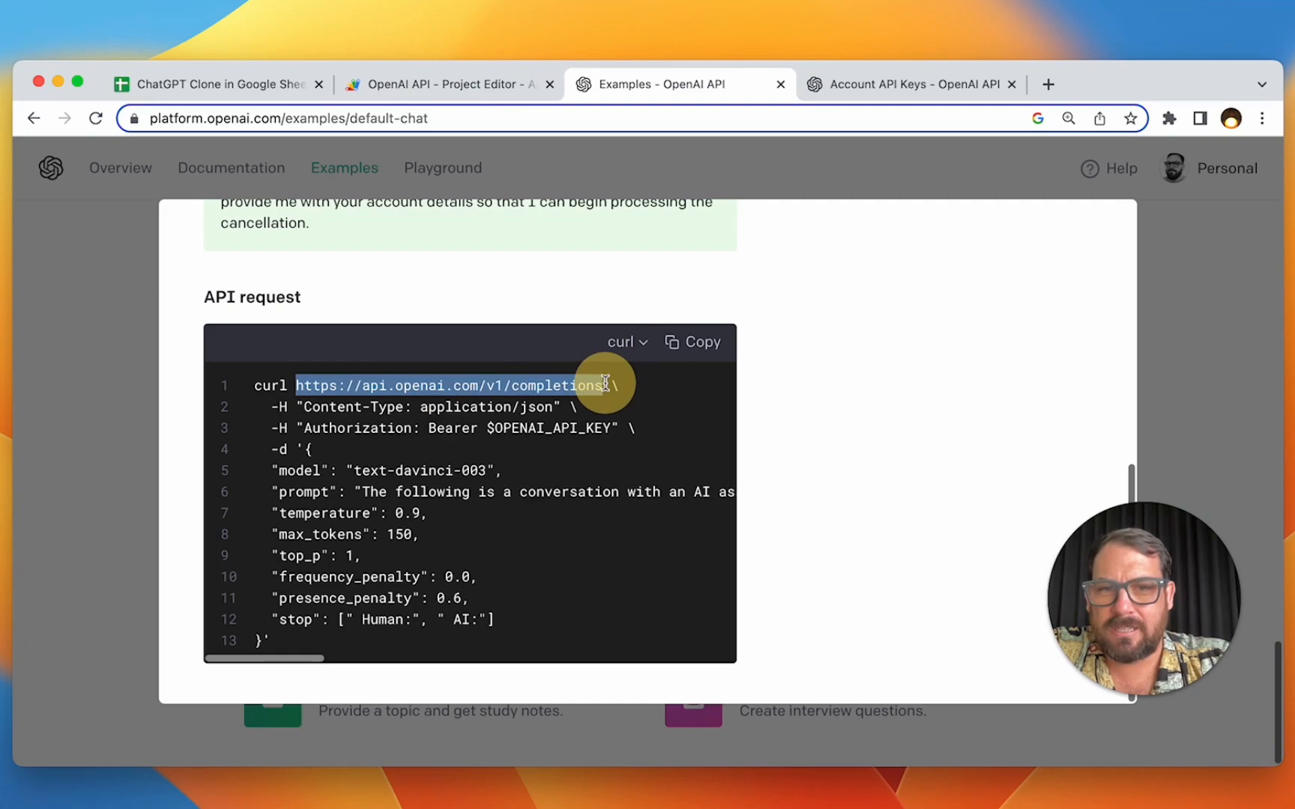
{"action": "left_click", "coordinate": [446, 83]}
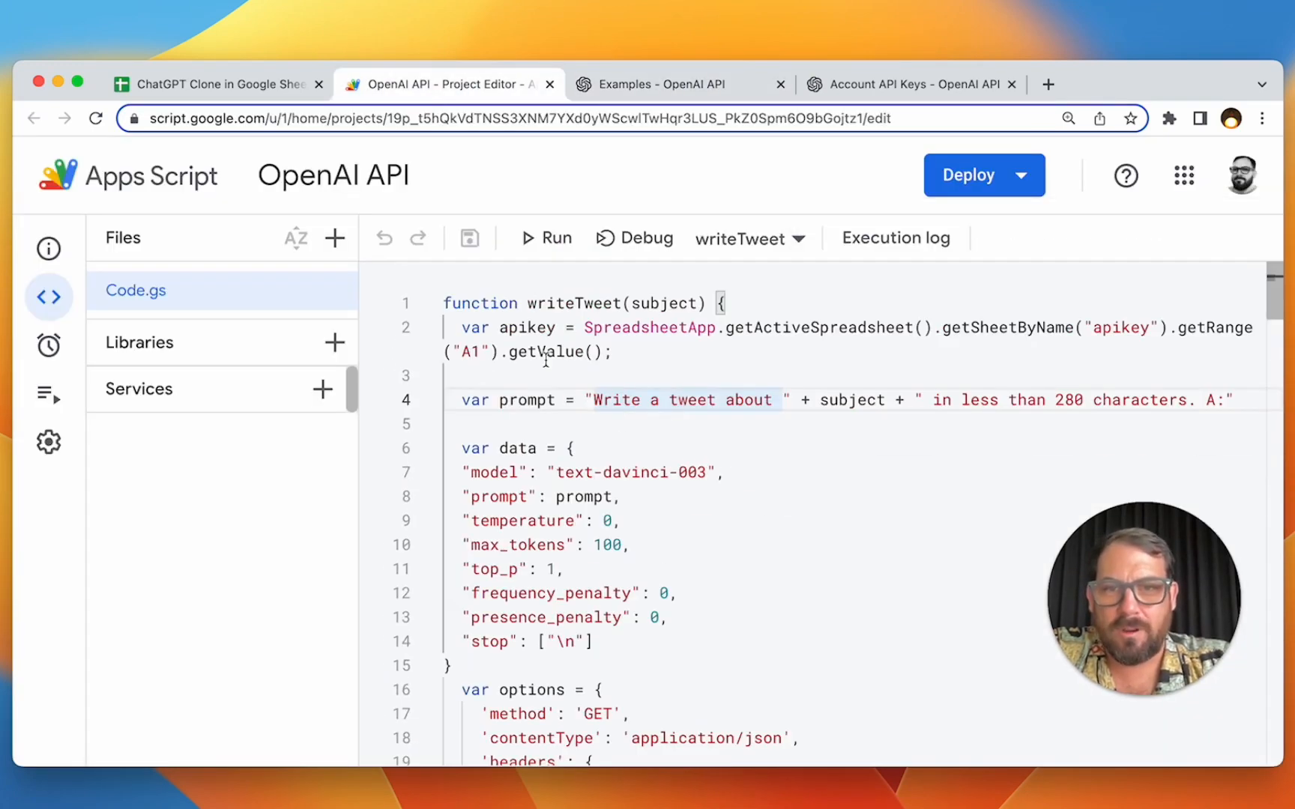
{"action": "scroll", "scroll_direction": "down", "scroll_amount": 3}
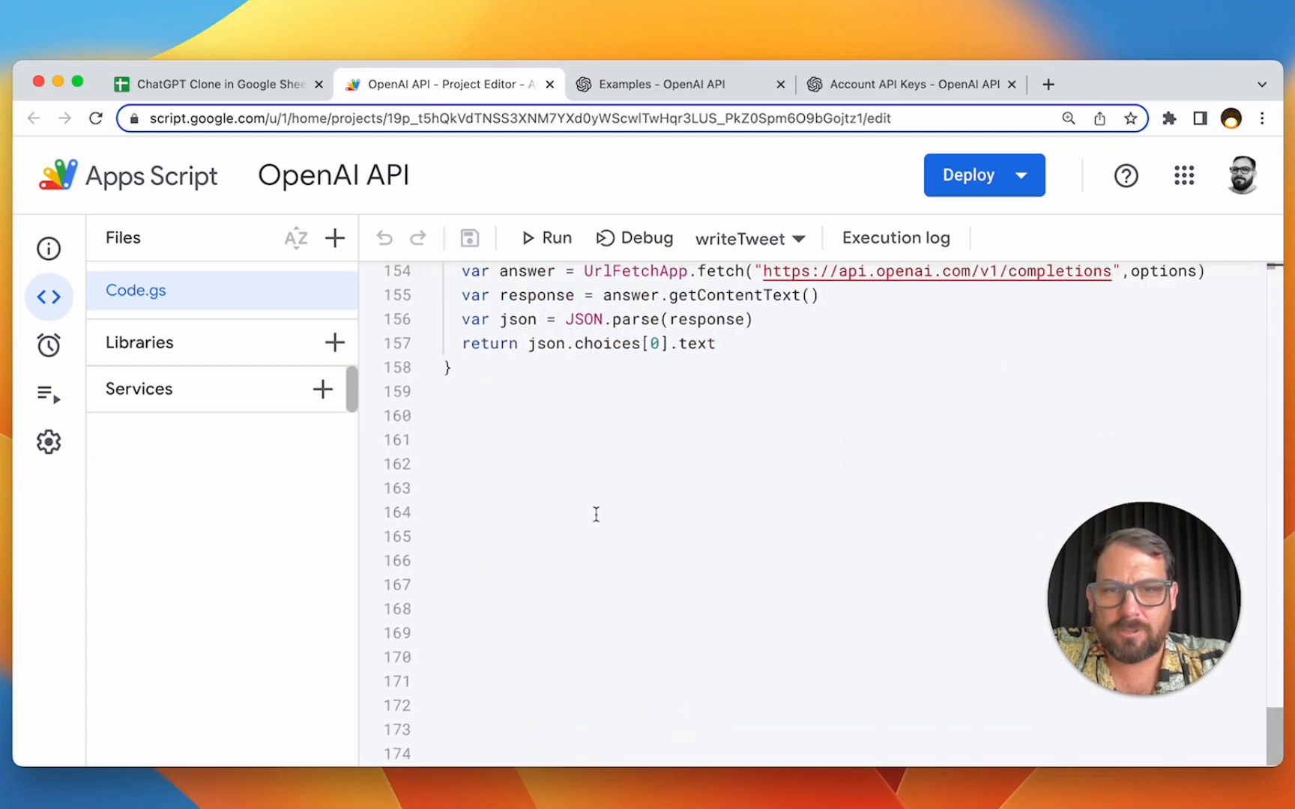
{"action": "scroll", "scroll_direction": "up", "scroll_amount": 3}
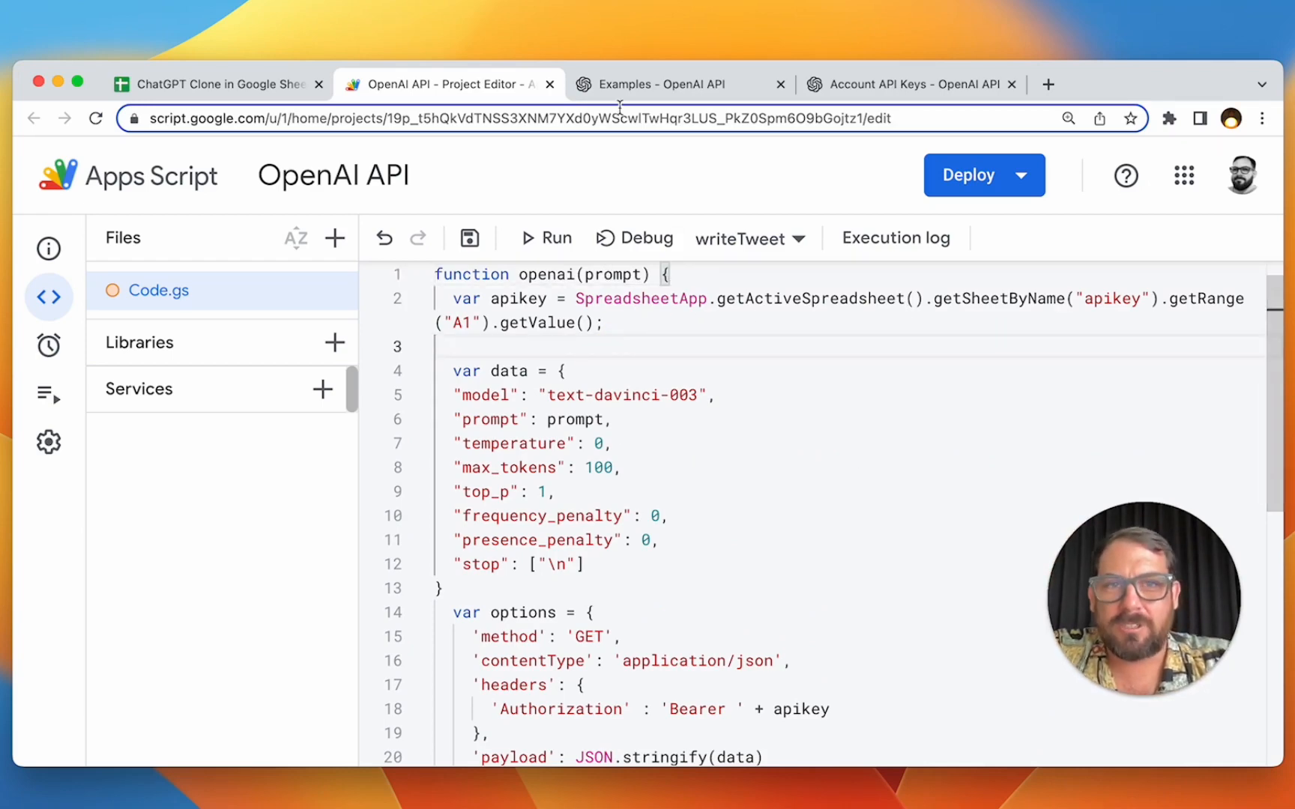
{"action": "left_click", "coordinate": [673, 83]}
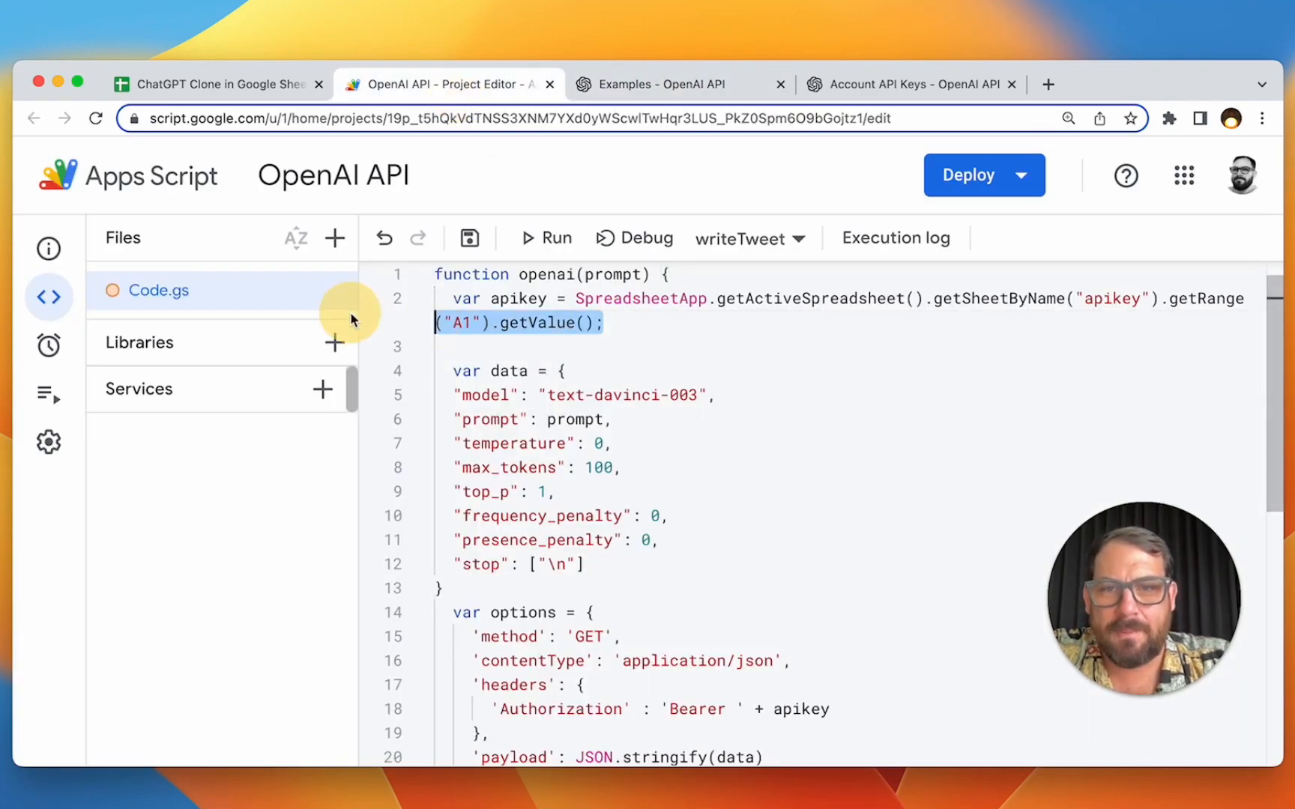
{"action": "left_click", "coordinate": [218, 83]}
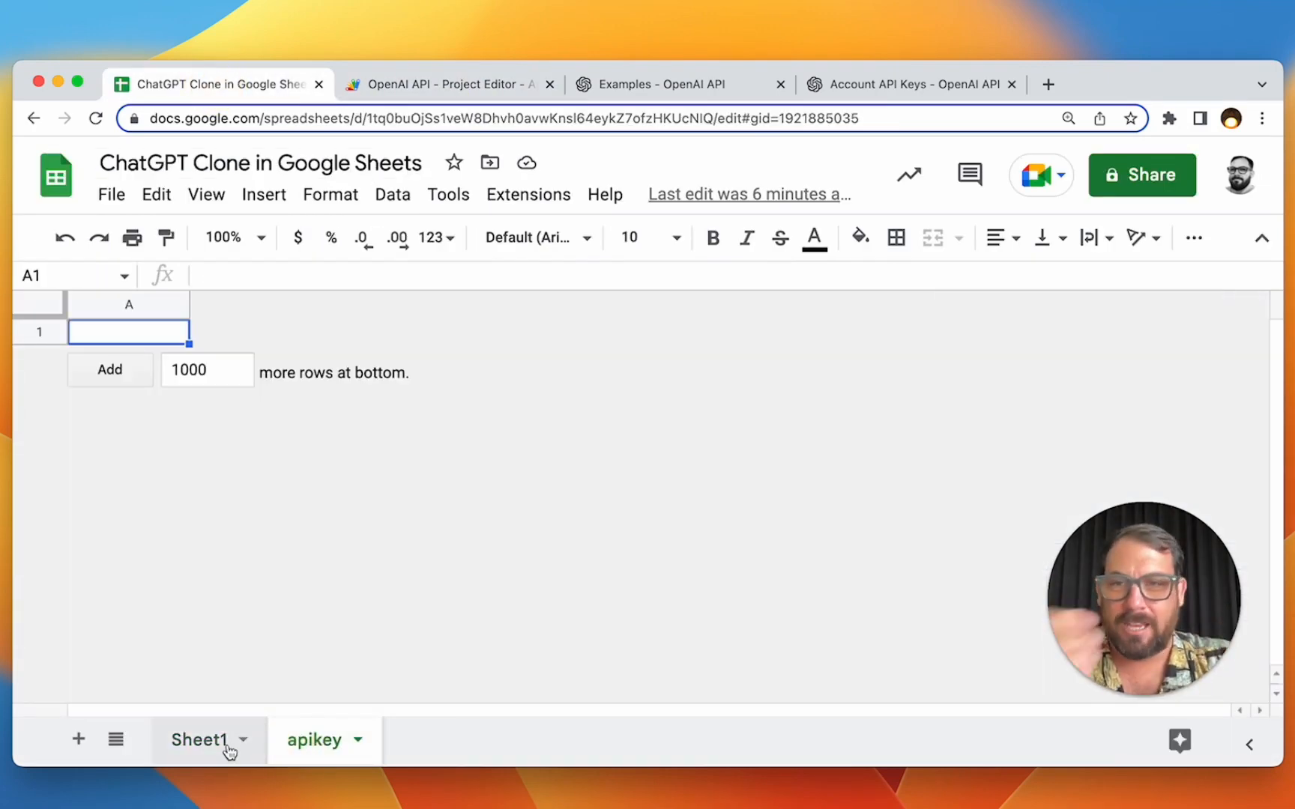
- Generate a new OpenAI secret key and paste it into cell A1 of the apikey sheet
{"action": "left_click", "coordinate": [908, 83]}
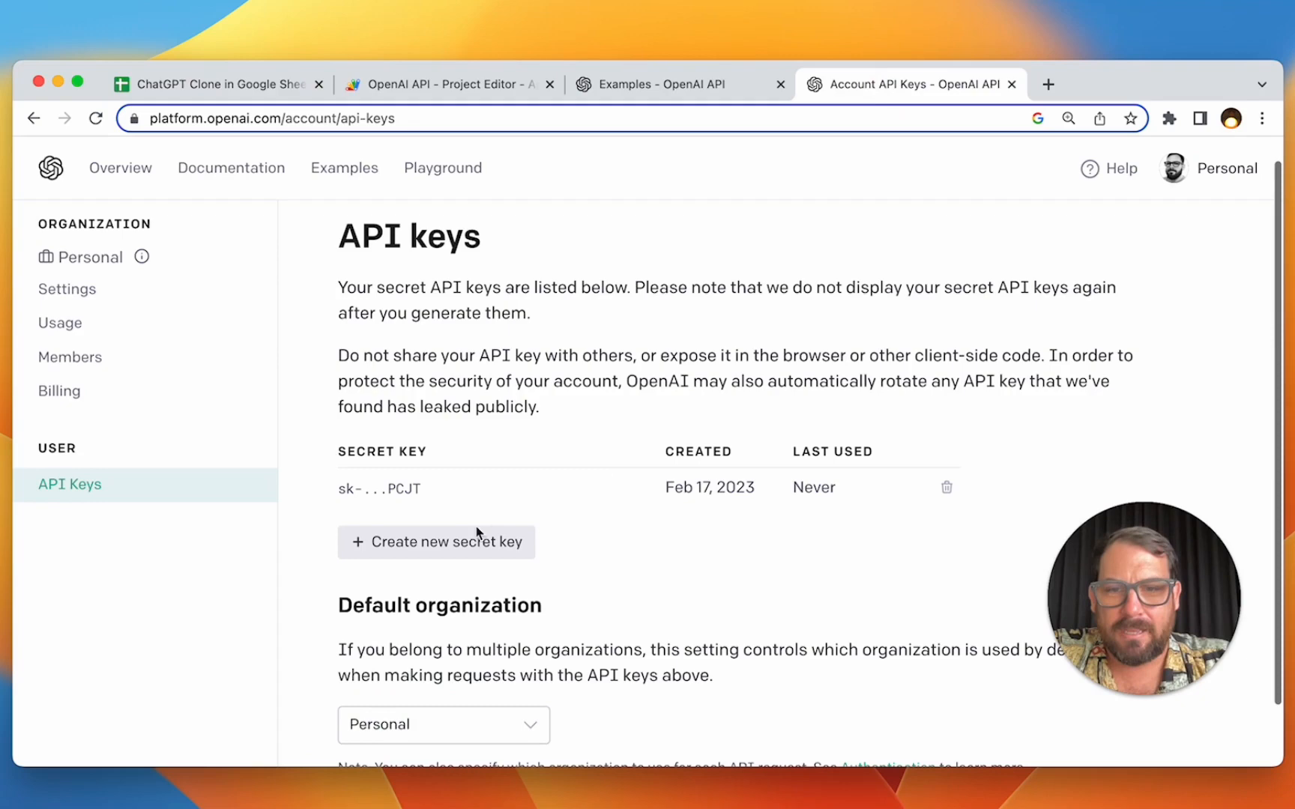
{"action": "left_click", "coordinate": [436, 542]}
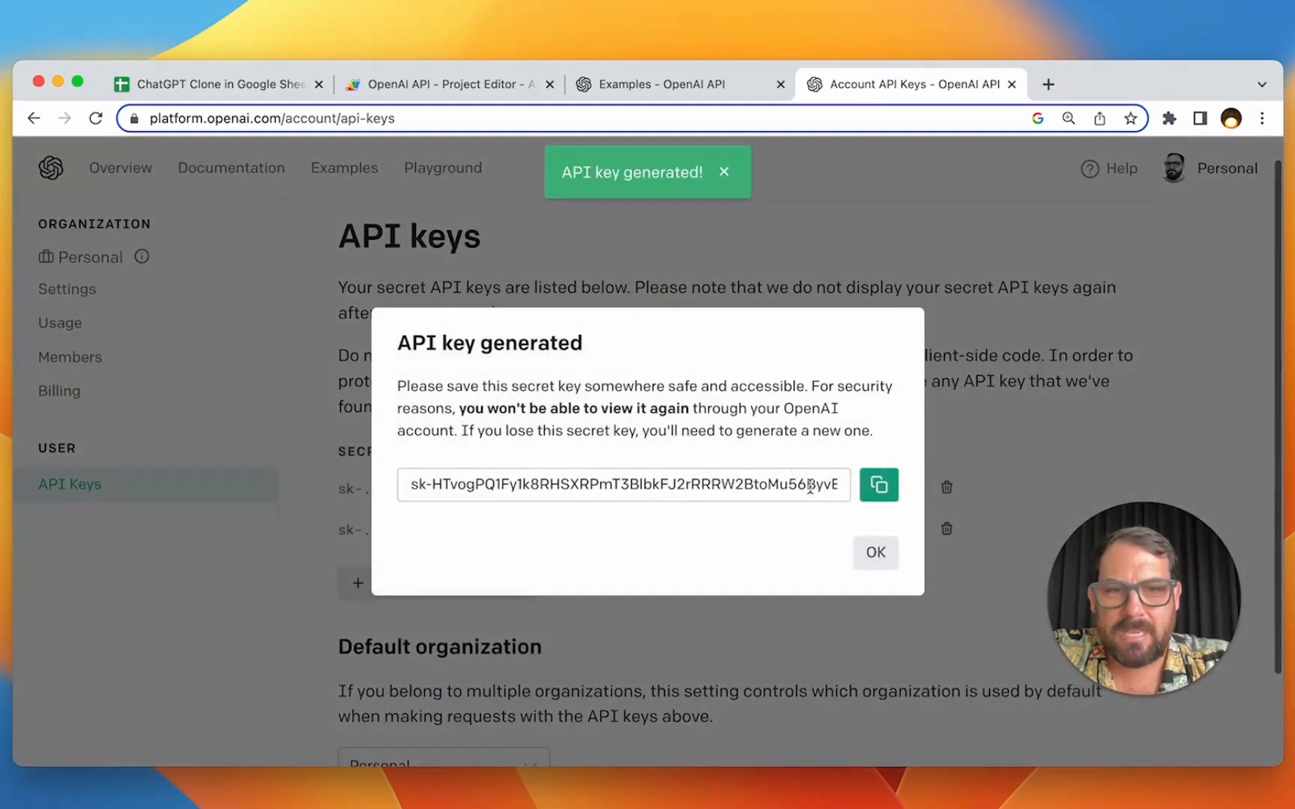
{"action": "left_click", "coordinate": [216, 84]}
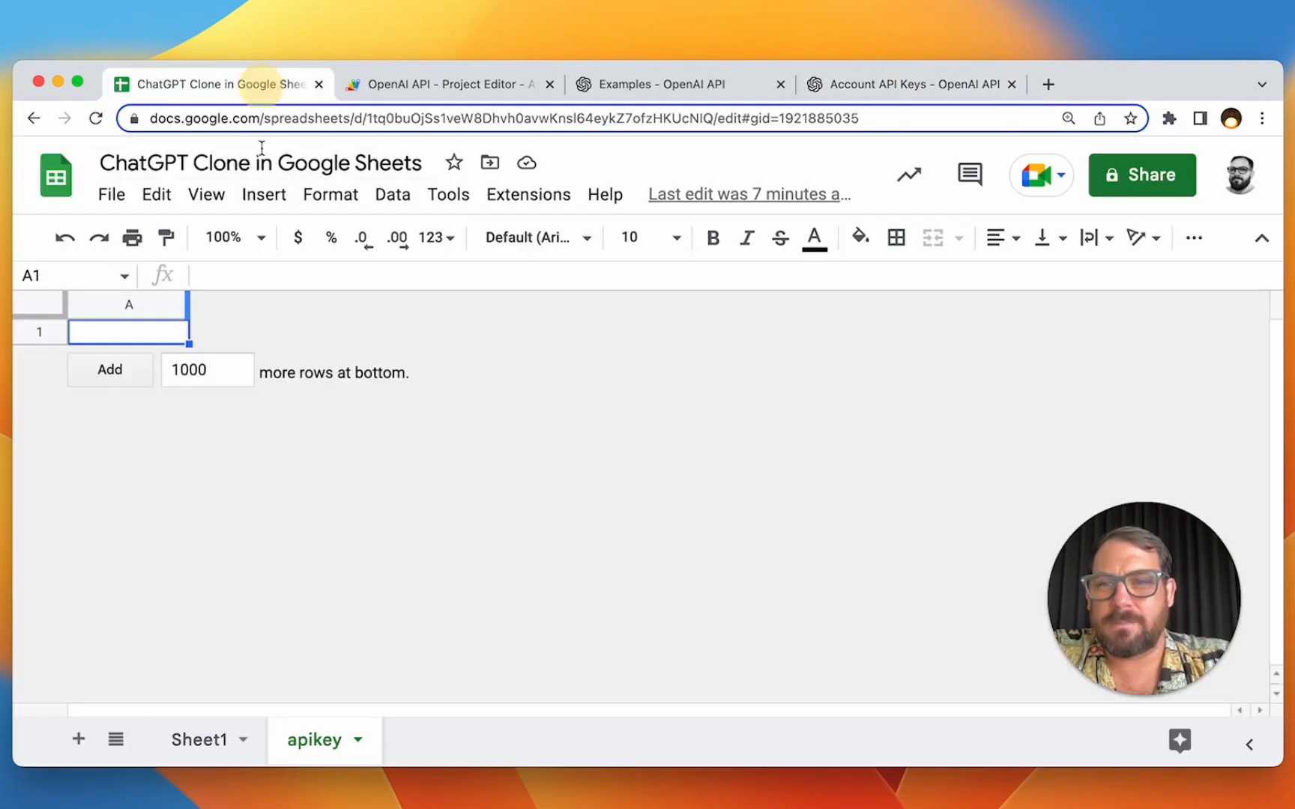
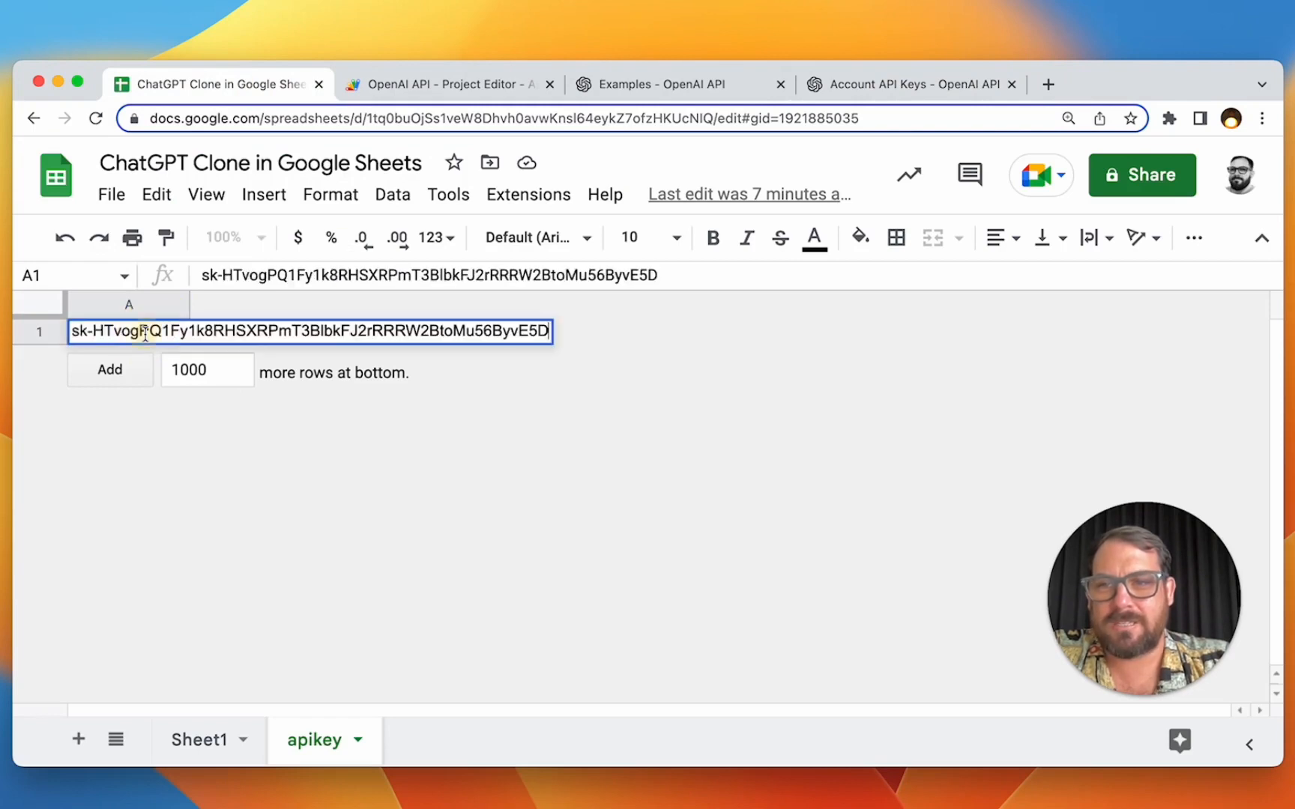
{"action": "left_click", "coordinate": [445, 84]}
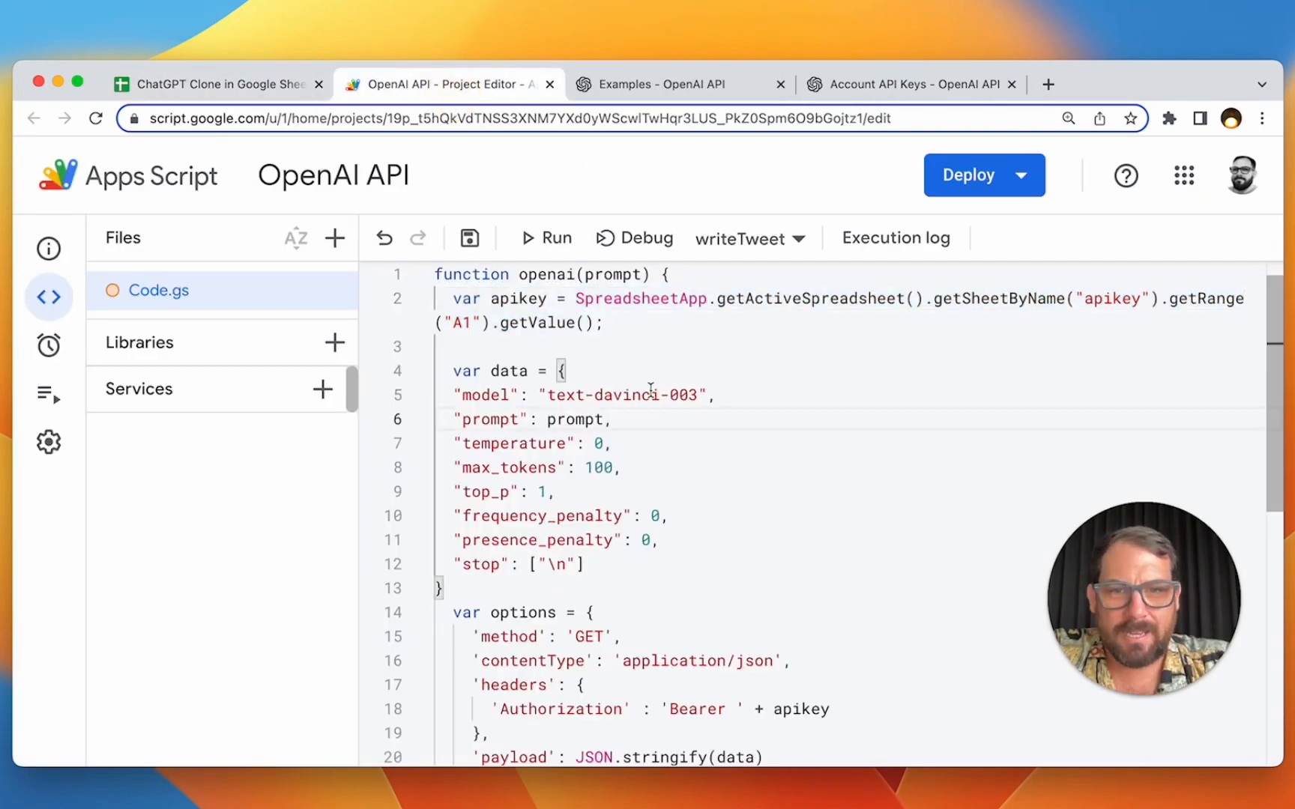
- Add var prompt = holding the Chat example's conversation text to Code.gs
{"action": "double_click", "coordinate": [574, 420]}
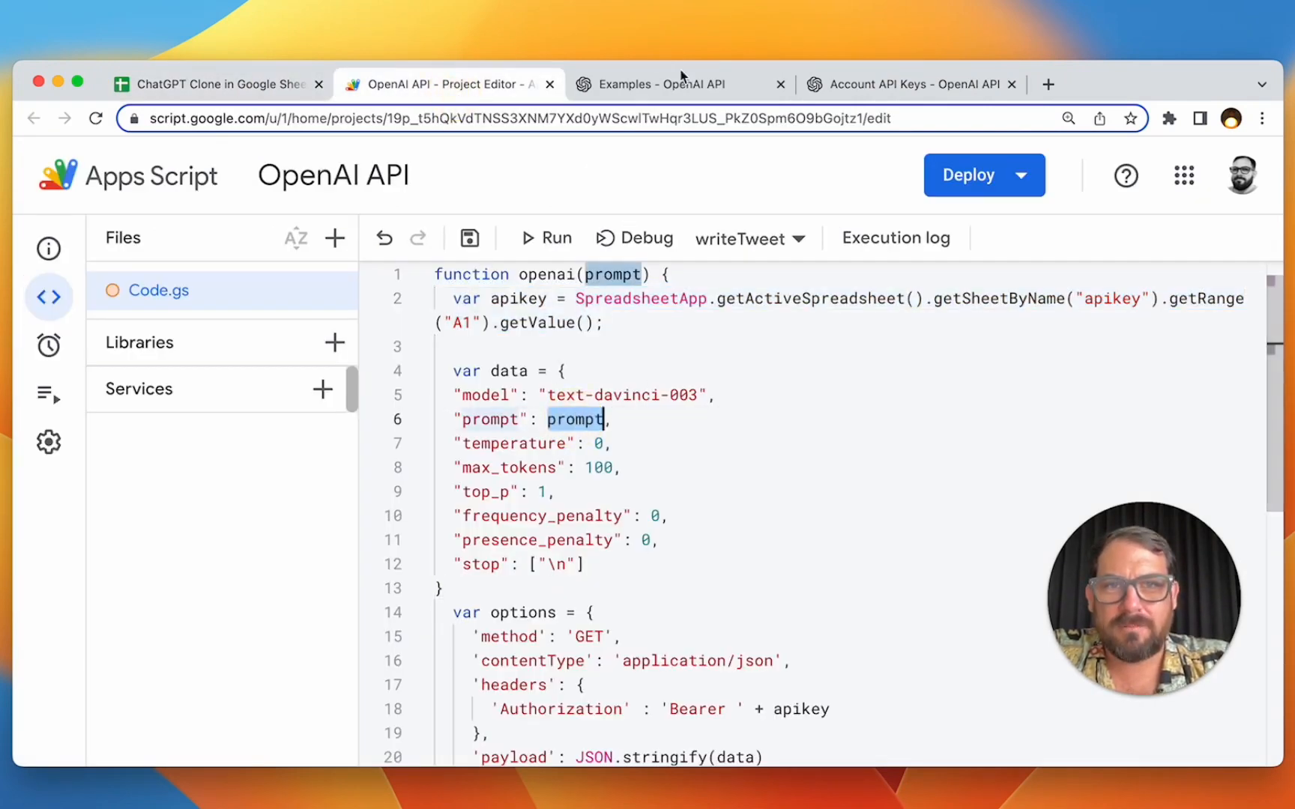
{"action": "left_click", "coordinate": [661, 83]}
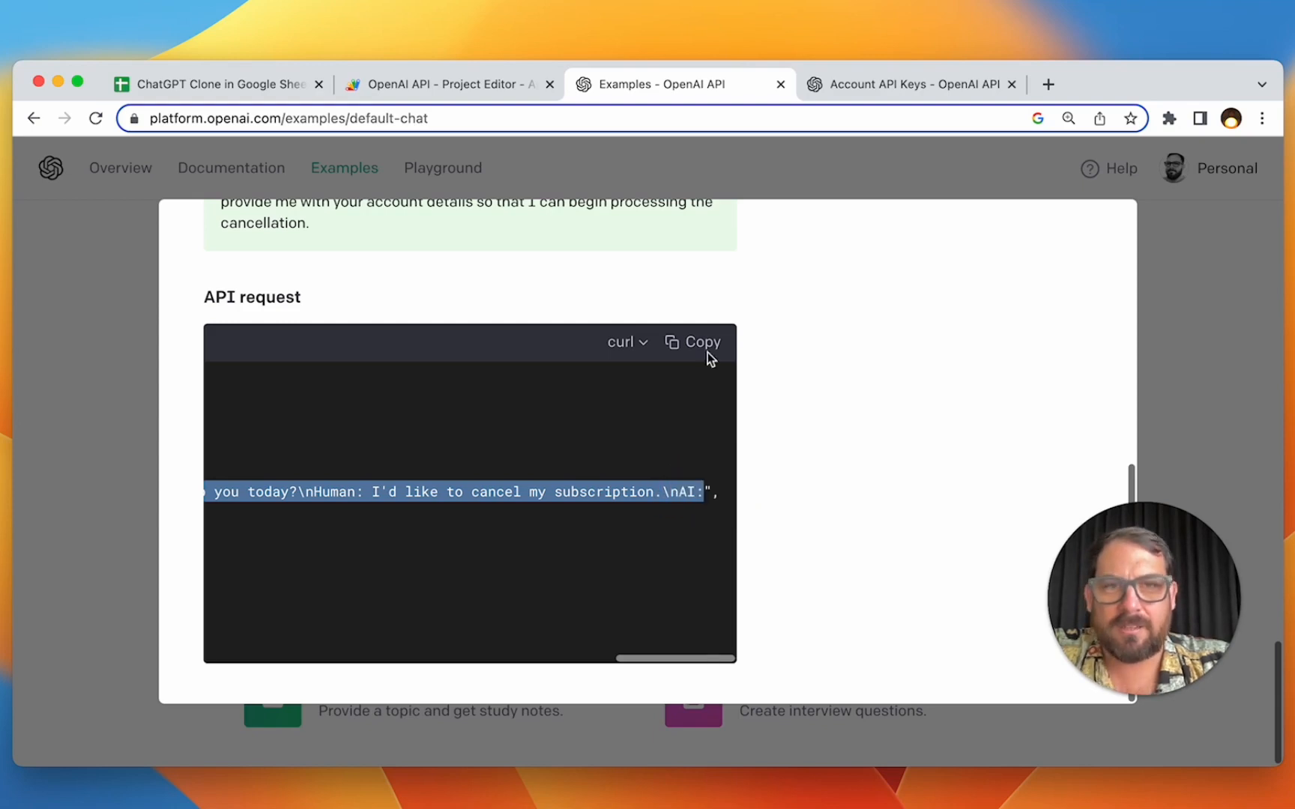
{"action": "left_click", "coordinate": [446, 84]}
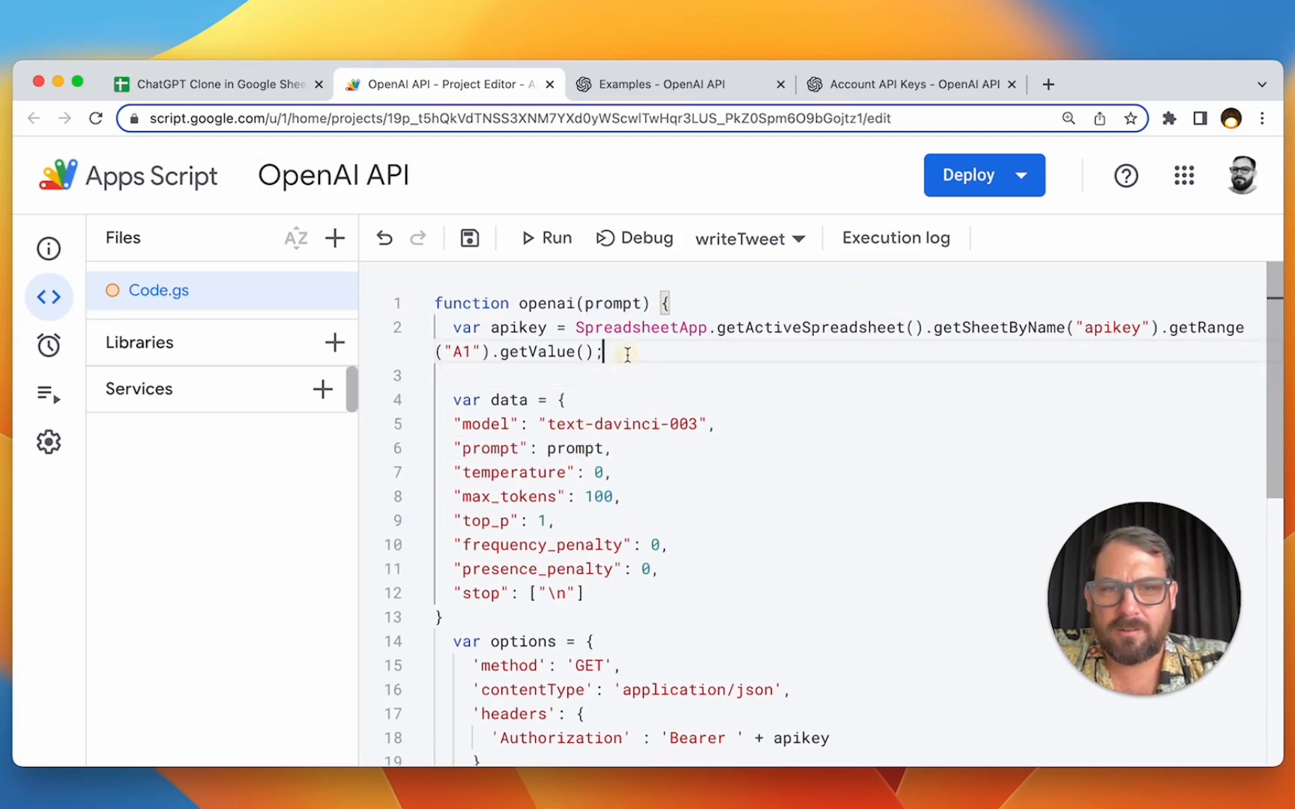
{"action": "type", "text": "var prompt ="}
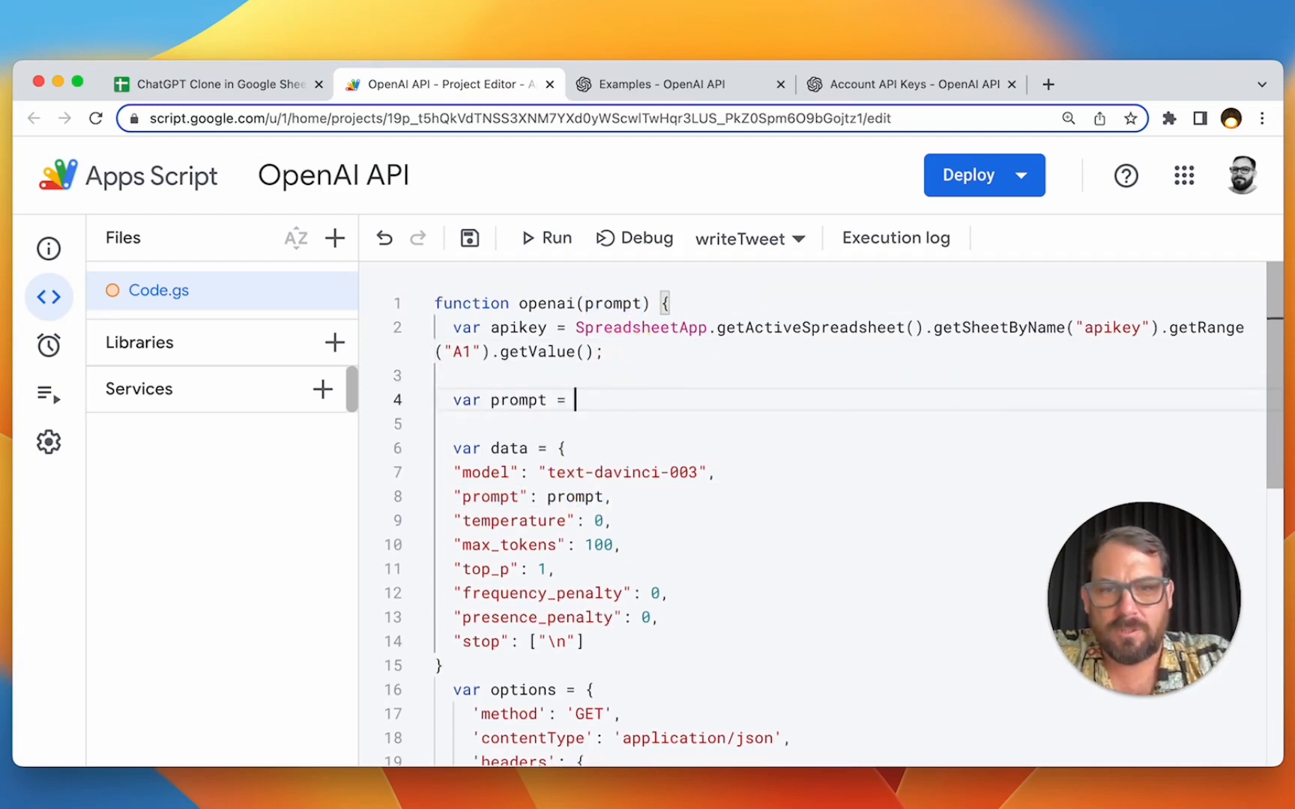
{"action": "type", "text": "\"The following is a conversation with an AI assistant. The assistant is helpful, creative, clever, and very friendly.\\n\\nHuman: Hello, who are you?\\nAI: I am an AI created by OpenAI. How can I help you today?\\nHuman: I'd like to cancel my subscription.\\nAI:"}
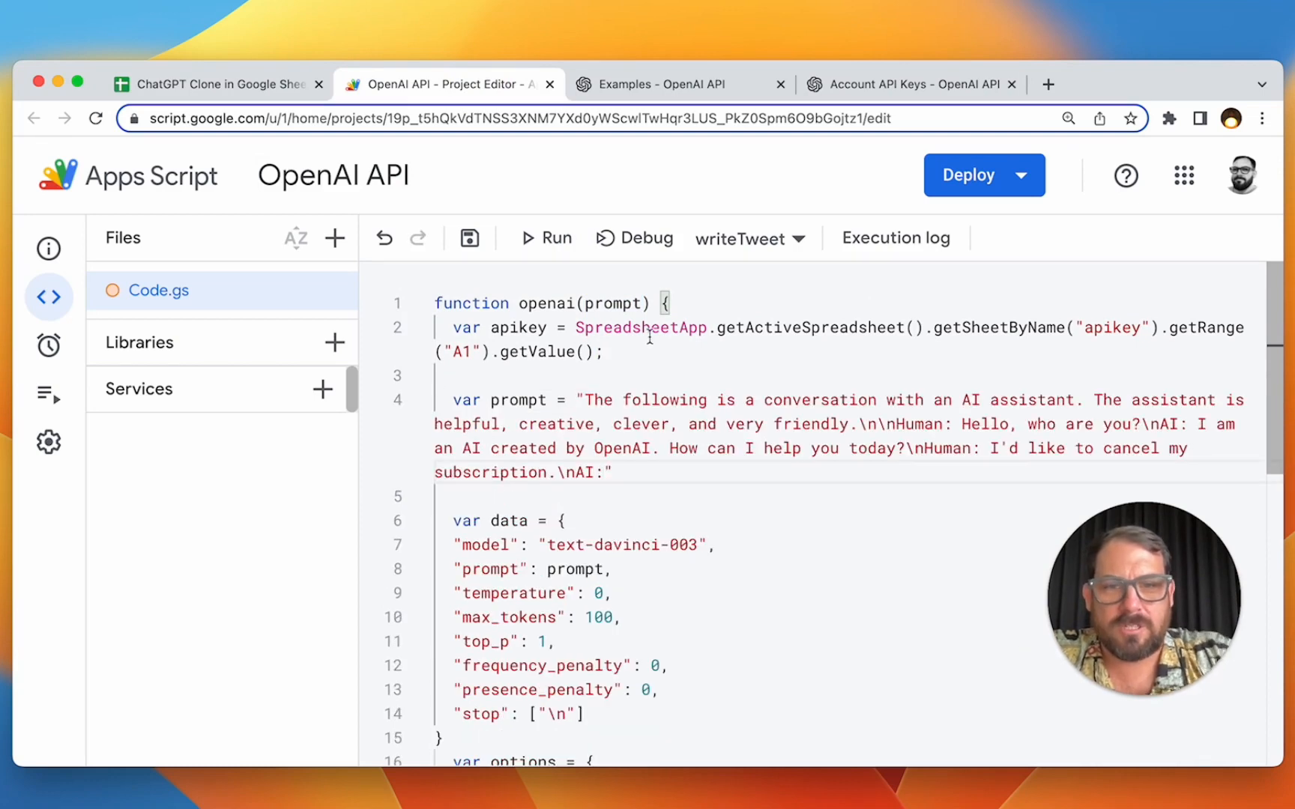
{"action": "mouse_move", "coordinate": [978, 413]}
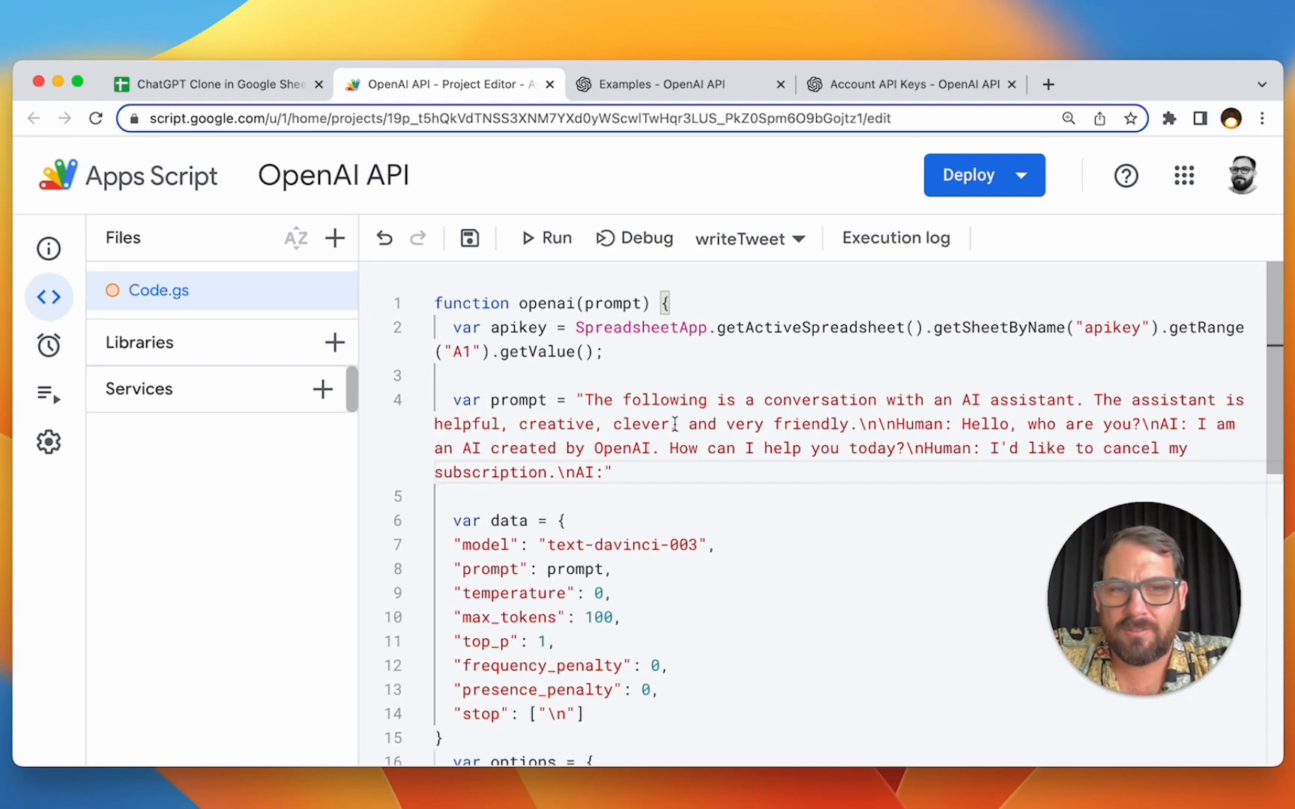
- Restore the line 'I'd like to cancel my subscription.' inside the prompt
{"action": "double_click", "coordinate": [872, 424]}
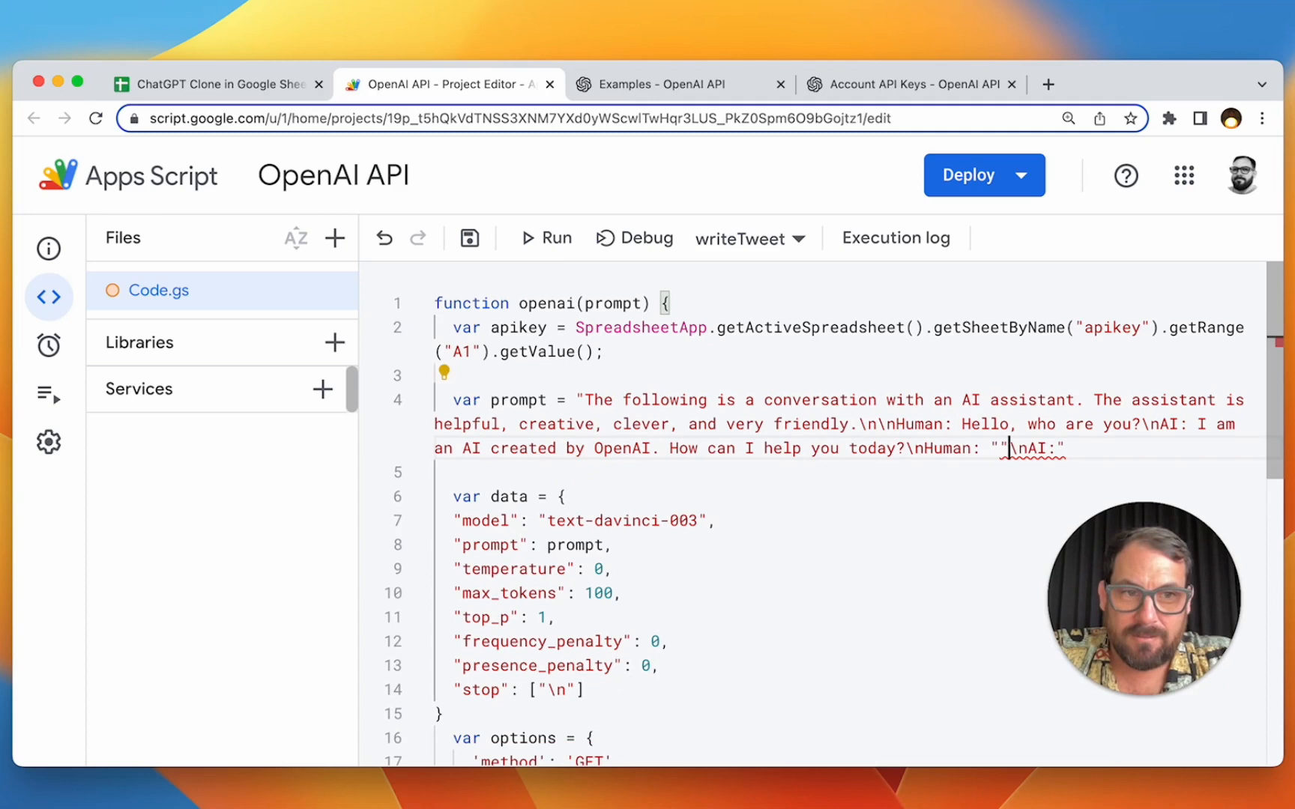
{"action": "type", "text": "I'd like to cancel my subscription."}
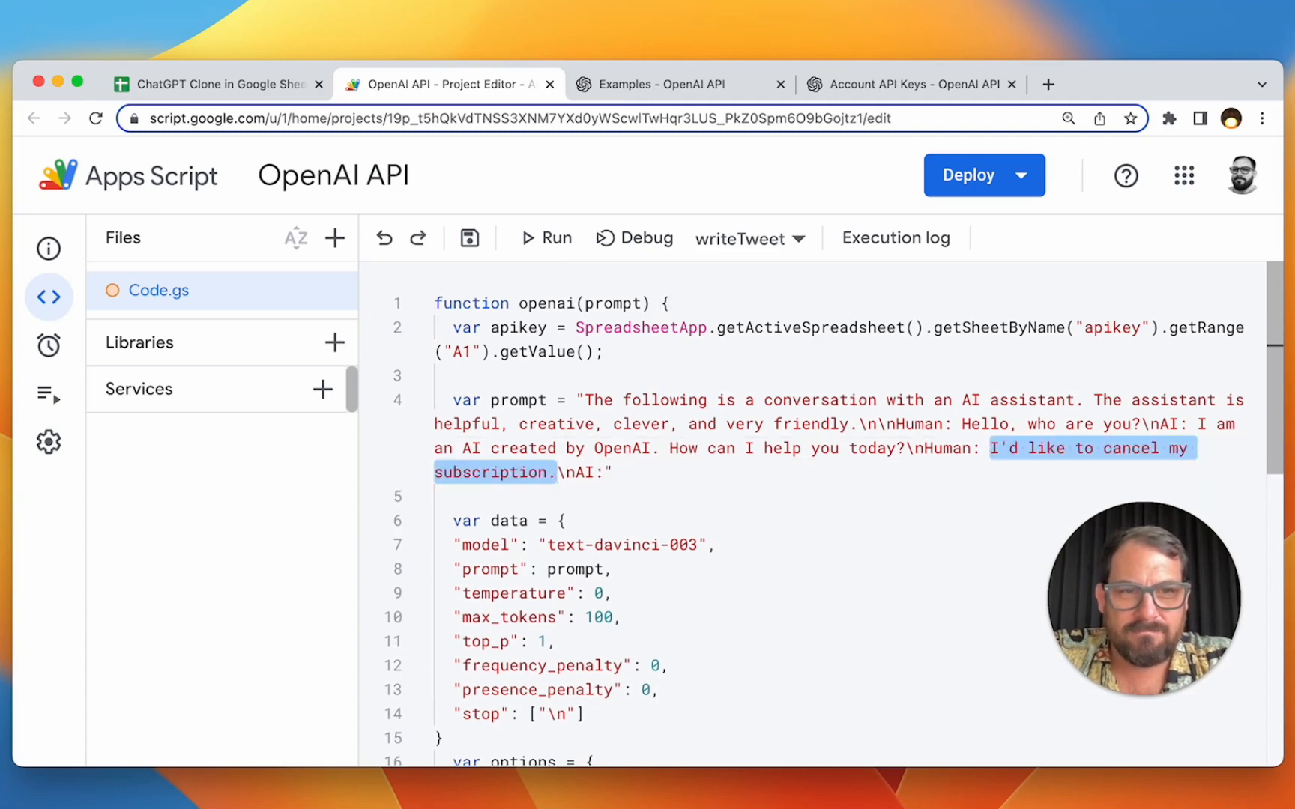
{"action": "left_click", "coordinate": [612, 472]}
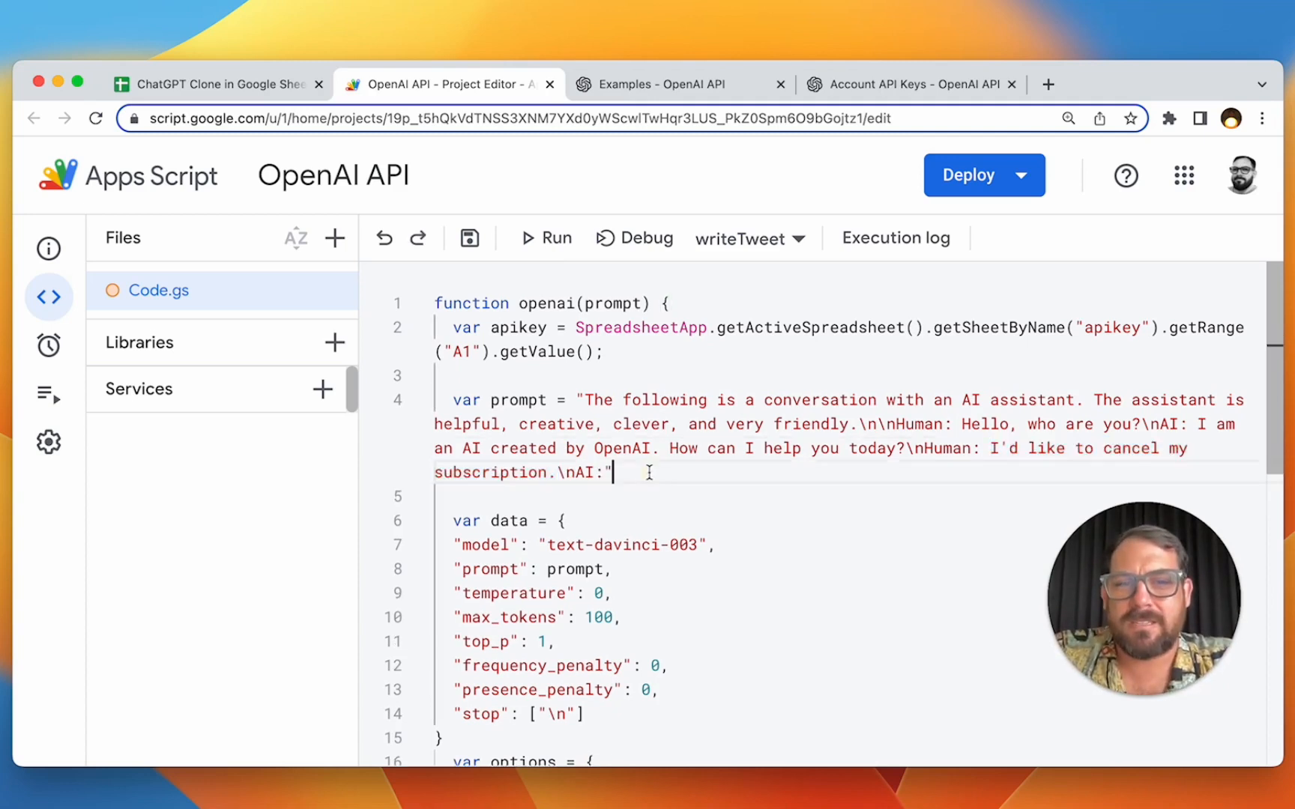
{"action": "left_click", "coordinate": [671, 83]}
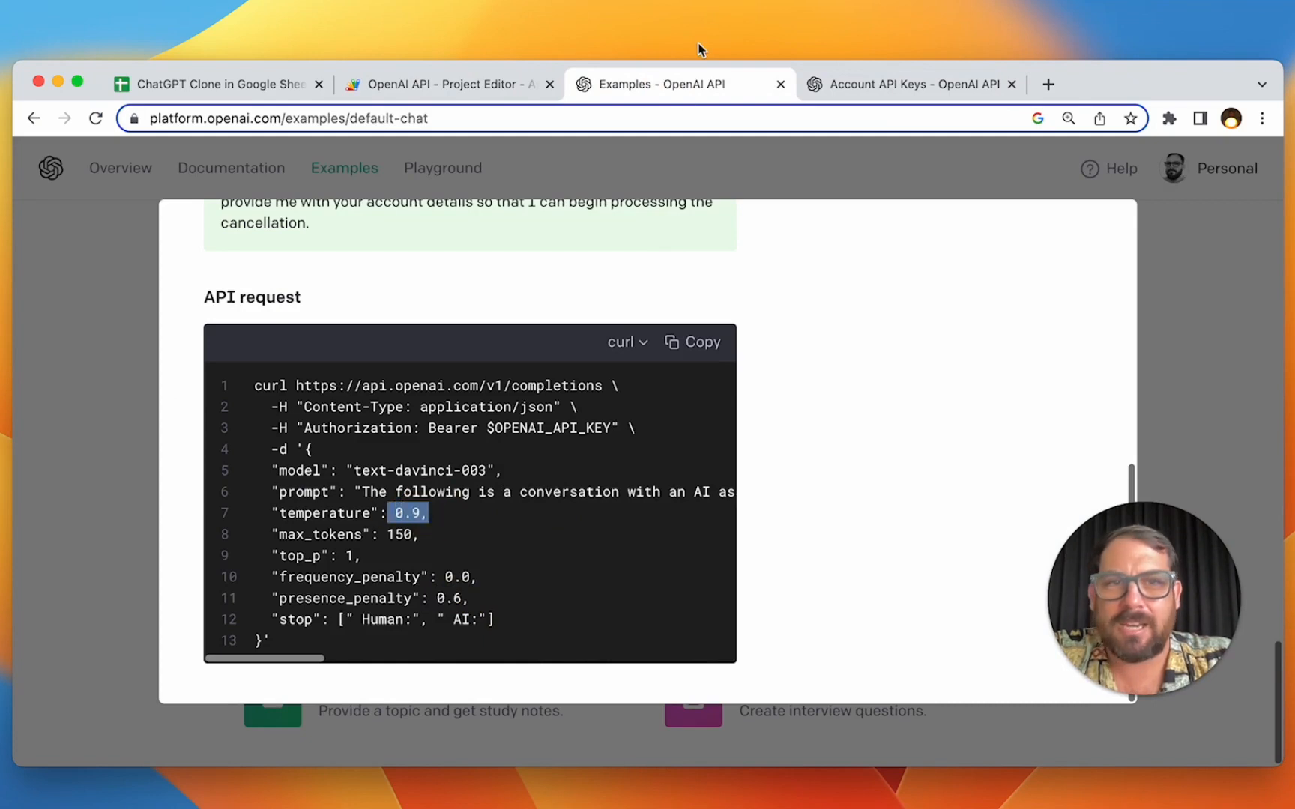
- Set temperature to 0.9 and max_tokens to 150 in the request data
{"action": "left_click", "coordinate": [446, 83]}
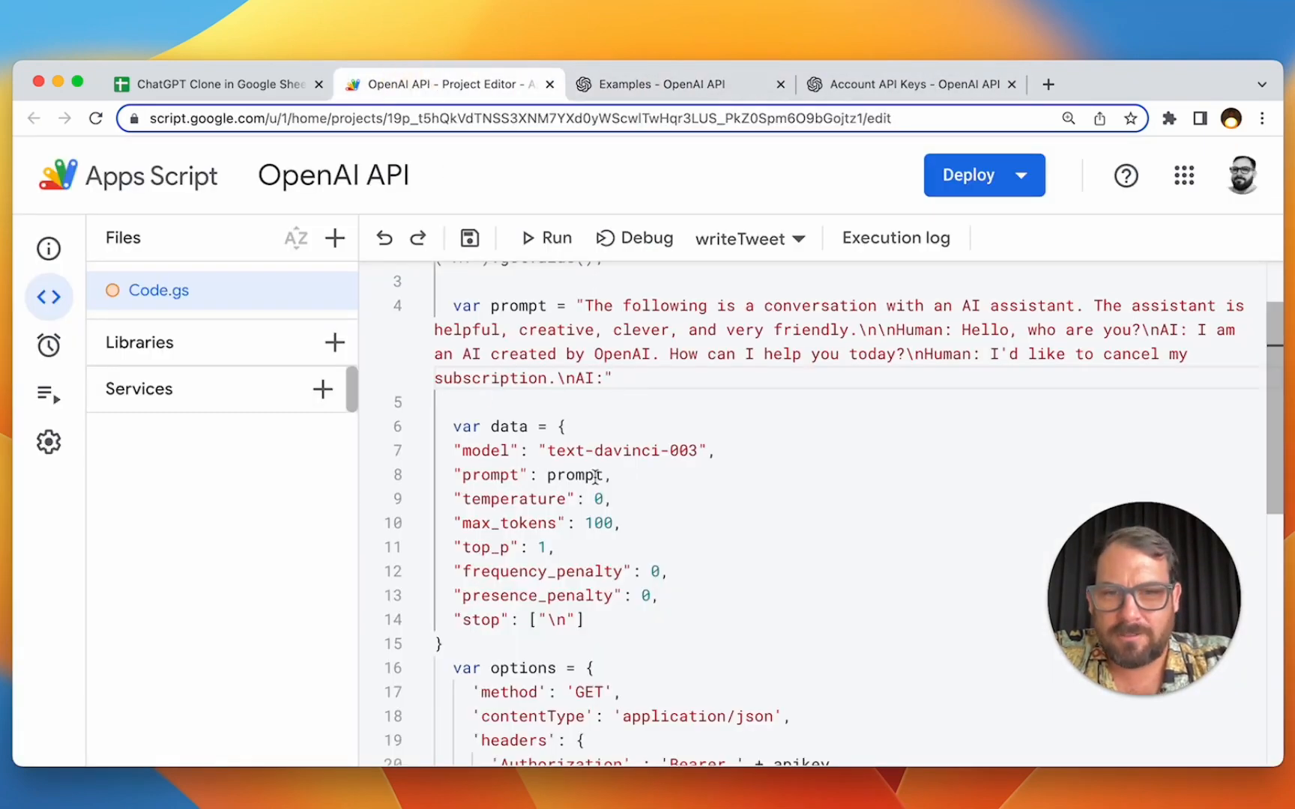
{"action": "type", "text": ".9"}
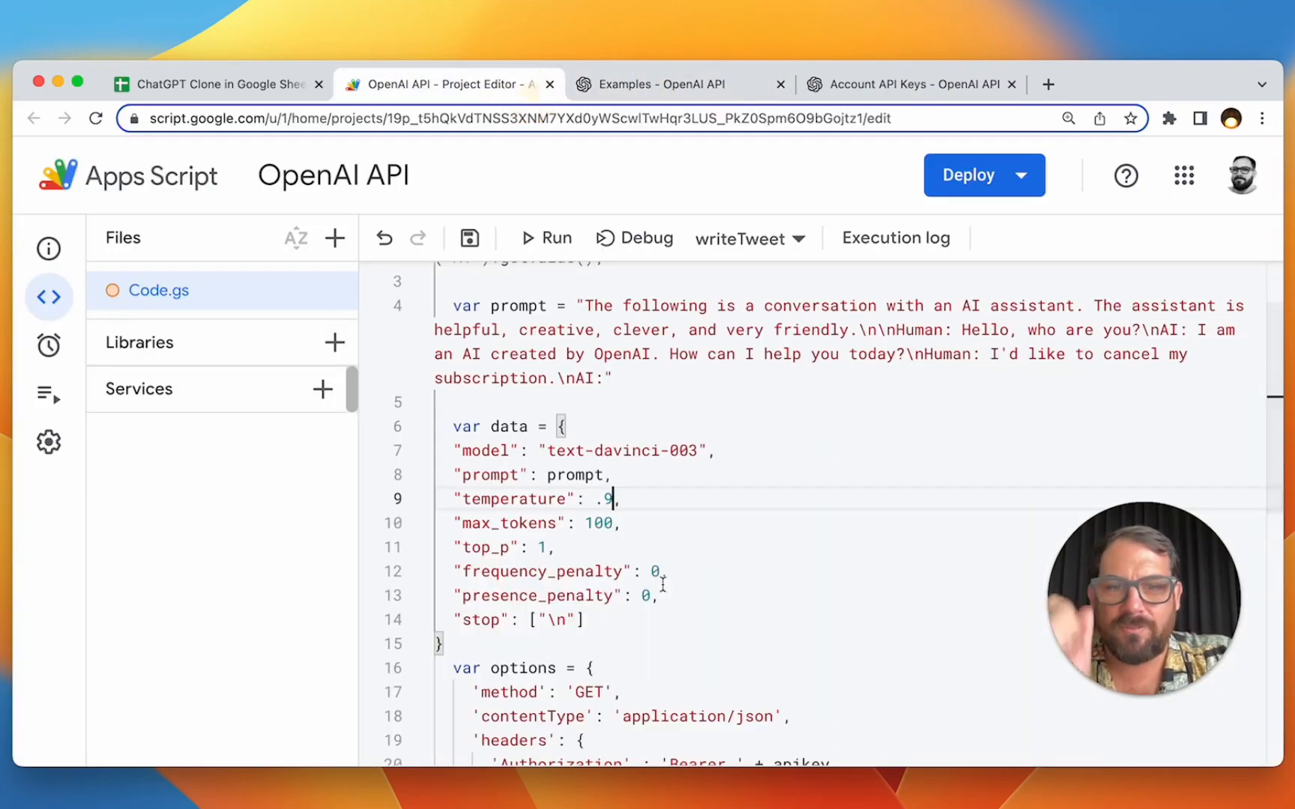
{"action": "type", "text": "150"}
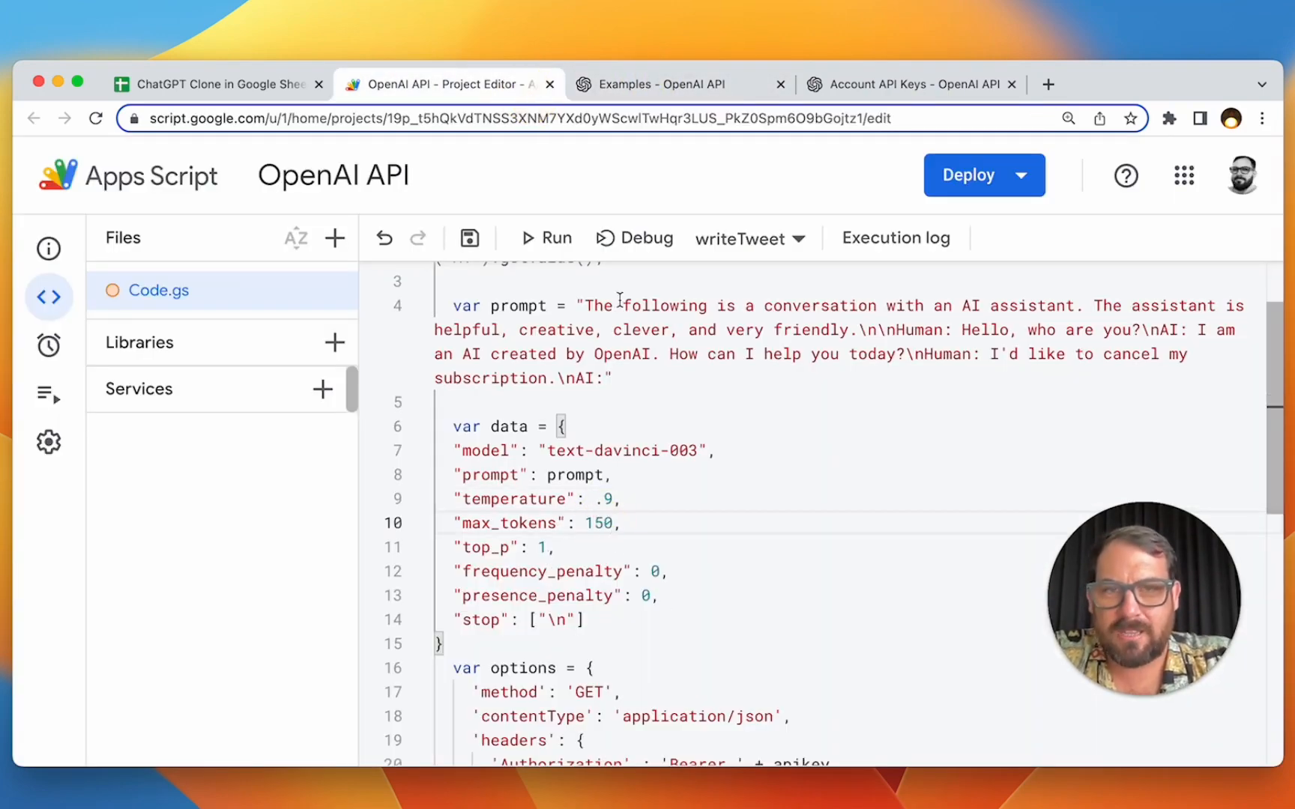
{"action": "left_click", "coordinate": [677, 83]}
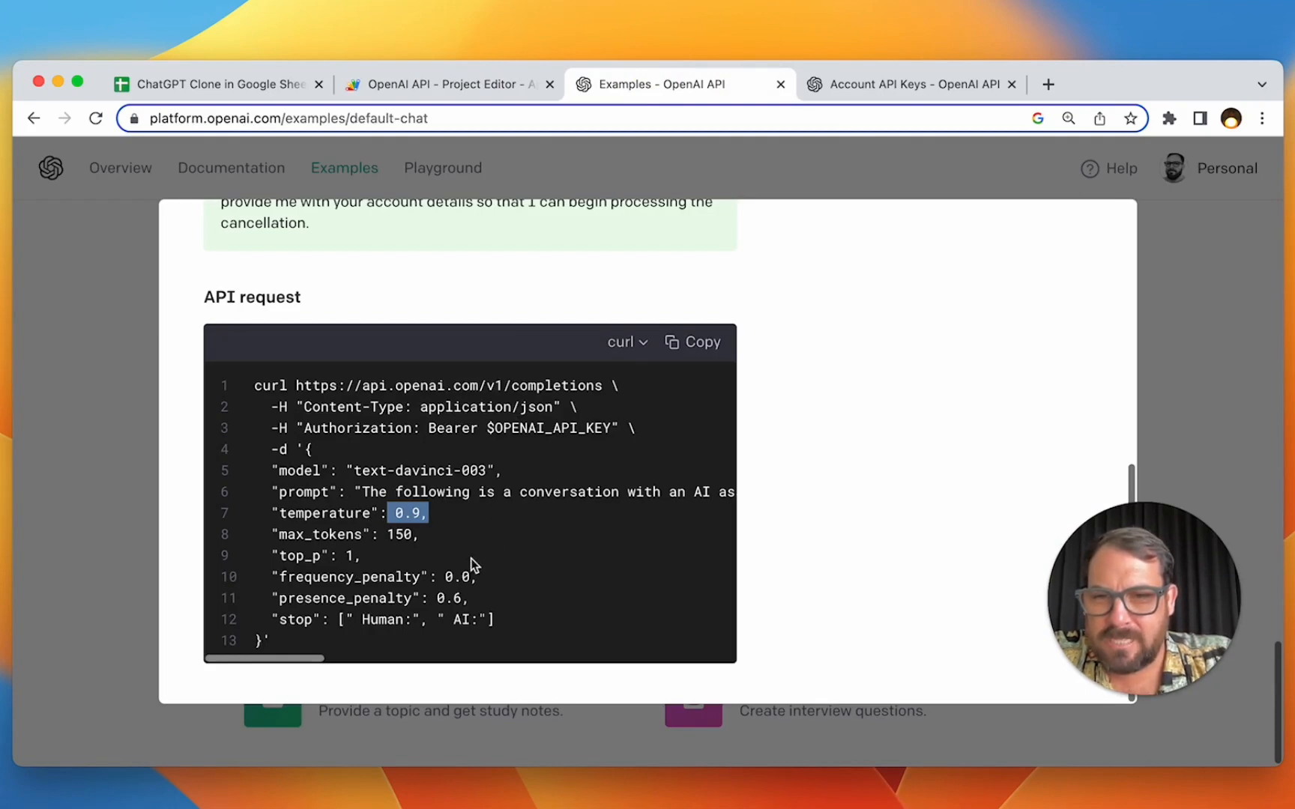
{"action": "left_click", "coordinate": [449, 83]}
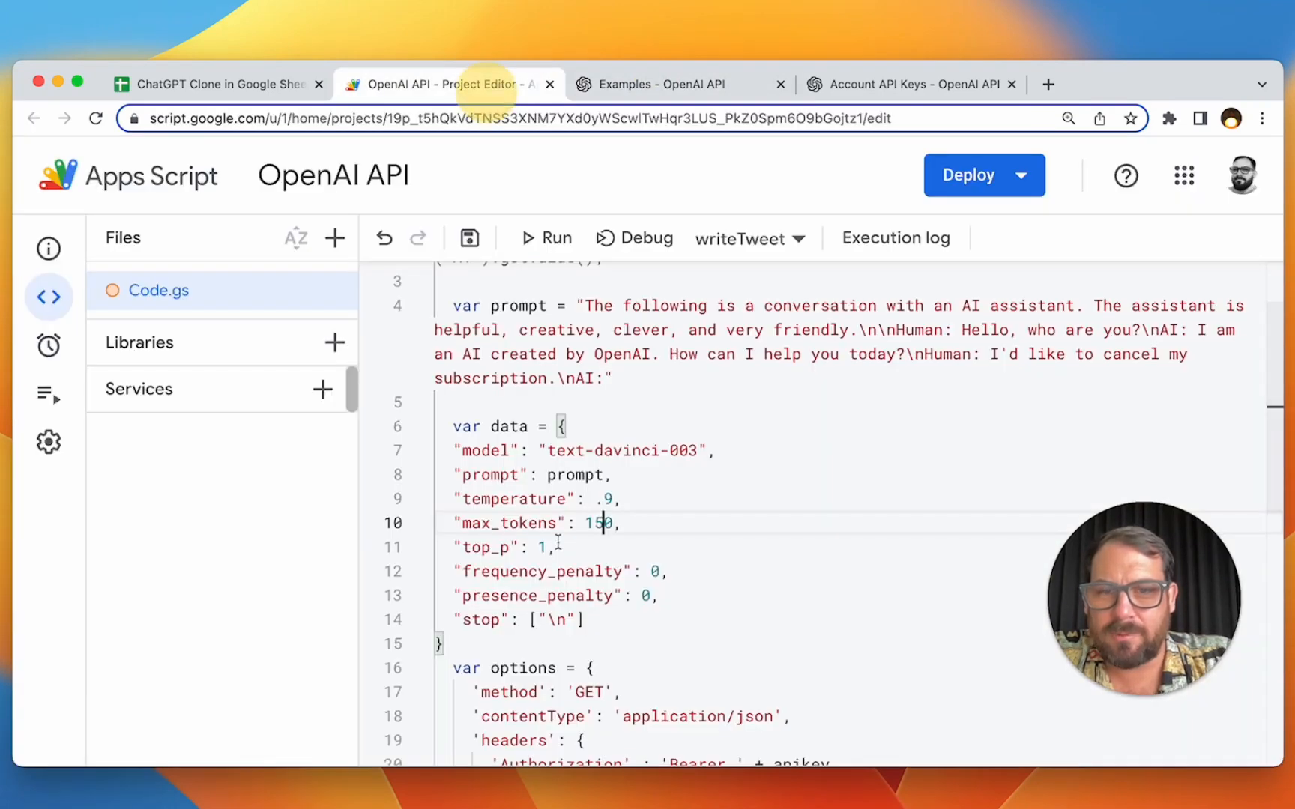
- Set presence_penalty to 0.6 and clear the old stop array
{"action": "type", "text": ".6"}
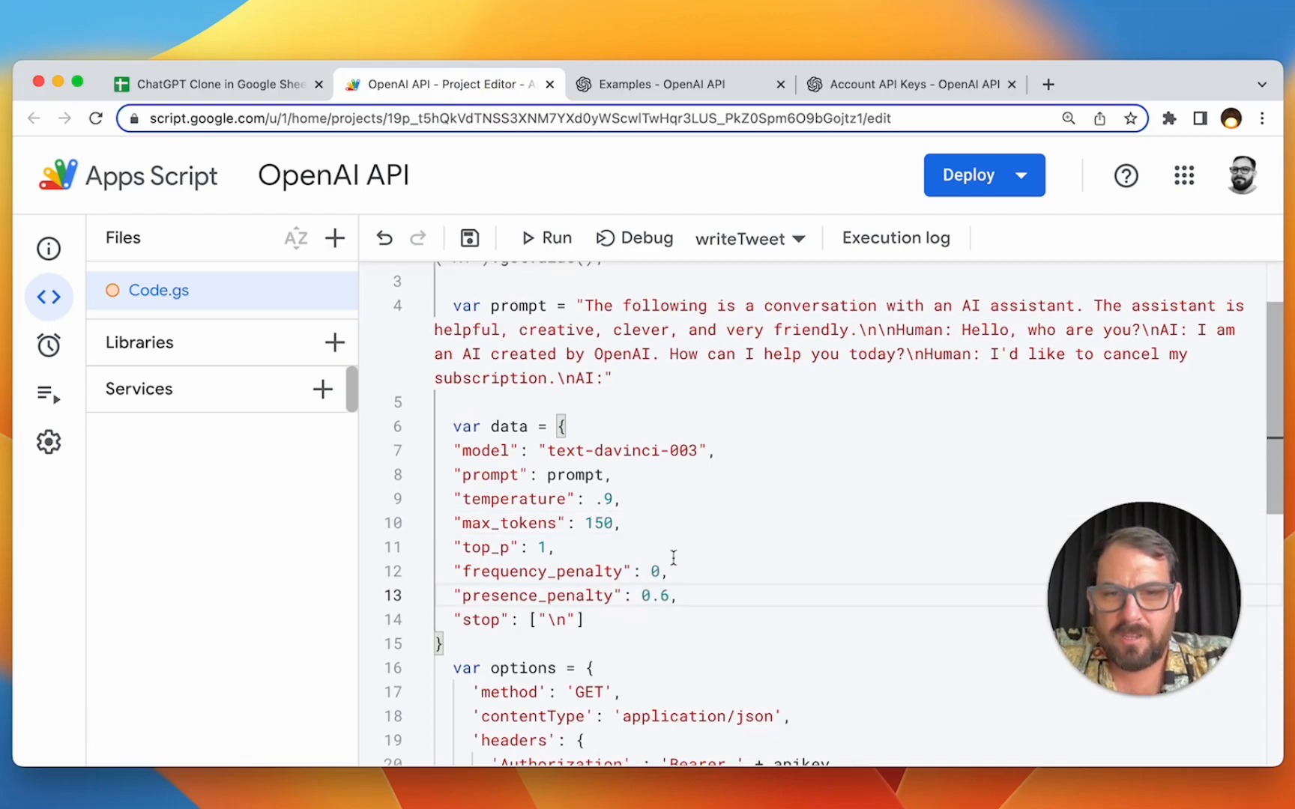
{"action": "left_click", "coordinate": [660, 83]}
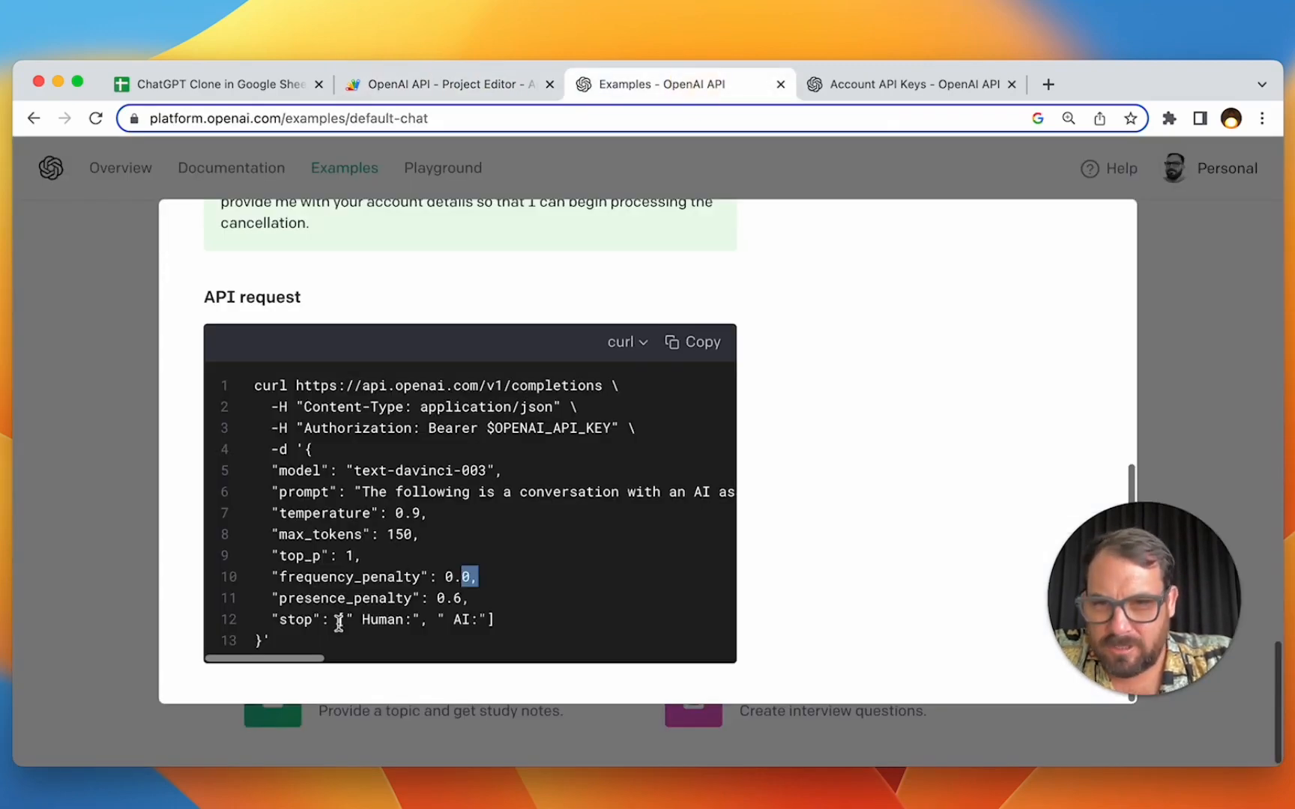
{"action": "left_click", "coordinate": [448, 84]}
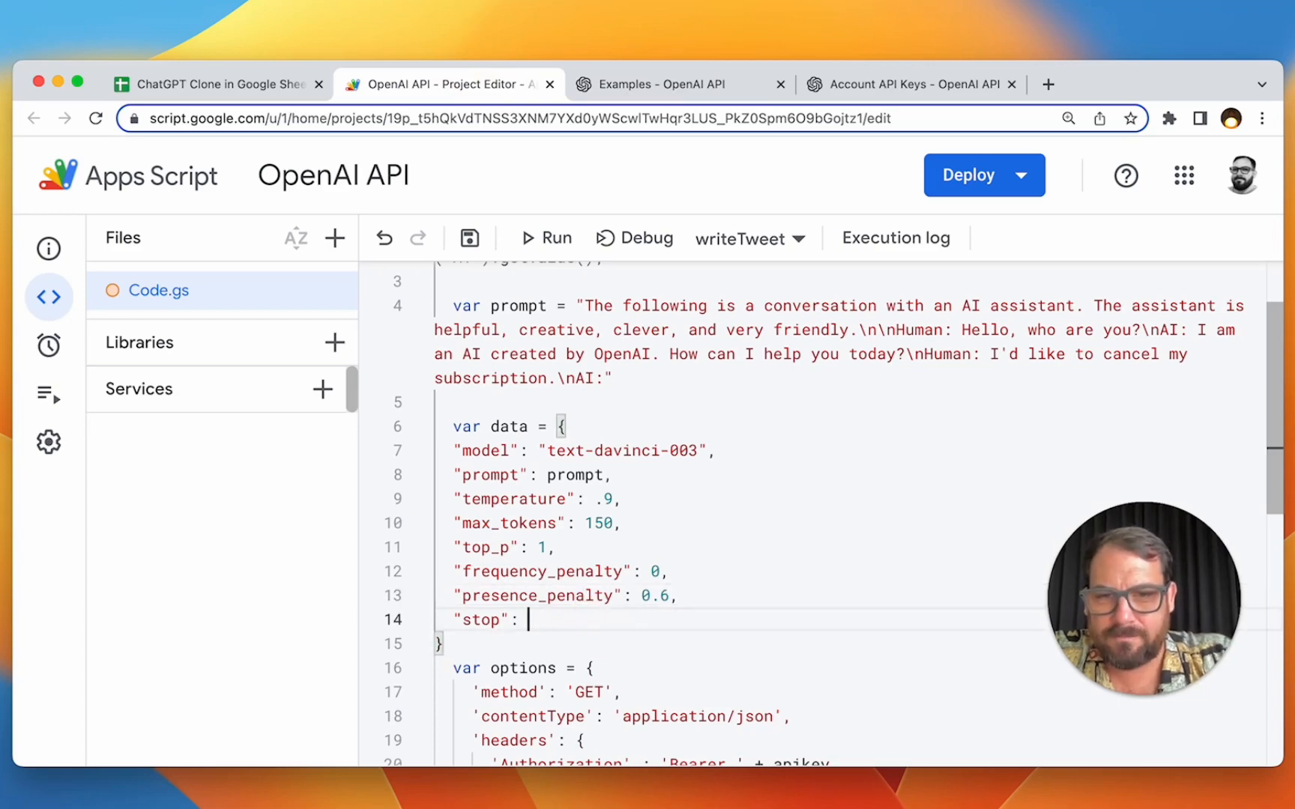
{"action": "left_click", "coordinate": [661, 83]}
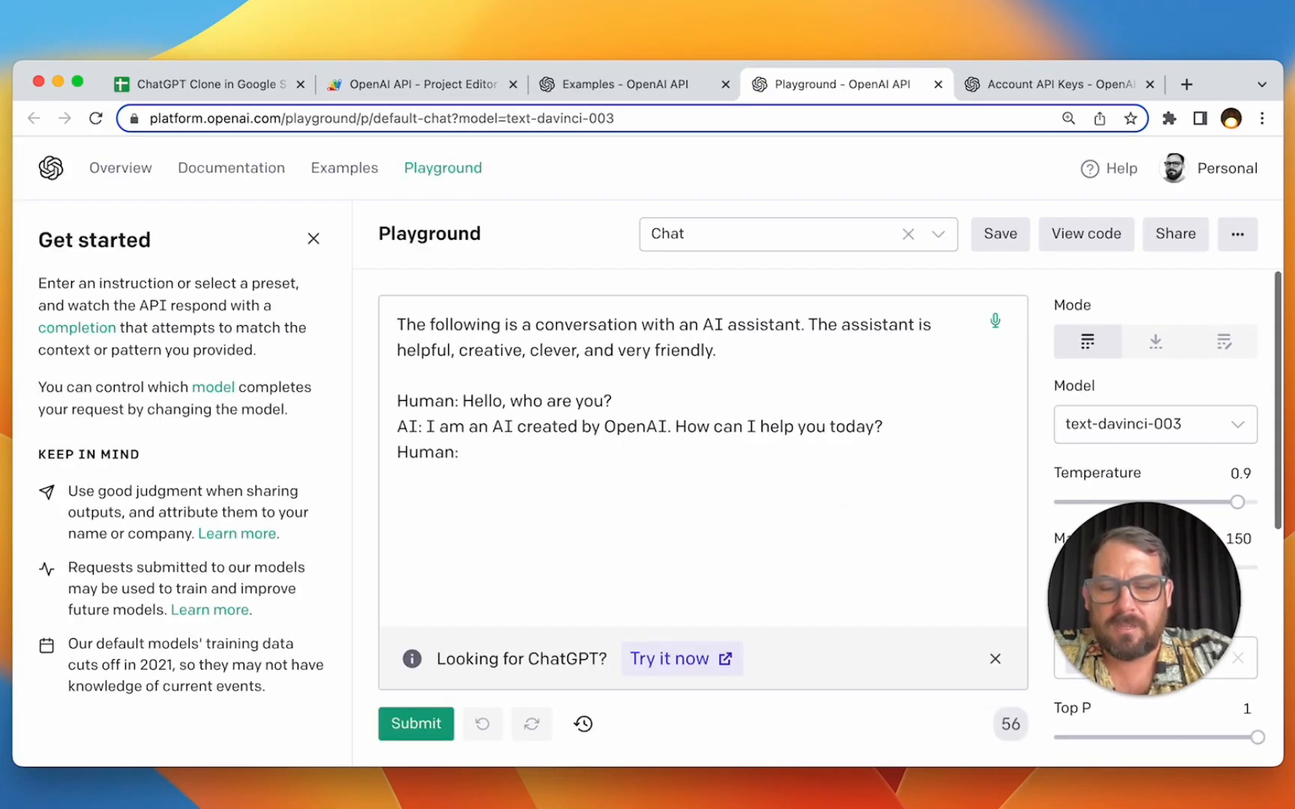
- Test the Playground Chat preset with 'hello' and 'What is the next thing after gpt-3'
{"action": "type", "text": "hello"}
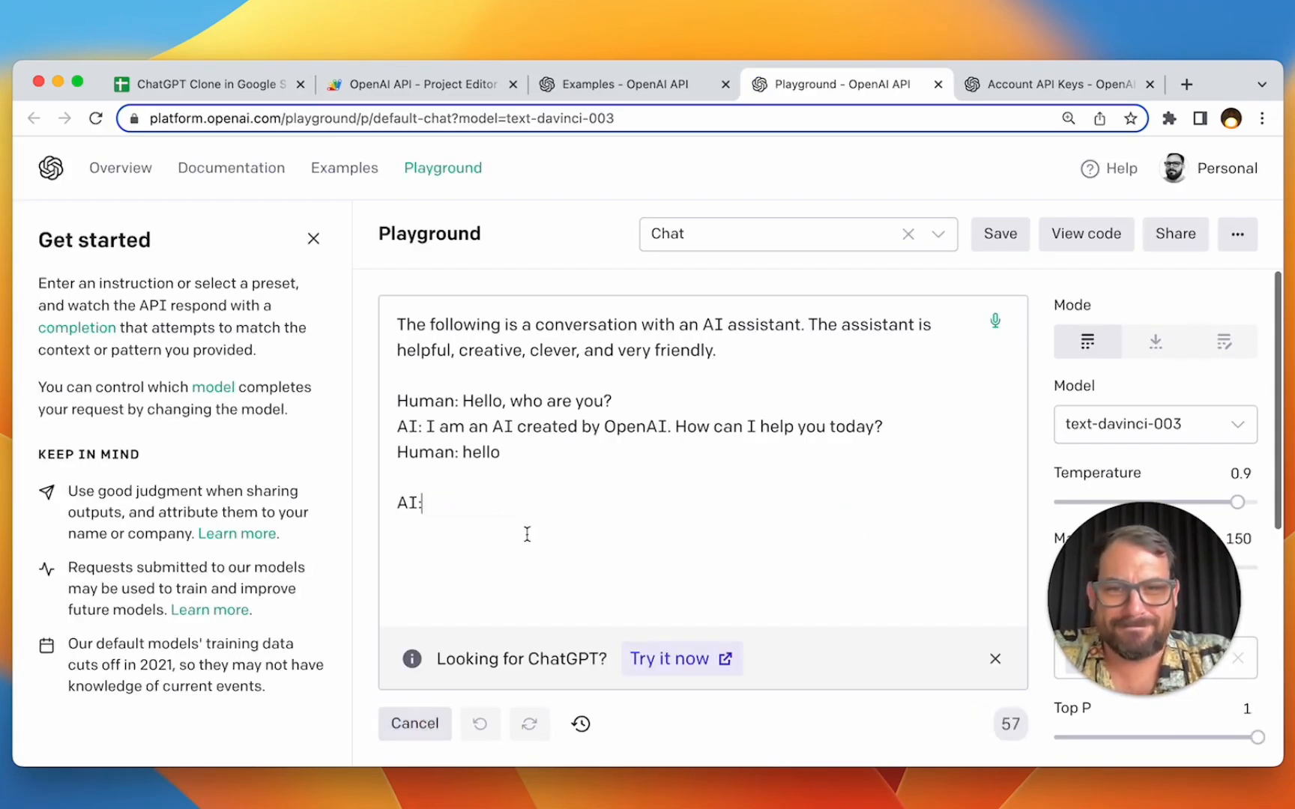
{"action": "left_click", "coordinate": [414, 723]}
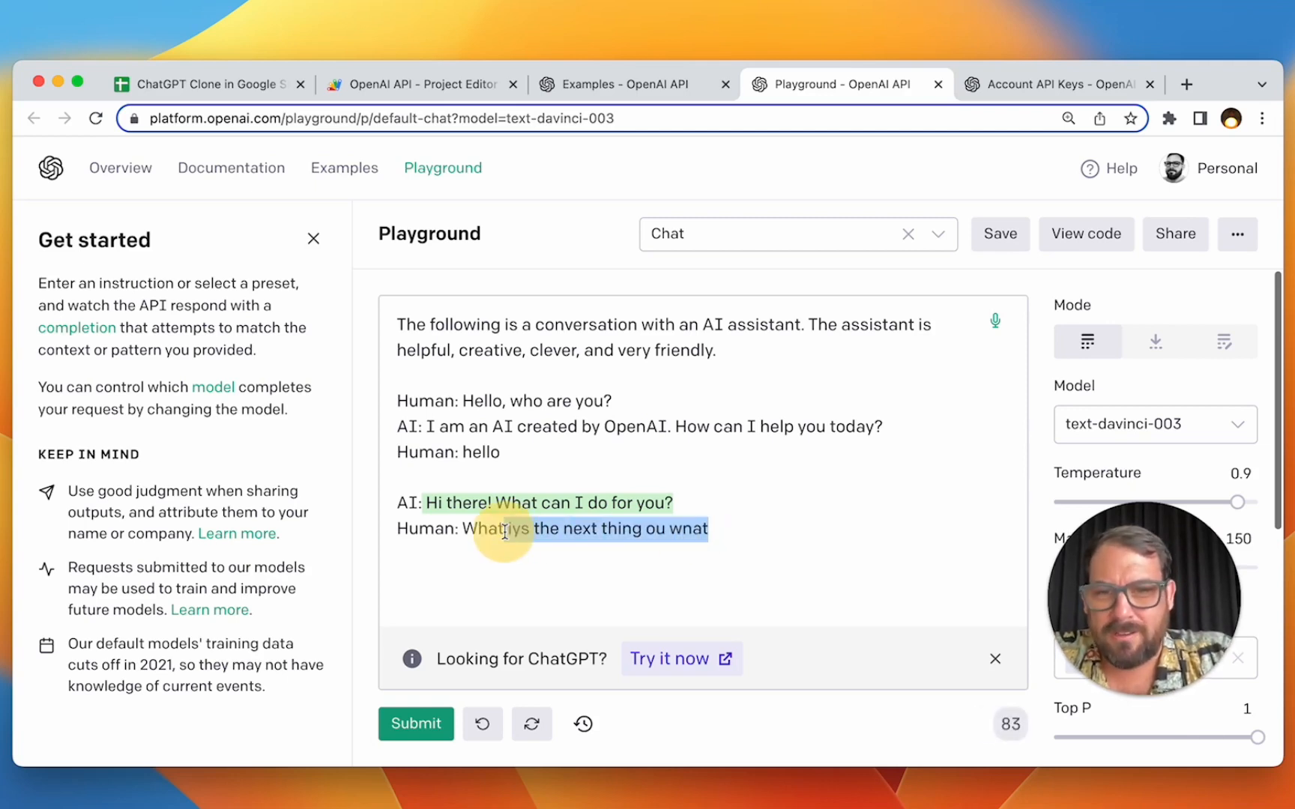
{"action": "type", "text": "What is the nexxt thing"}
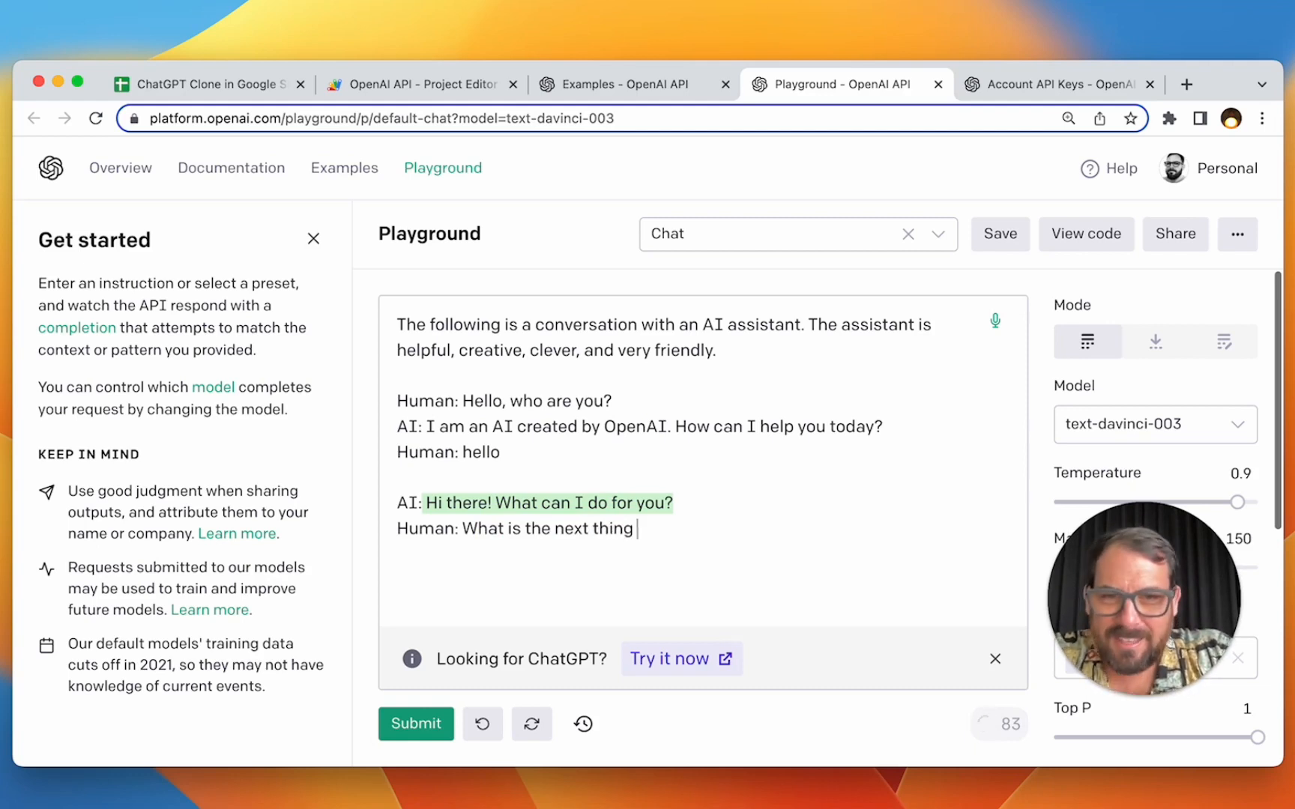
{"action": "type", "text": "after gpt-3"}
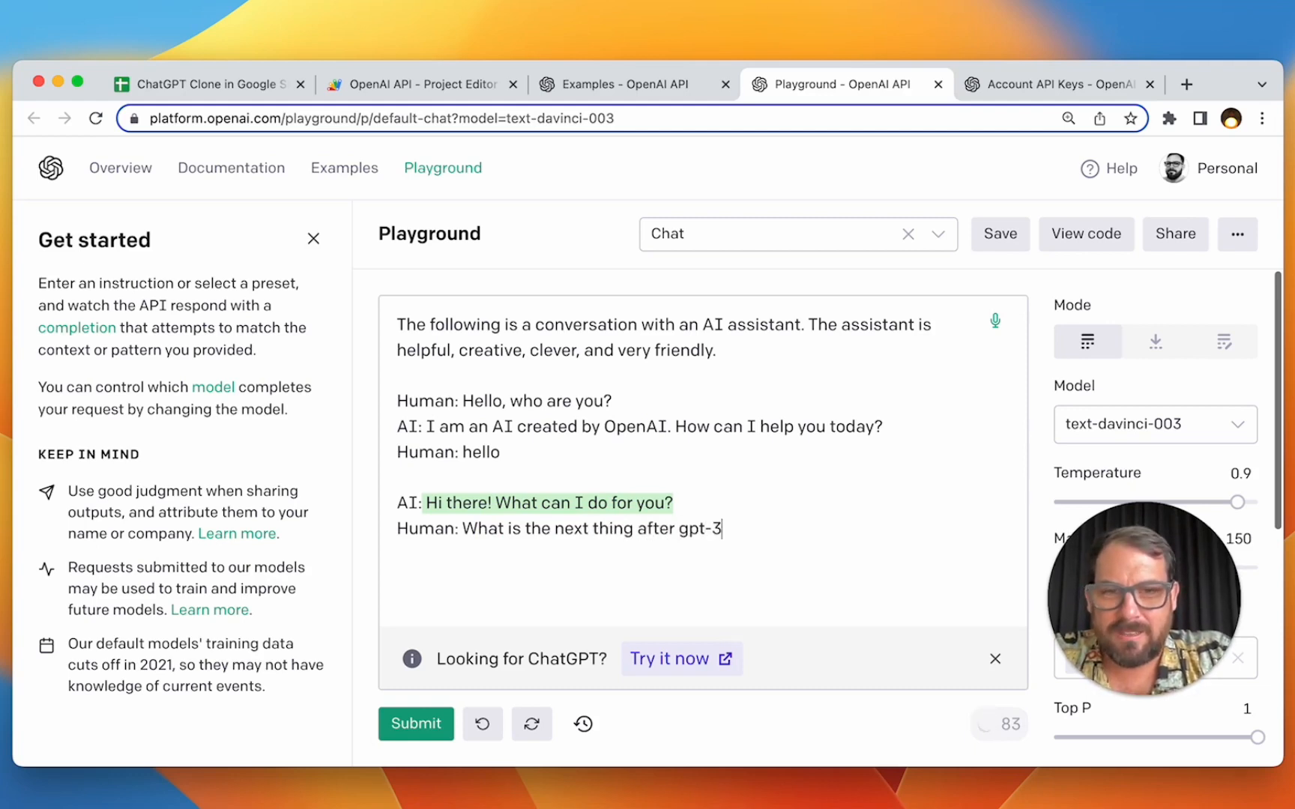
{"action": "left_click", "coordinate": [415, 723]}
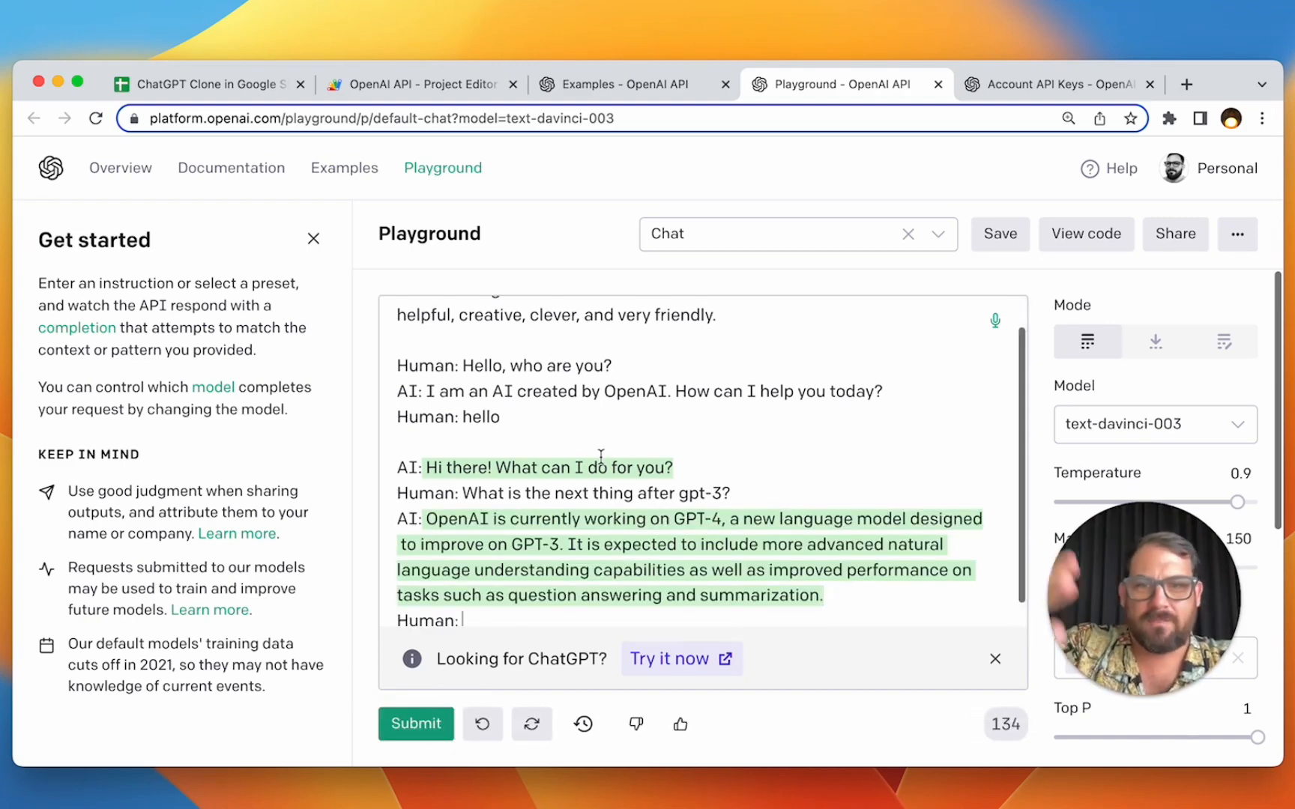
- Review the API keys page and the Chat example before returning to the script
{"action": "left_click", "coordinate": [1057, 83]}
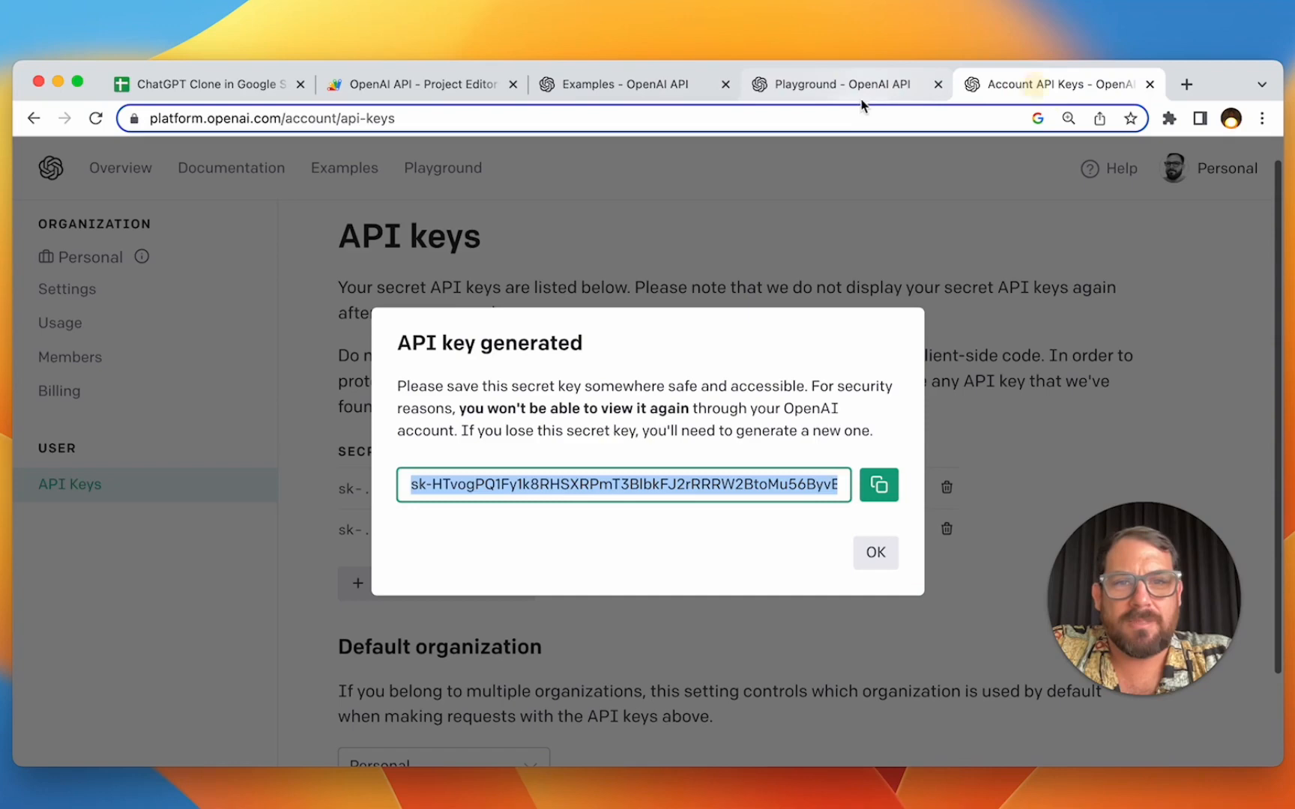
{"action": "left_click", "coordinate": [630, 83]}
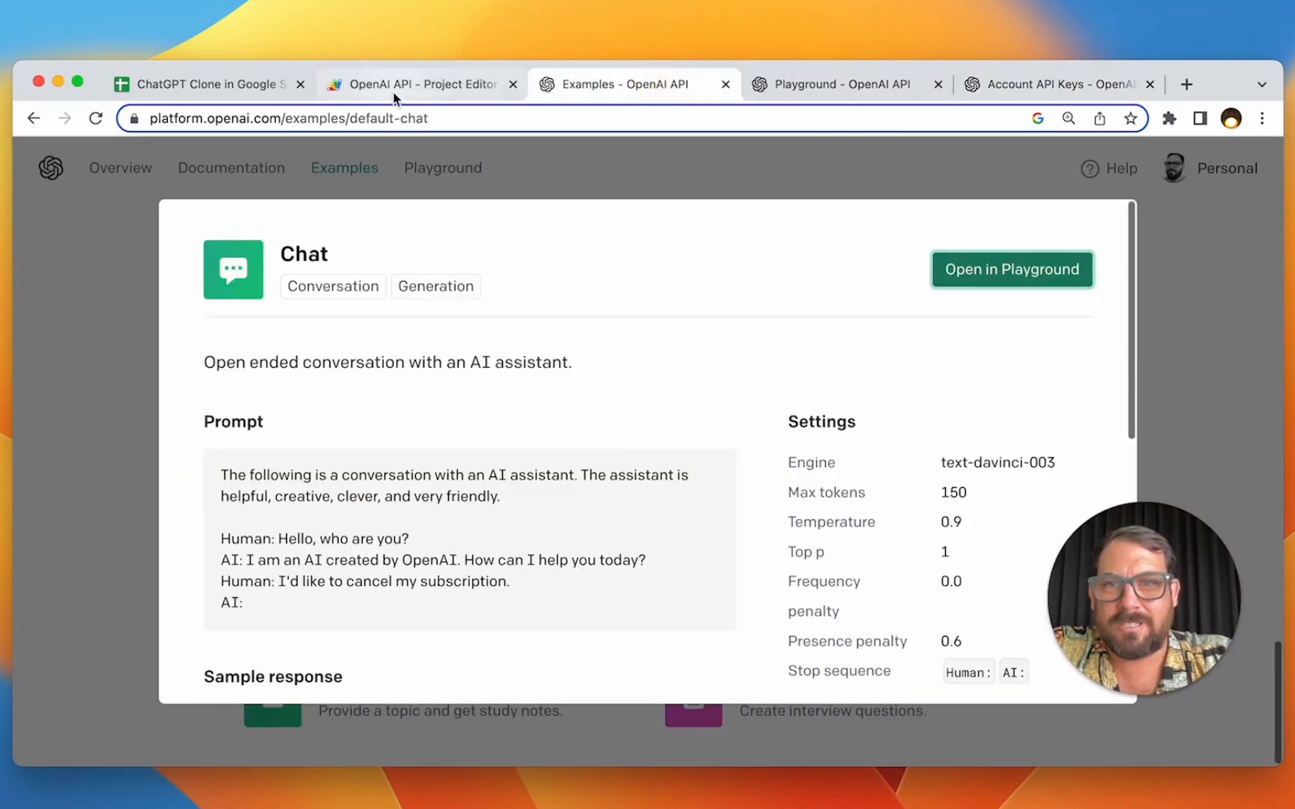
{"action": "left_click", "coordinate": [417, 83]}
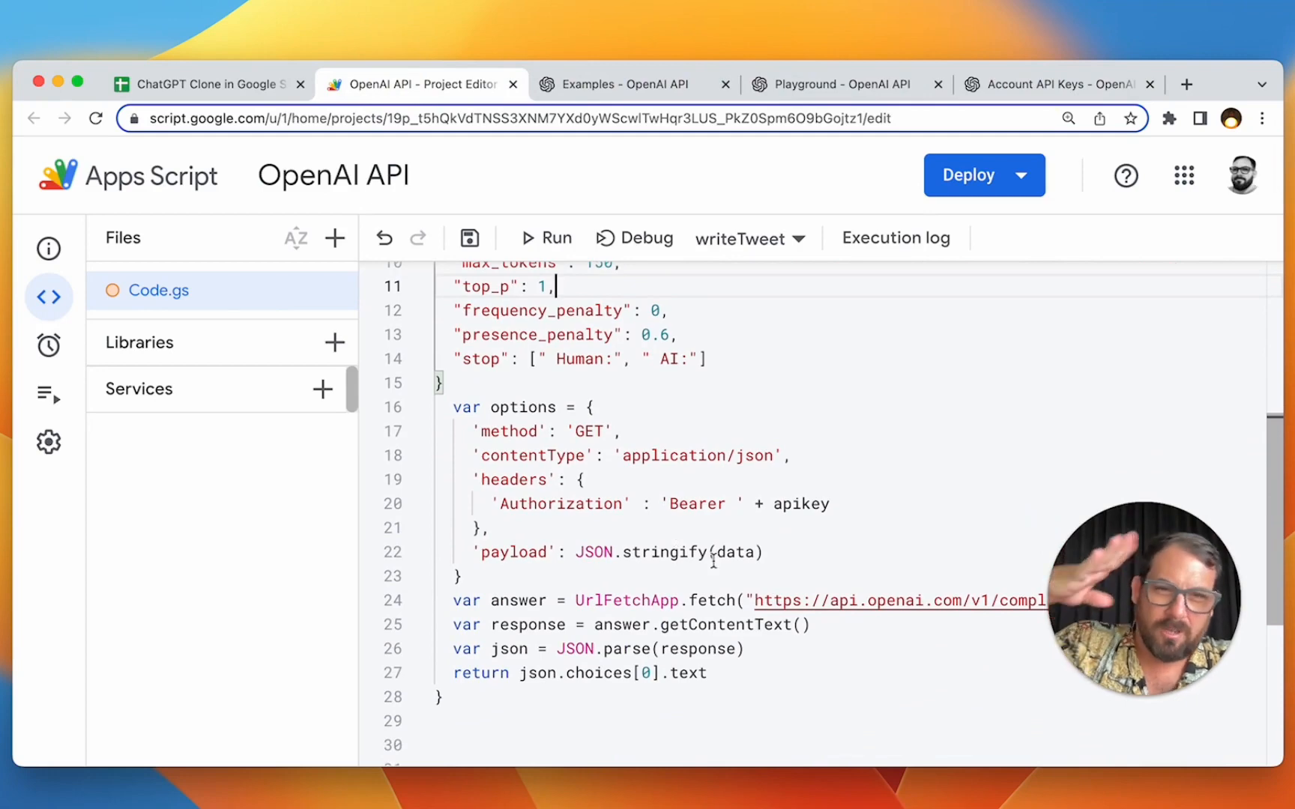
- Set Human:/AI: stops, rename to chat(), and get a cancellation reply via =chat() in Sheet1 A1
{"action": "left_click", "coordinate": [207, 84]}
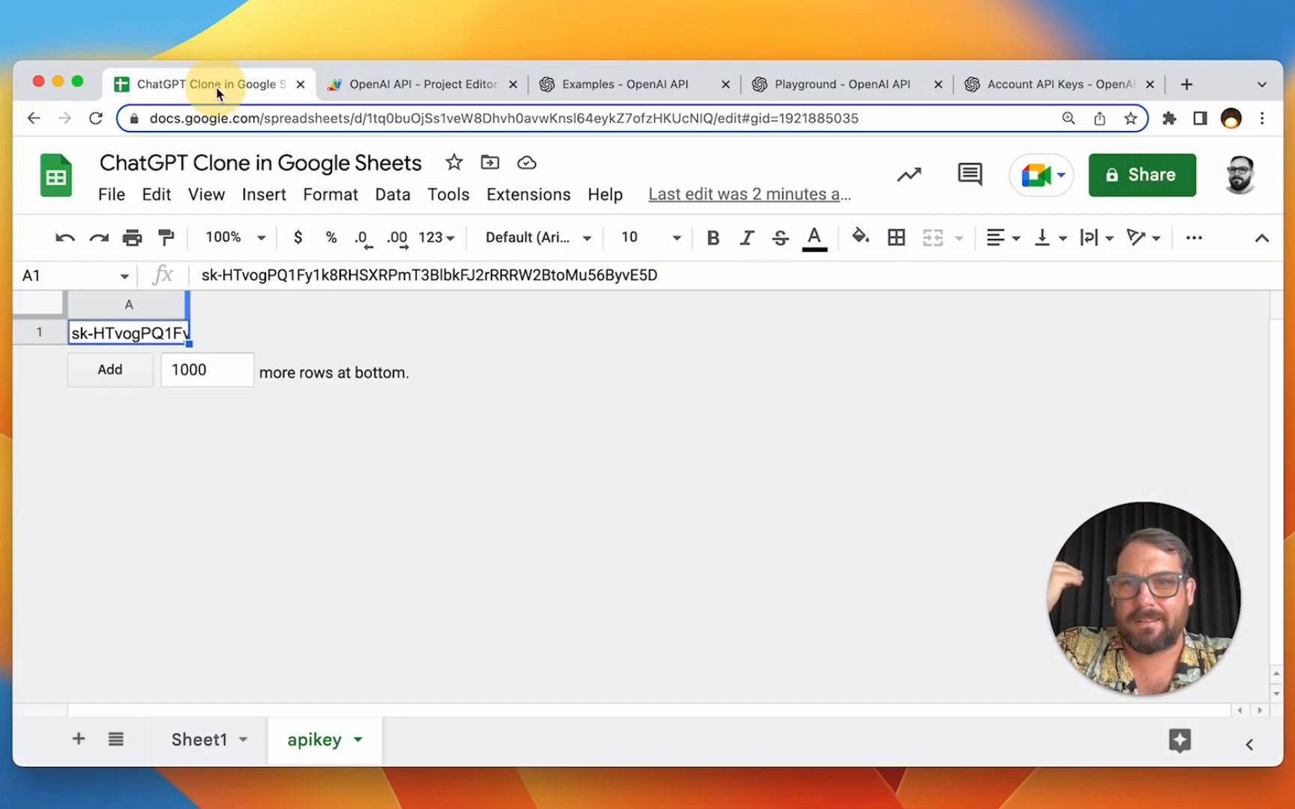
{"action": "left_click", "coordinate": [200, 739]}
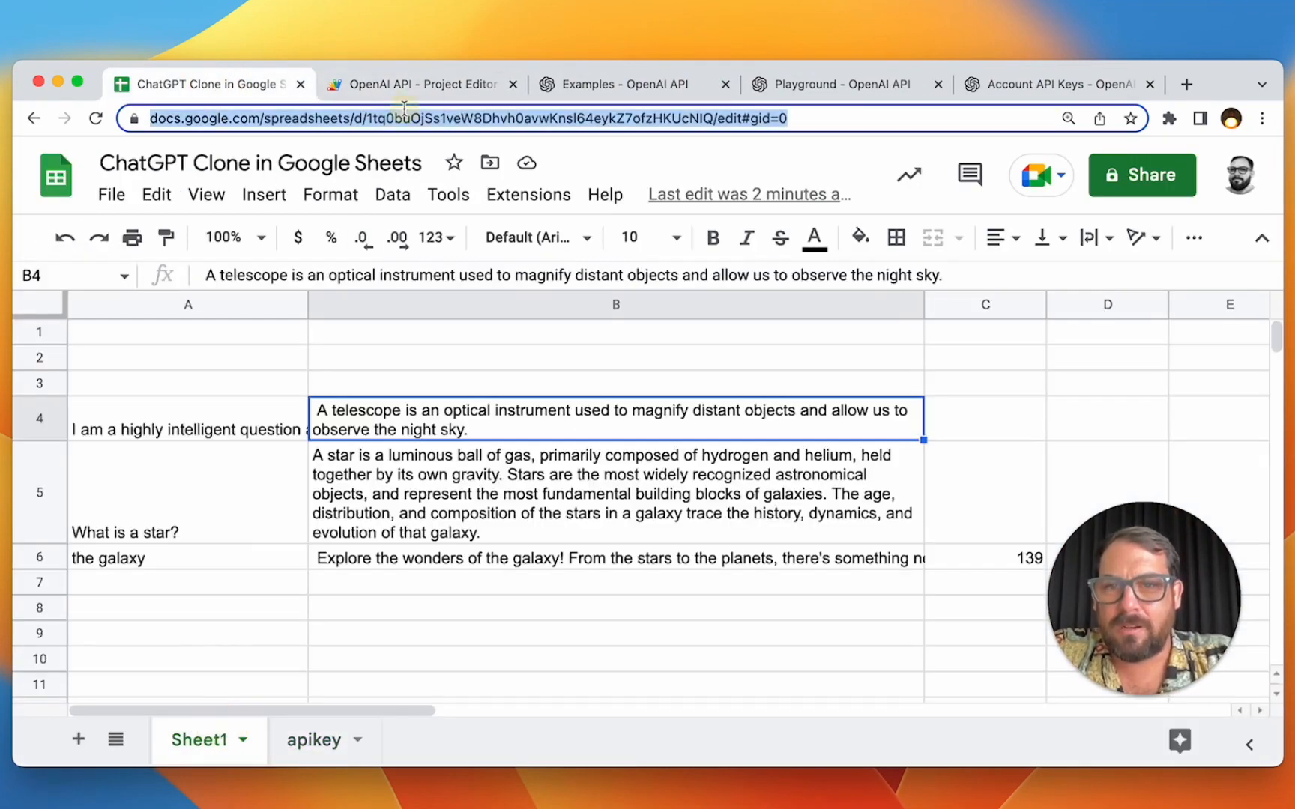
{"action": "left_click", "coordinate": [419, 83]}
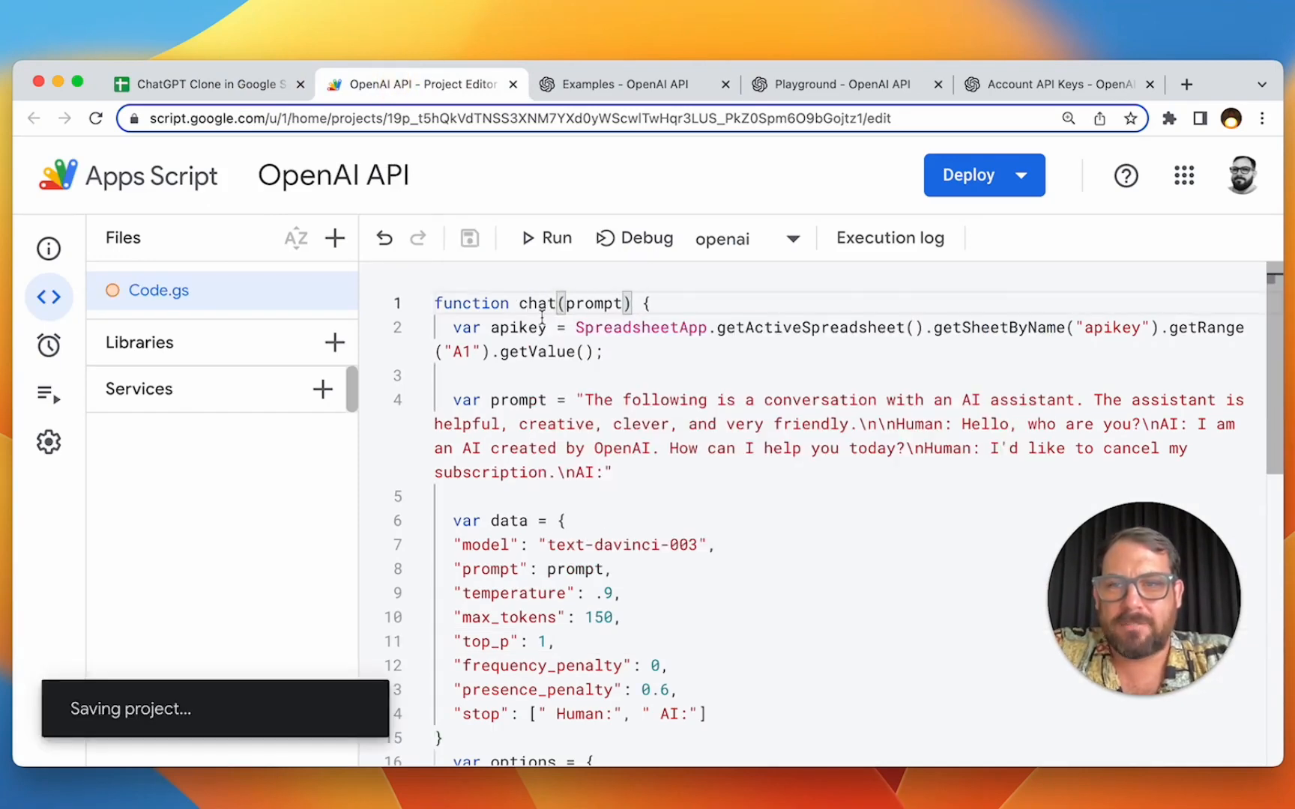
{"action": "left_click", "coordinate": [207, 83]}
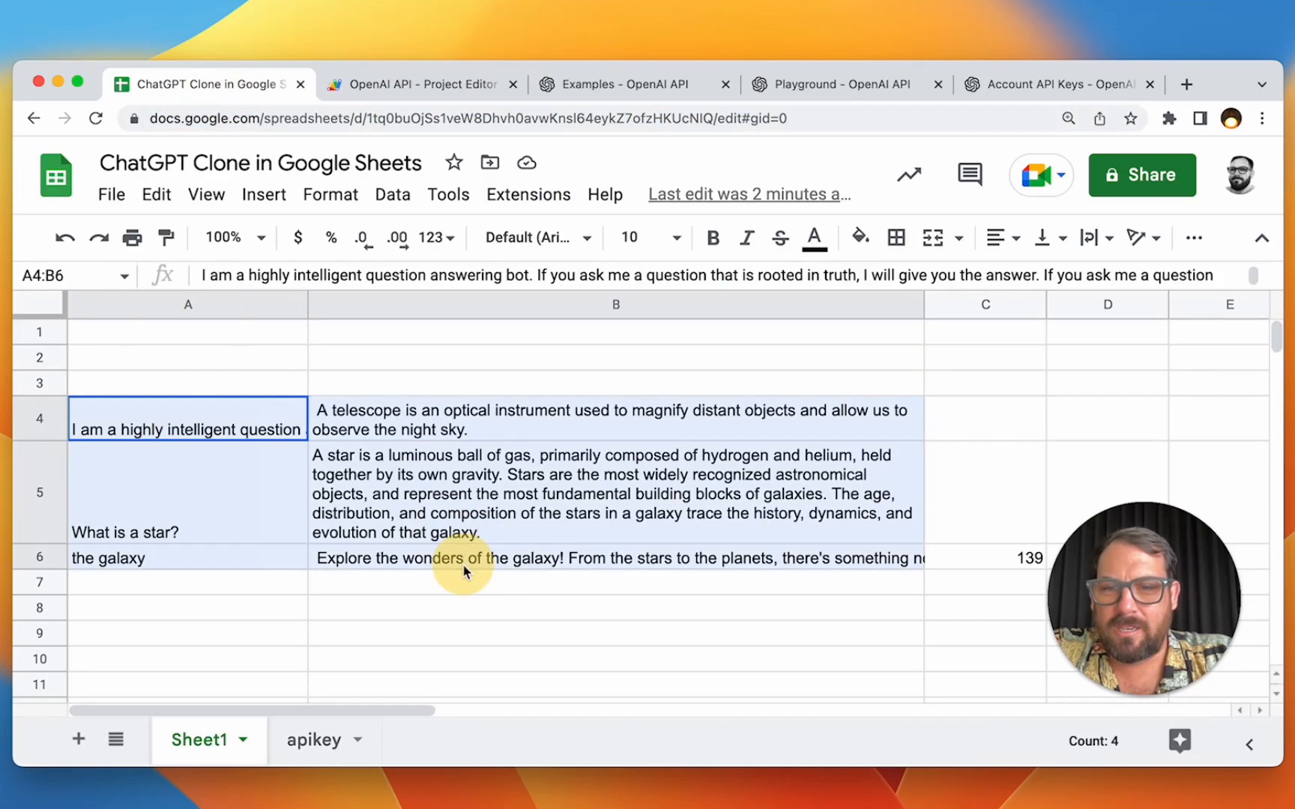
{"action": "left_click", "coordinate": [416, 84]}
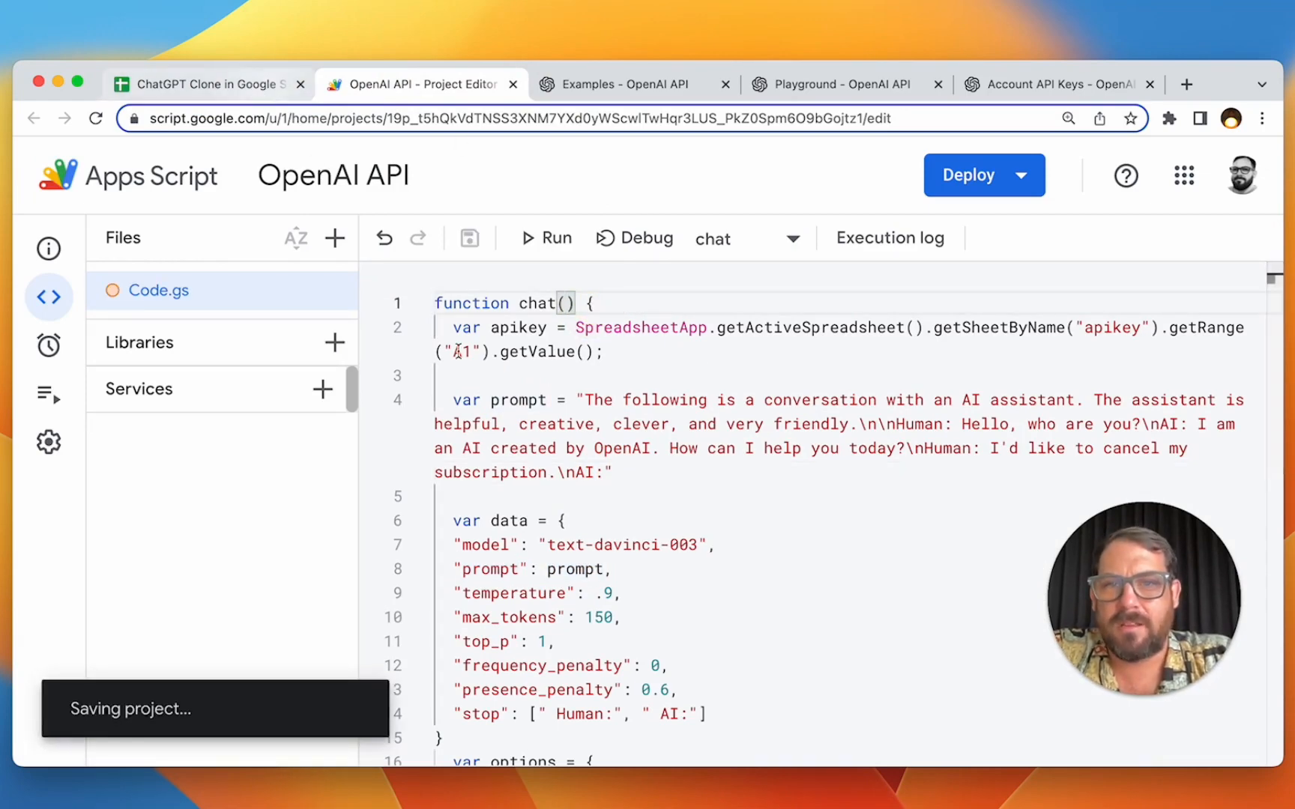
{"action": "left_click", "coordinate": [209, 84]}
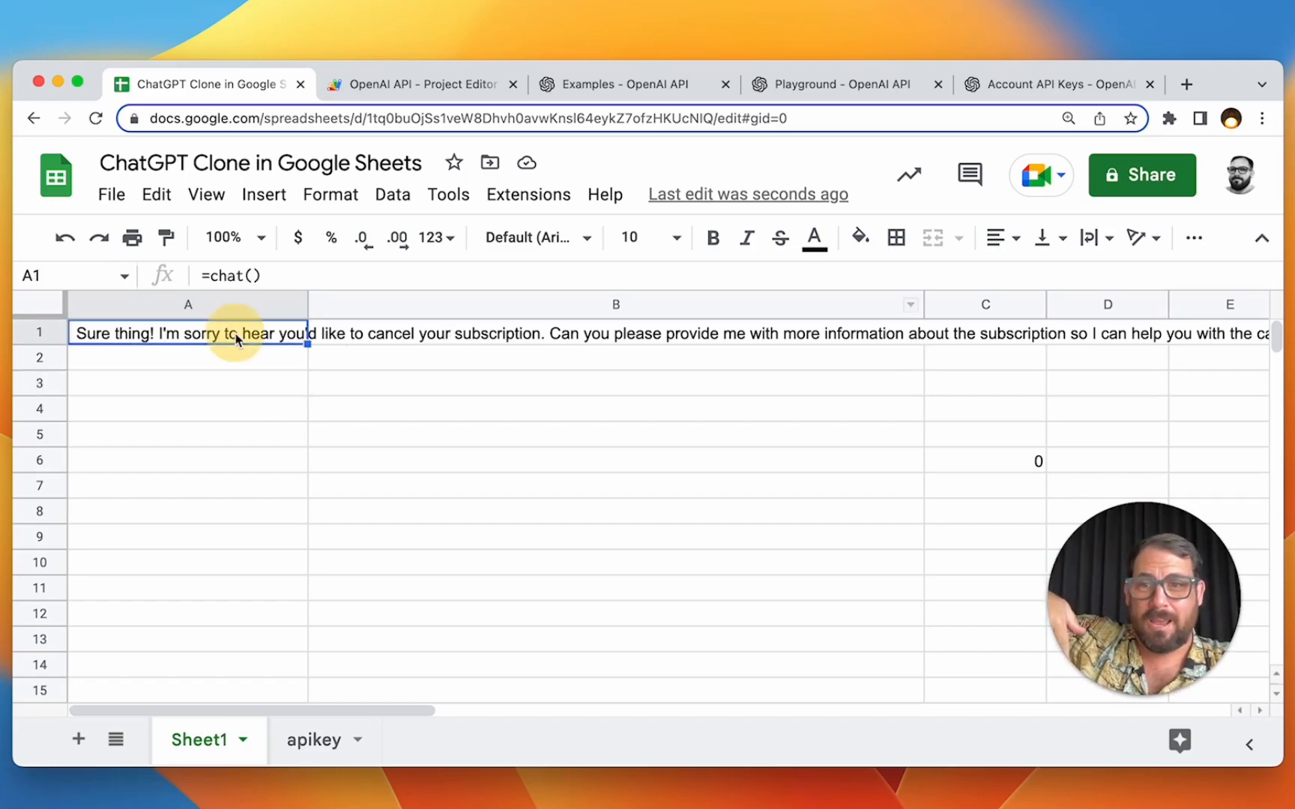
- Add a question parameter to chat() and splice it after Human: in the prompt
{"action": "left_click", "coordinate": [421, 83]}
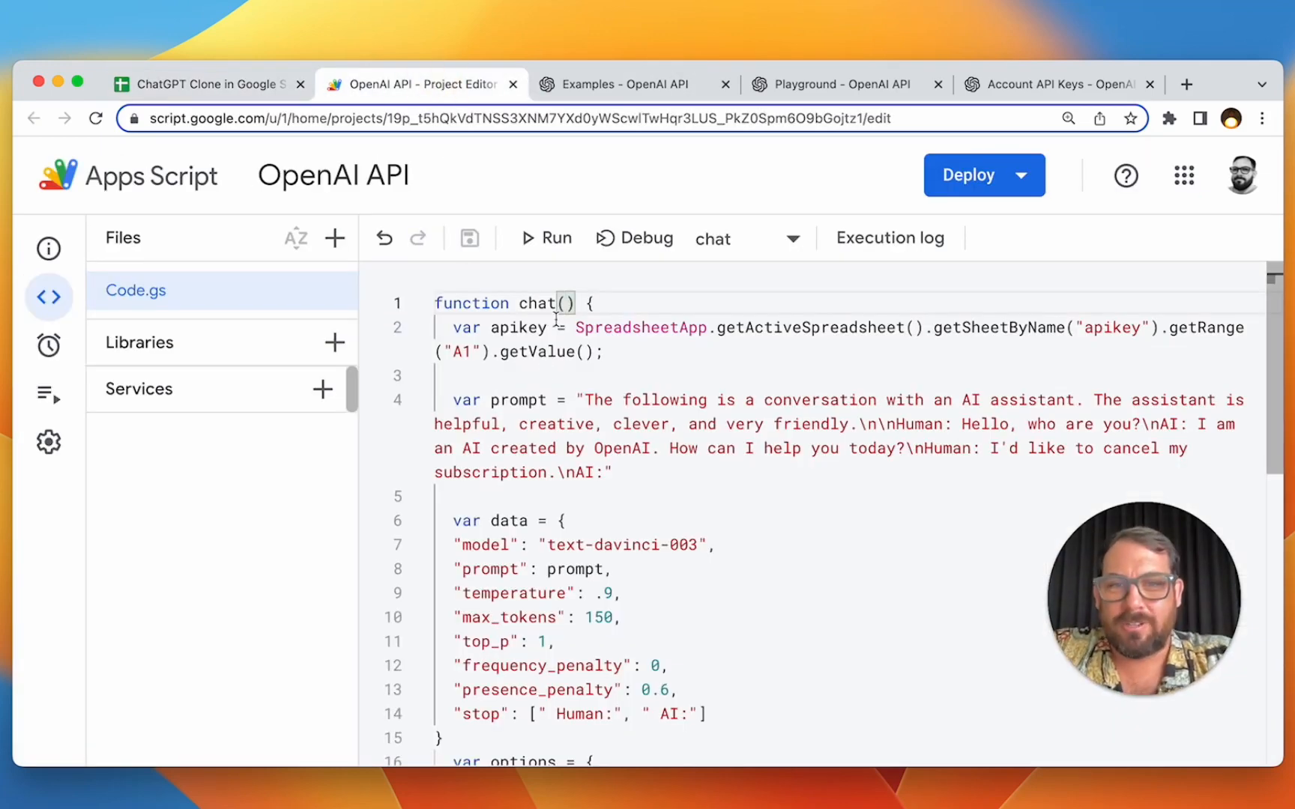
{"action": "type", "text": "question"}
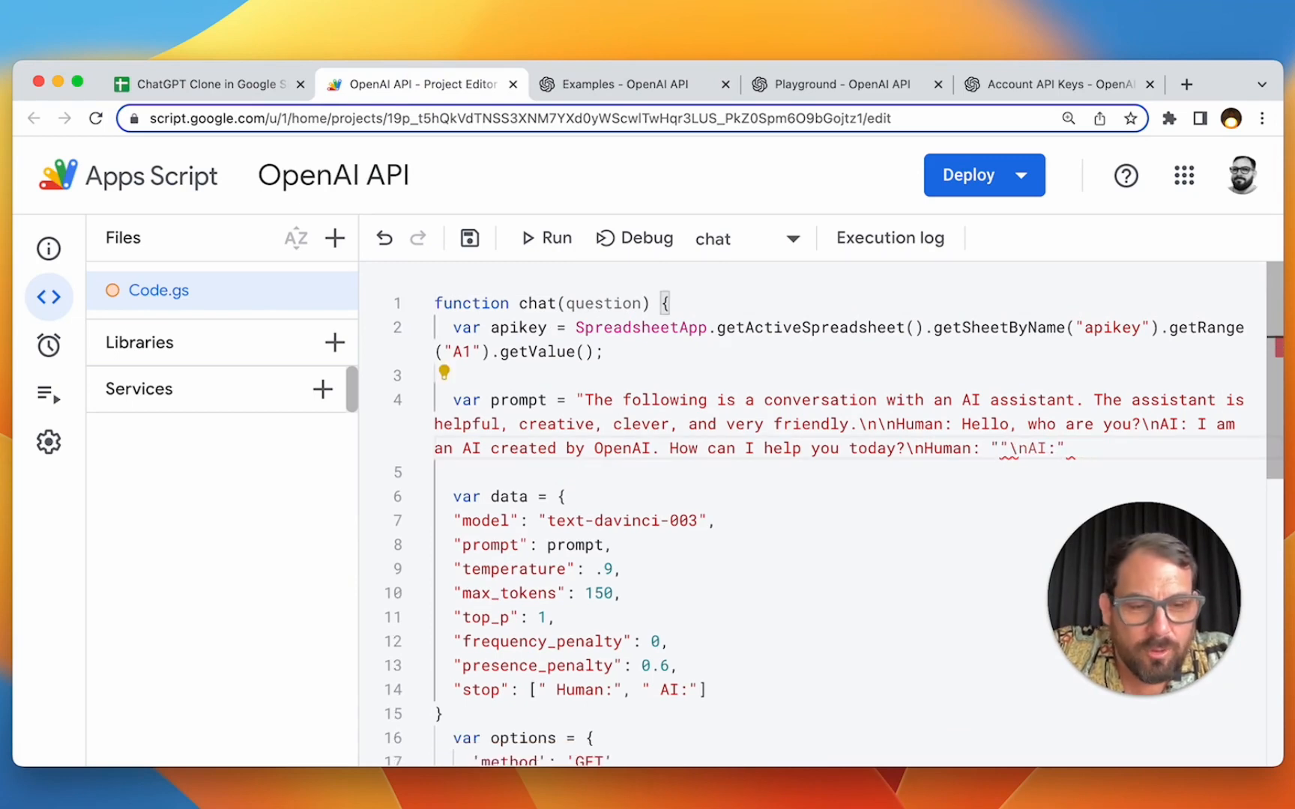
{"action": "type", "text": "++"}
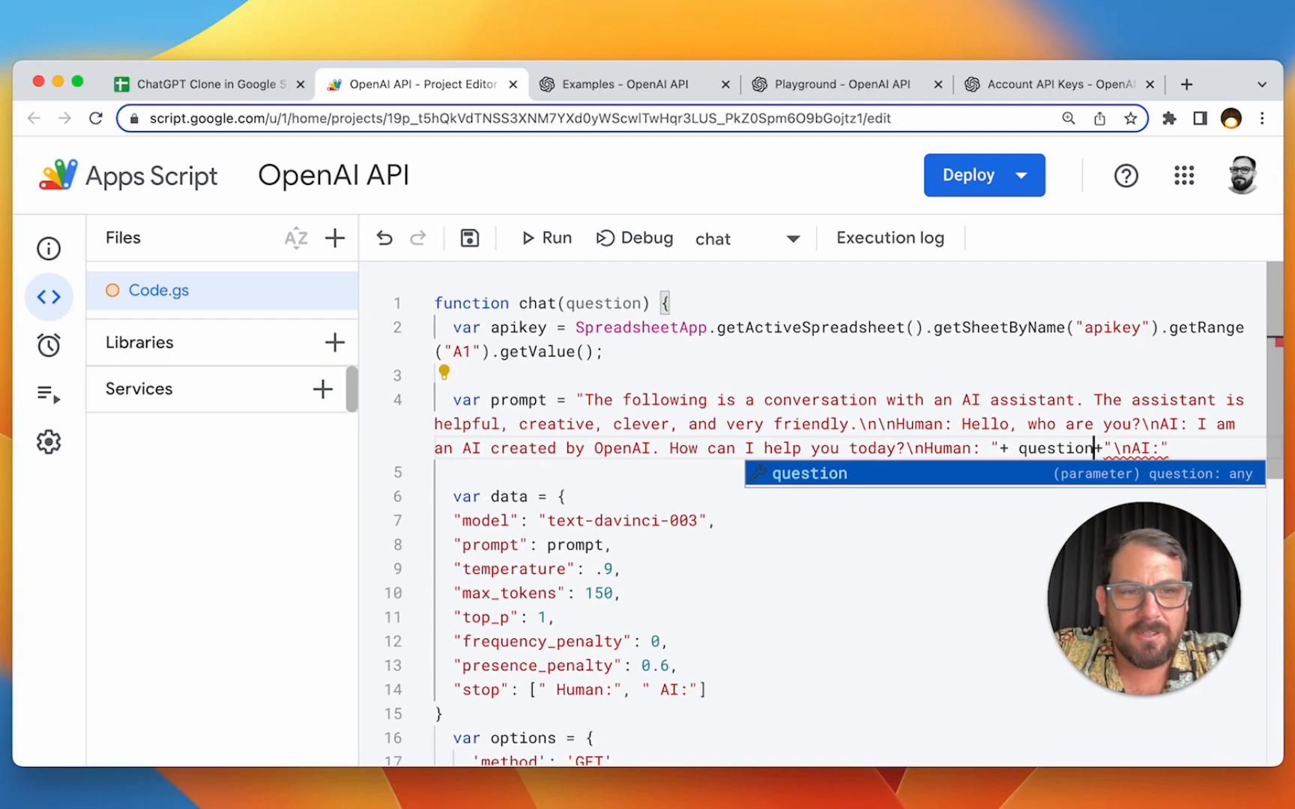
{"action": "left_click", "coordinate": [209, 83]}
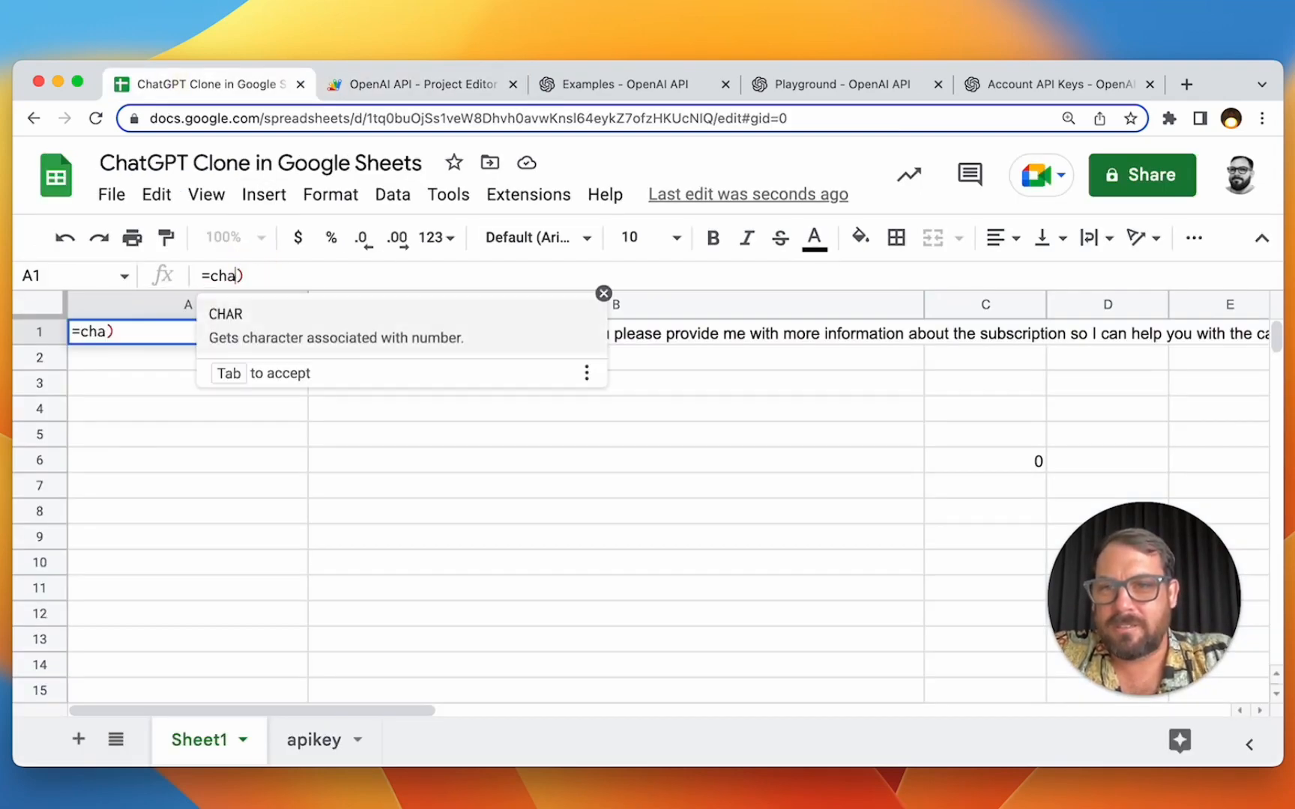
- Put the tweet character-limit question in A1 and =chat(A1) in B1, answering 280
{"action": "type", "text": "t(\"what is the"}
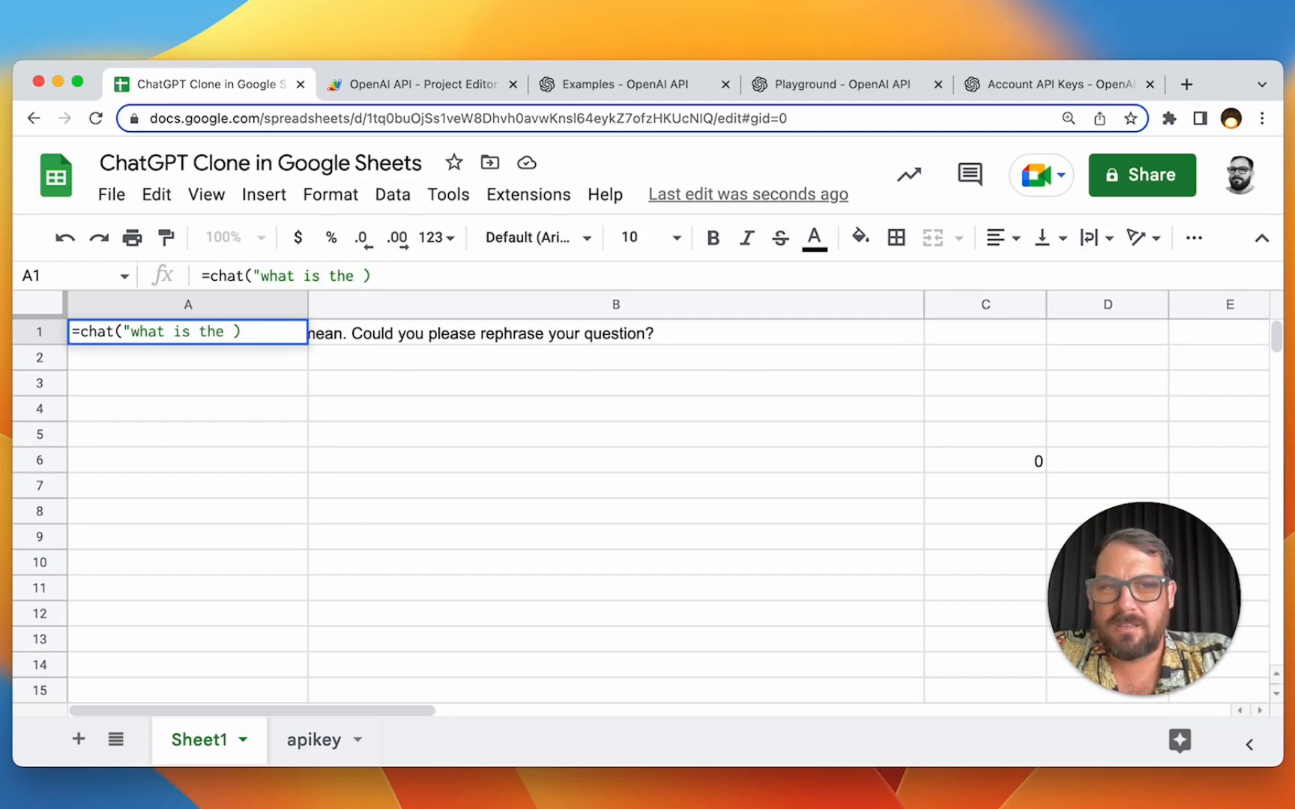
{"action": "type", "text": "number of stars in a galaxy?"}
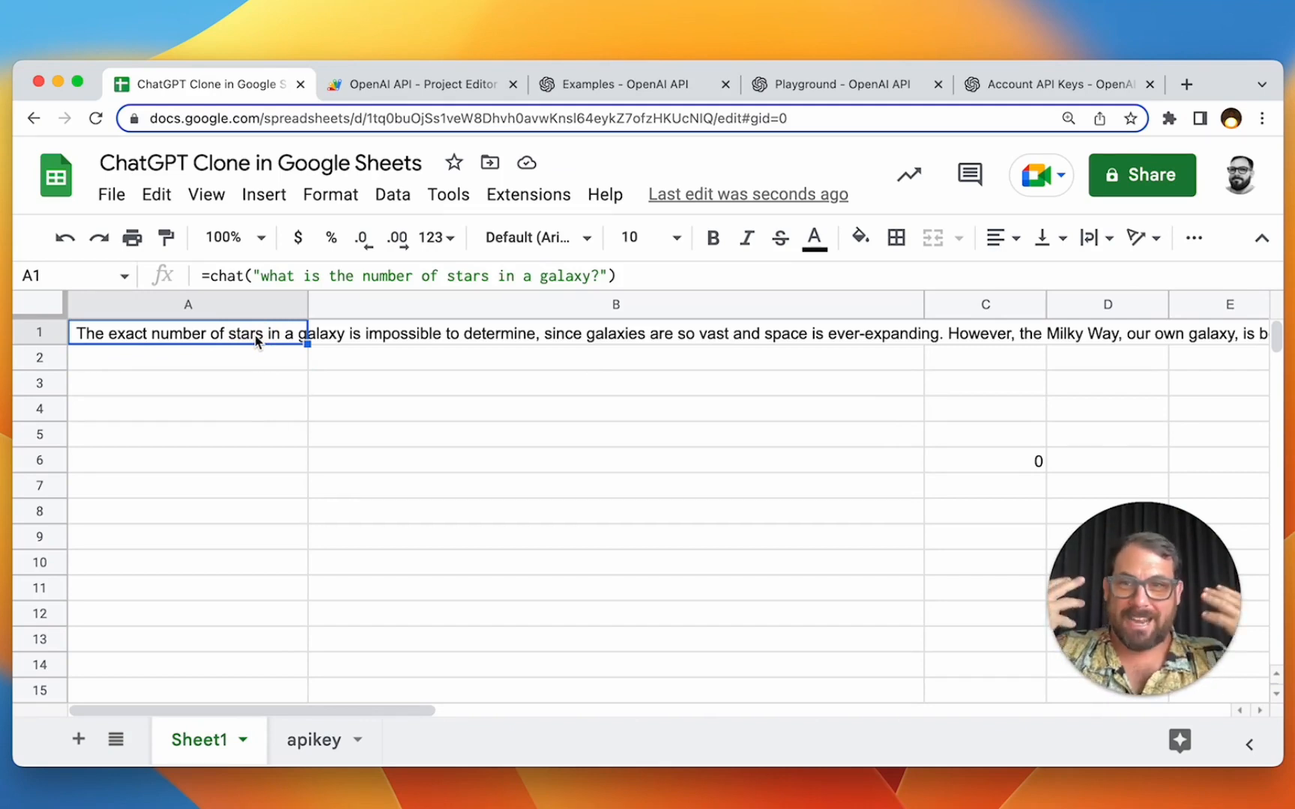
{"action": "key", "text": "Delete"}
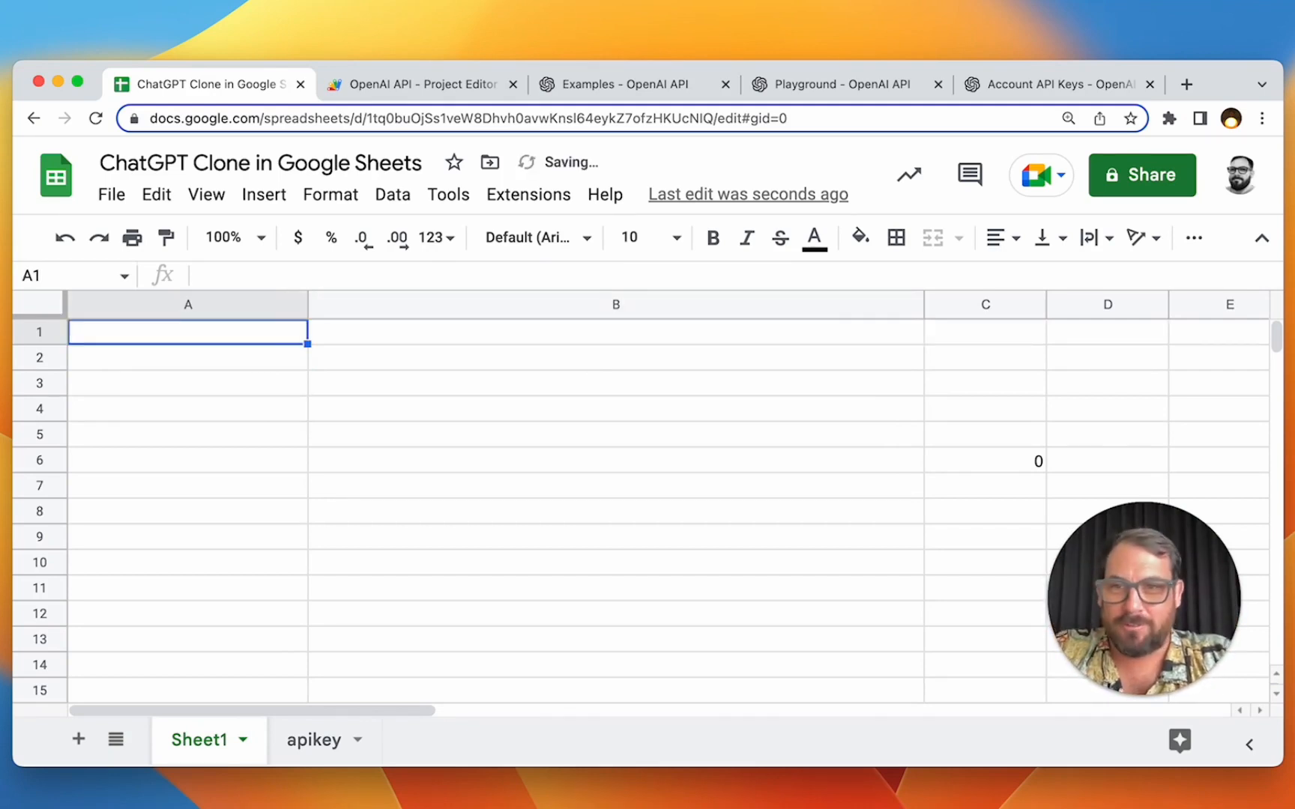
{"action": "type", "text": "What is the"}
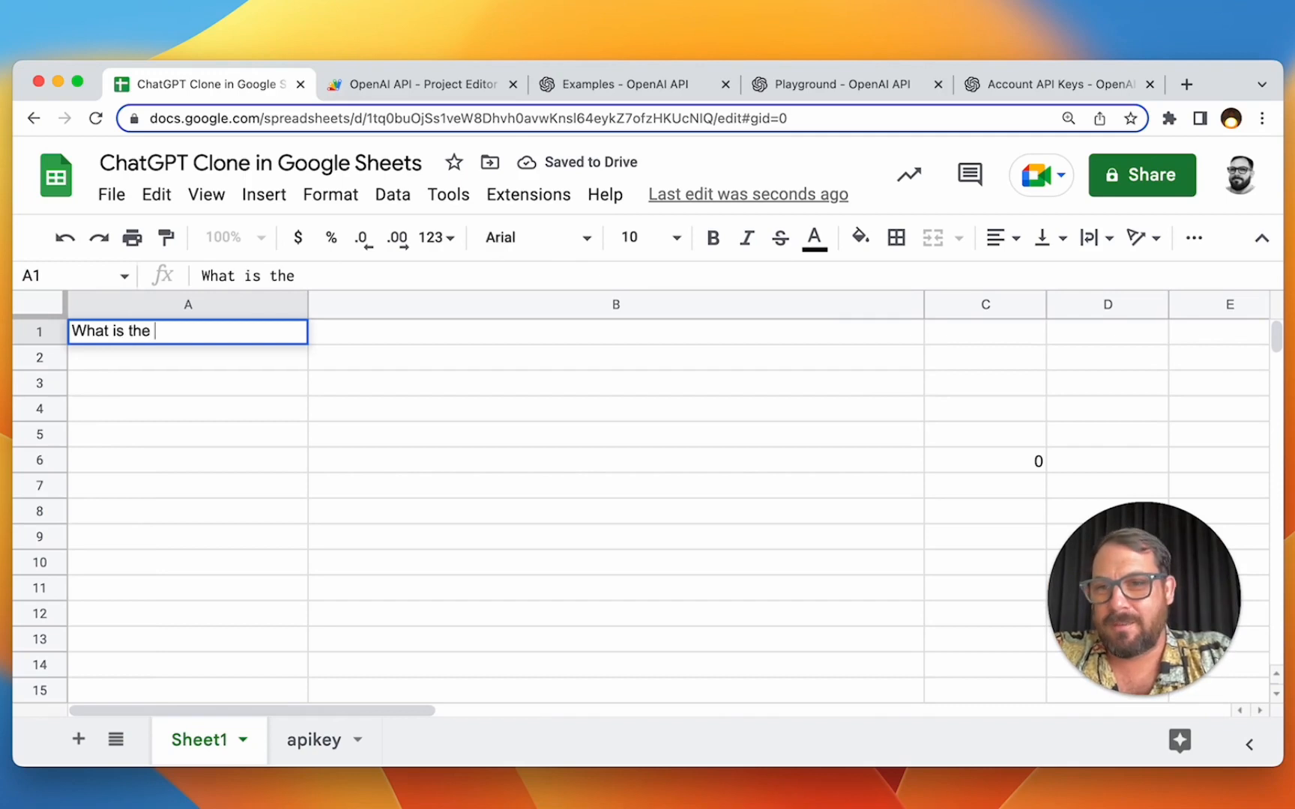
{"action": "type", "text": "max number of"}
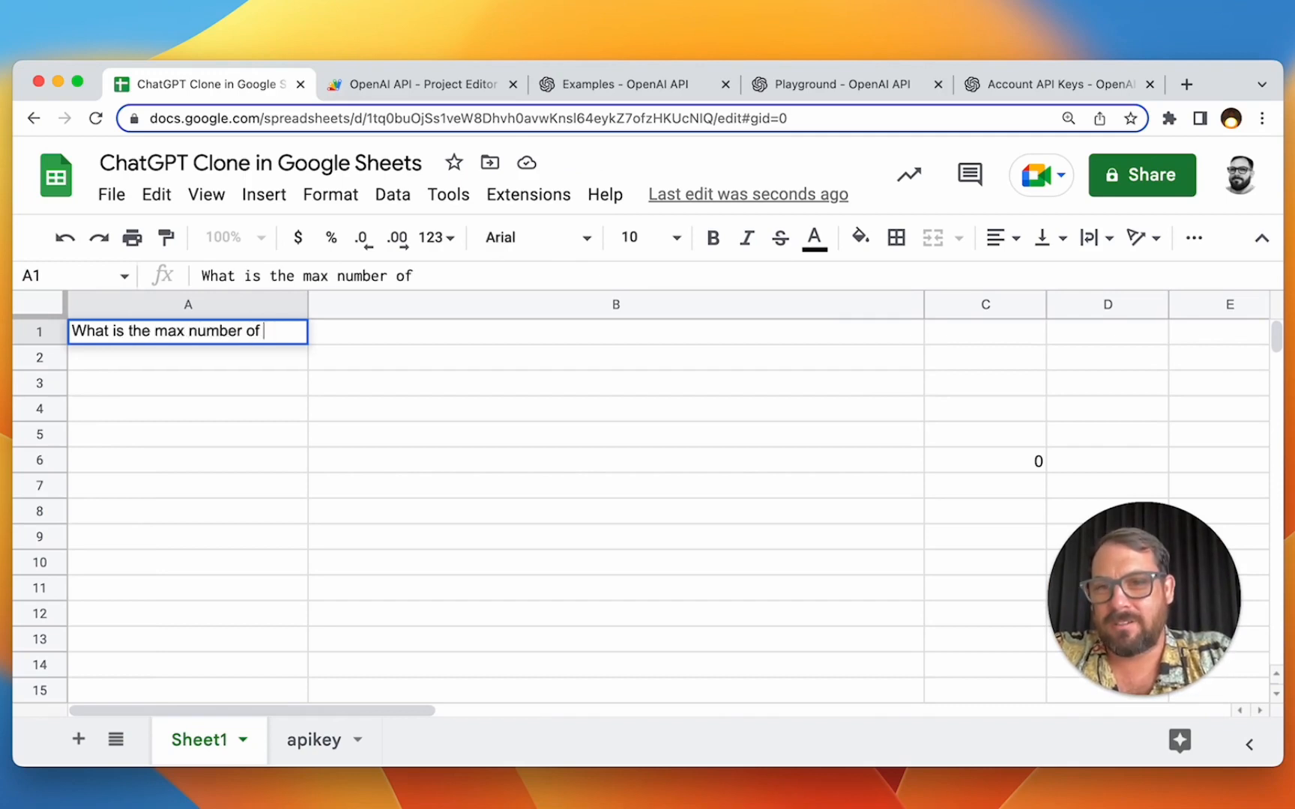
{"action": "type", "text": "characters in a tweet?"}
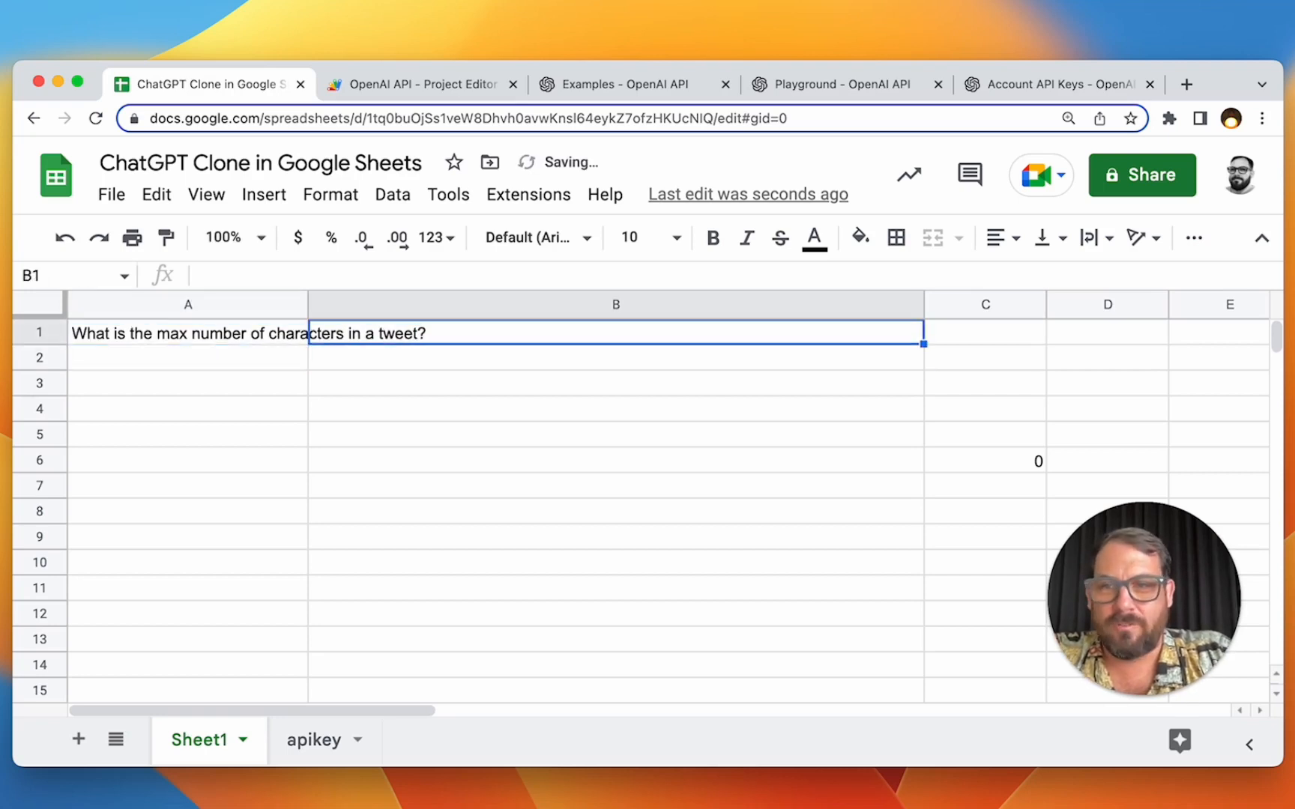
{"action": "type", "text": "=chat(A1"}
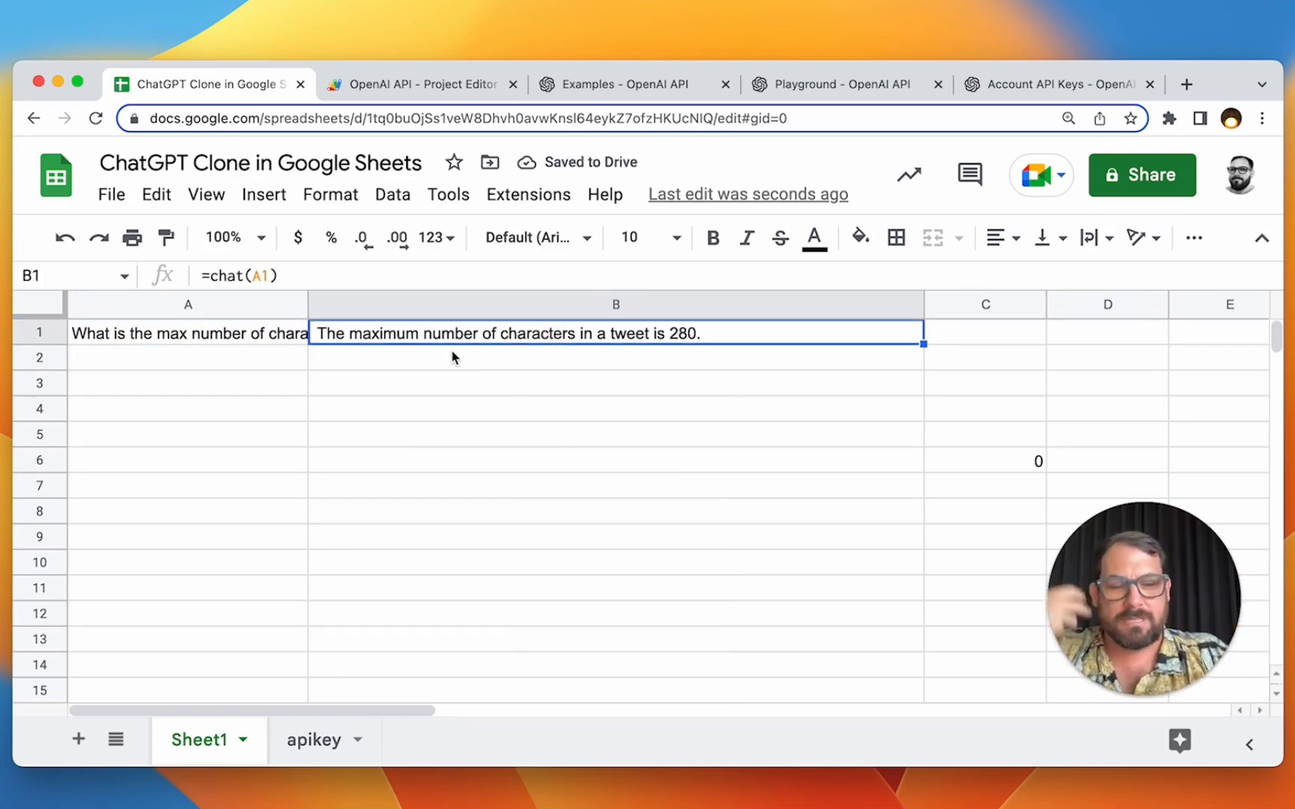
{"action": "left_click", "coordinate": [417, 84]}
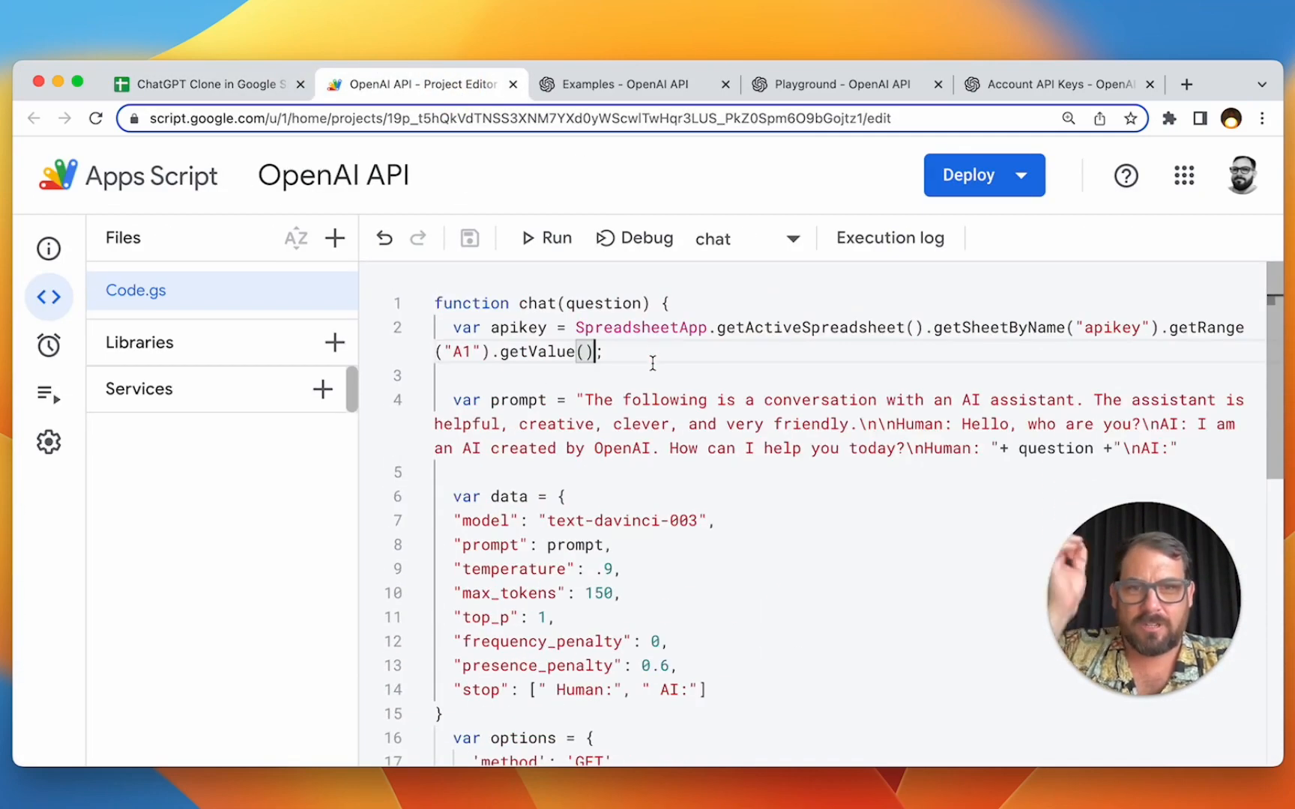
- Add an onOpen 'ChatGPT Menu' with an 'Enter Chat' item calling chat, sub-menu removed
{"action": "type", "text": "onp"}
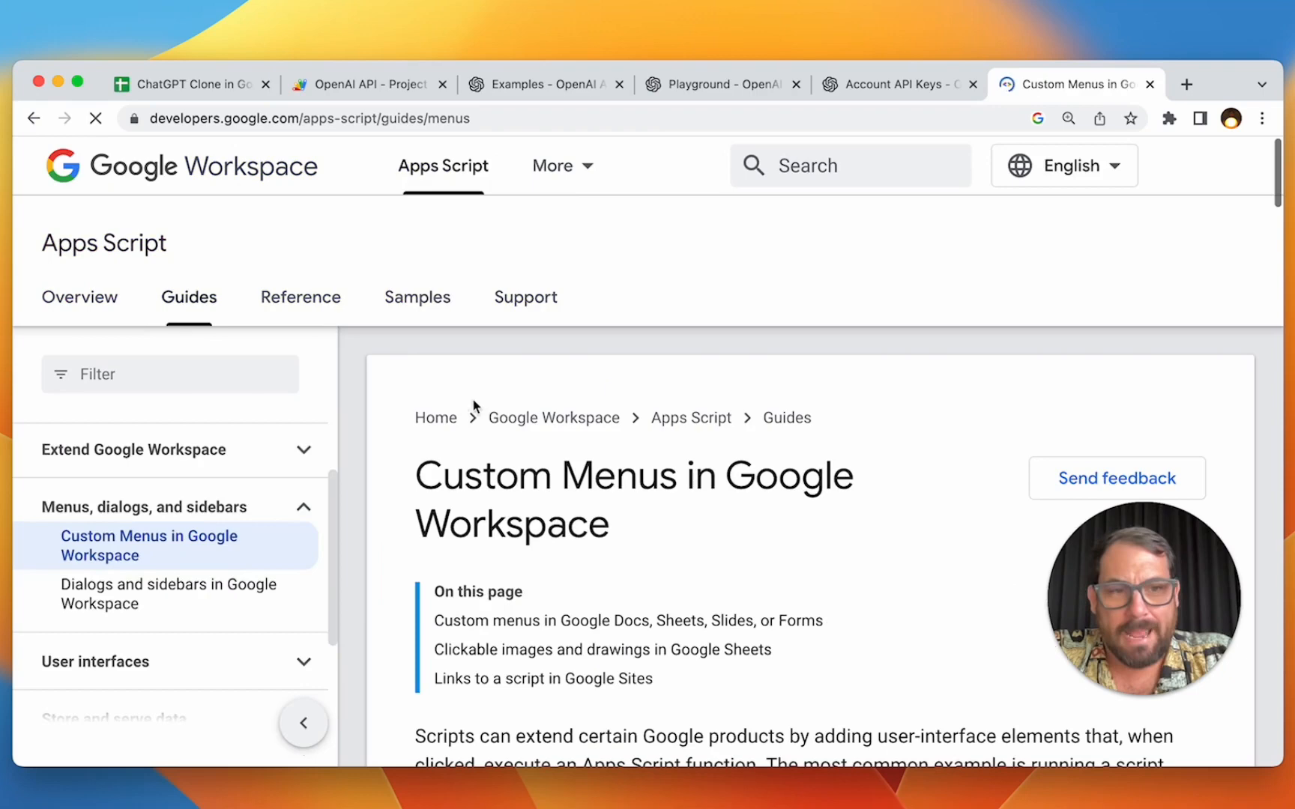
{"action": "scroll", "scroll_direction": "down", "scroll_amount": 3}
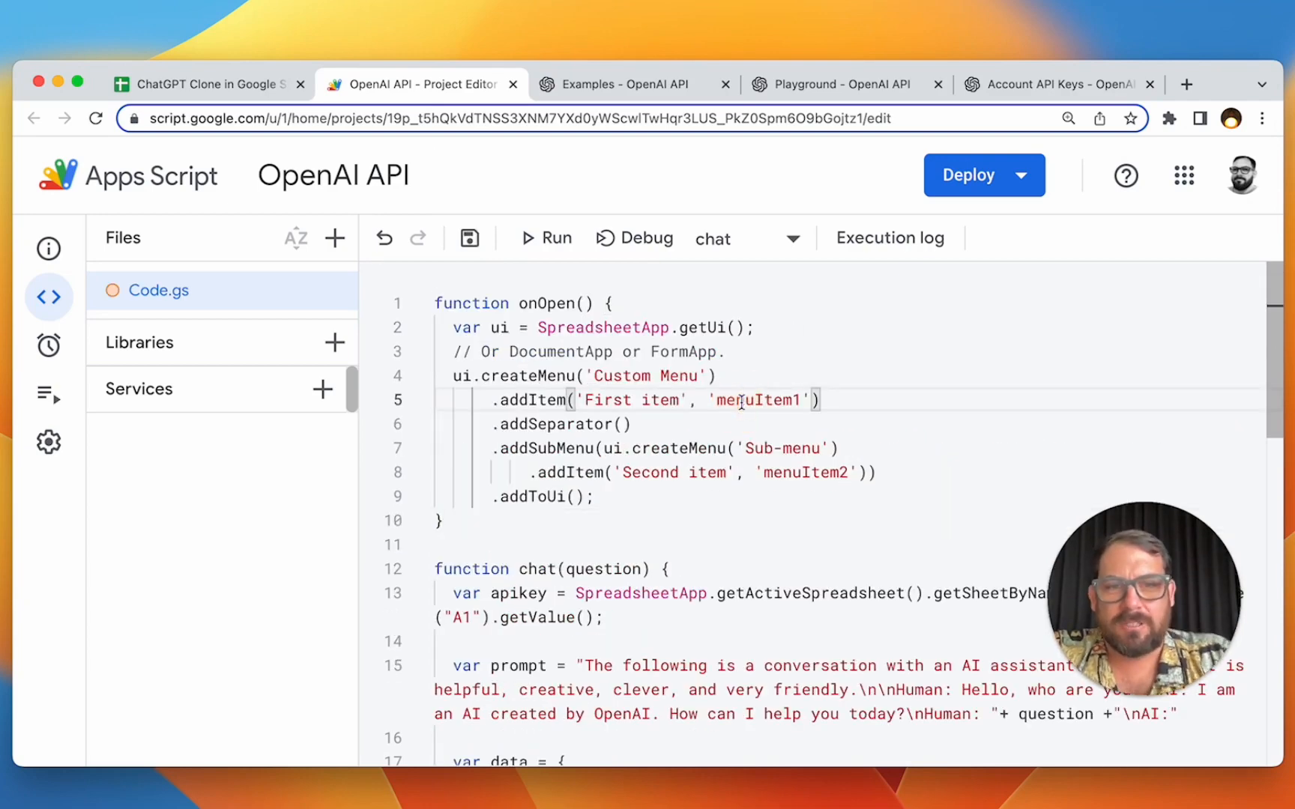
{"action": "type", "text": "chat"}
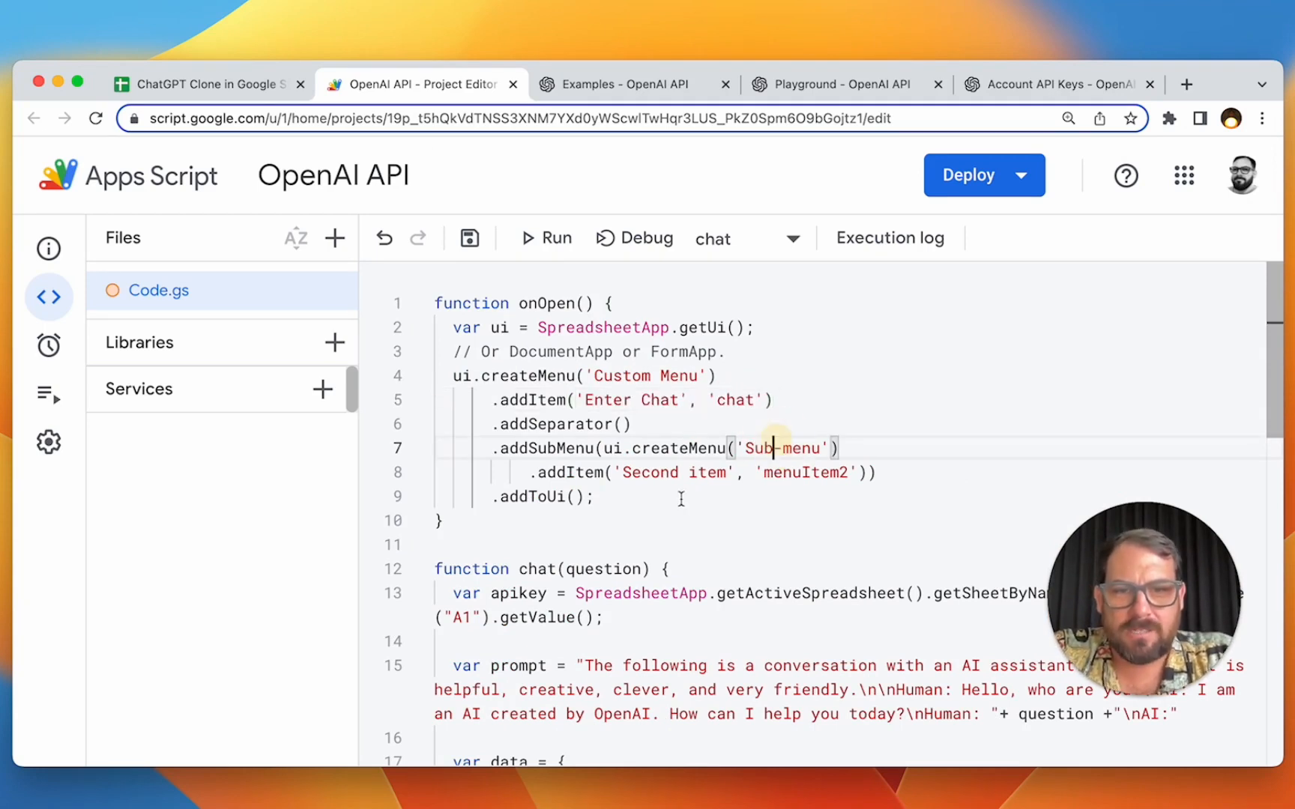
{"action": "left_click", "coordinate": [378, 447]}
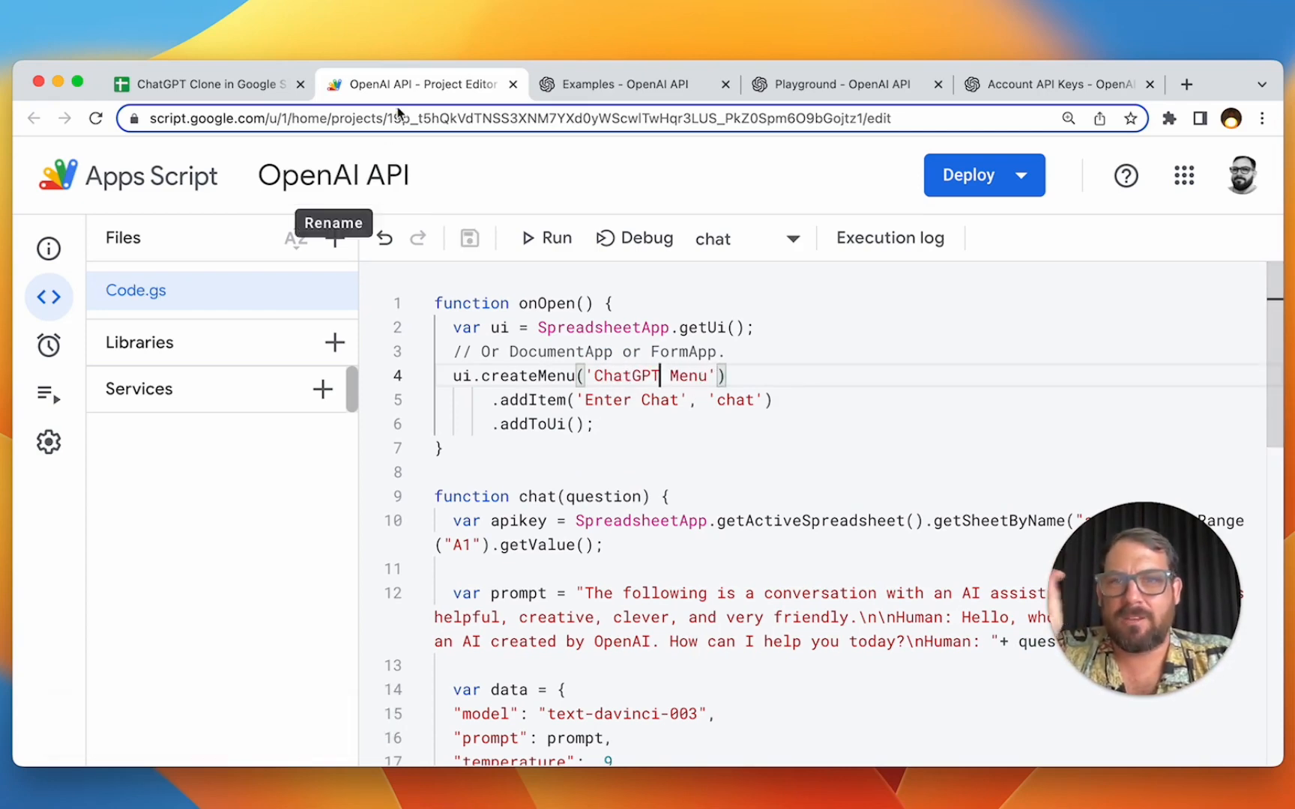
{"action": "left_click", "coordinate": [207, 83]}
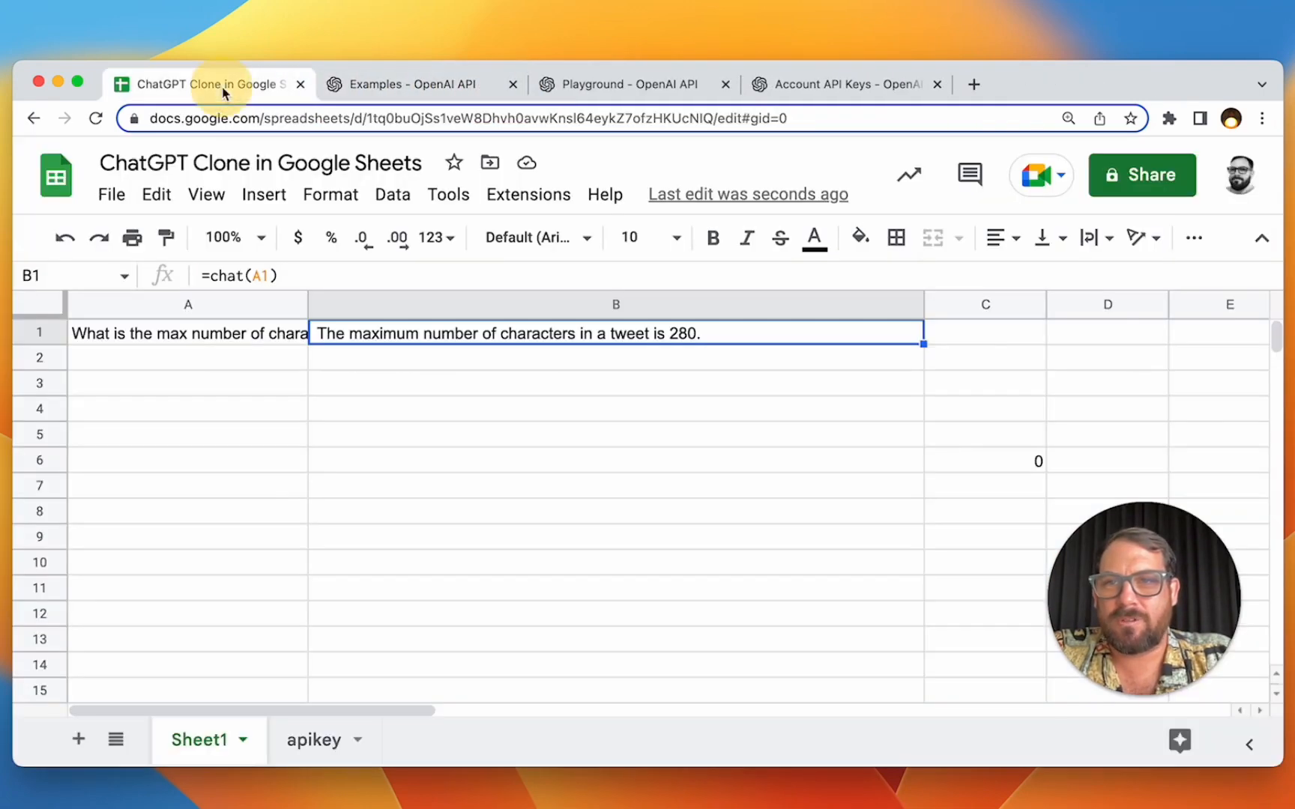
- Rename Sheet1 to Chat, empty its cells, and start a search for chat in a new tab
{"action": "left_click", "coordinate": [615, 408]}
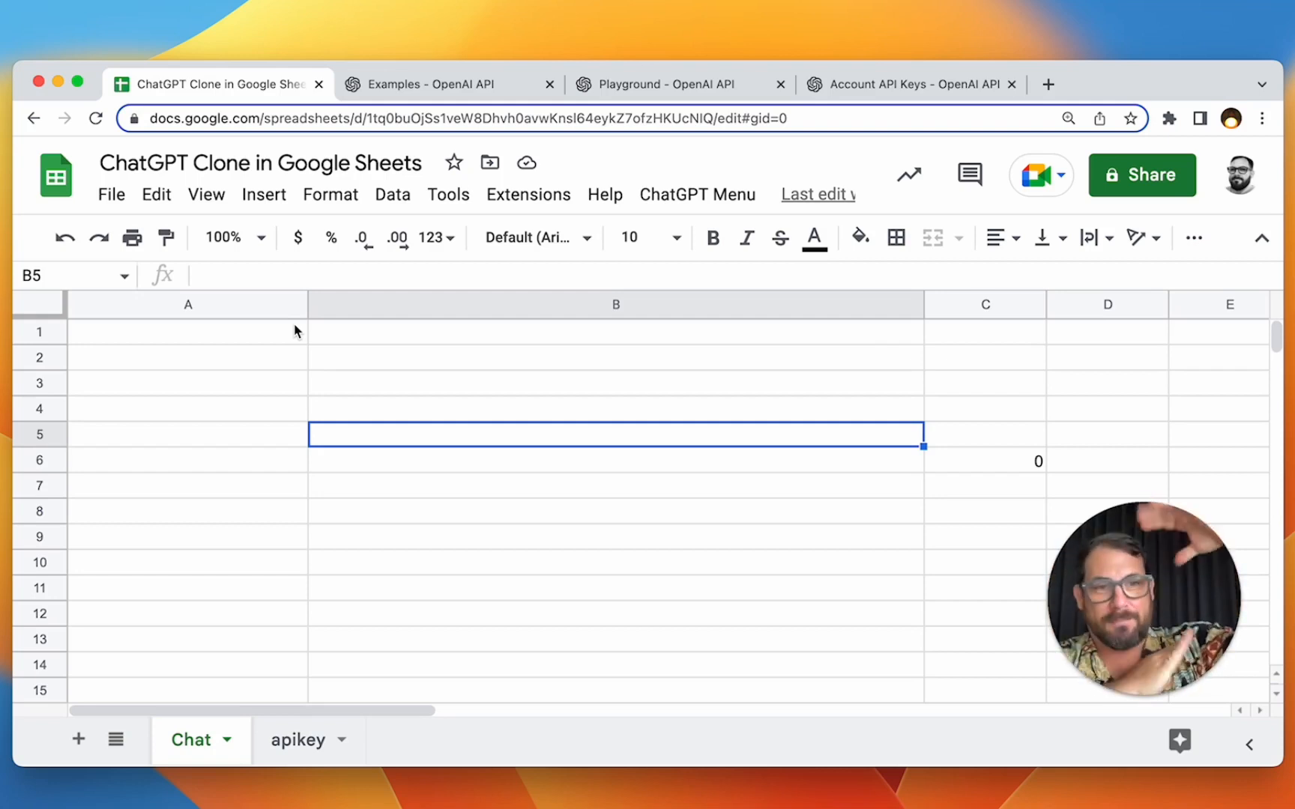
{"action": "mouse_move", "coordinate": [982, 453]}
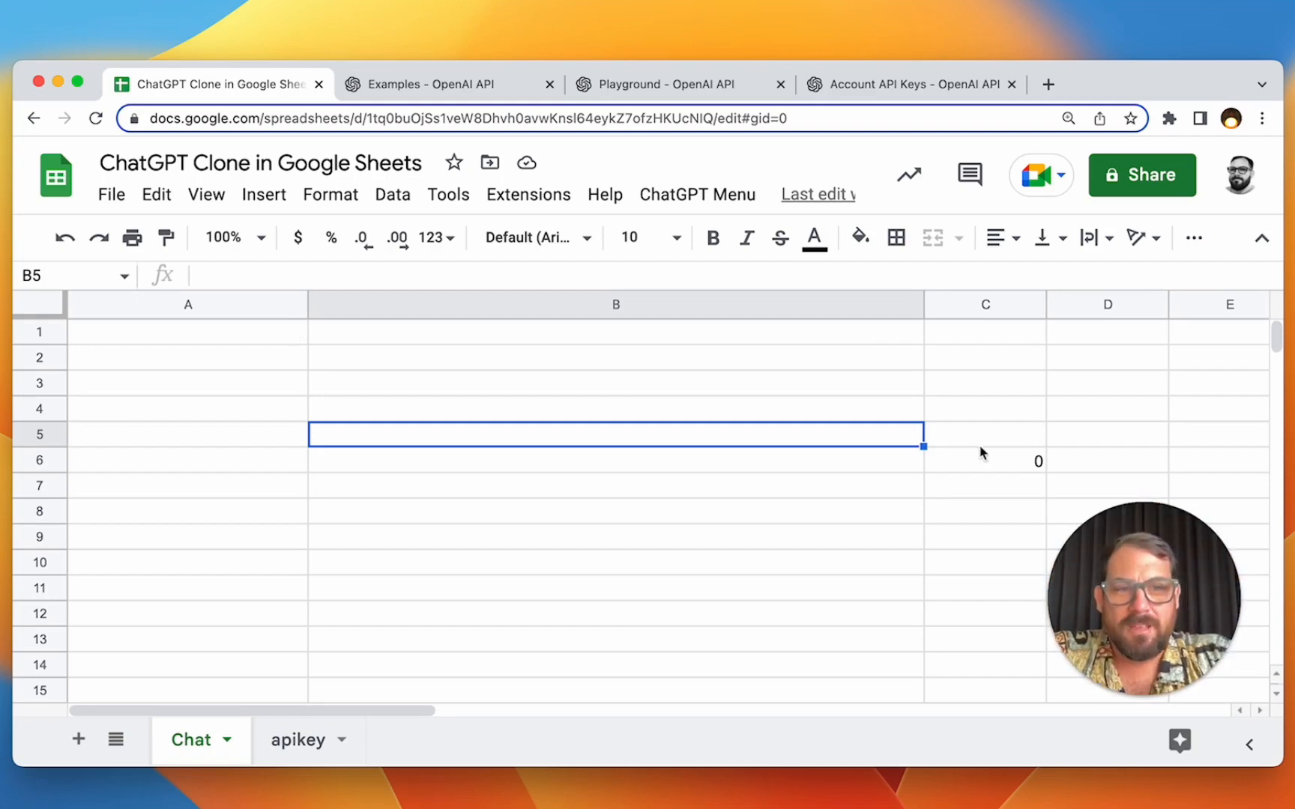
{"action": "left_click", "coordinate": [615, 331]}
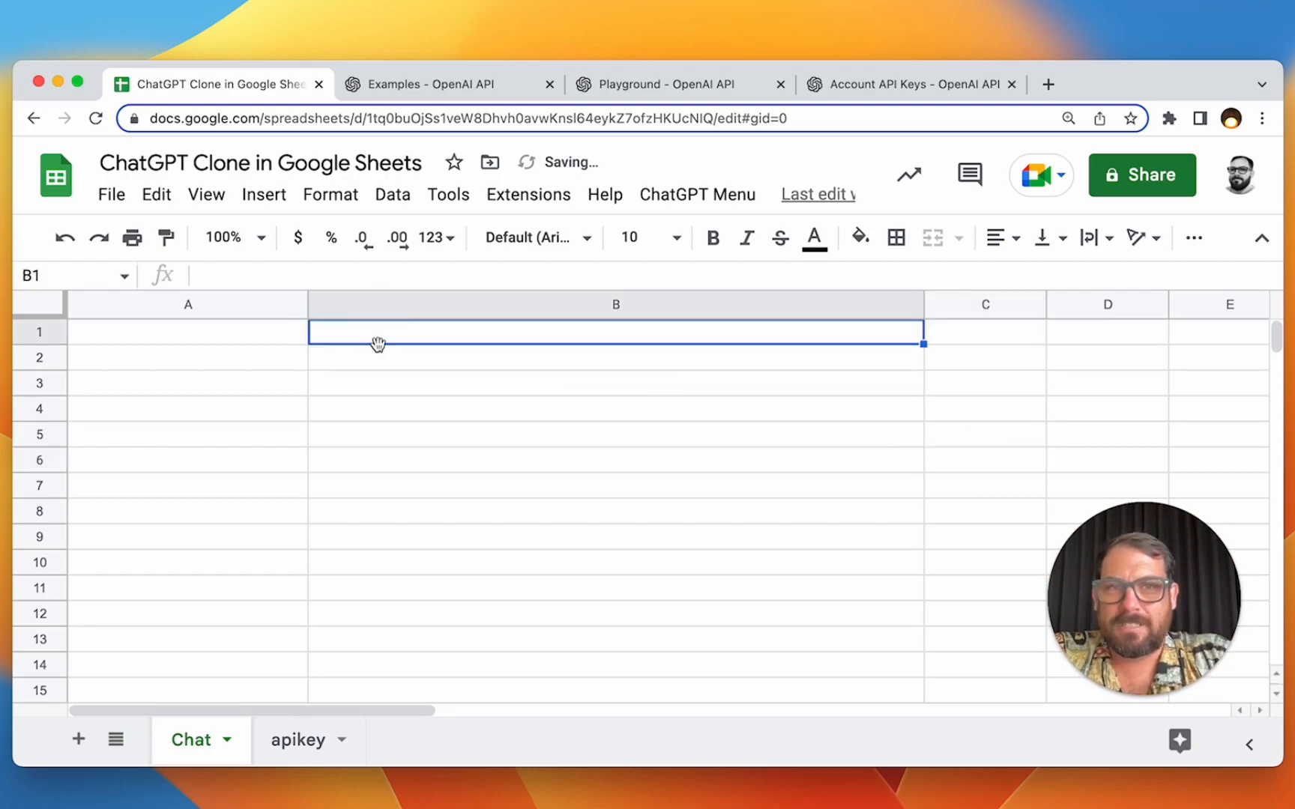
{"action": "type", "text": "chat"}
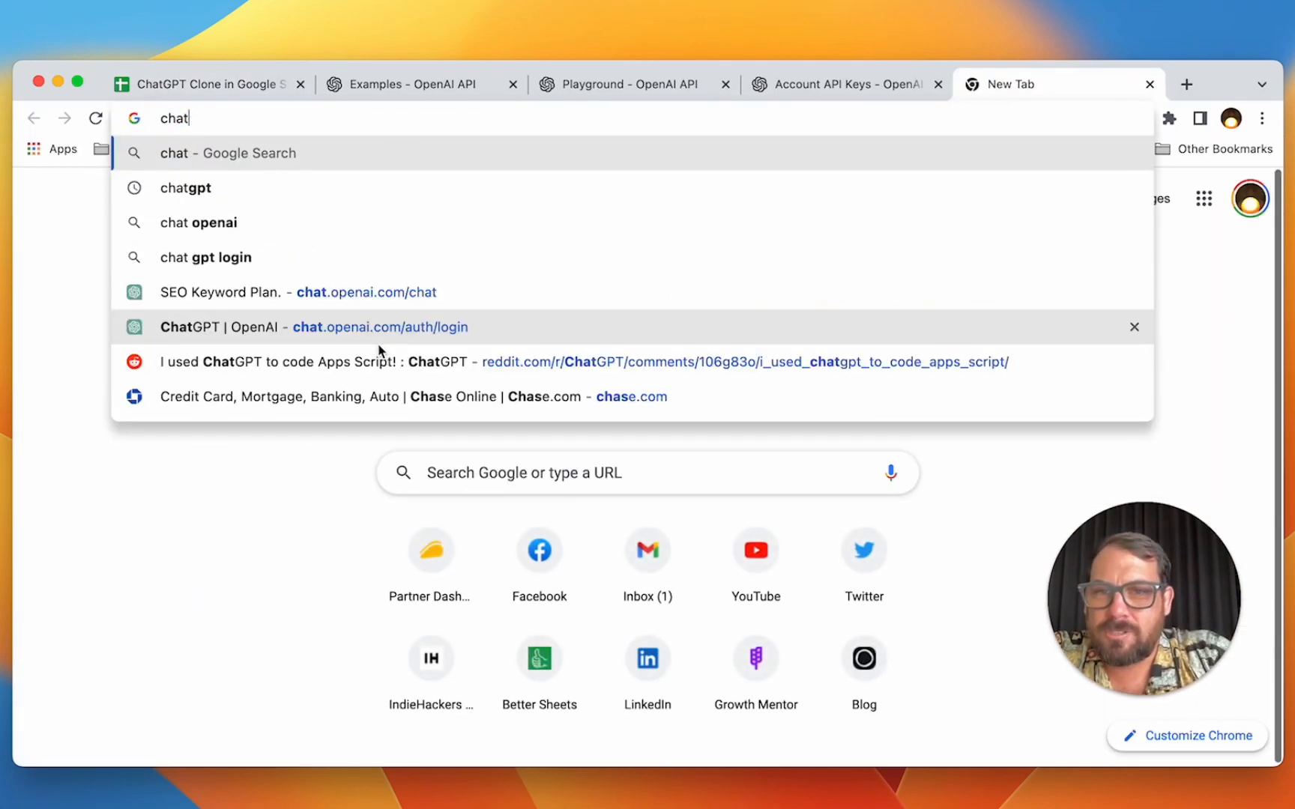
- Upload chatgptimage.jpeg from Downloads to the Colors From Image tool on html-color-codes.info
{"action": "left_click", "coordinate": [366, 292]}
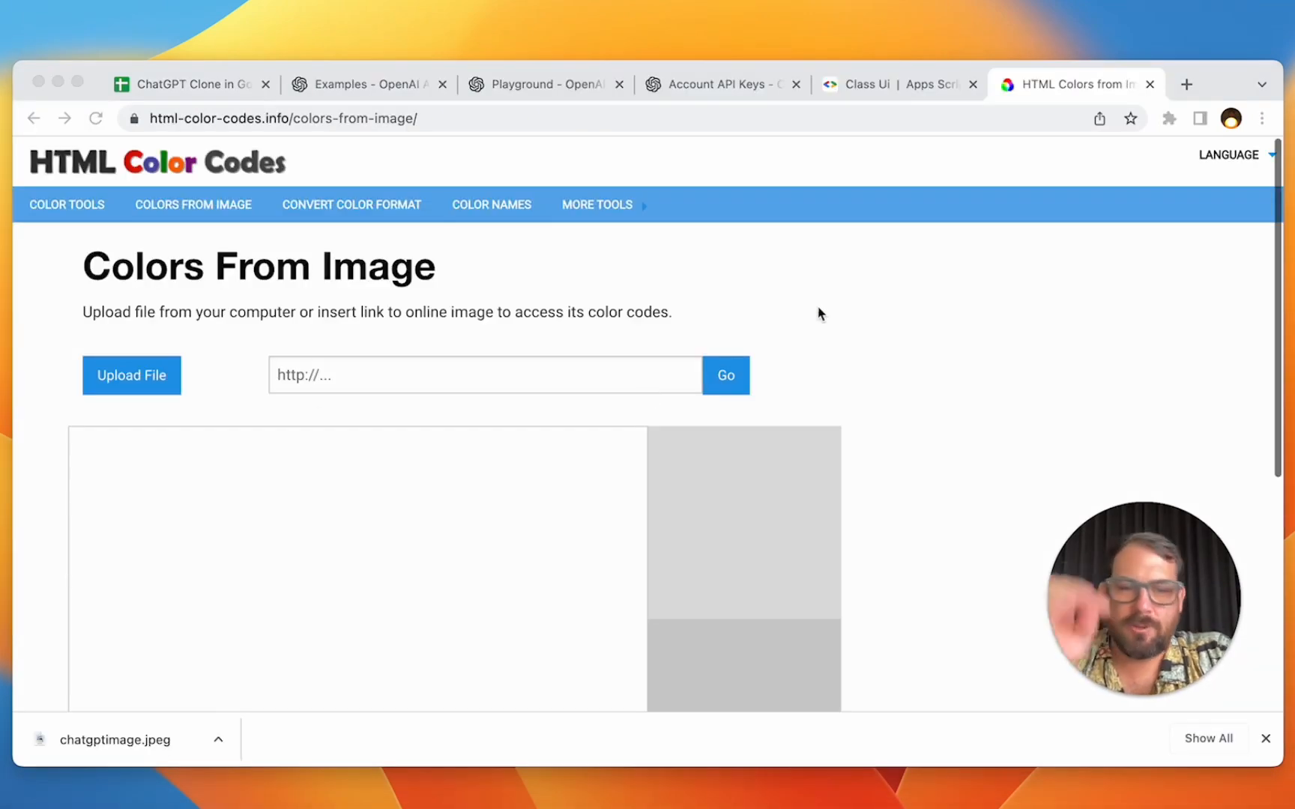
{"action": "mouse_move", "coordinate": [750, 433]}
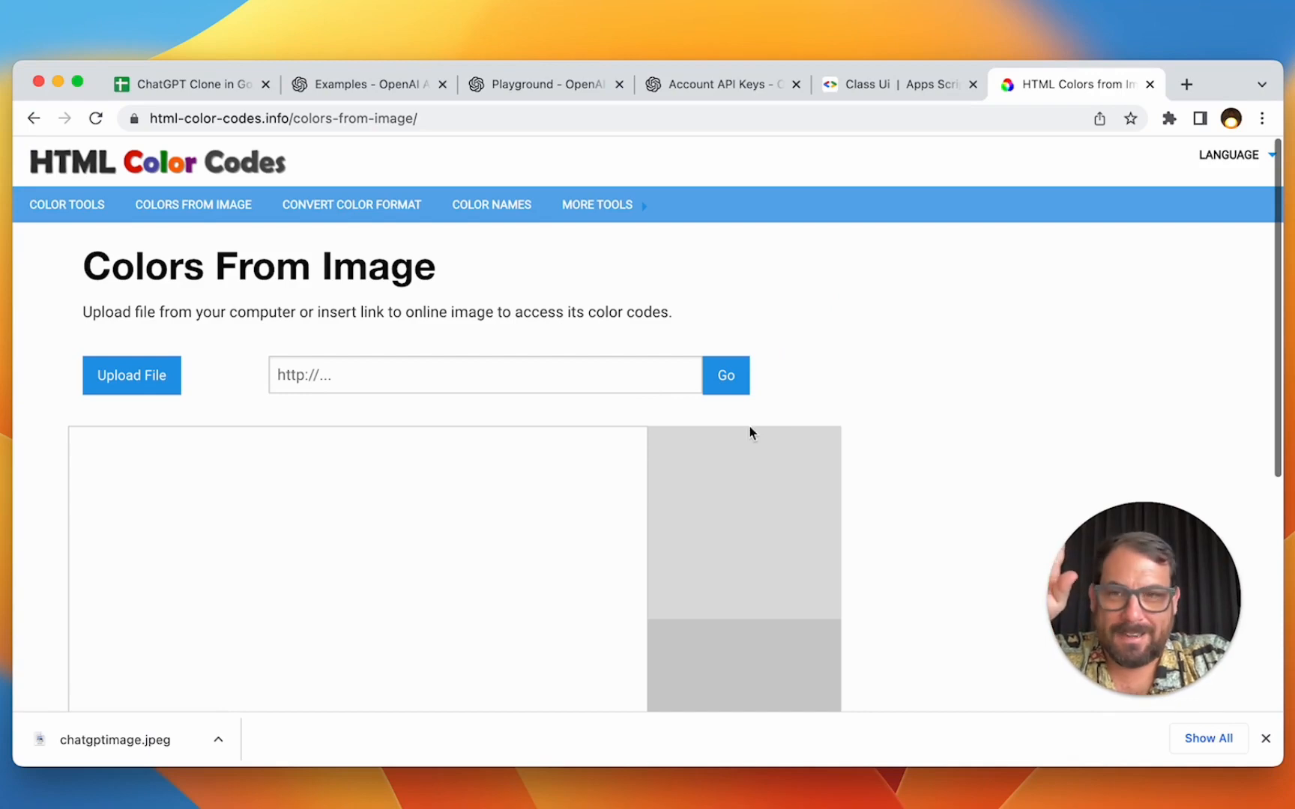
{"action": "left_click", "coordinate": [131, 375]}
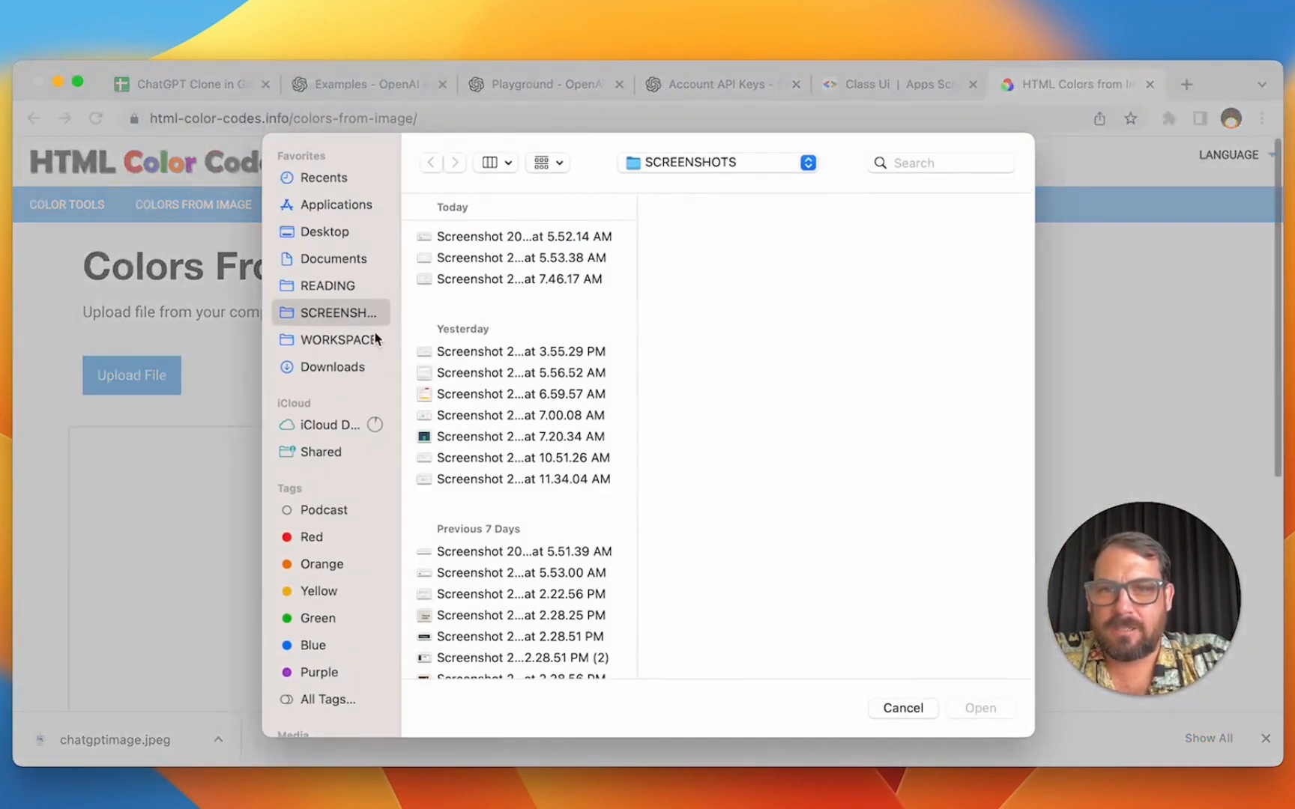
{"action": "left_click", "coordinate": [335, 366]}
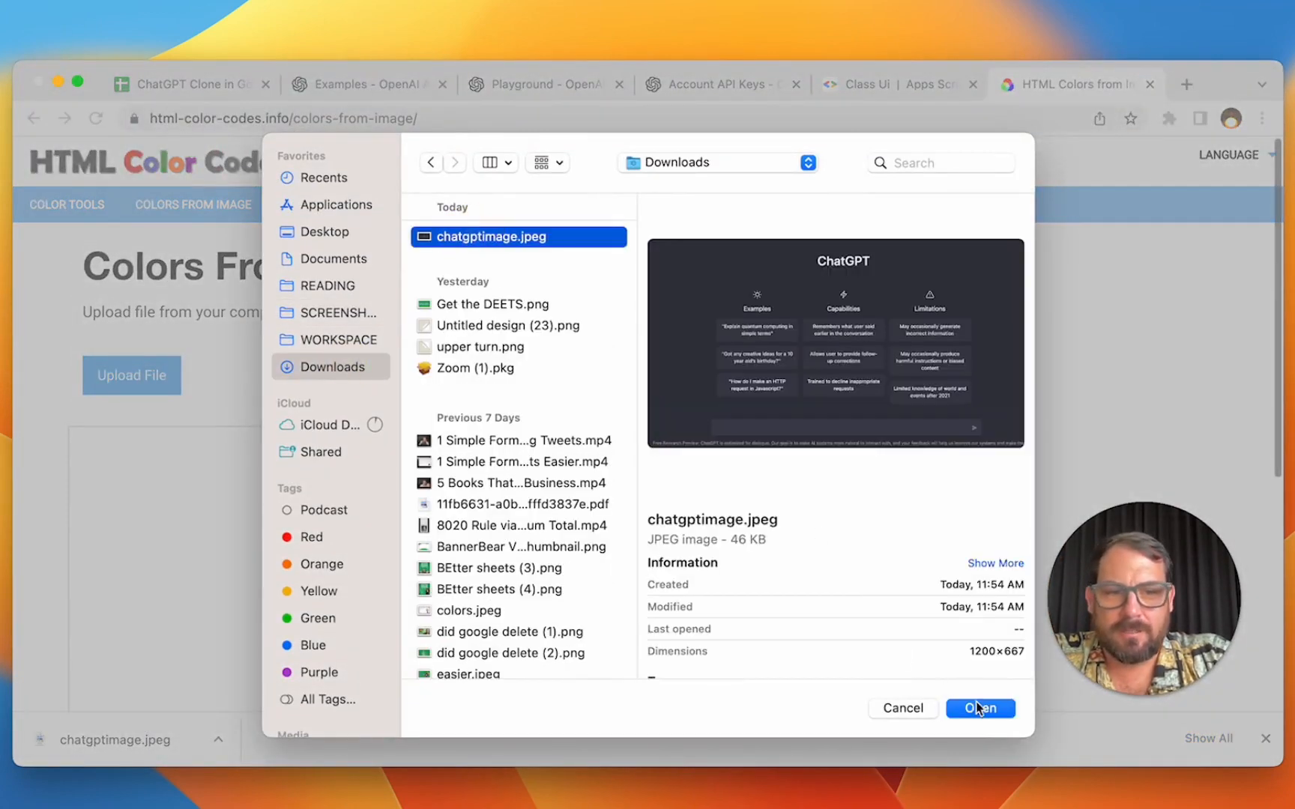
{"action": "left_click", "coordinate": [980, 707]}
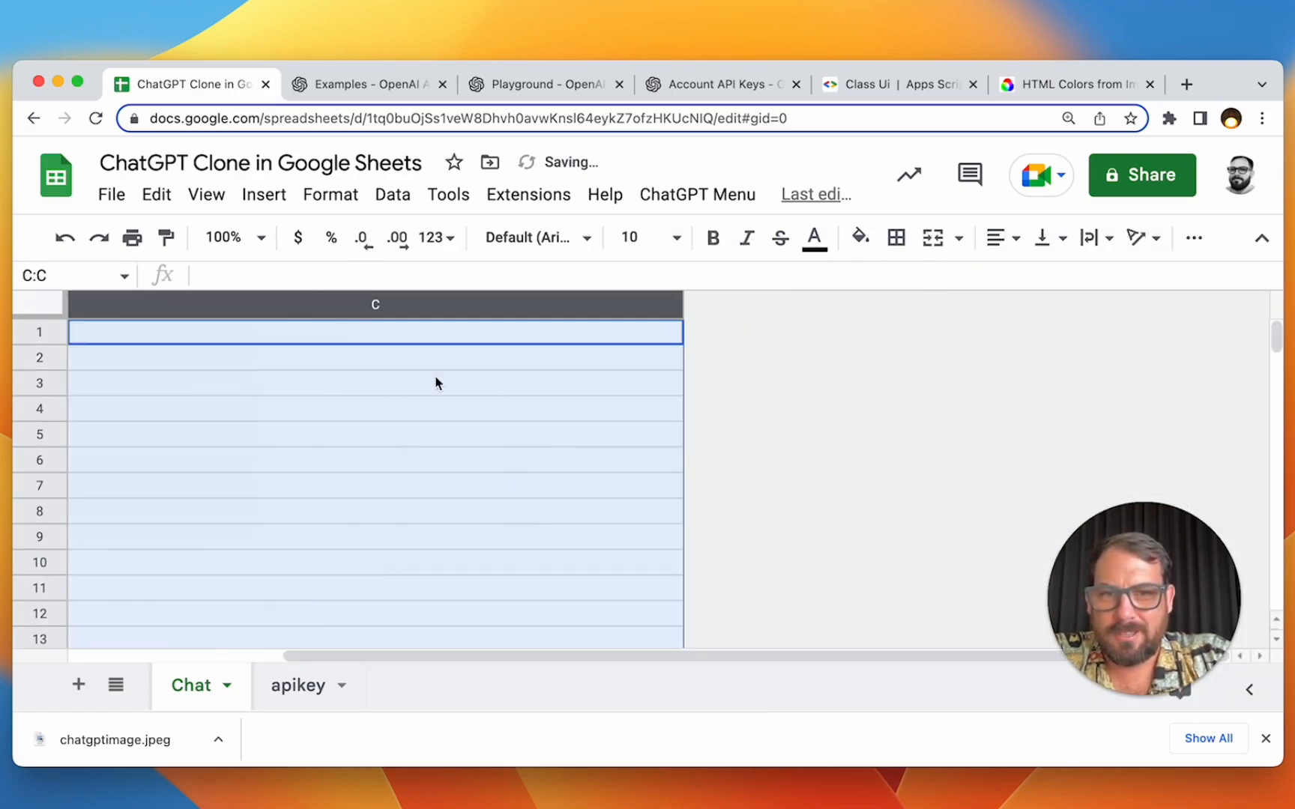
- Resize column A and fill rows 1–8 with the dark ChatGPT colour #404251
{"action": "scroll", "scroll_direction": "left", "scroll_amount": 3}
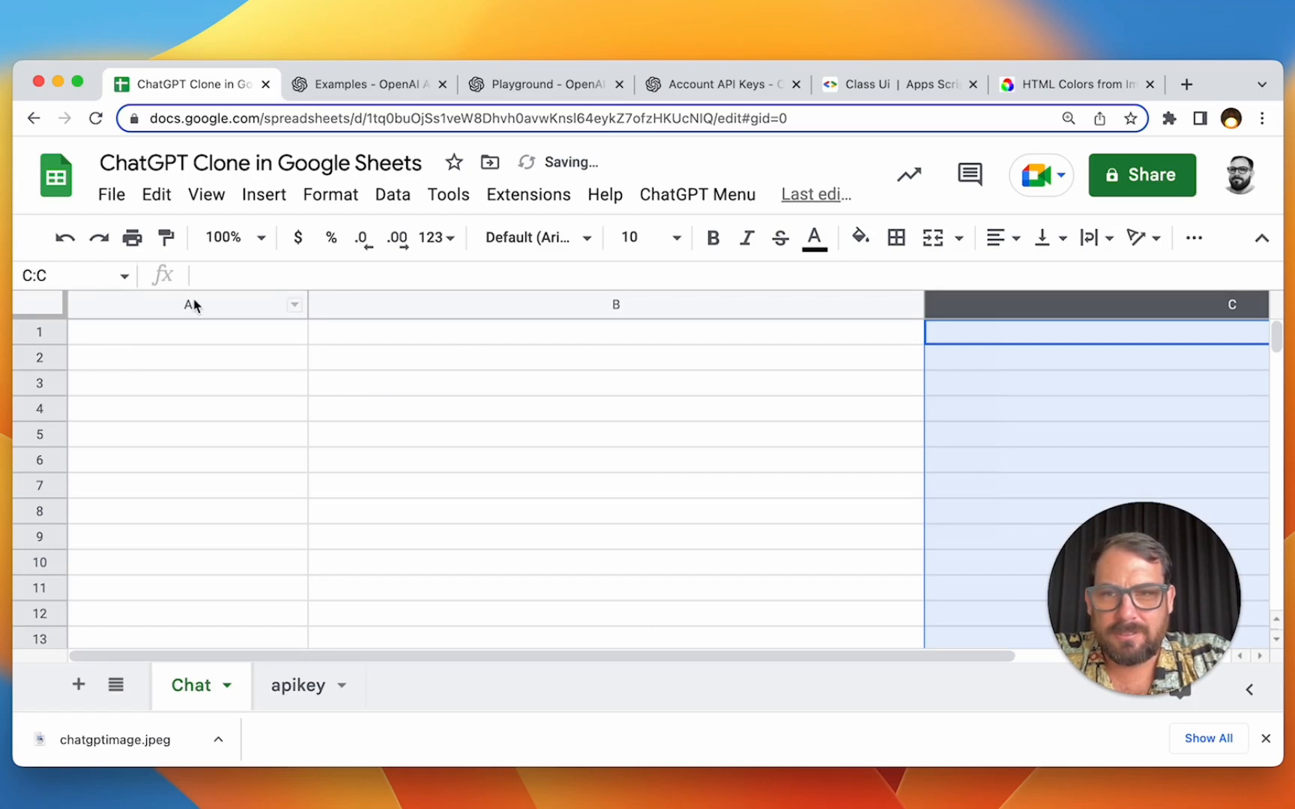
{"action": "left_click", "coordinate": [39, 537]}
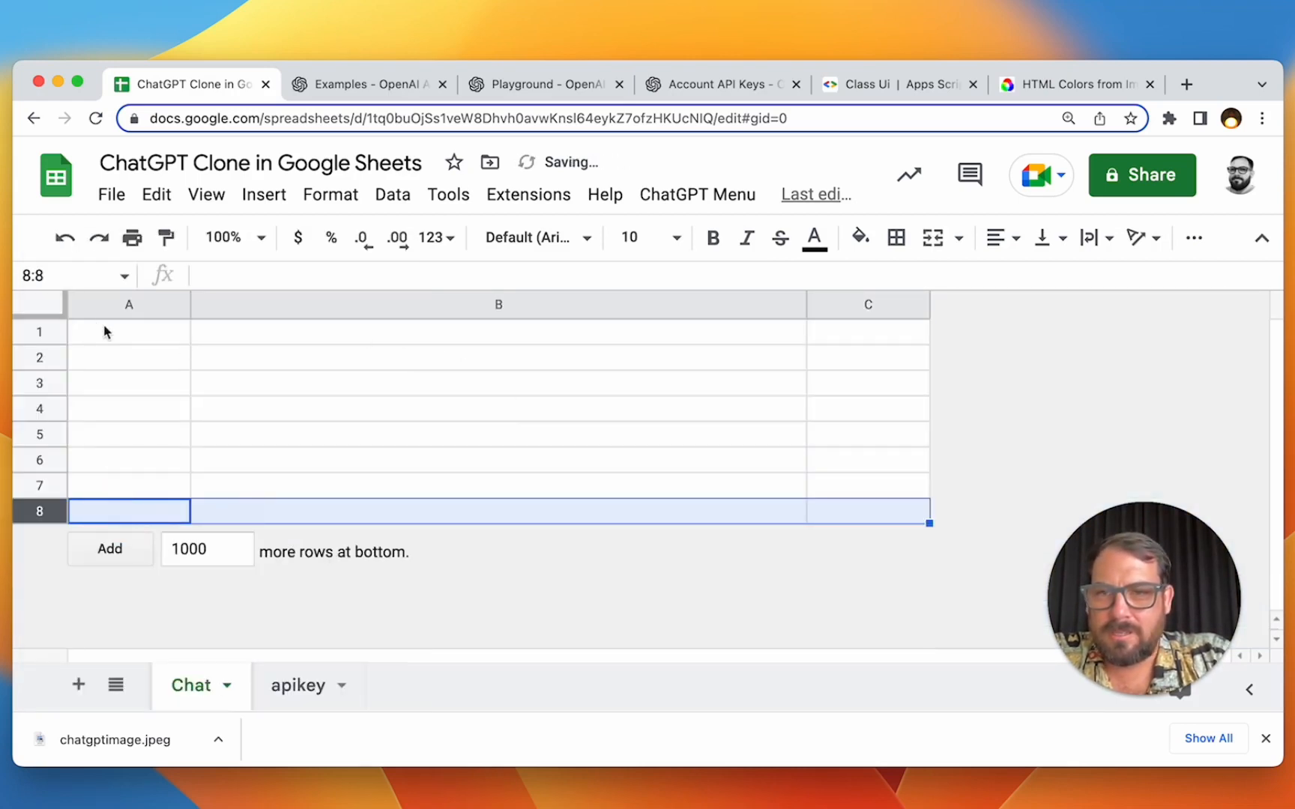
{"action": "left_click", "coordinate": [858, 238]}
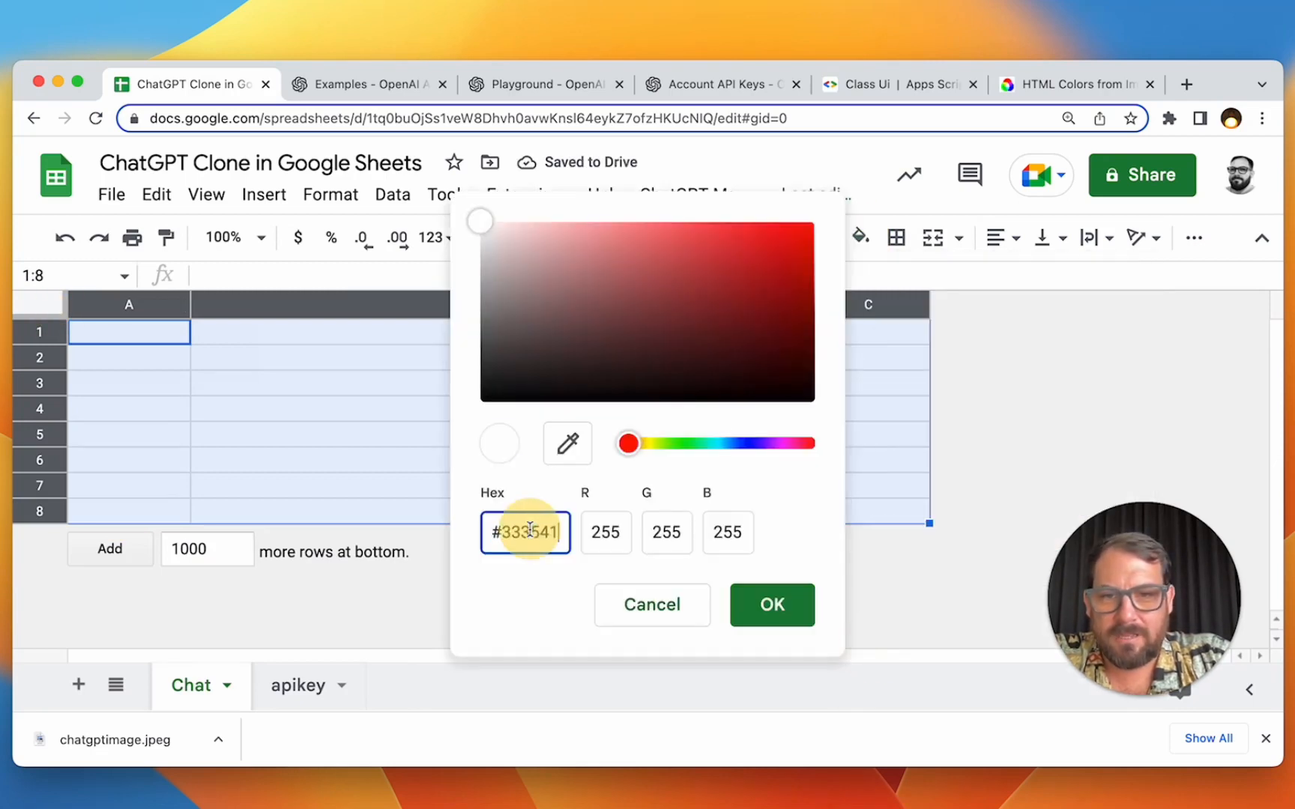
{"action": "left_click", "coordinate": [1074, 83]}
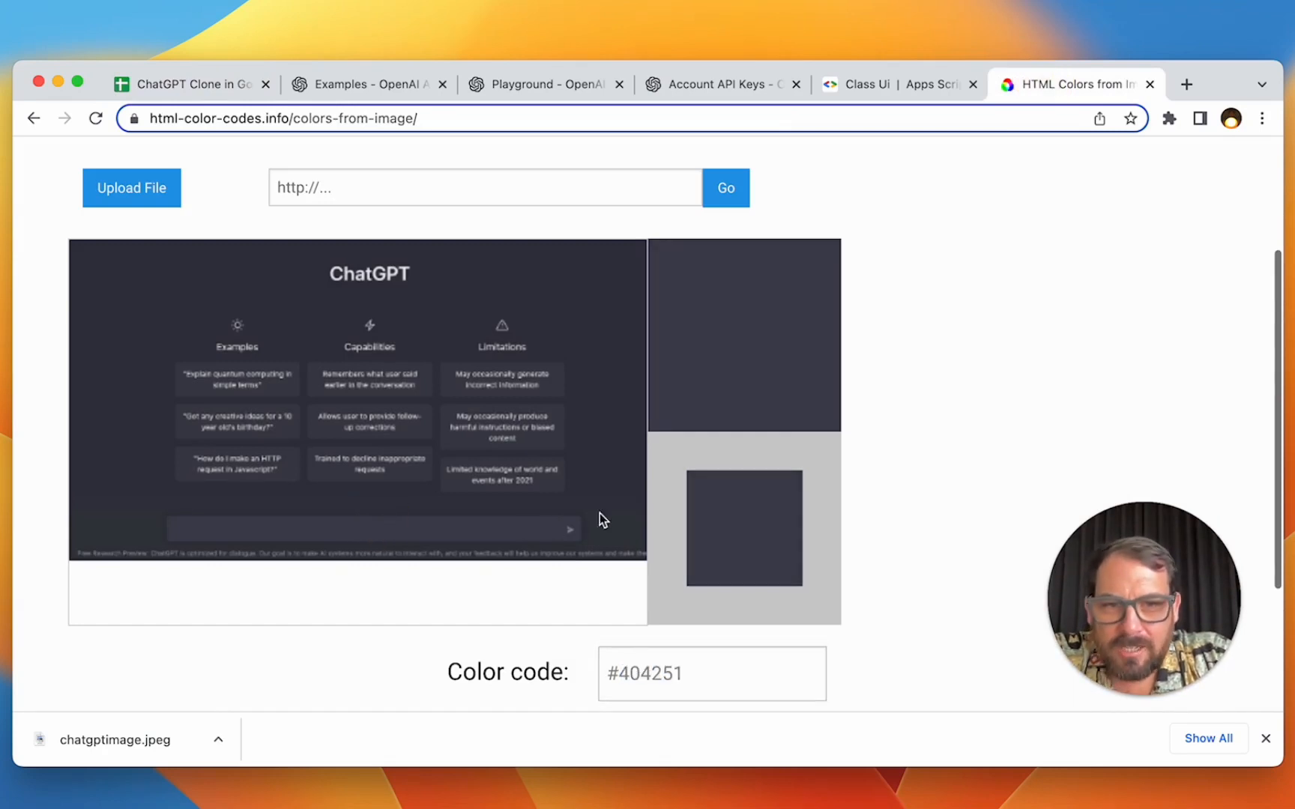
{"action": "double_click", "coordinate": [646, 673]}
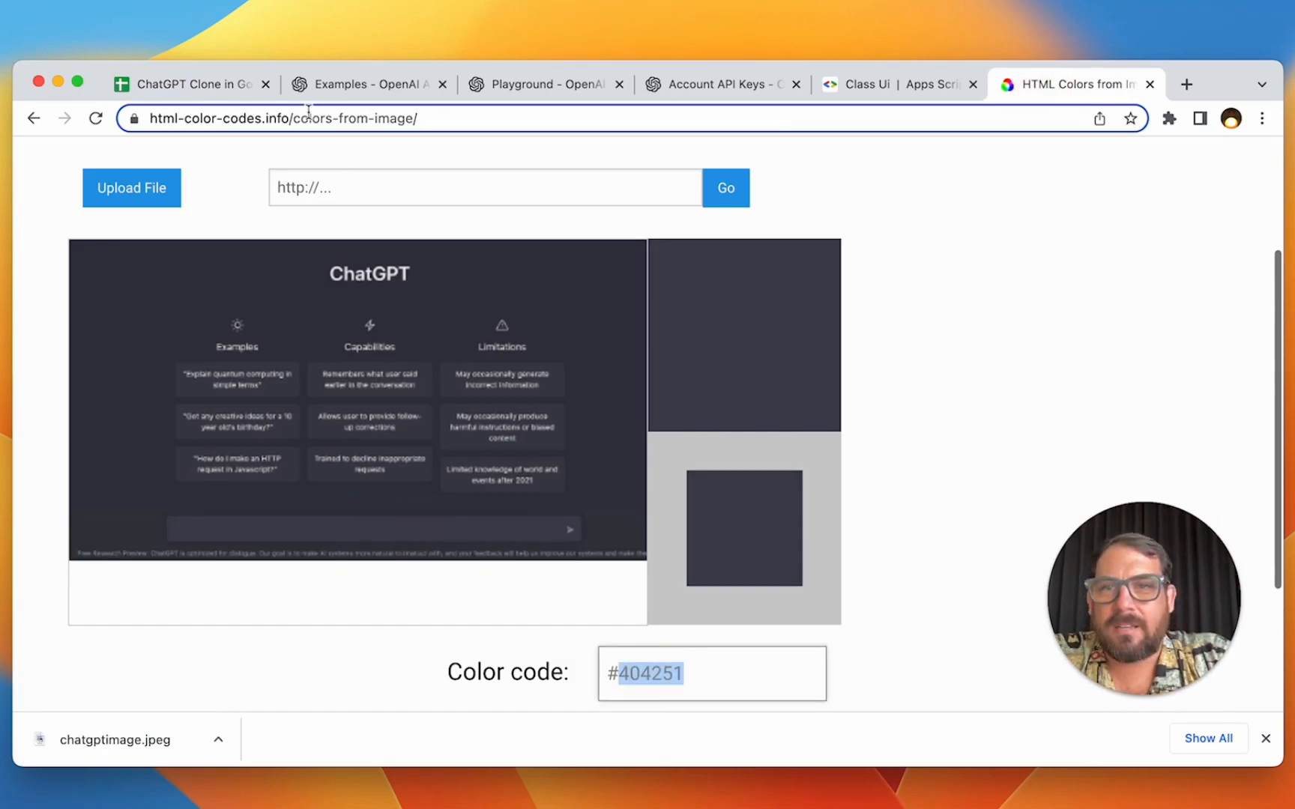
{"action": "left_click", "coordinate": [189, 83]}
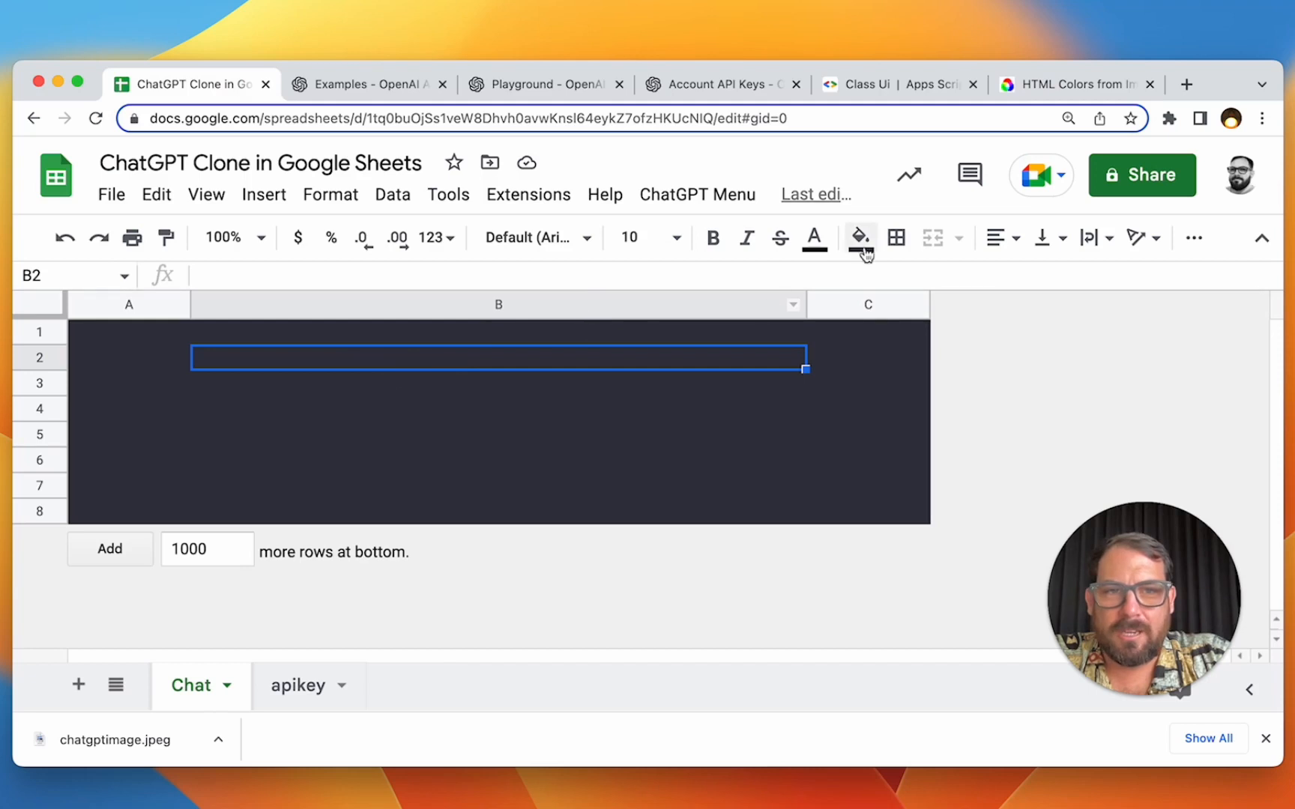
- Give B2 a thick border, add the title 'ChatGPT in a Google Sheet', and start the question
{"action": "left_click", "coordinate": [859, 237]}
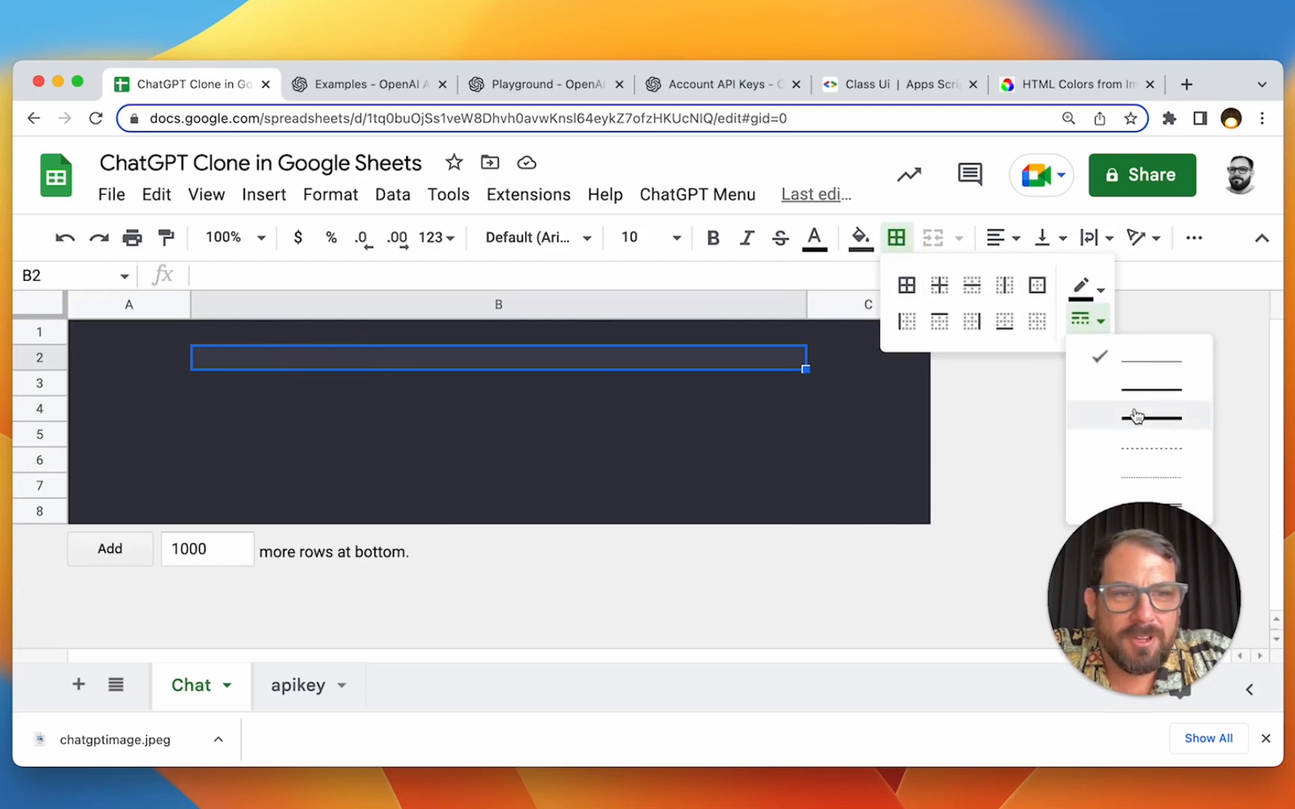
{"action": "left_click", "coordinate": [1148, 418]}
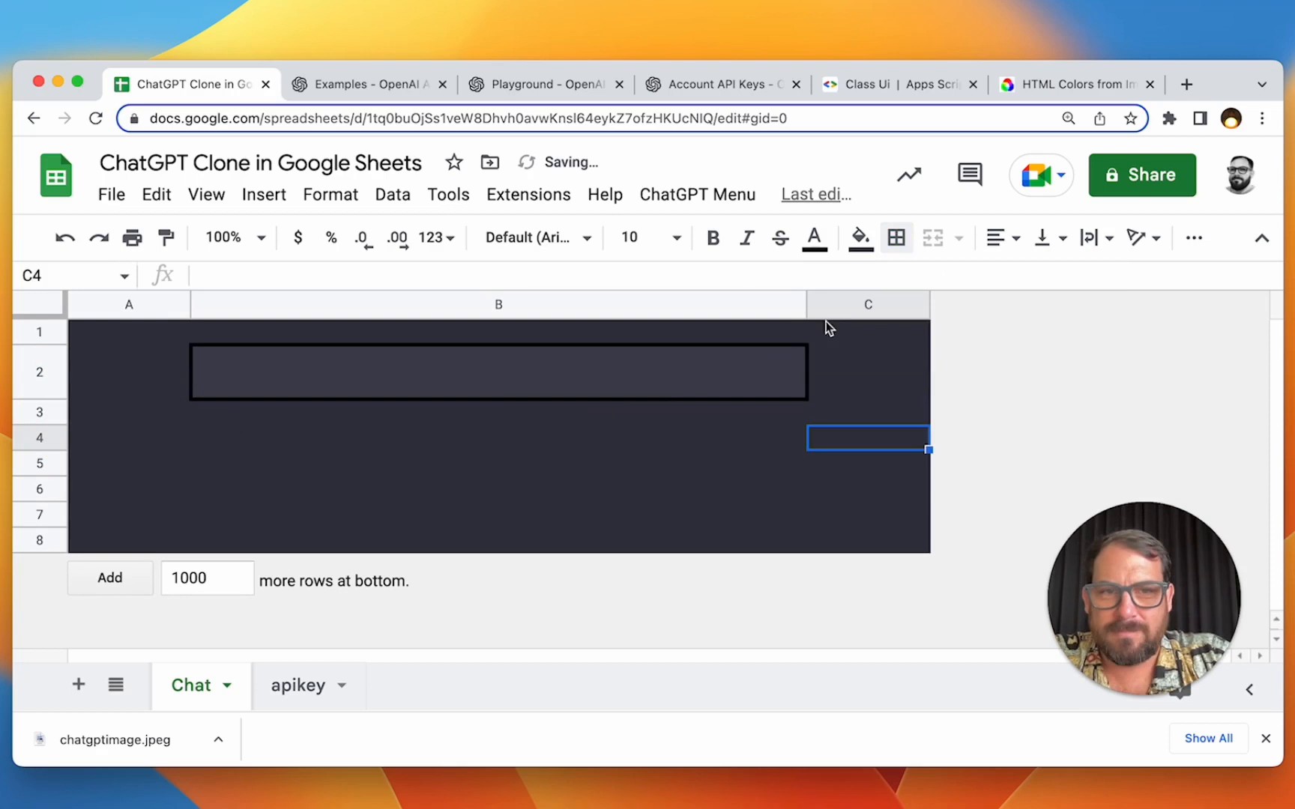
{"action": "type", "text": "Sh"}
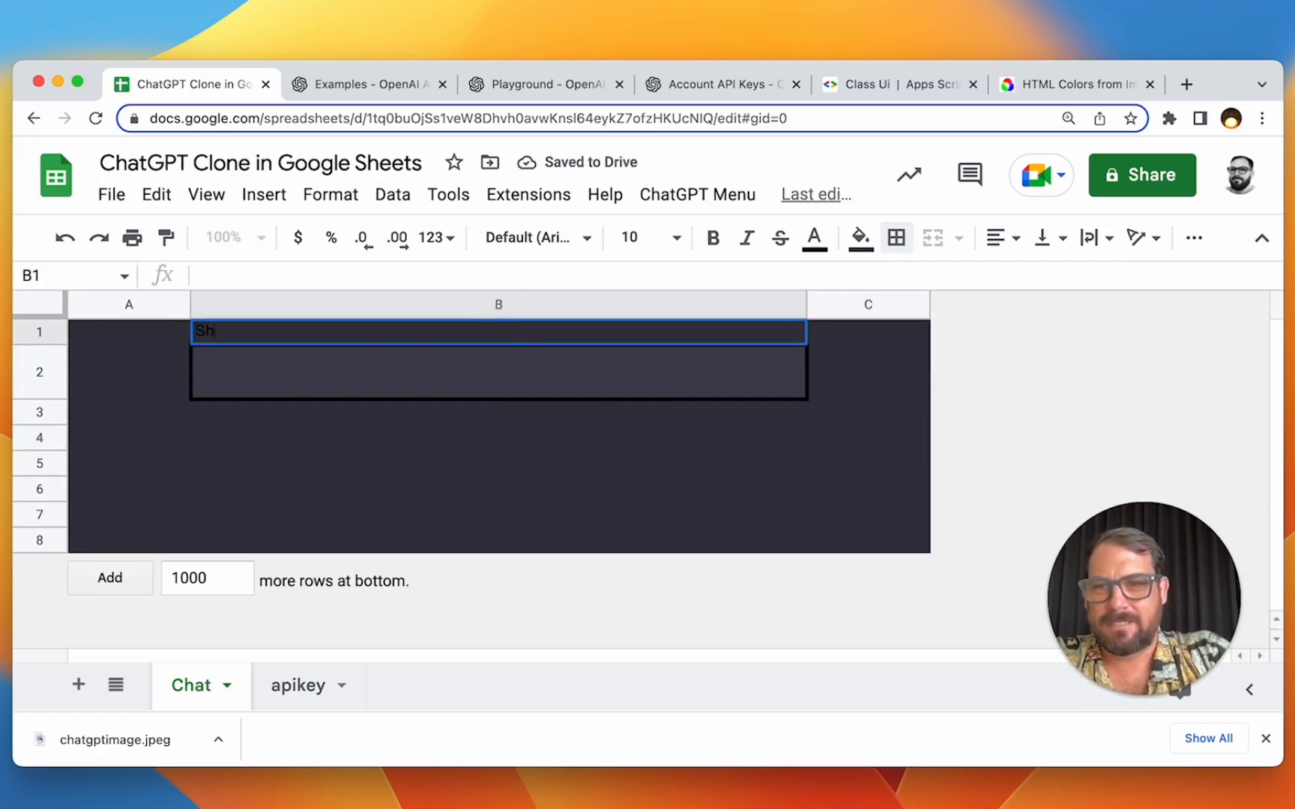
{"action": "type", "text": "ChatGPT in a Google Sheet"}
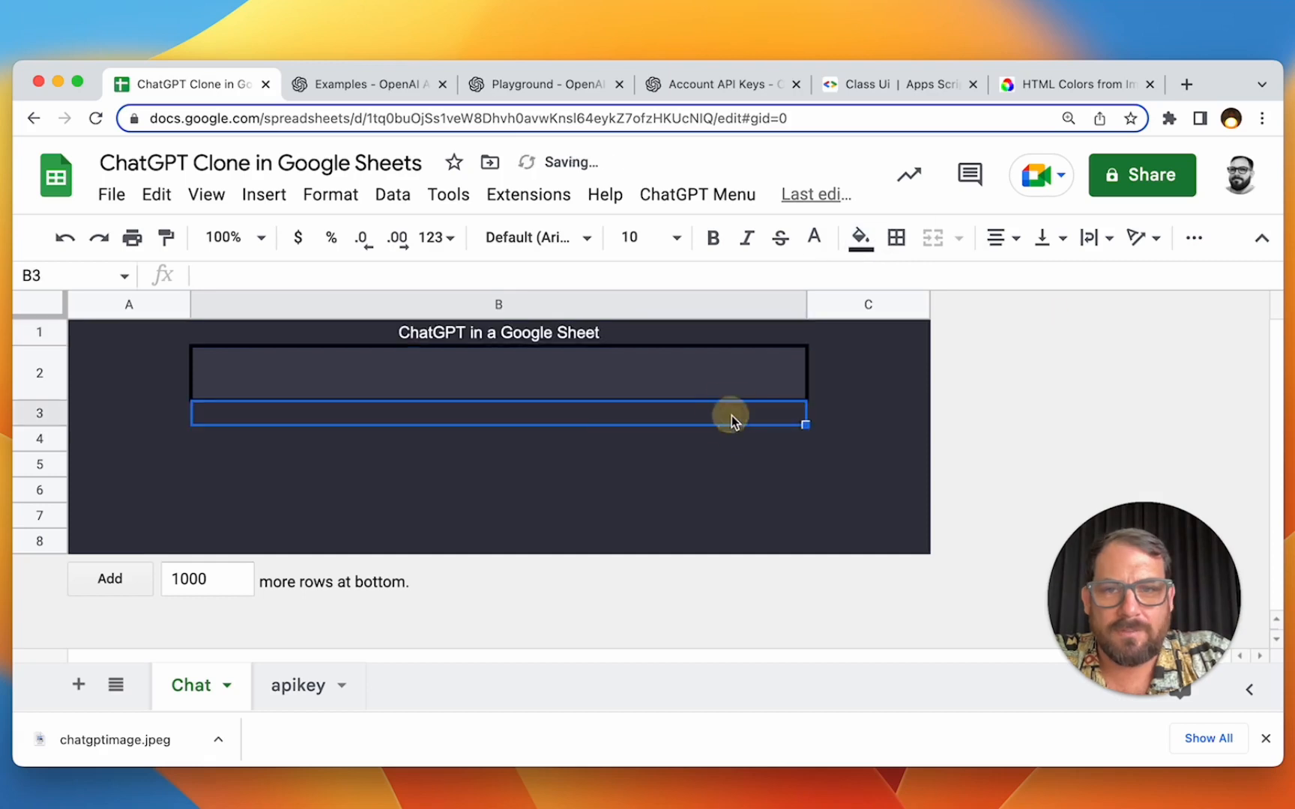
{"action": "left_click", "coordinate": [498, 332]}
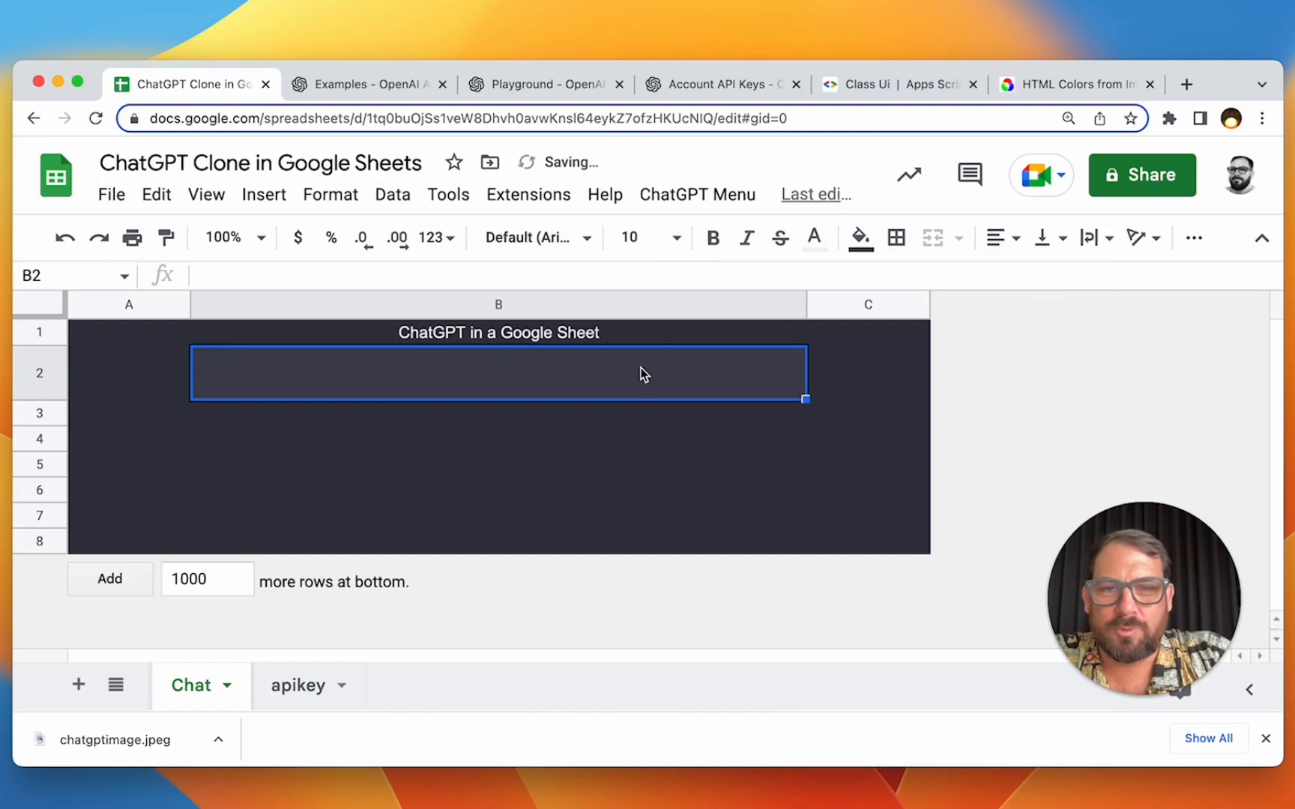
{"action": "type", "text": "What is the air"}
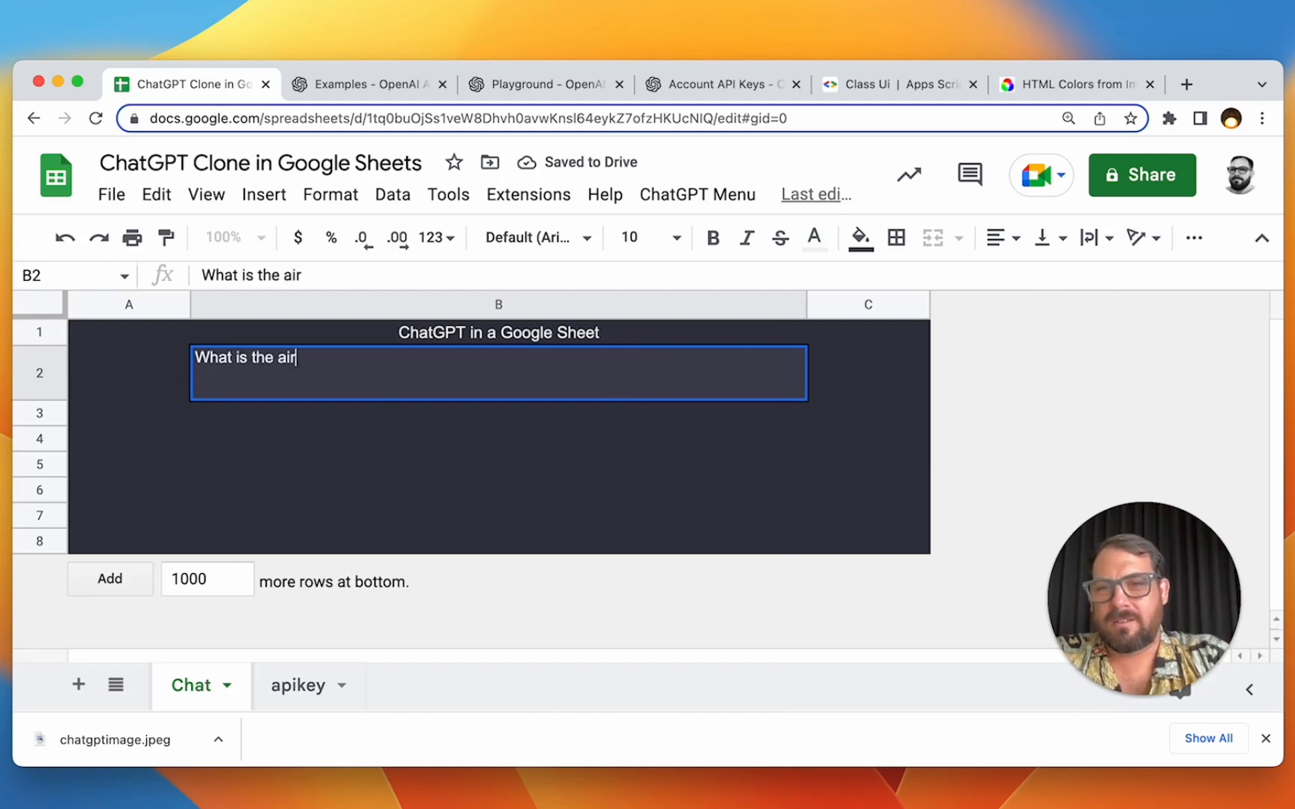
- Finish entering 'What is the airsped velocity of an unladen swallow?' in B2
{"action": "type", "text": "sped velociyt"}
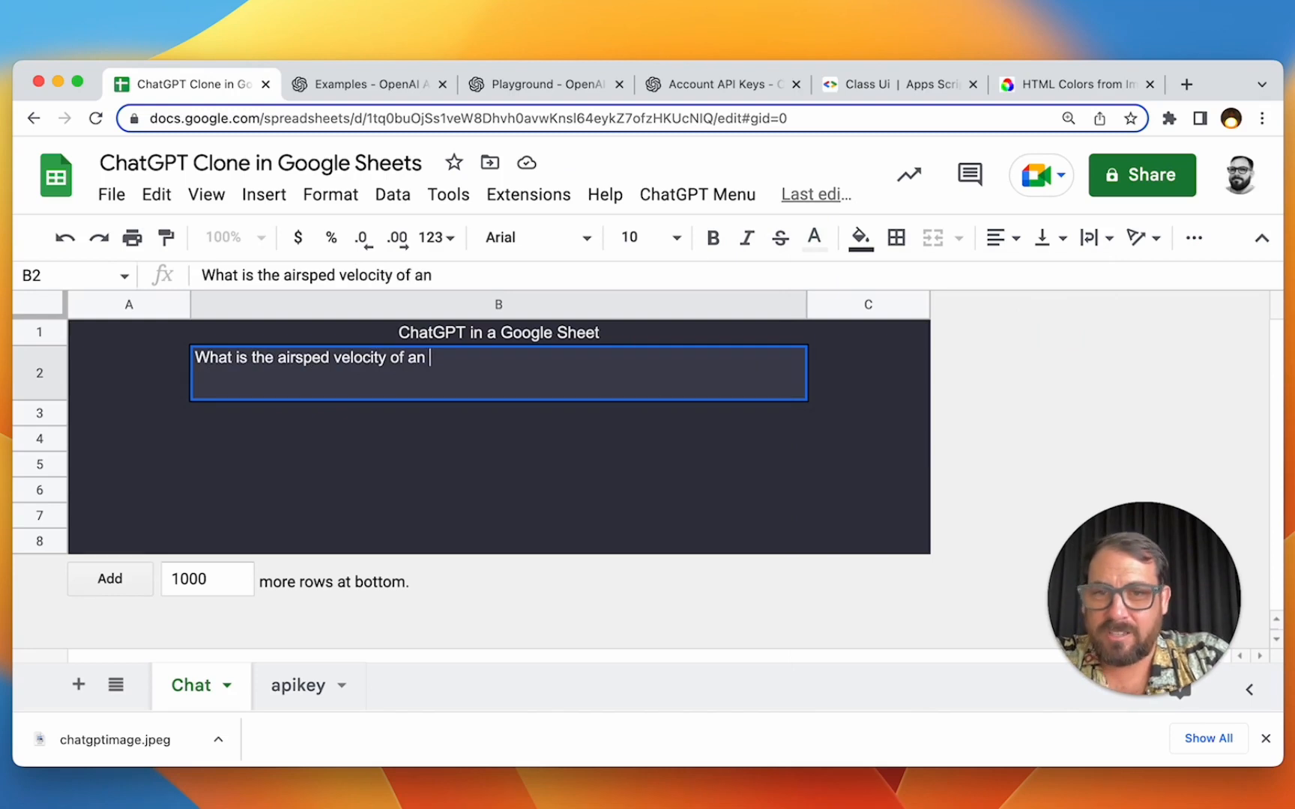
{"action": "type", "text": "unladen swall"}
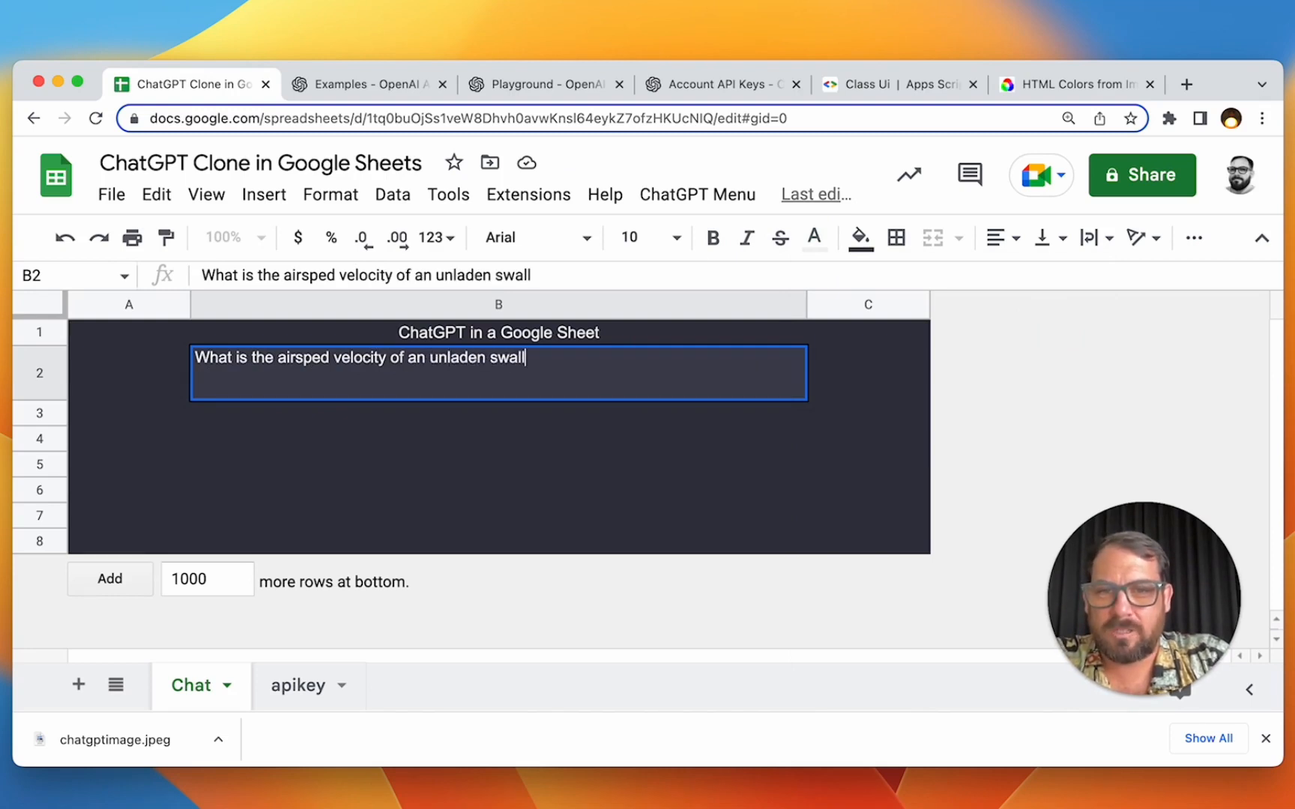
{"action": "type", "text": "ow?"}
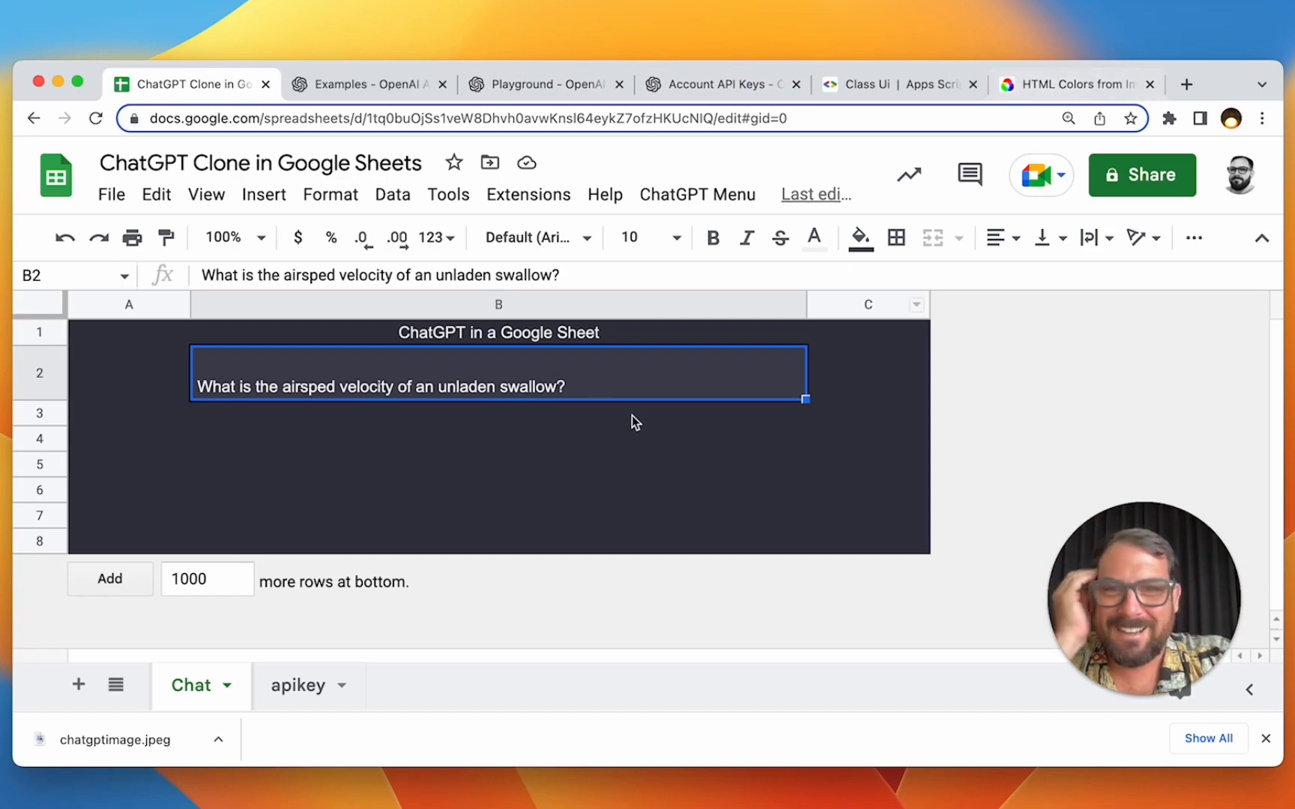
{"action": "mouse_move", "coordinate": [338, 364]}
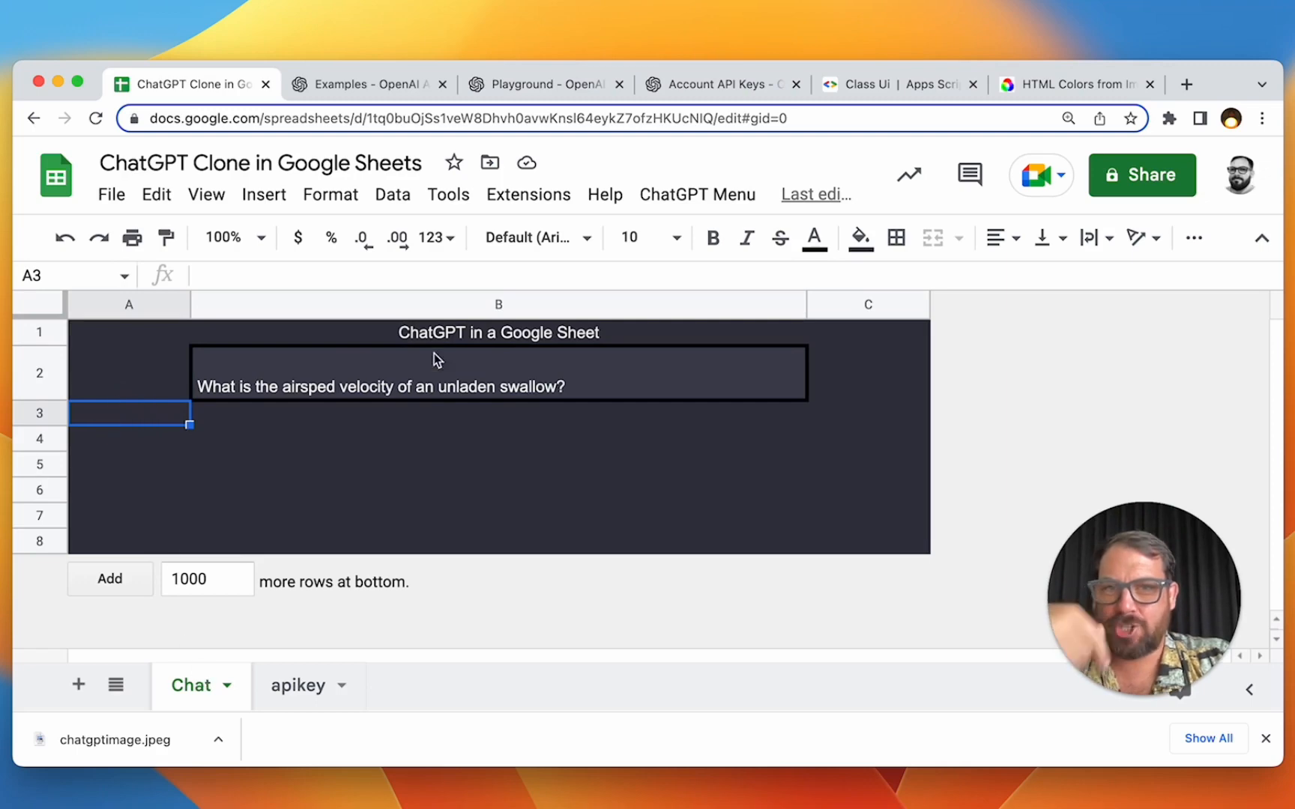
{"action": "left_click", "coordinate": [527, 194]}
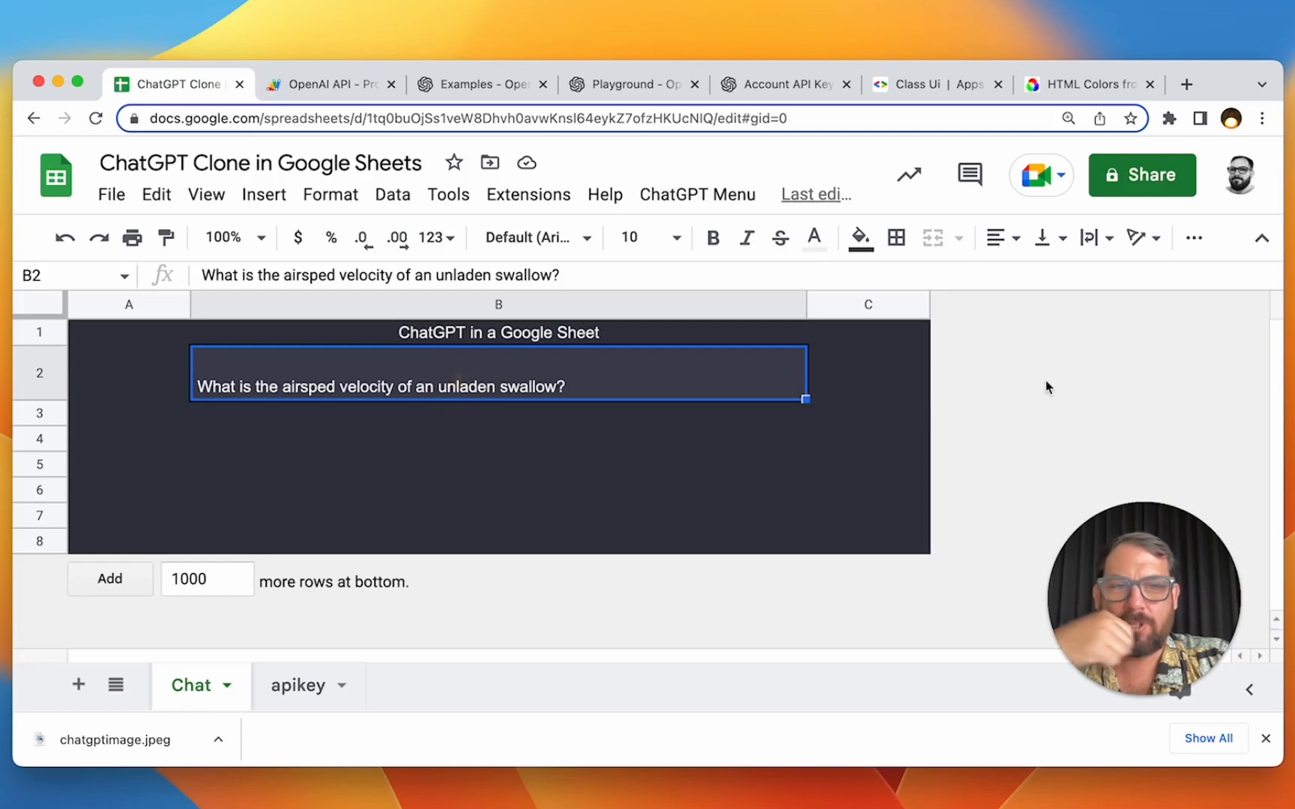
- Insert the send-arrow image floating over the cells beside the question box
{"action": "left_click", "coordinate": [867, 372]}
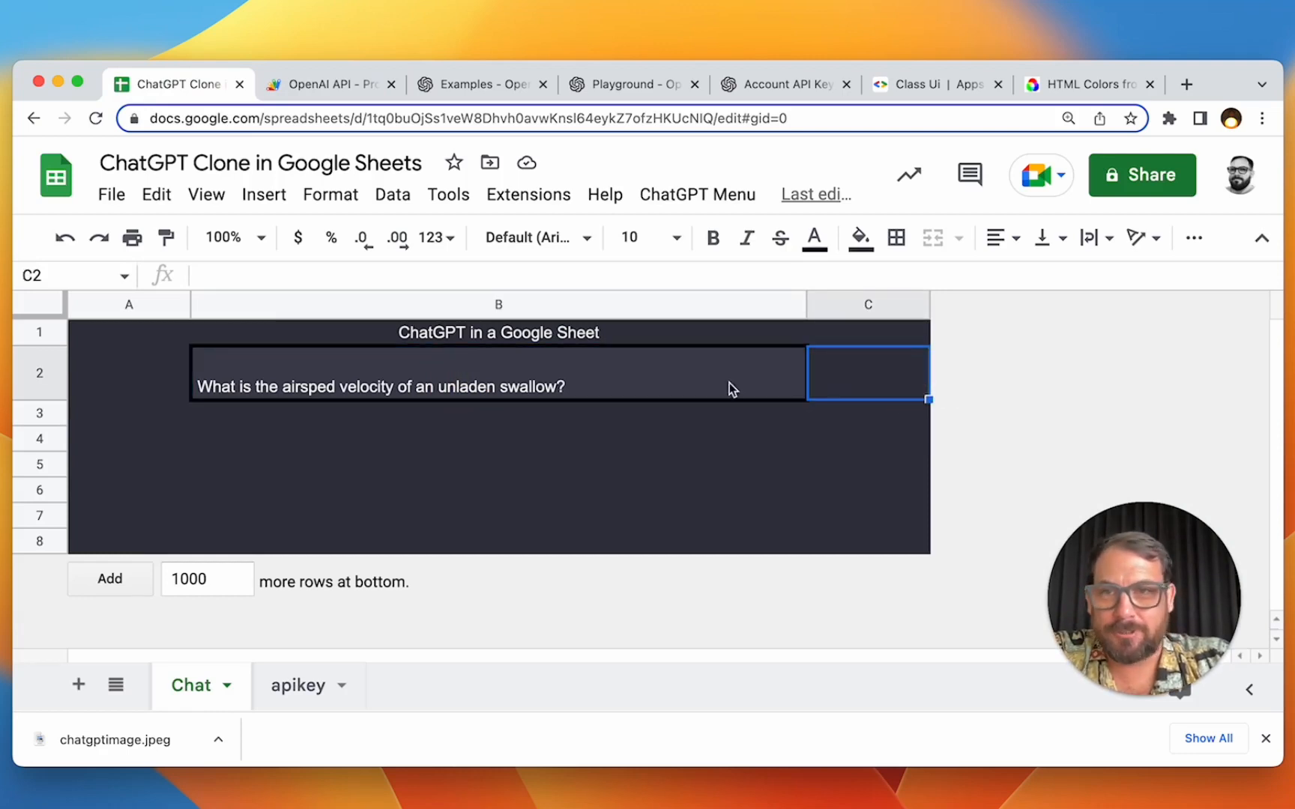
{"action": "left_click", "coordinate": [262, 194]}
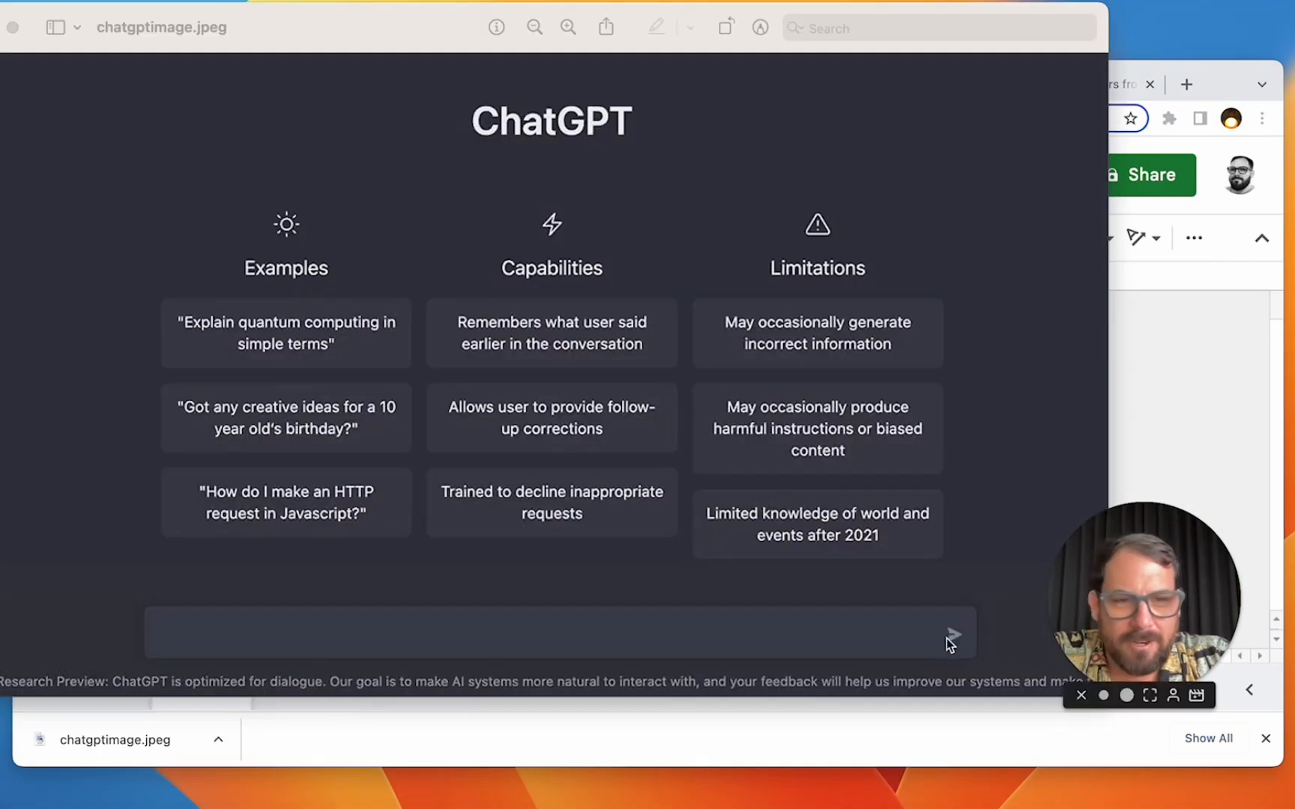
{"action": "left_click", "coordinate": [578, 245]}
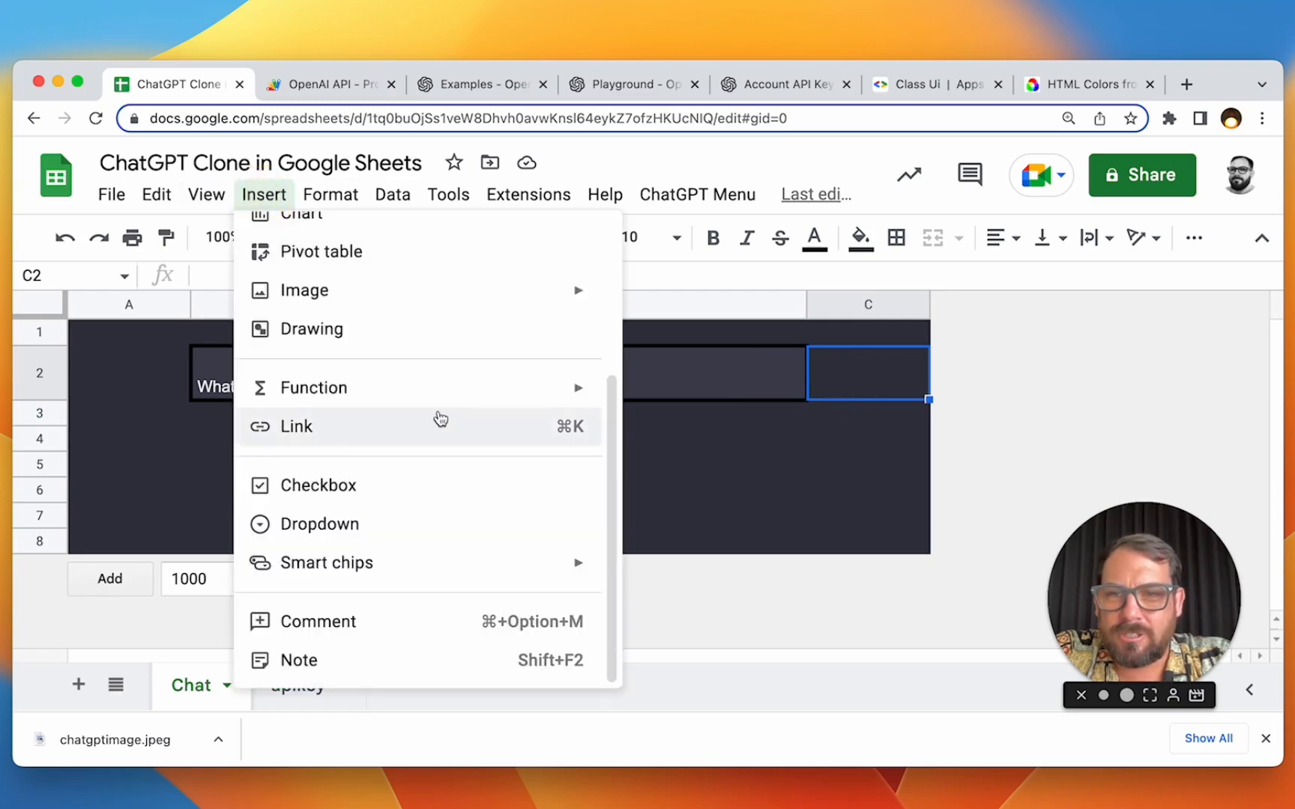
{"action": "mouse_move", "coordinate": [303, 290]}
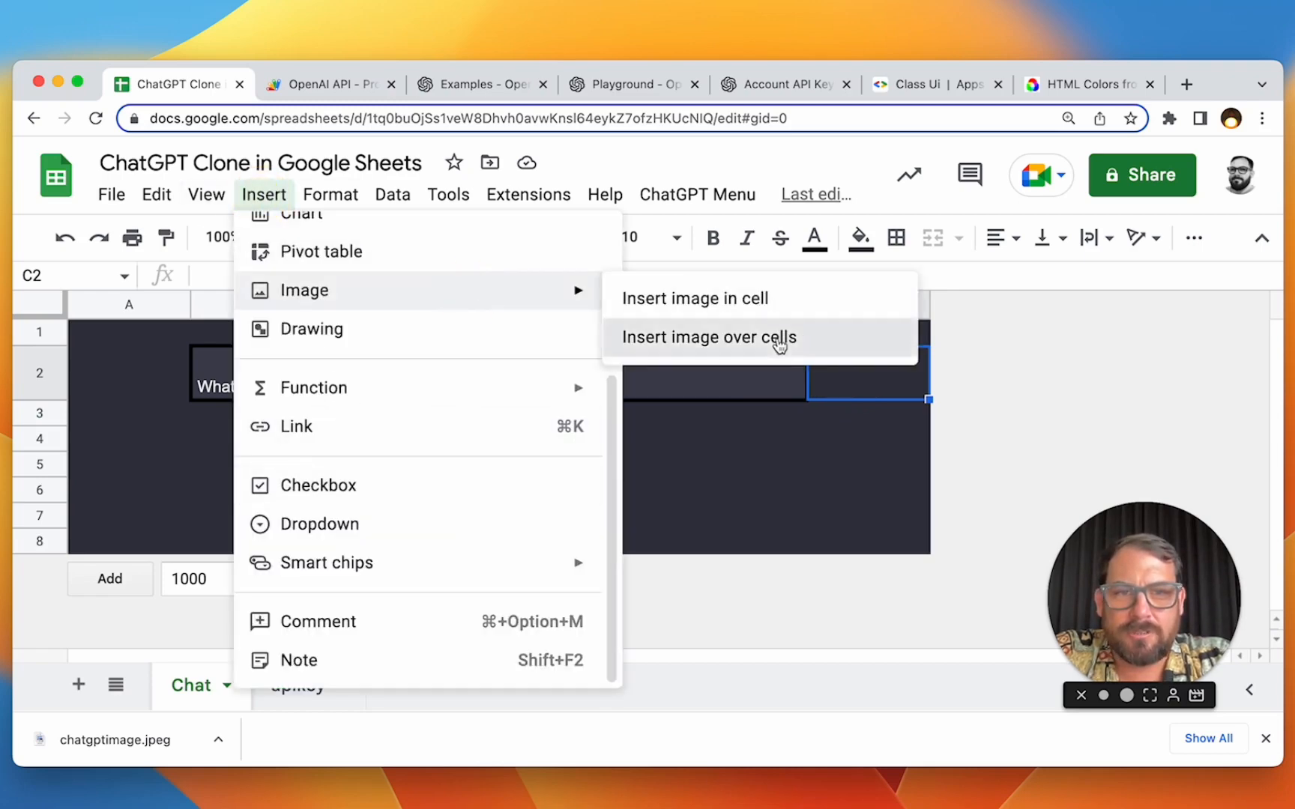
{"action": "left_click", "coordinate": [705, 337]}
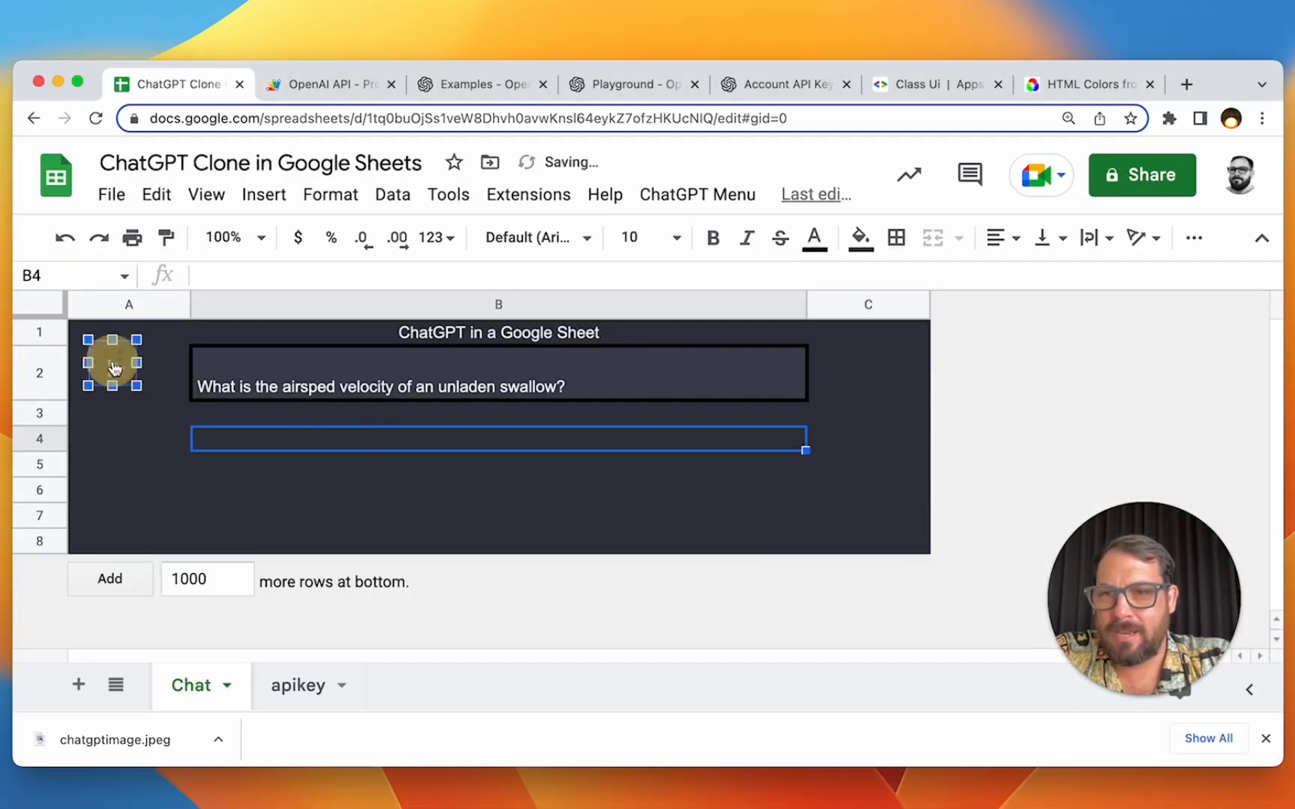
- Reposition the arrow image onto the right end of question cell B2
{"action": "right_click", "coordinate": [113, 362]}
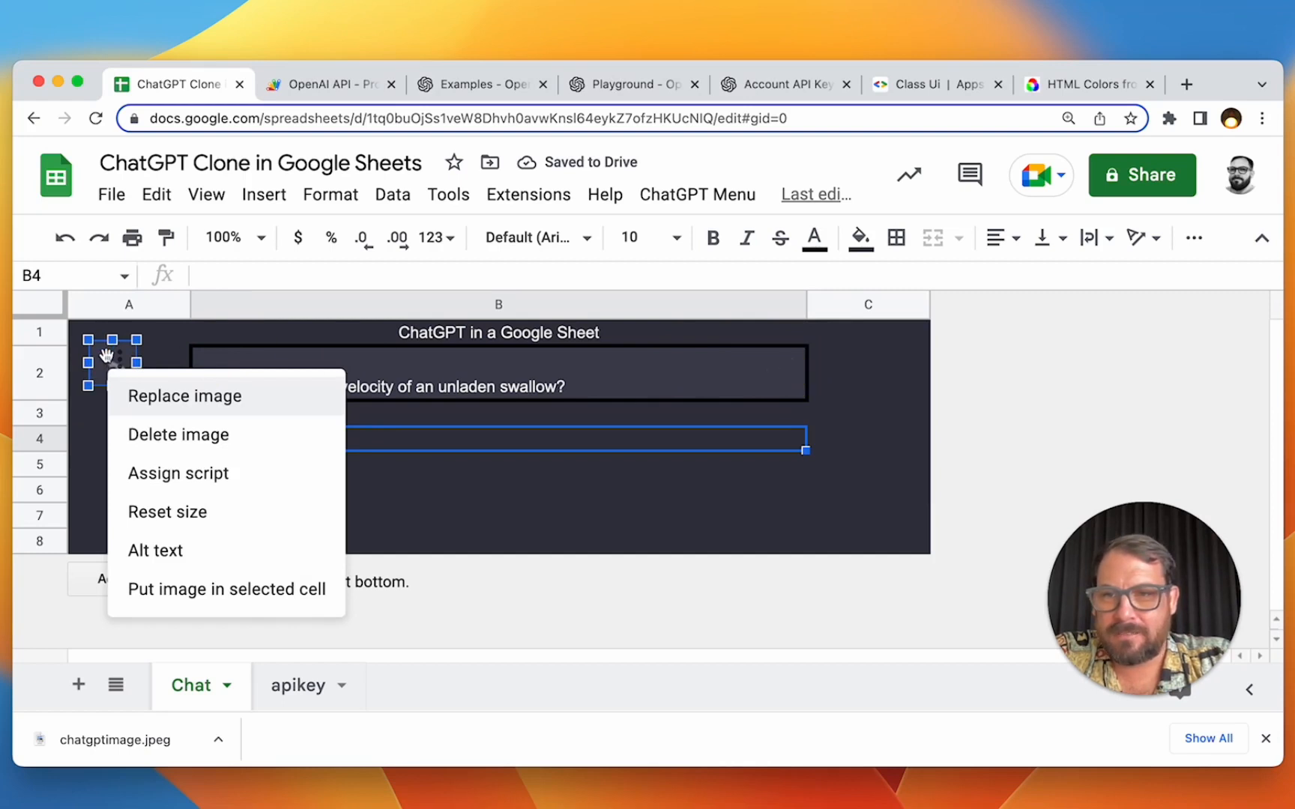
{"action": "left_click", "coordinate": [778, 361]}
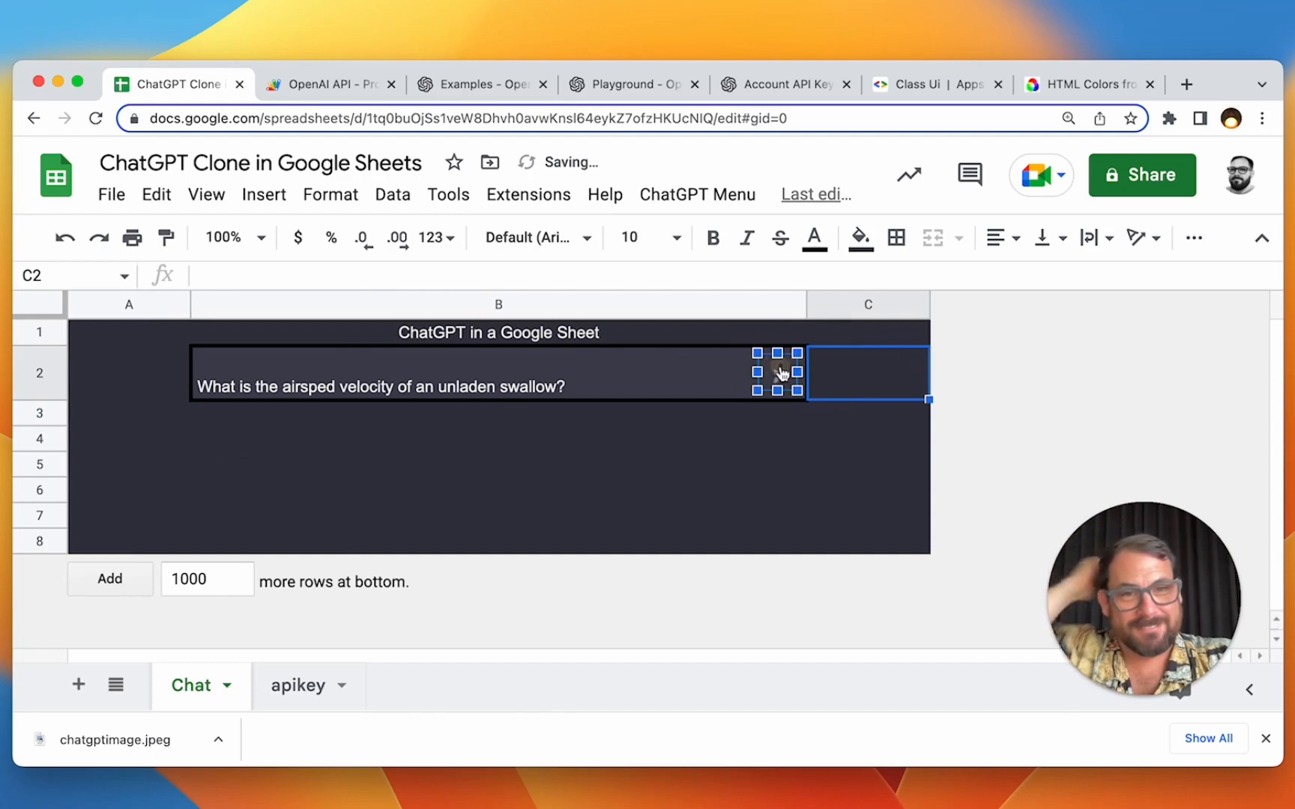
{"action": "right_click", "coordinate": [776, 372]}
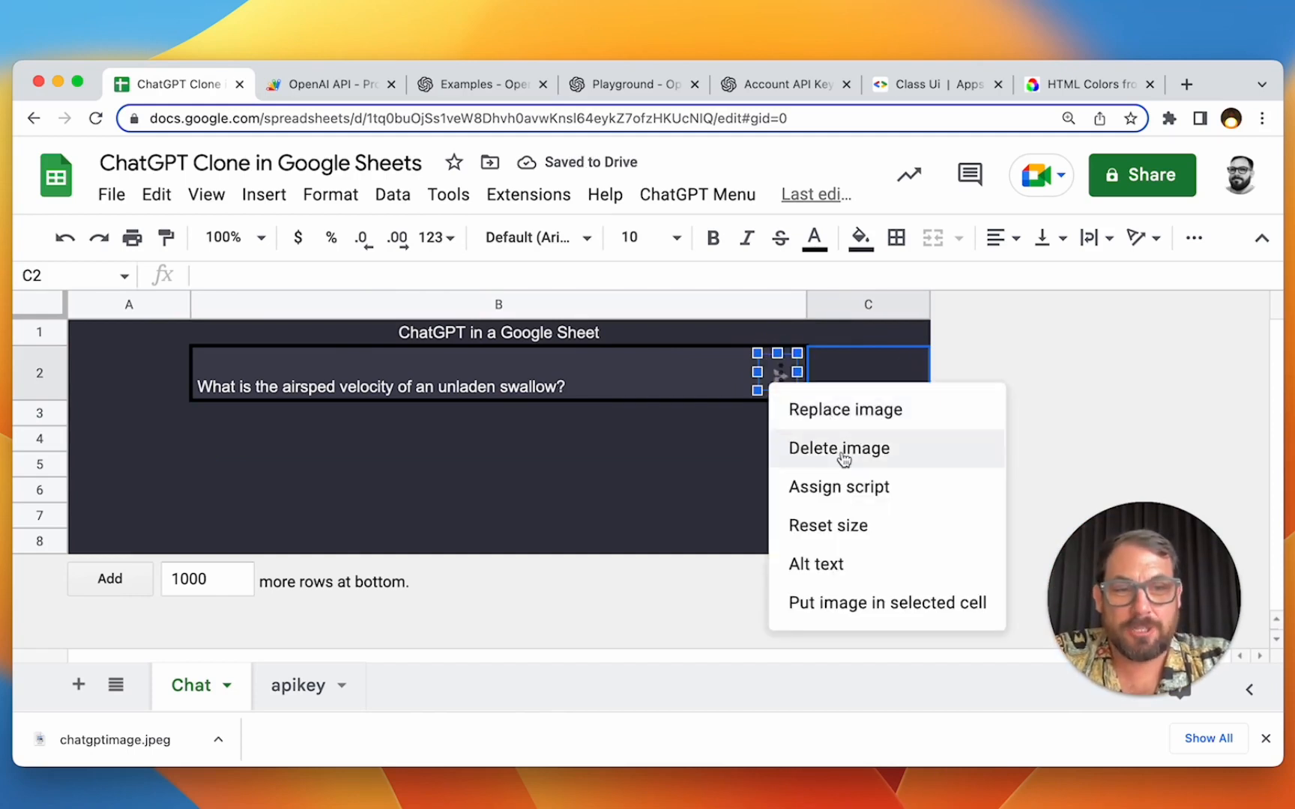
{"action": "left_click", "coordinate": [697, 194]}
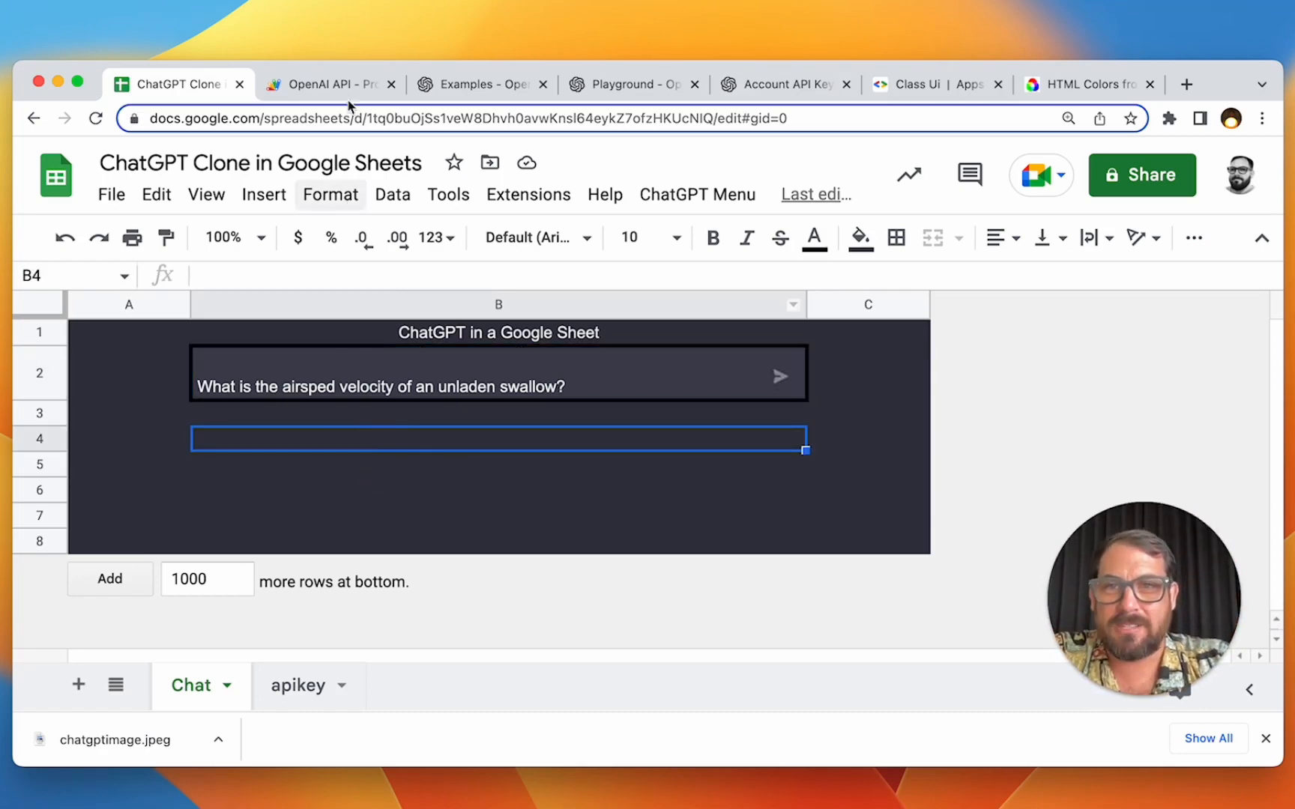
{"action": "left_click", "coordinate": [329, 83]}
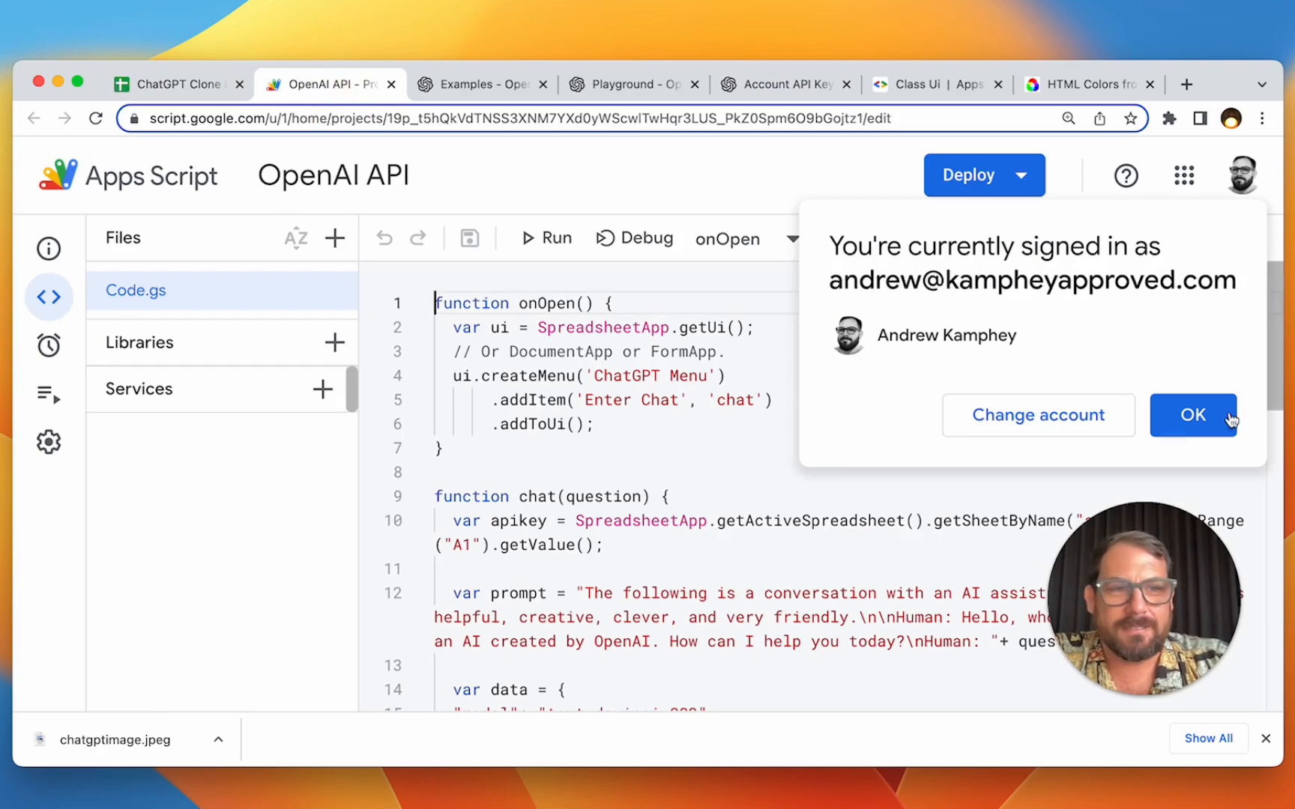
- Replace chat's parameter with a question variable read from the Chat sheet's B2
{"action": "left_click", "coordinate": [1192, 414]}
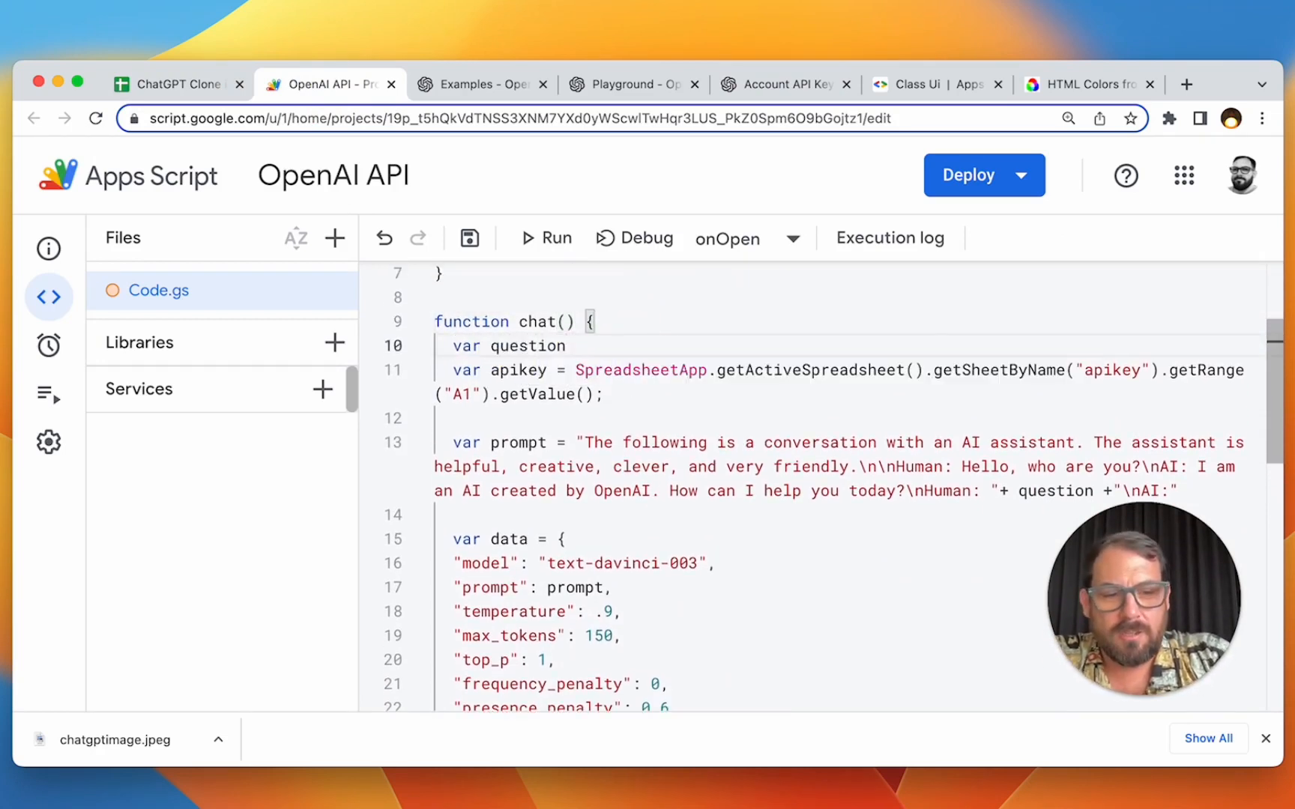
{"action": "left_click_drag", "start_coordinate": [576, 370], "coordinate": [1070, 370]}
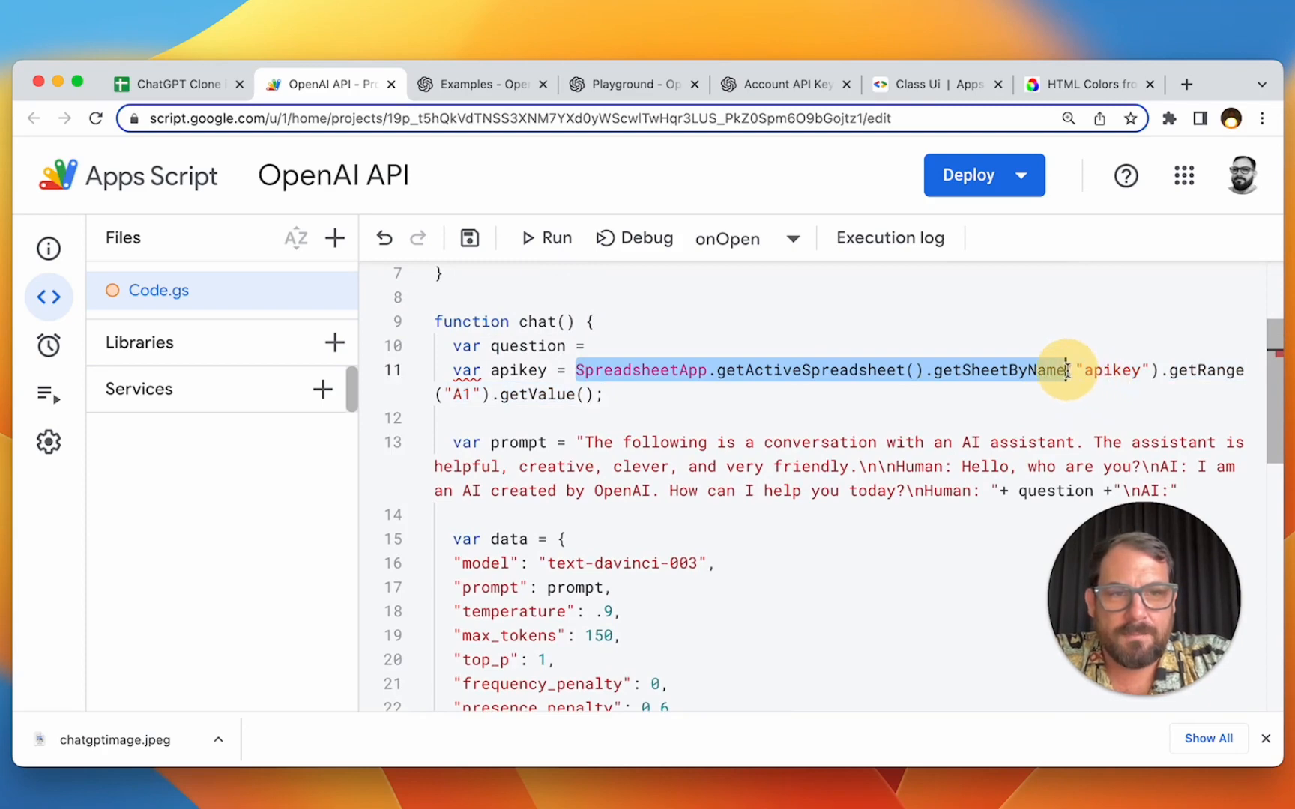
{"action": "type", "text": "chat\")"}
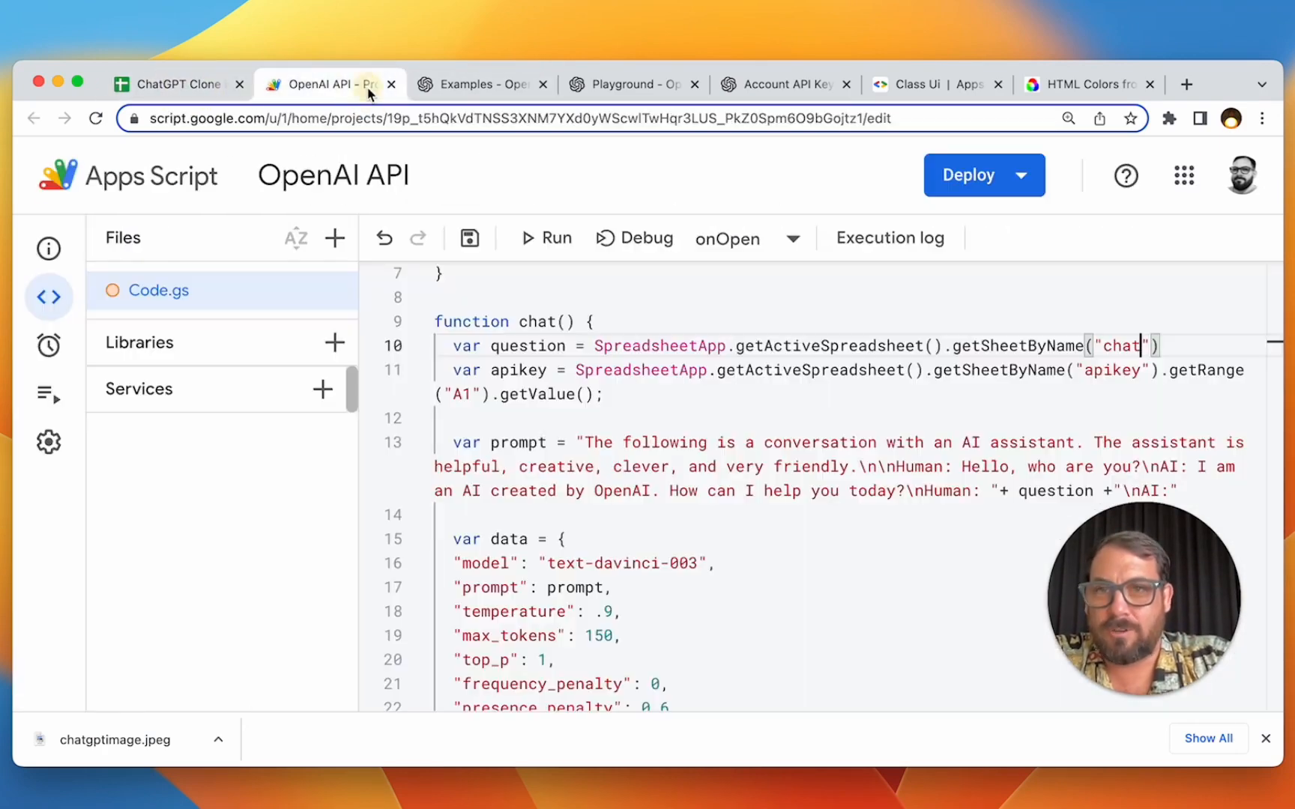
{"action": "type", "text": "Cah"}
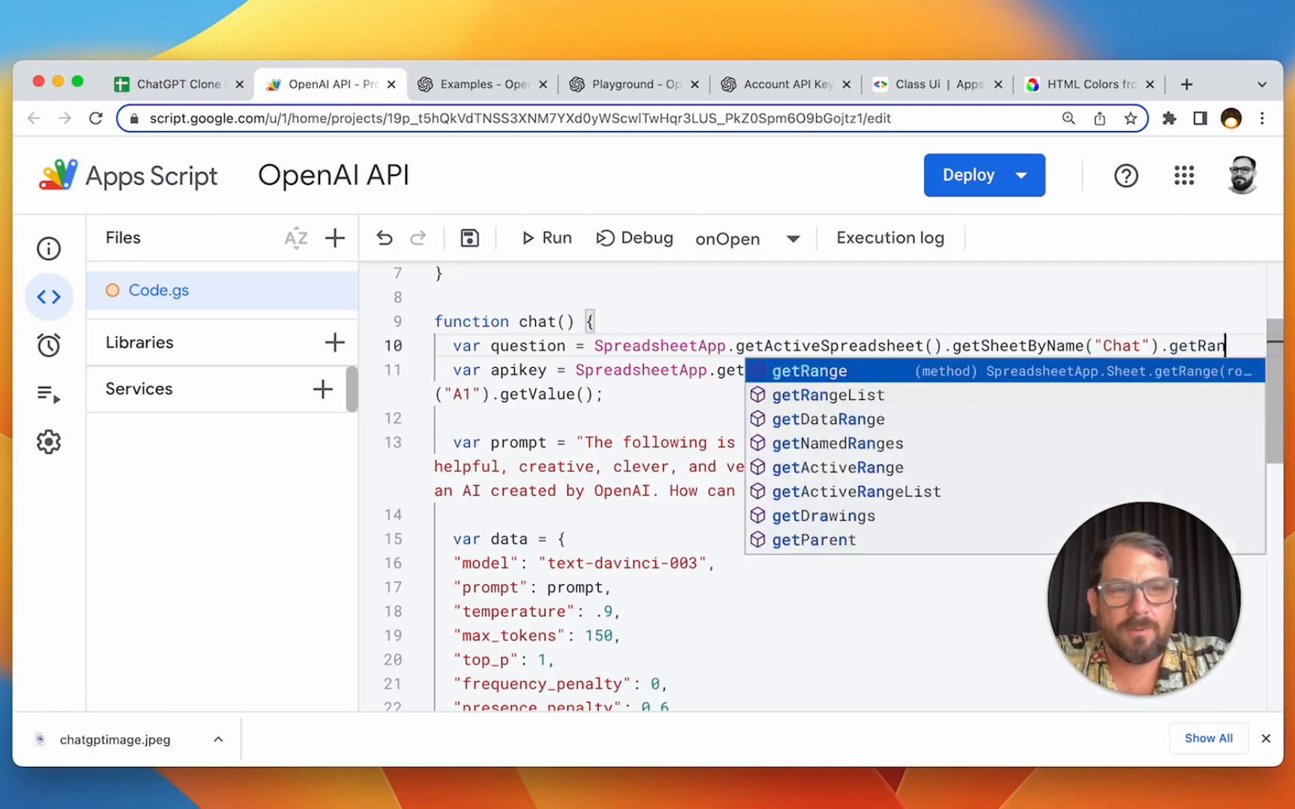
{"action": "left_click", "coordinate": [171, 84]}
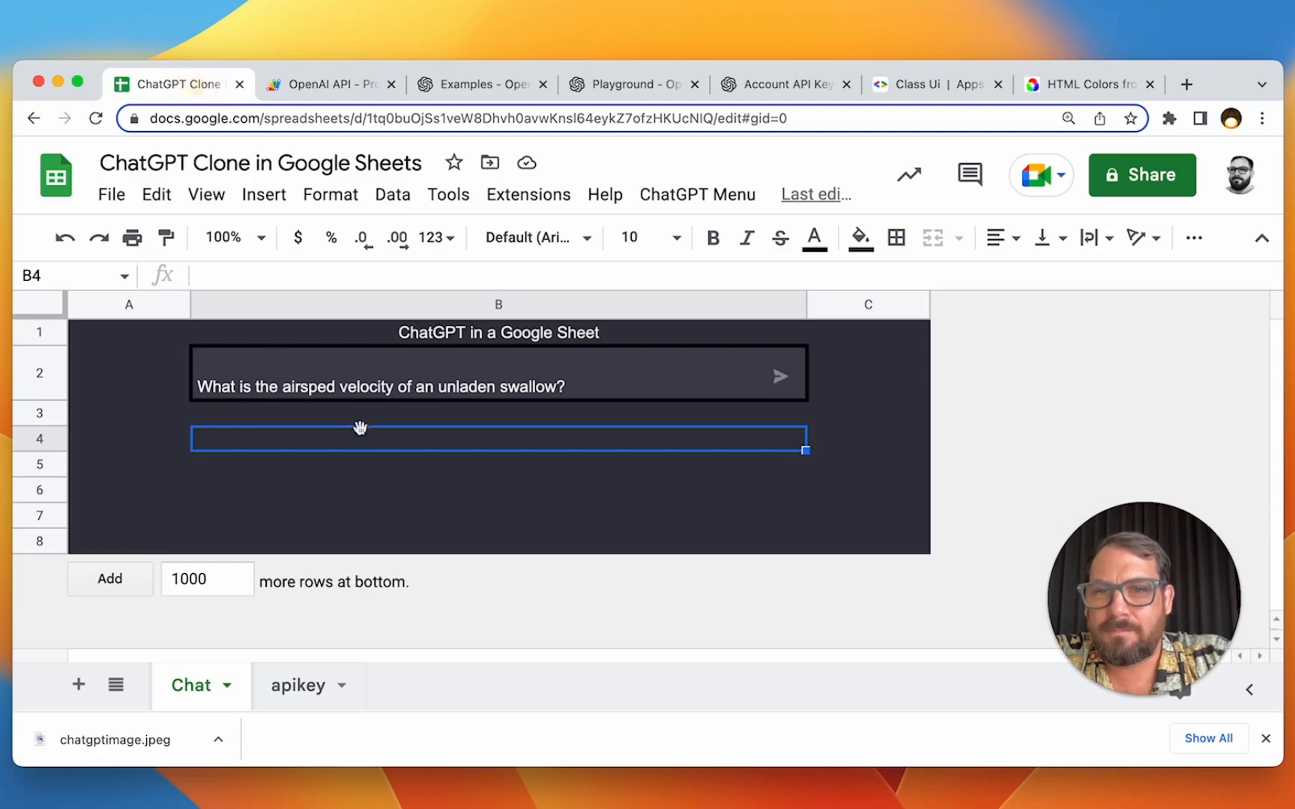
{"action": "left_click", "coordinate": [329, 84]}
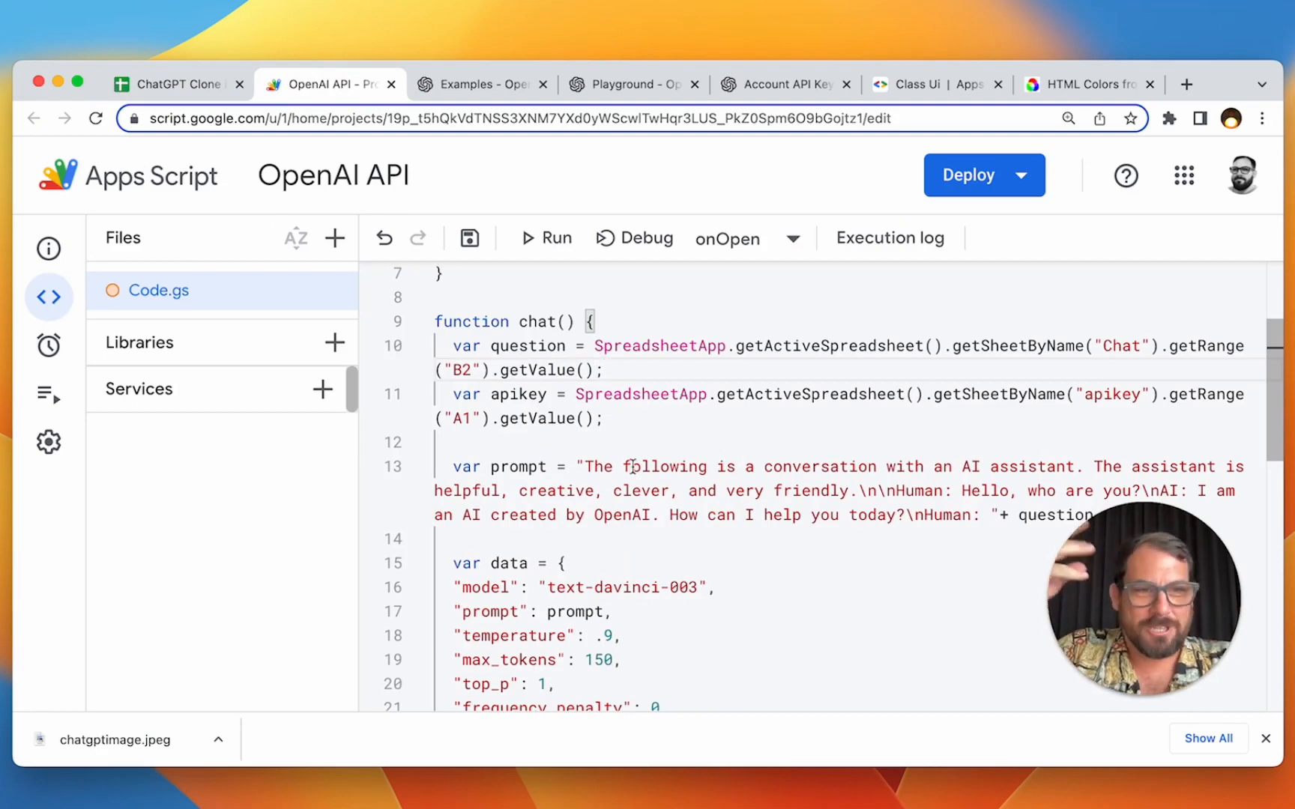
{"action": "scroll", "scroll_direction": "down", "scroll_amount": 3}
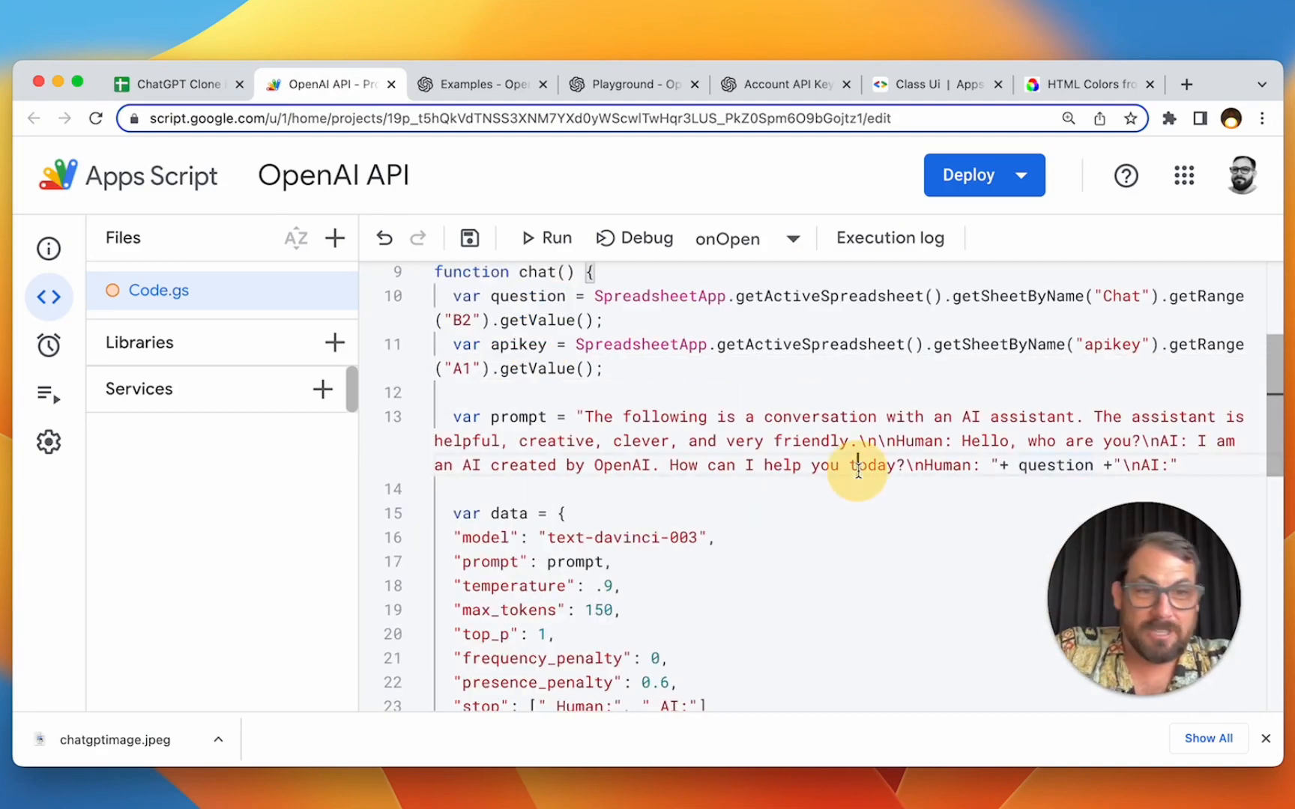
{"action": "scroll", "scroll_direction": "down", "scroll_amount": 3}
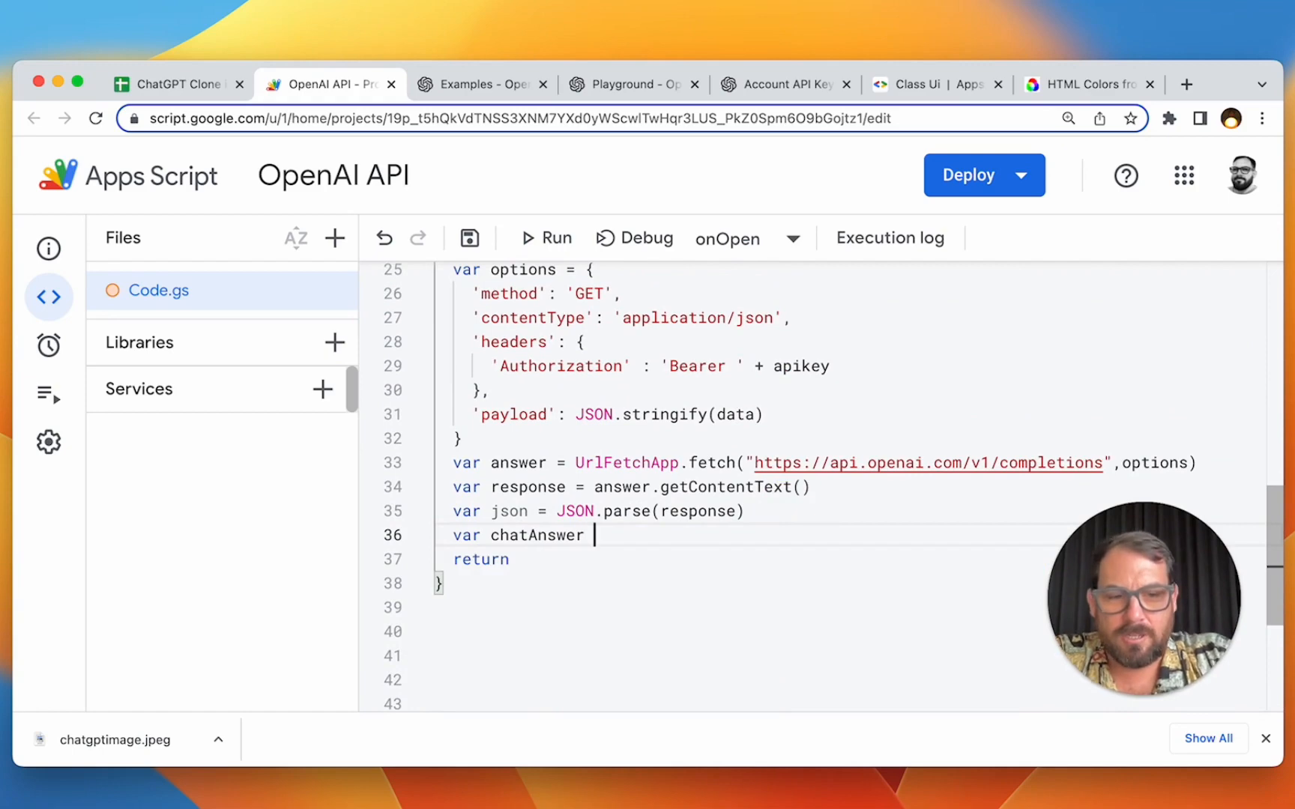
- Store the reply as json.choices[0].text and draft the Chat sheet lookup code
{"action": "type", "text": "= json.choices[0].text"}
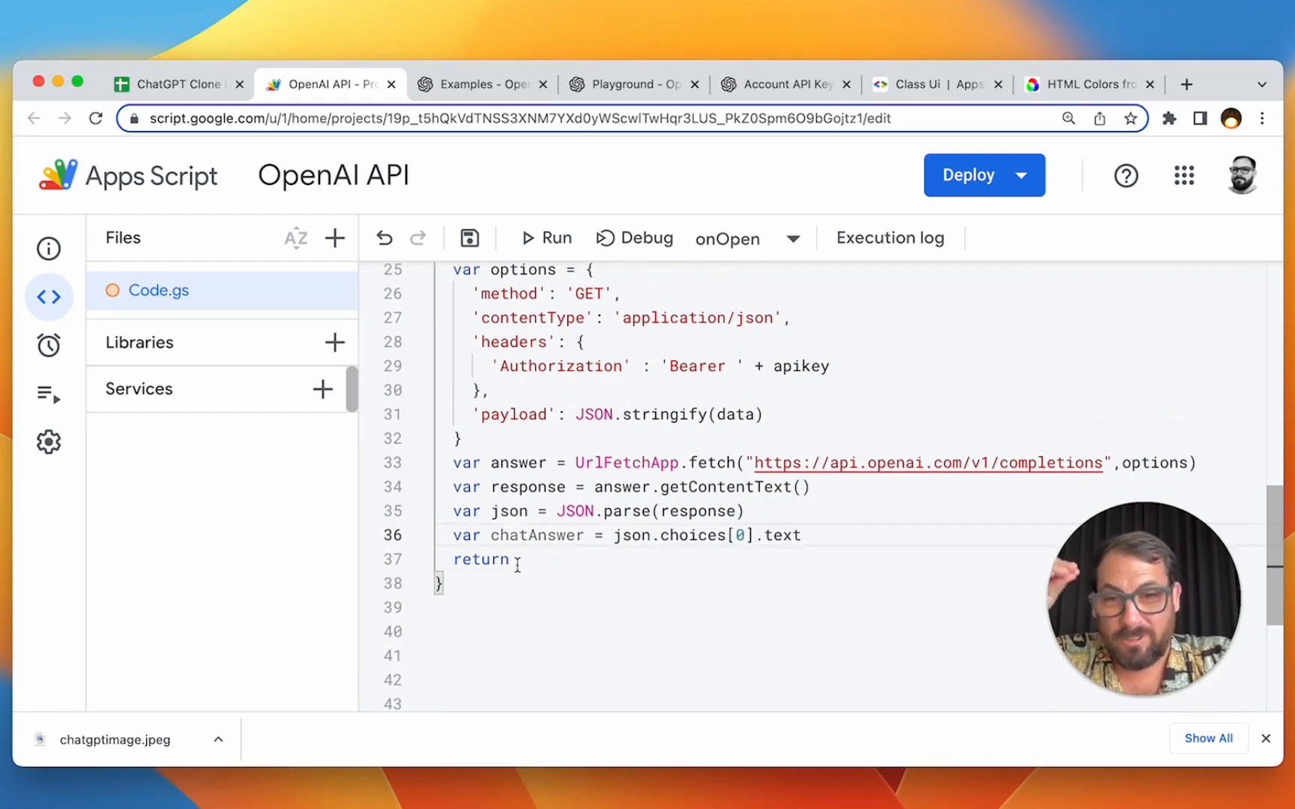
{"action": "type", "text": "SpreadsheetApp.getActive"}
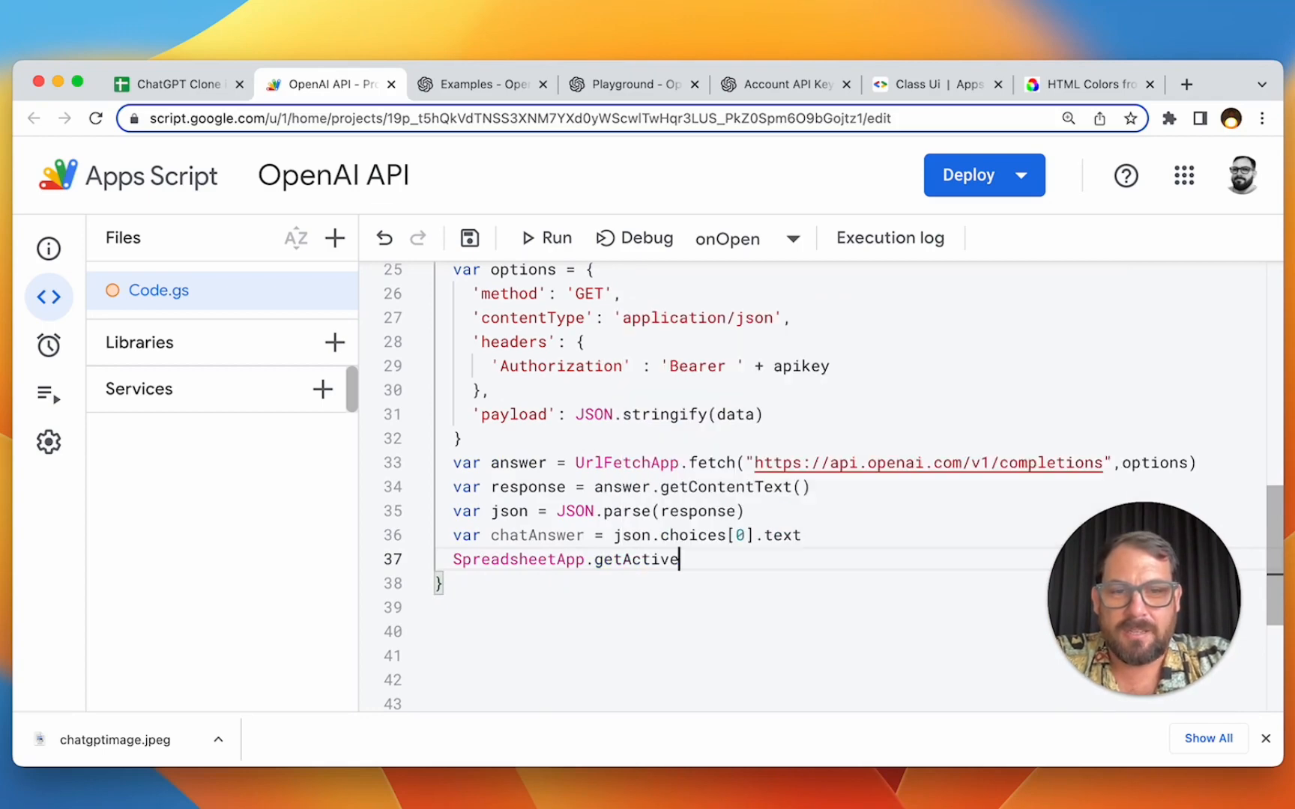
{"action": "type", "text": "S"}
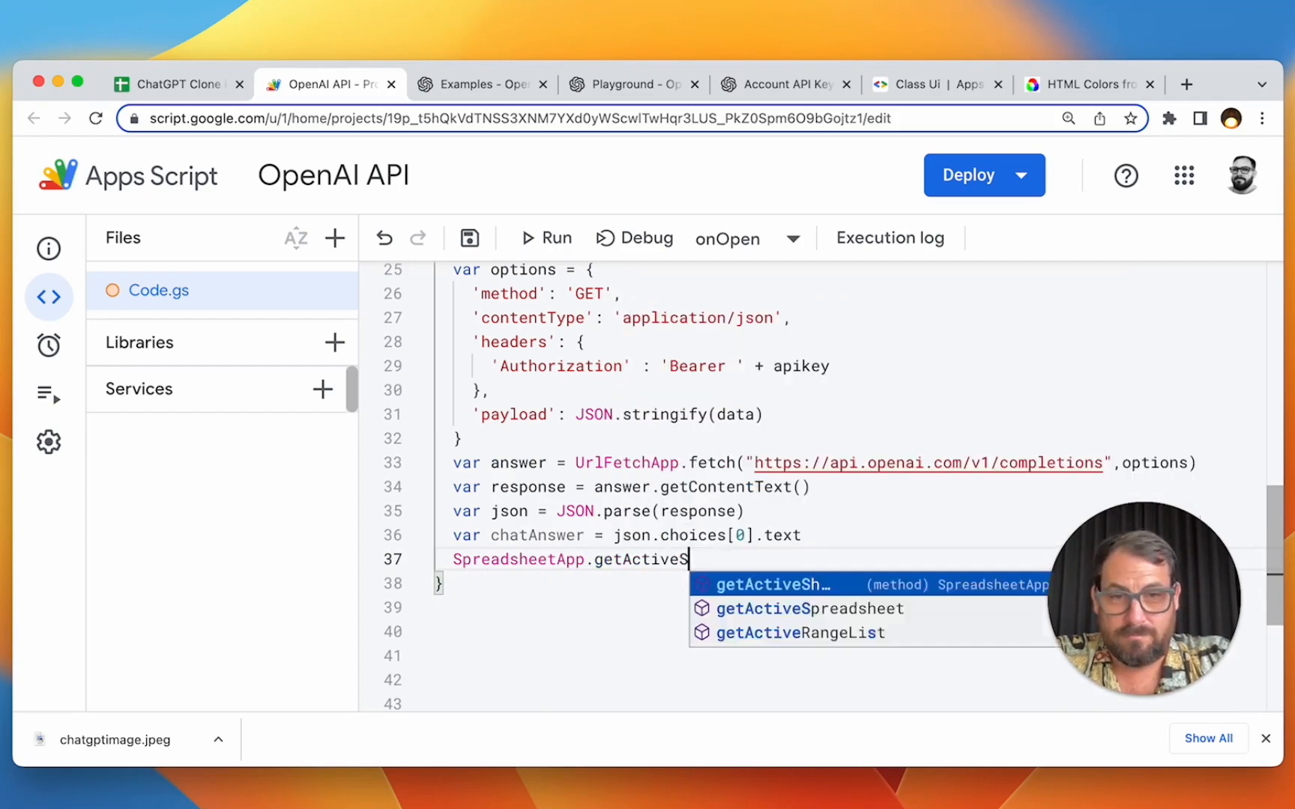
{"action": "type", "text": "preadsheet().getSheetByName("}
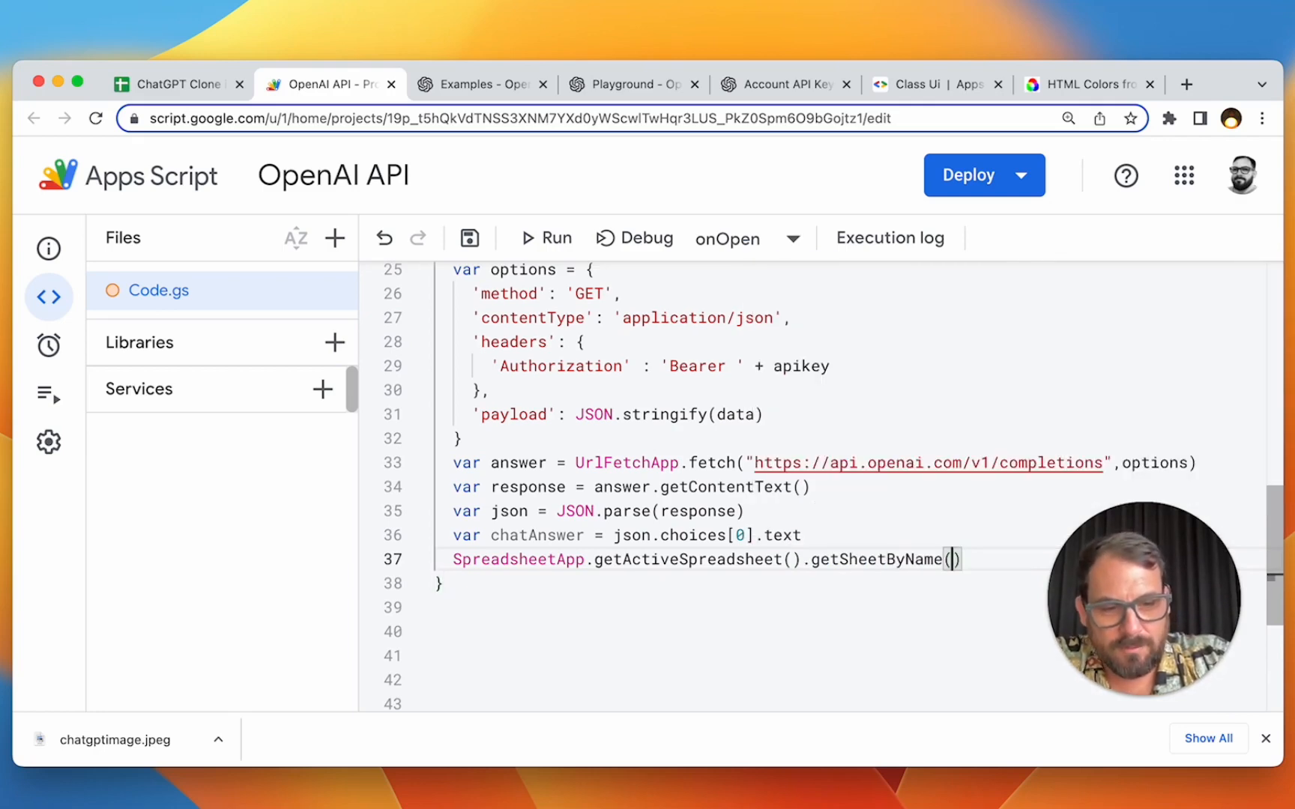
{"action": "type", "text": "\"Chat\""}
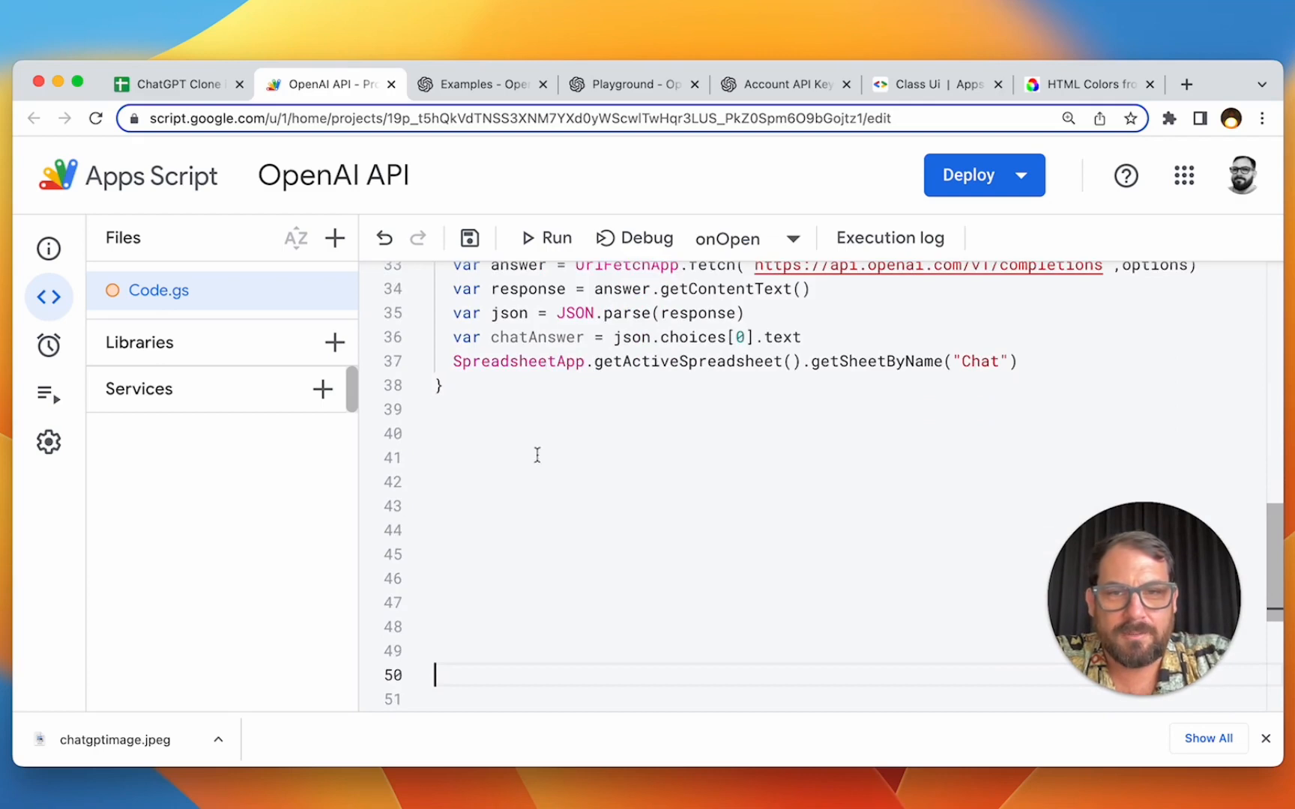
{"action": "type", "text": ".get"}
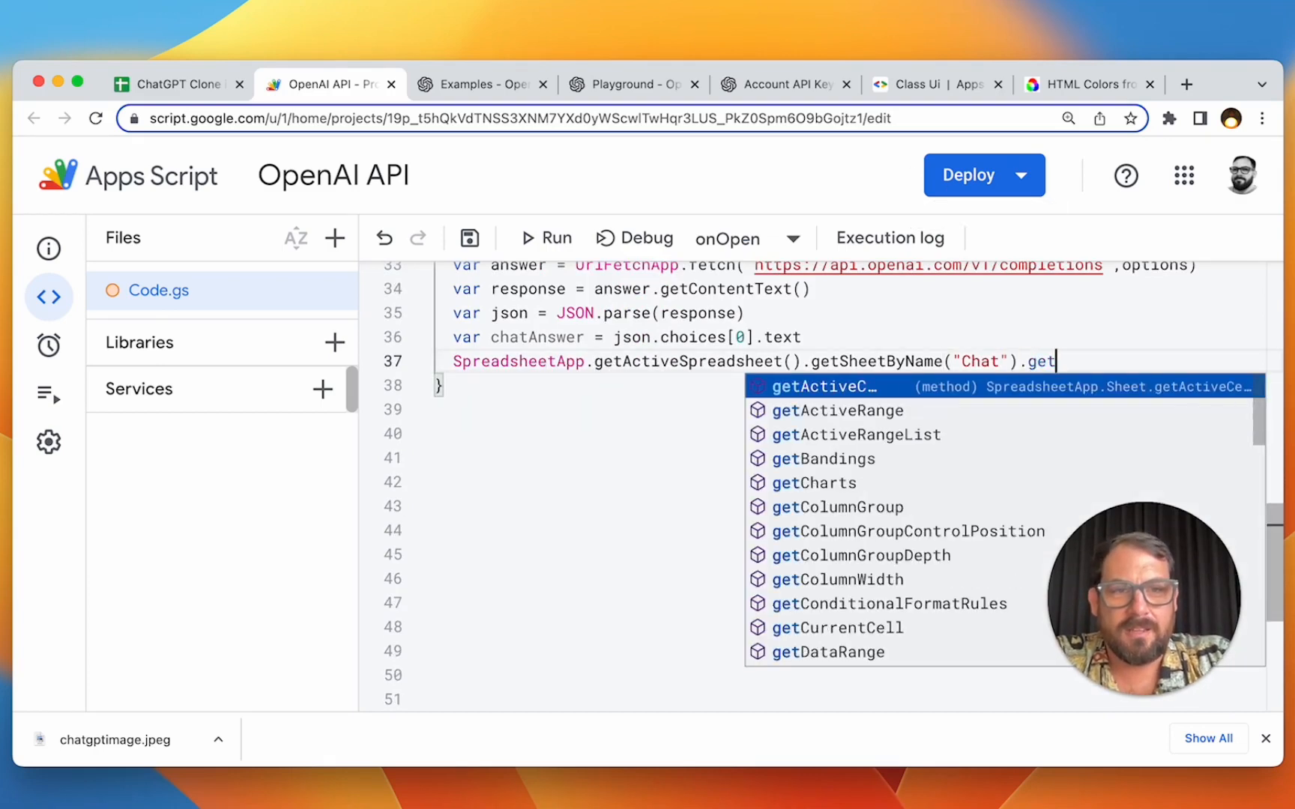
{"action": "type", "text": "Range("}
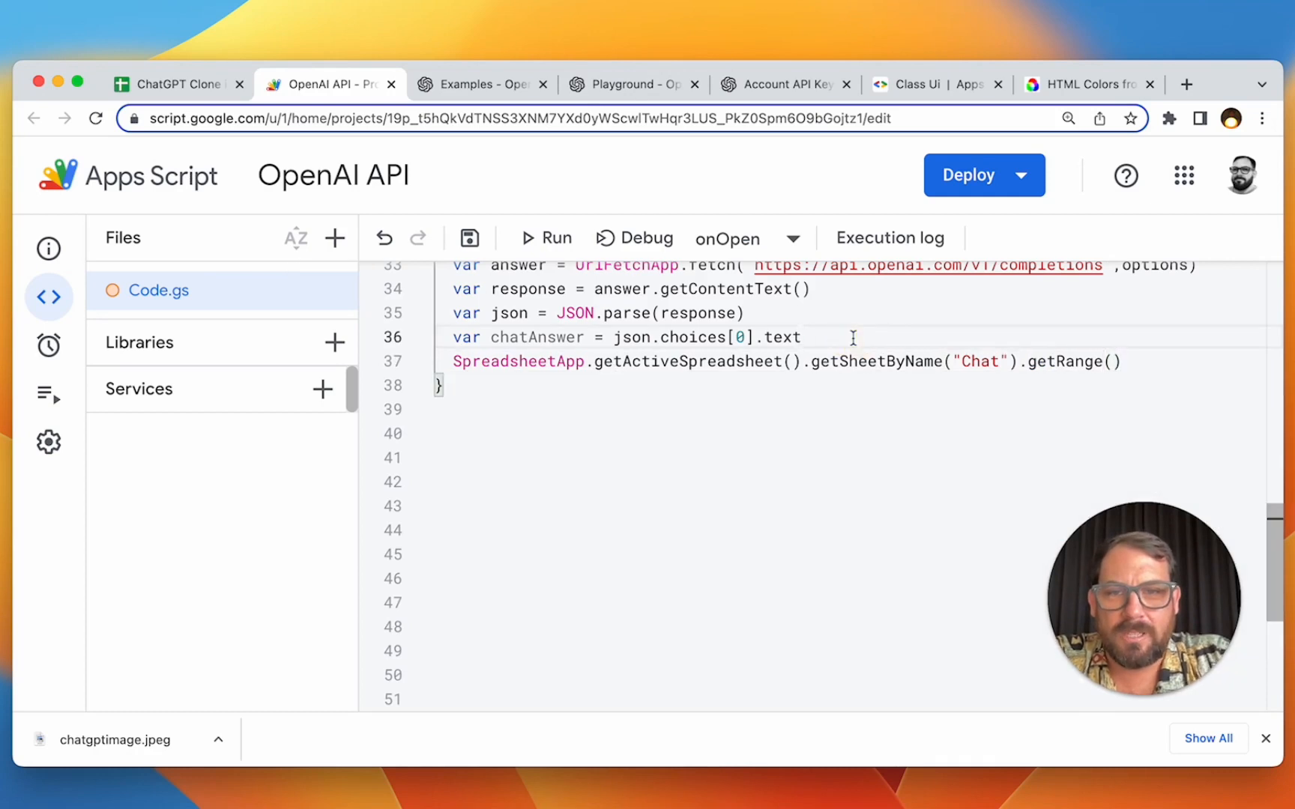
{"action": "type", "text": "SpreadsheetApp."}
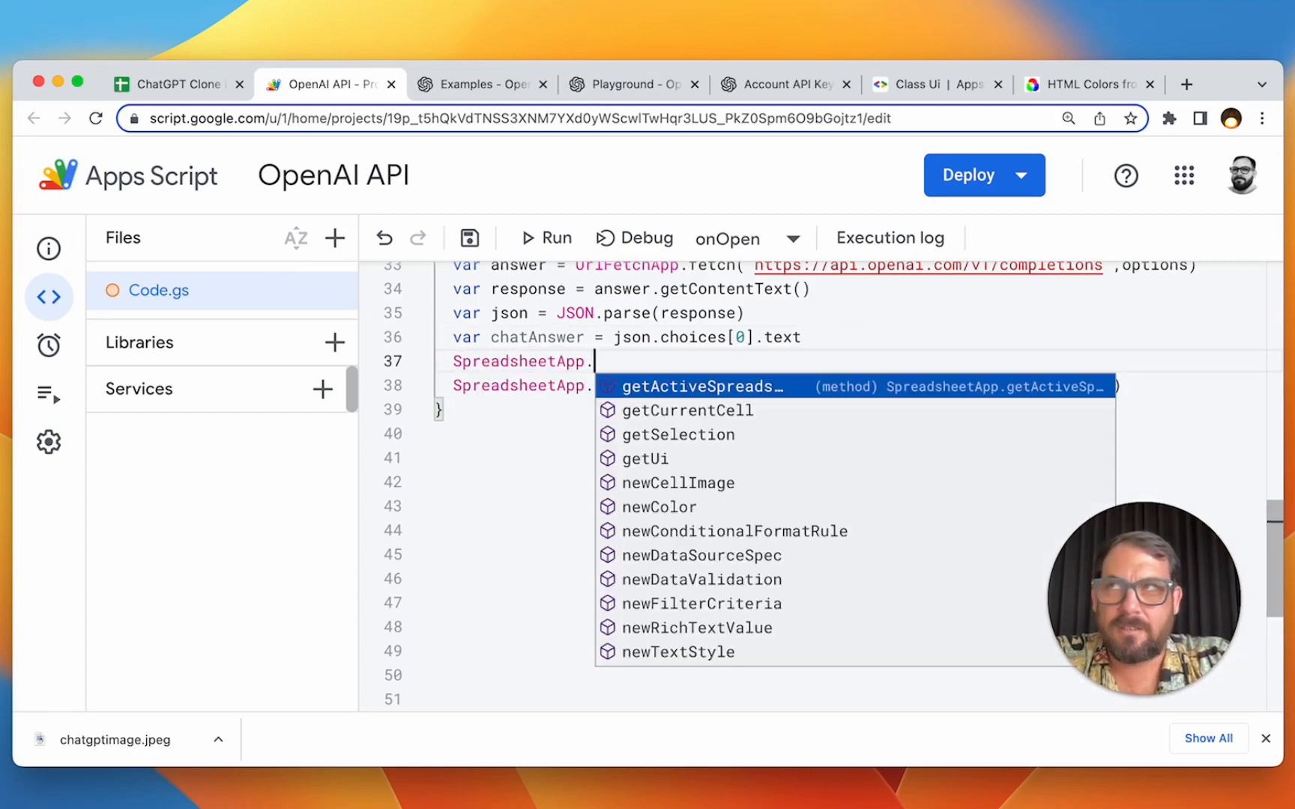
{"action": "type", "text": "getActiveSpreadsheet()."}
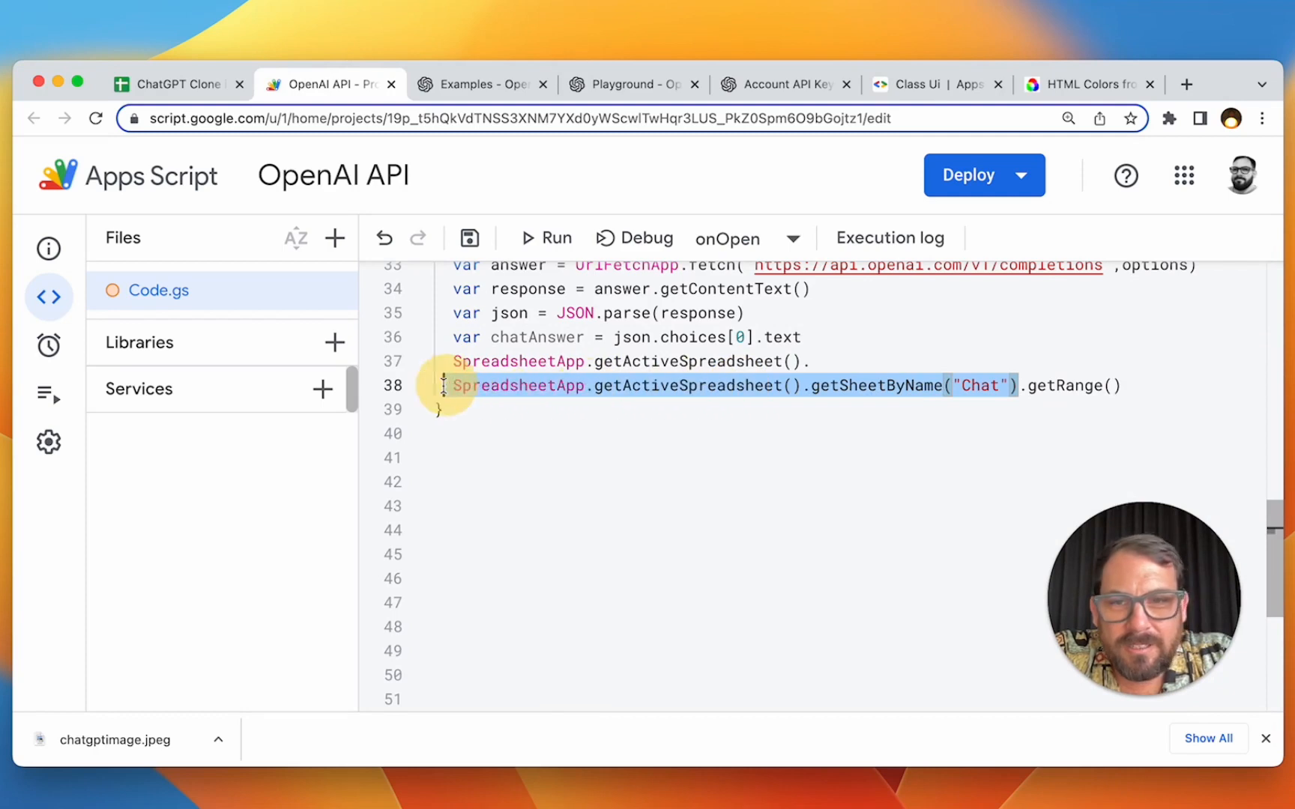
- Add var chatSheet for the Chat sheet and call chatSheet.insertRowAfter(3)
{"action": "type", "text": "var chatSheet ="}
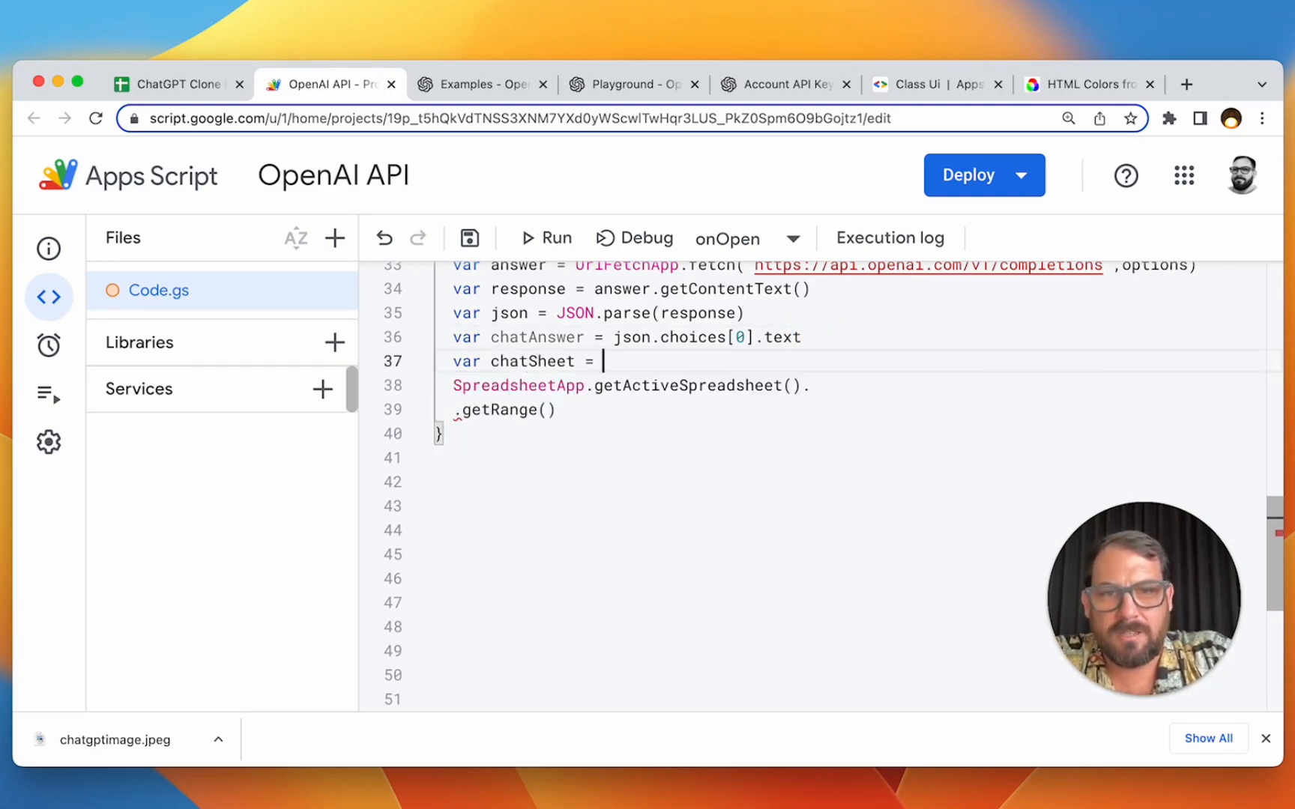
{"action": "type", "text": "SpreadsheetApp.getActiveSpreadsheet().getSheetByName(\"Chat\")"}
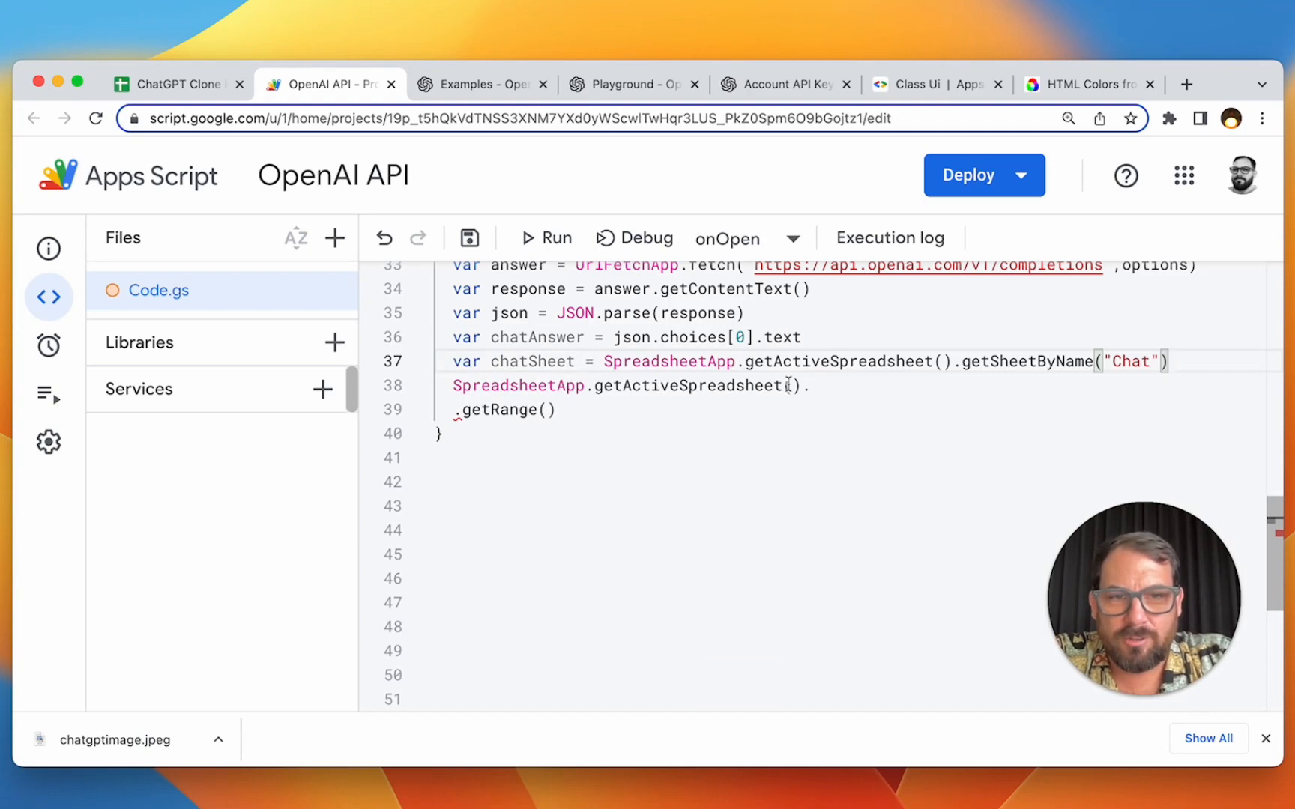
{"action": "type", "text": "chatSheet.insertRowAfter"}
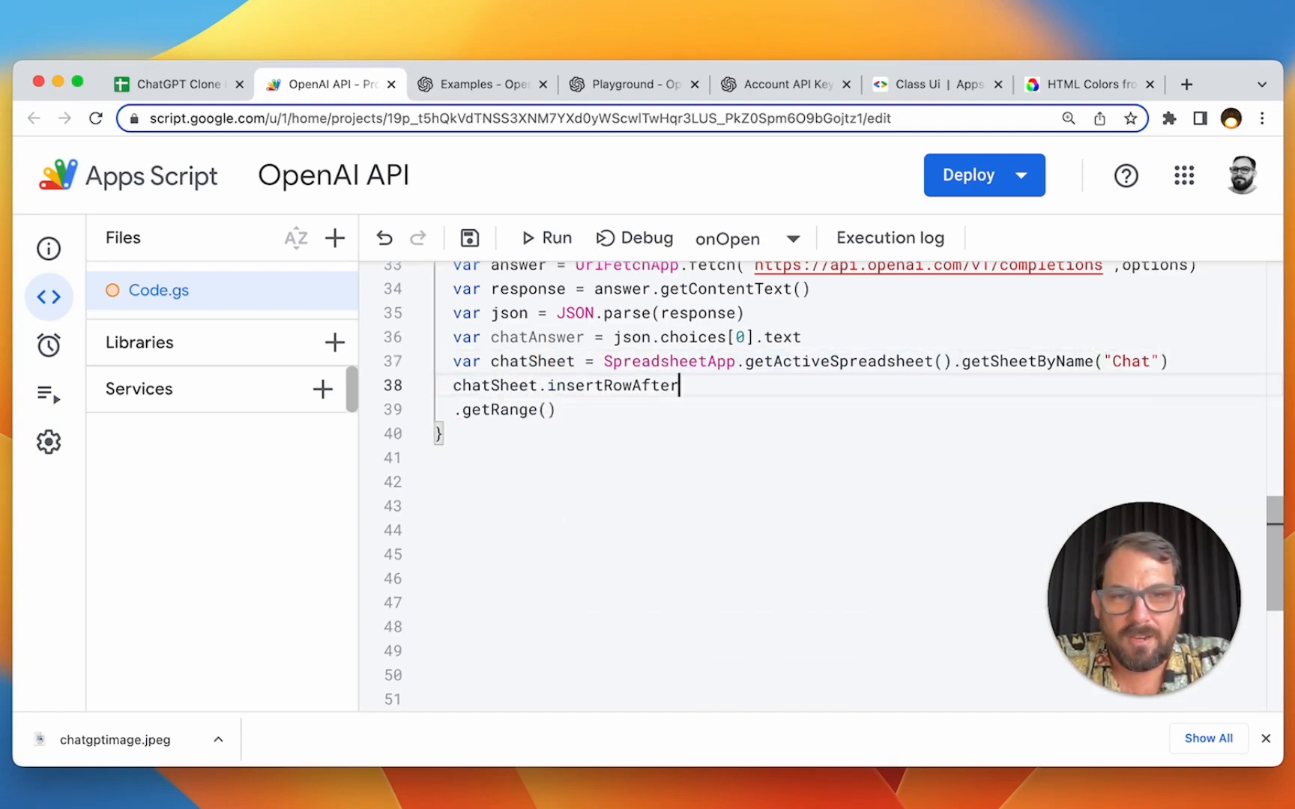
{"action": "type", "text": "("}
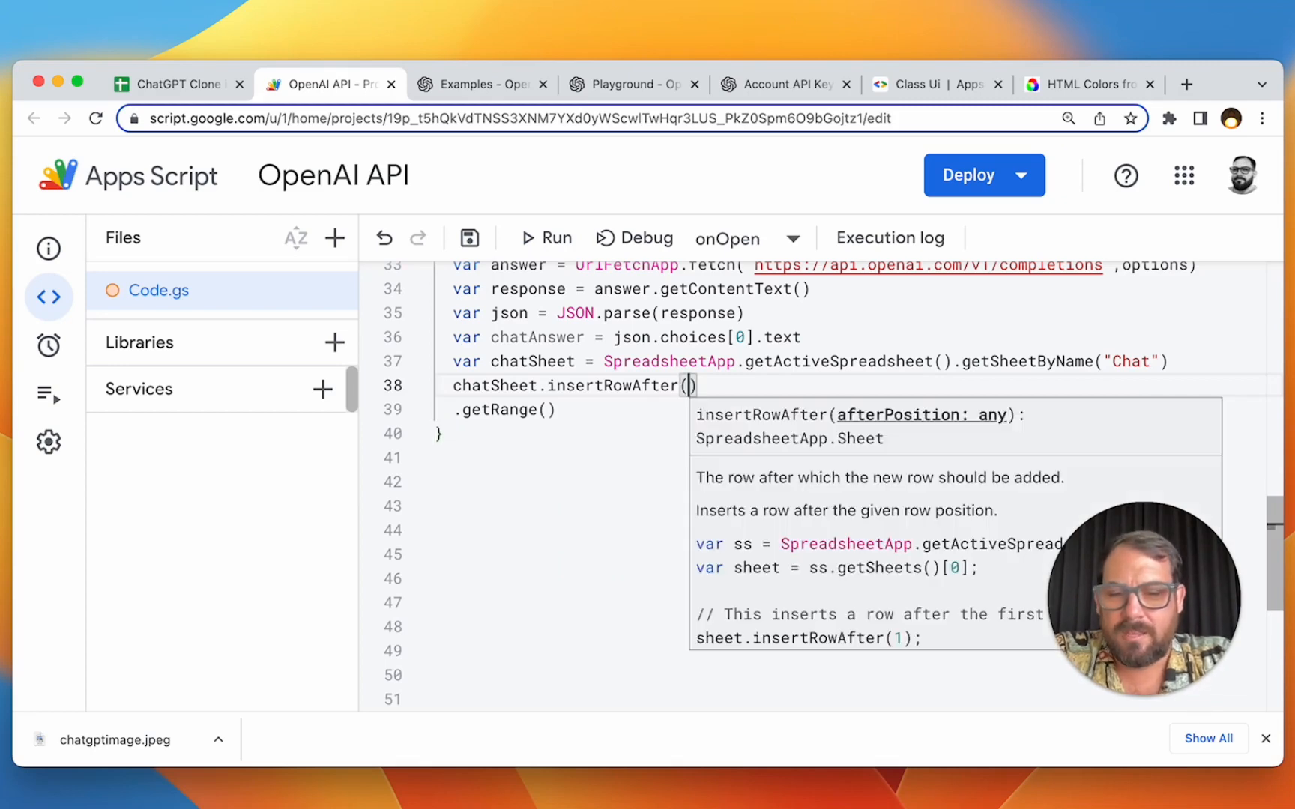
{"action": "type", "text": "3"}
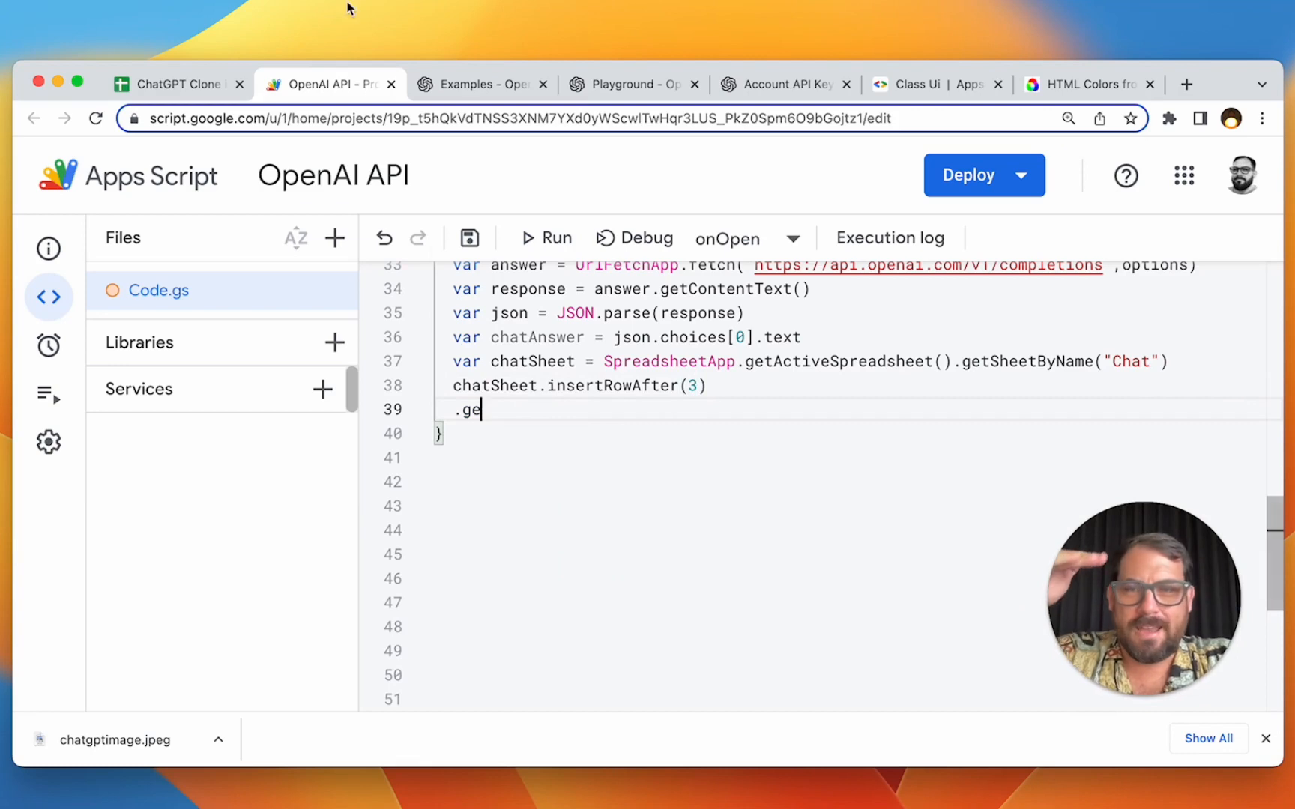
- Check the sheet's row numbers and write the question via chatSheet.getRange(4,2).setValue(question)
{"action": "left_click", "coordinate": [173, 84]}
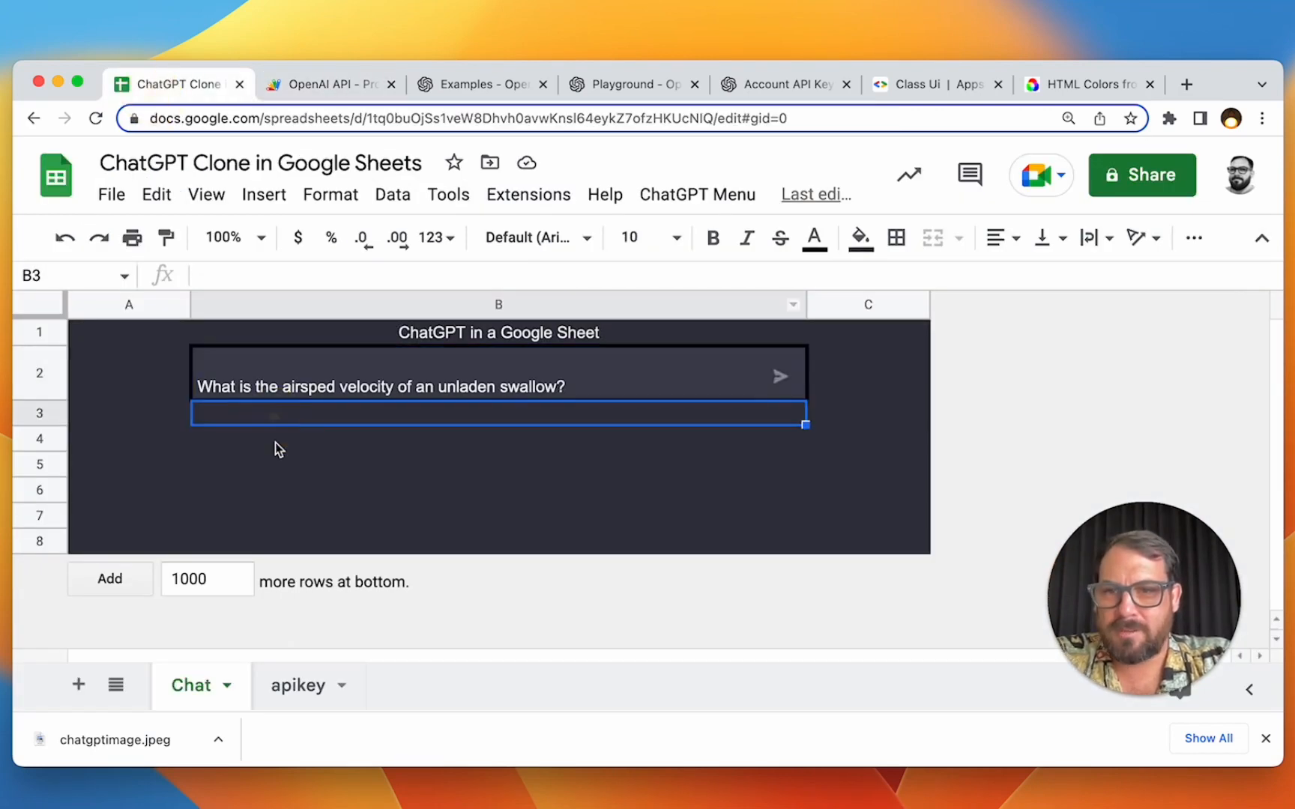
{"action": "left_click", "coordinate": [499, 438]}
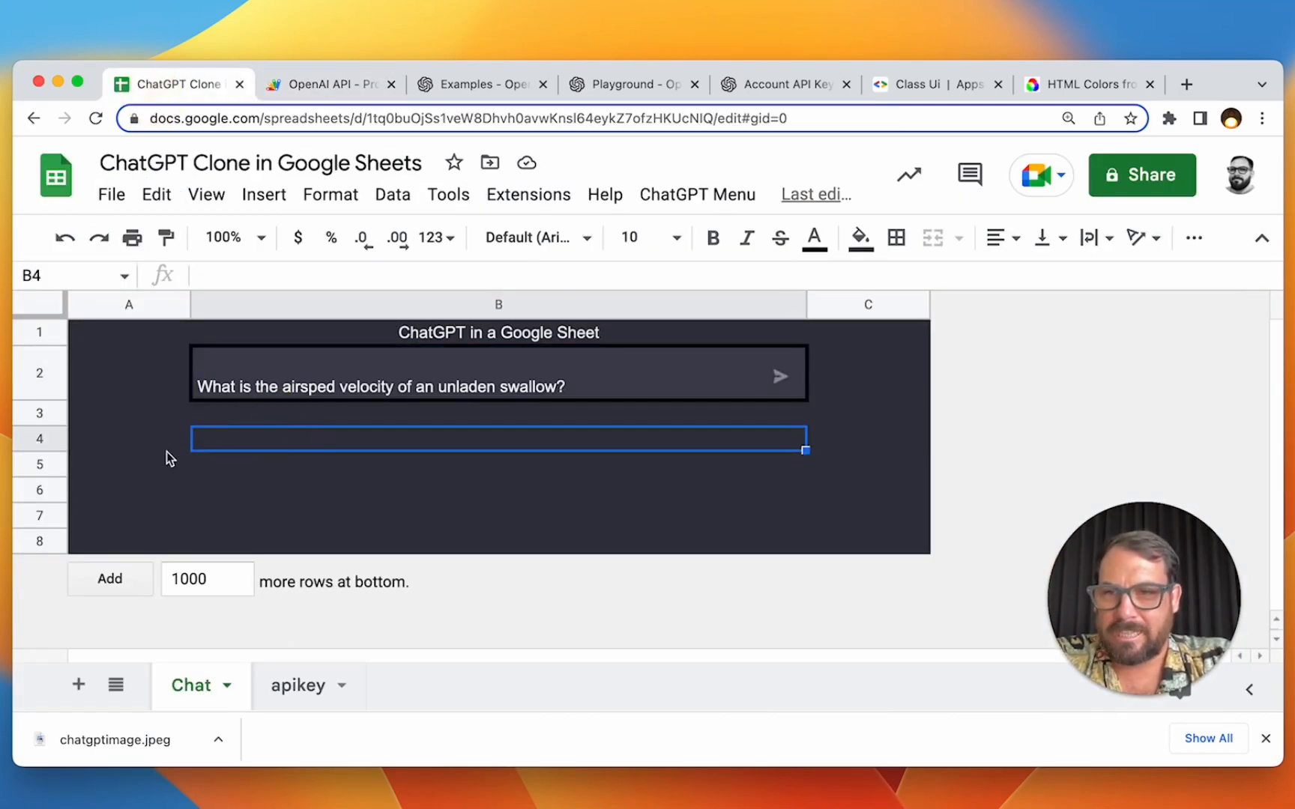
{"action": "mouse_move", "coordinate": [297, 440]}
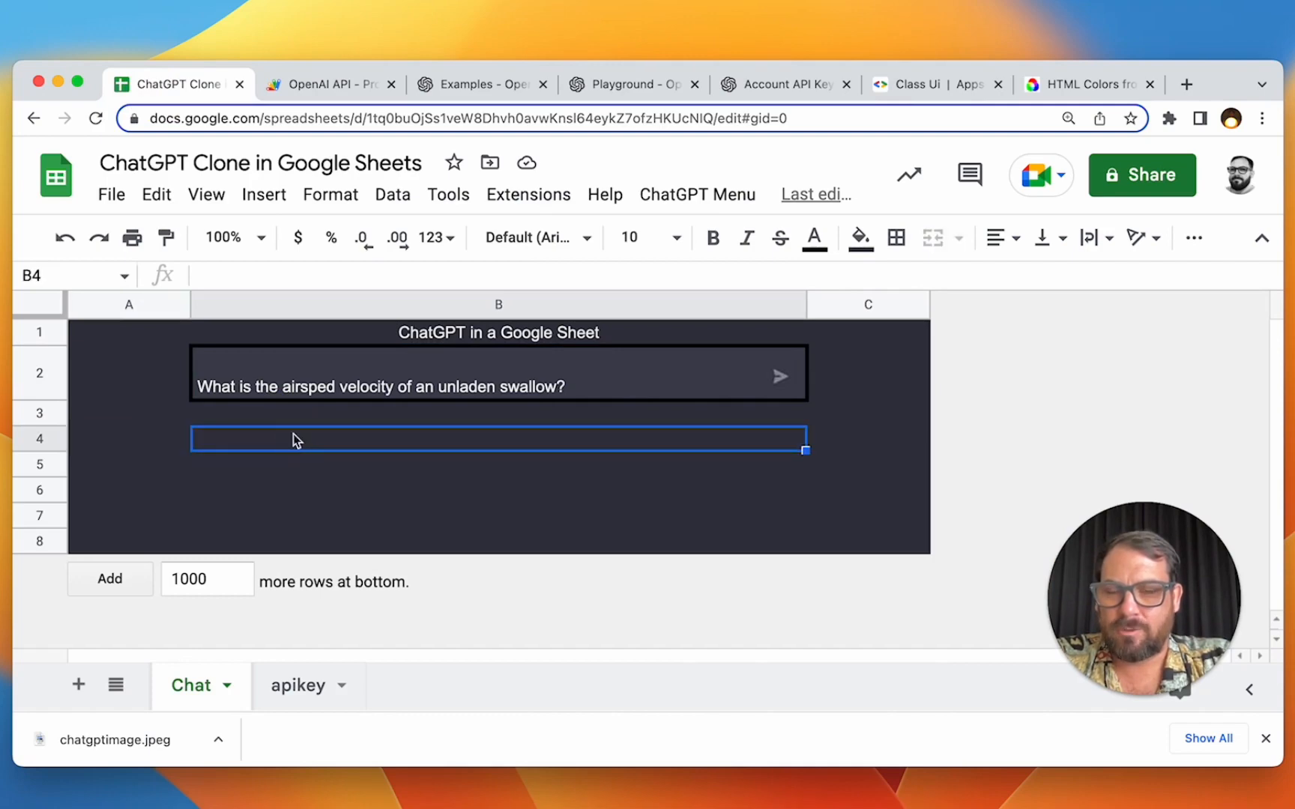
{"action": "left_click", "coordinate": [329, 83]}
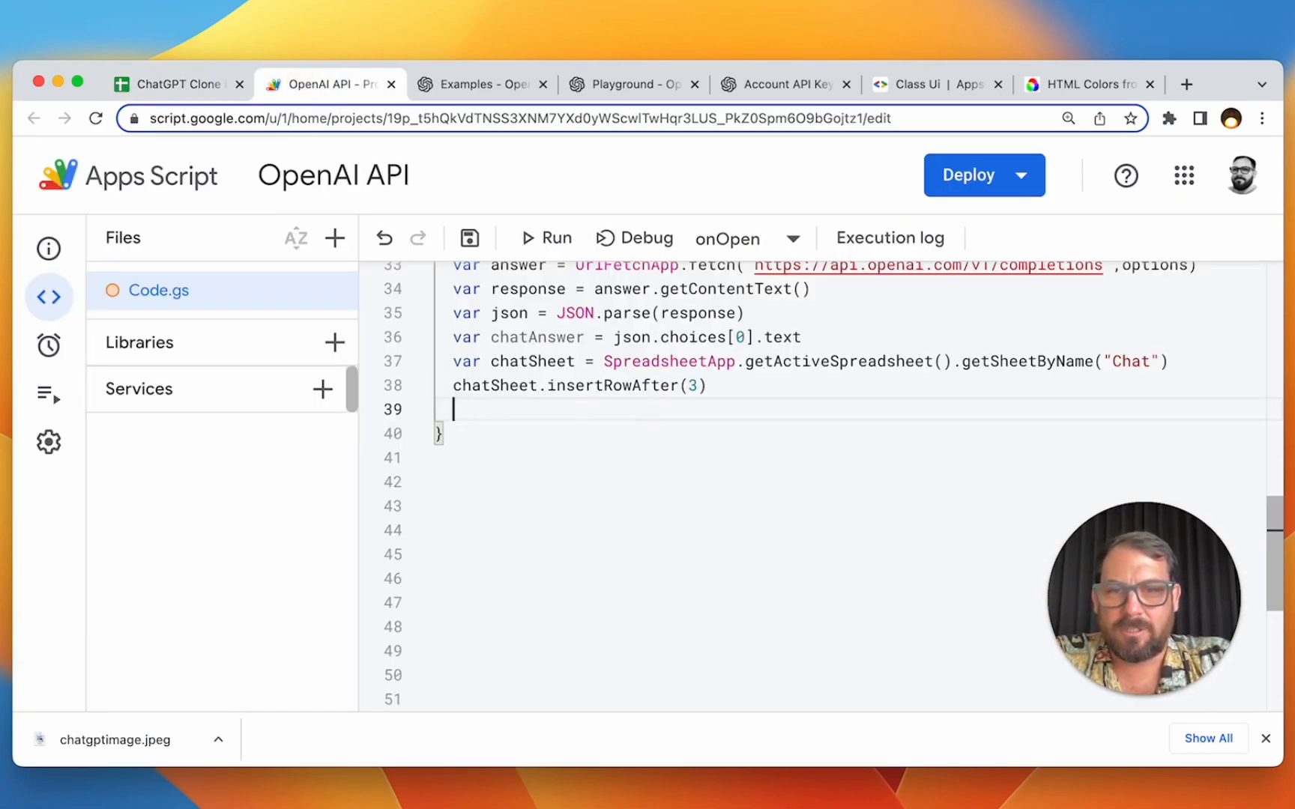
{"action": "type", "text": "chatSheet.getRa"}
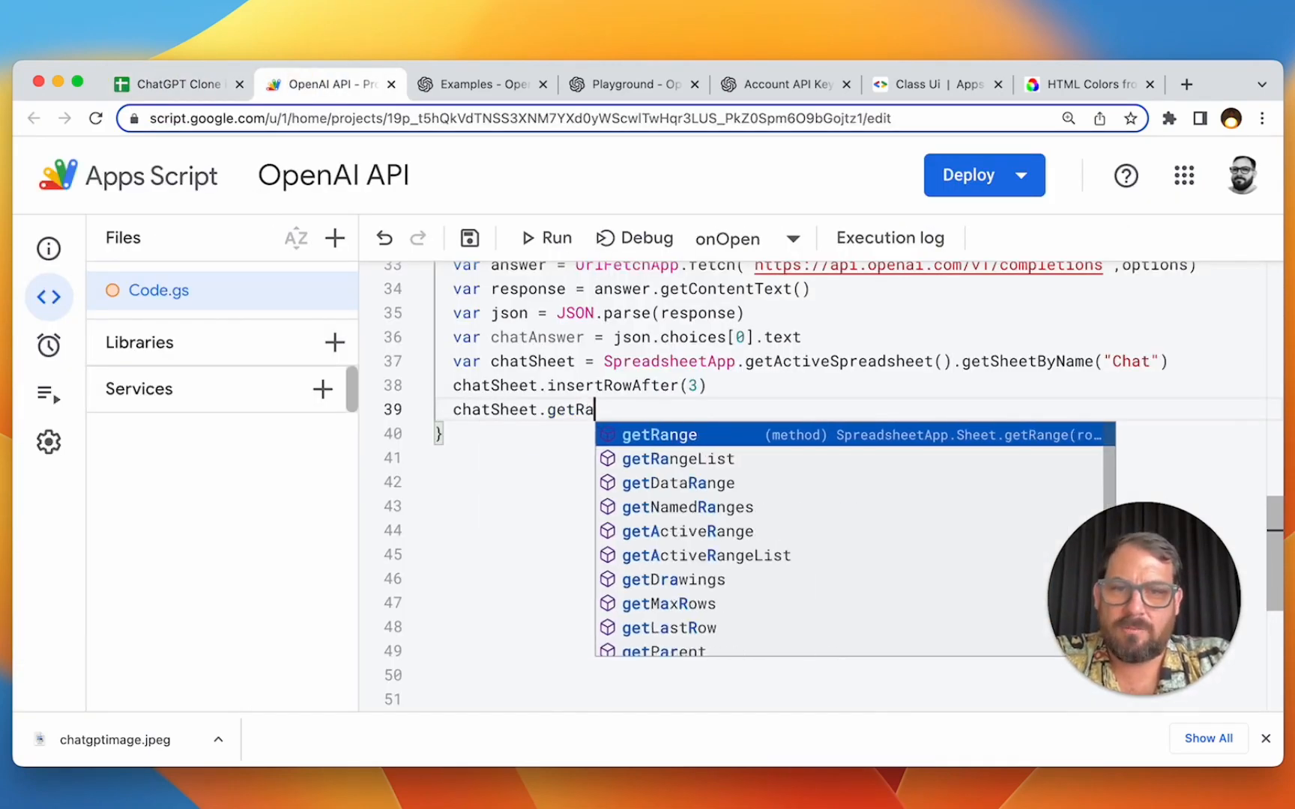
{"action": "left_click", "coordinate": [658, 435]}
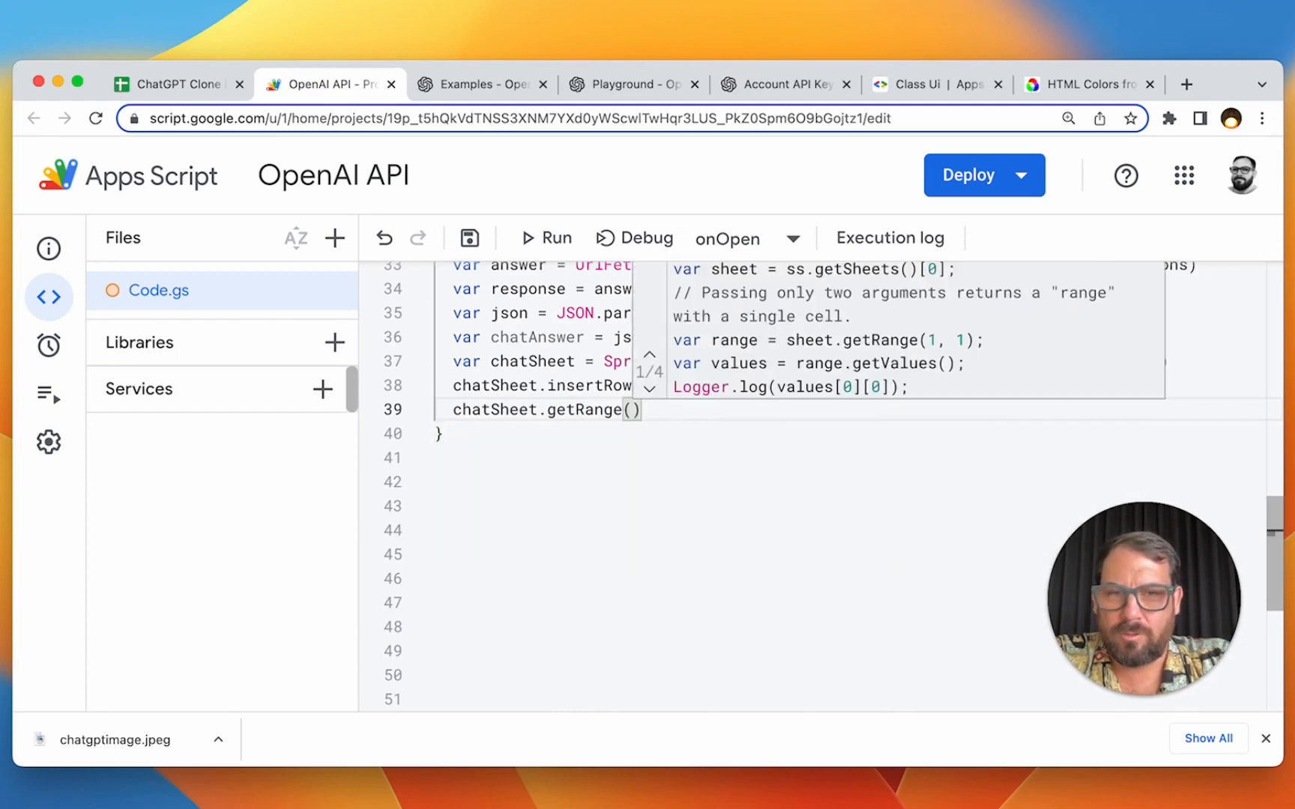
{"action": "type", "text": "4"}
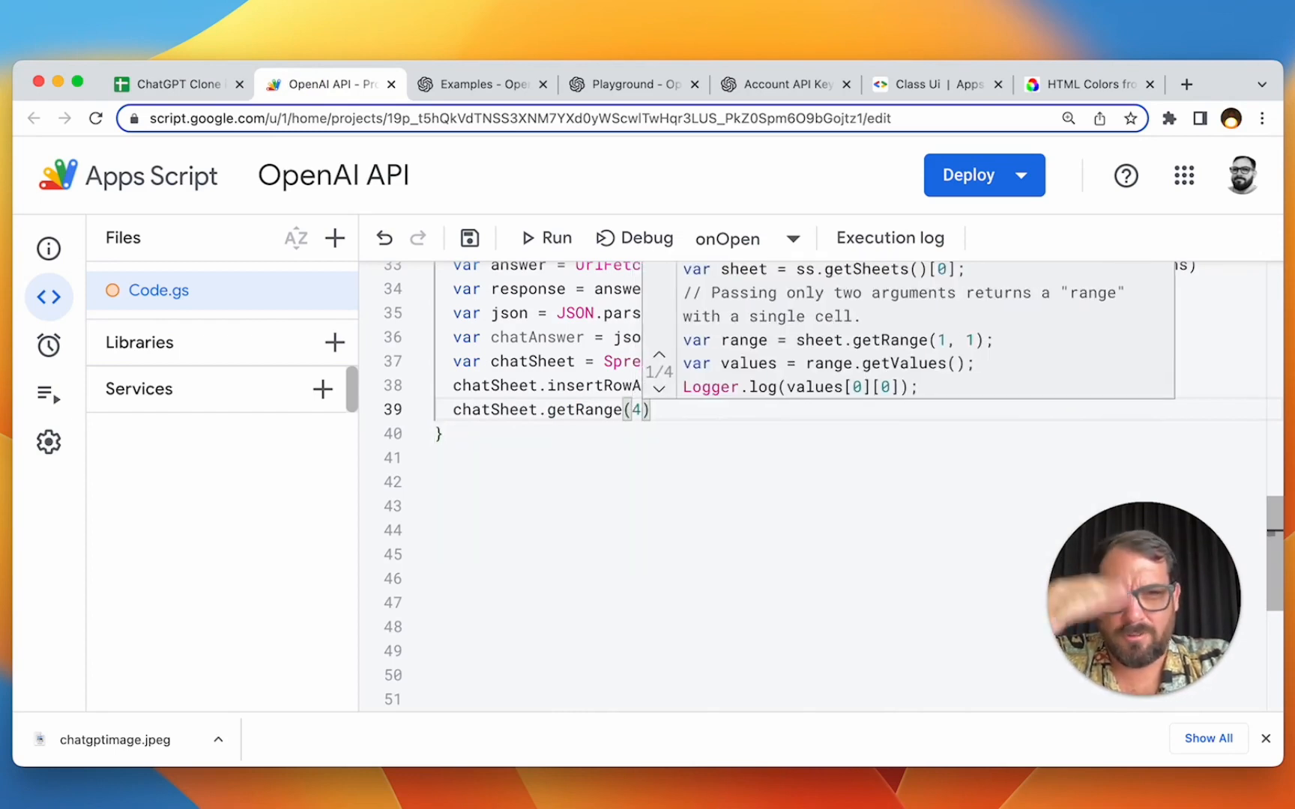
{"action": "type", "text": ",2"}
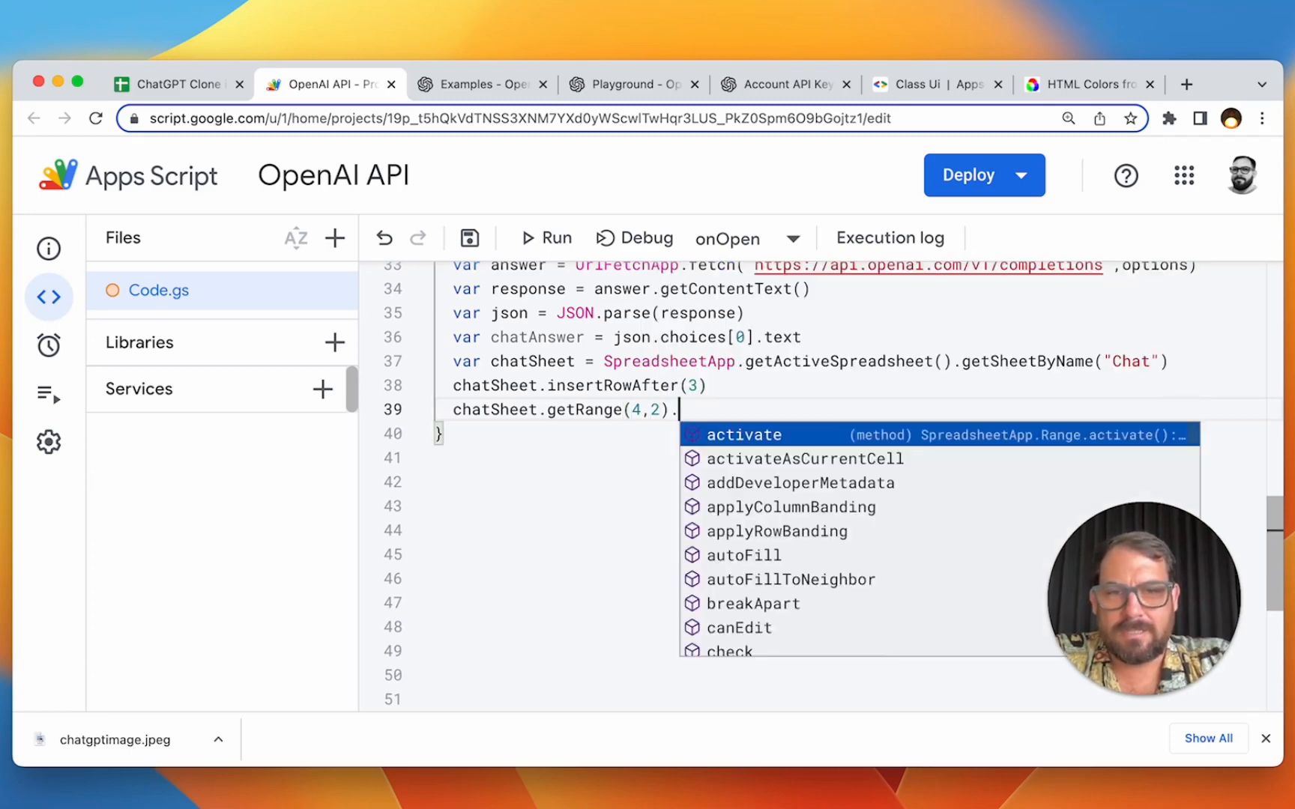
{"action": "type", "text": "setValue("}
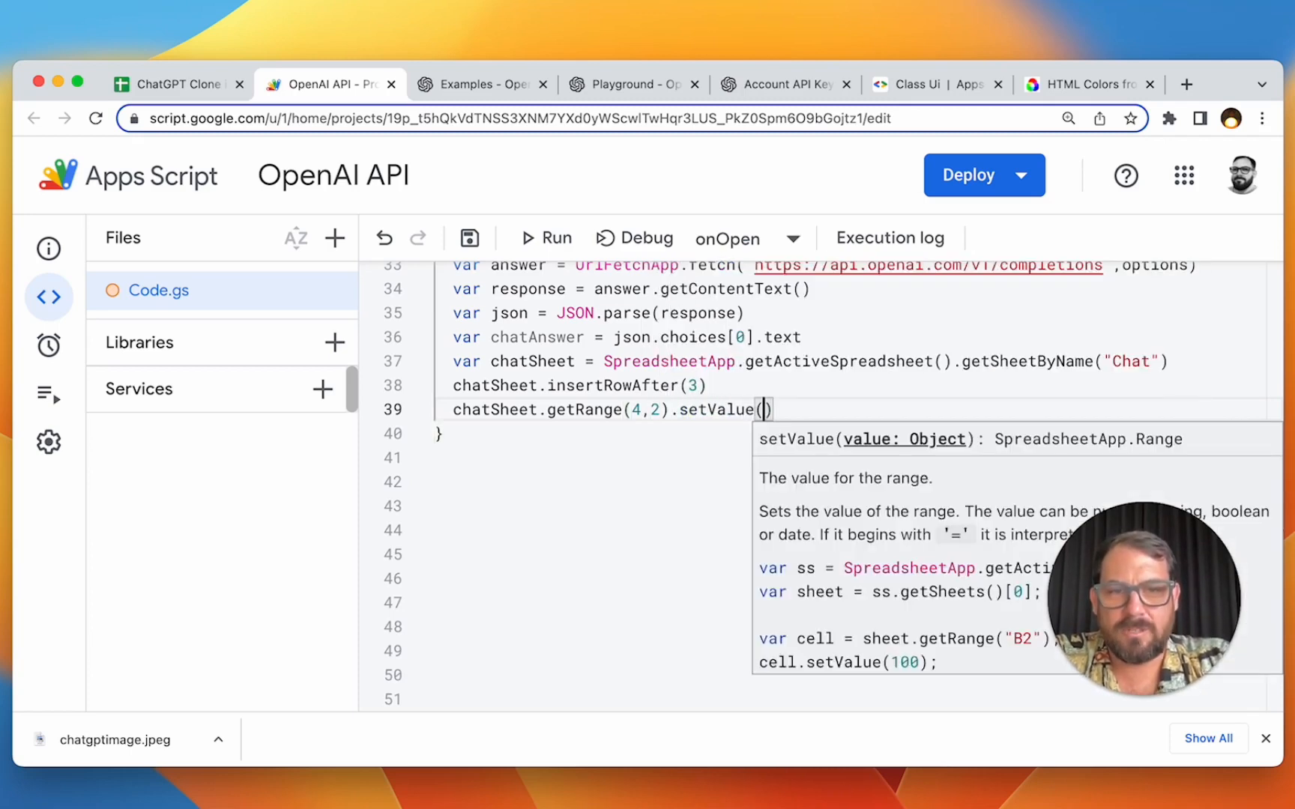
{"action": "type", "text": "question"}
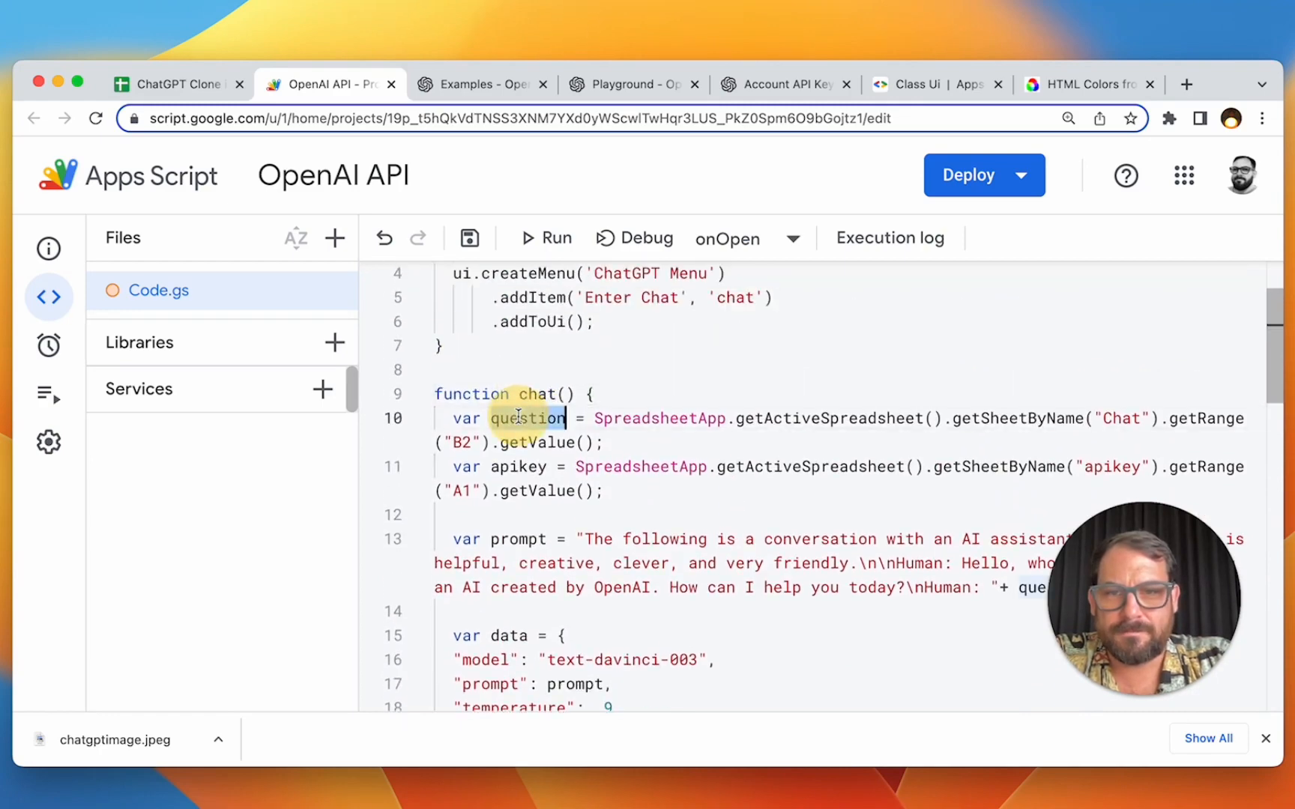
- Target chatSheet.getRange(5,3) and change the insert to insertRowsAfter(3,2)
{"action": "scroll", "scroll_direction": "down", "scroll_amount": 3}
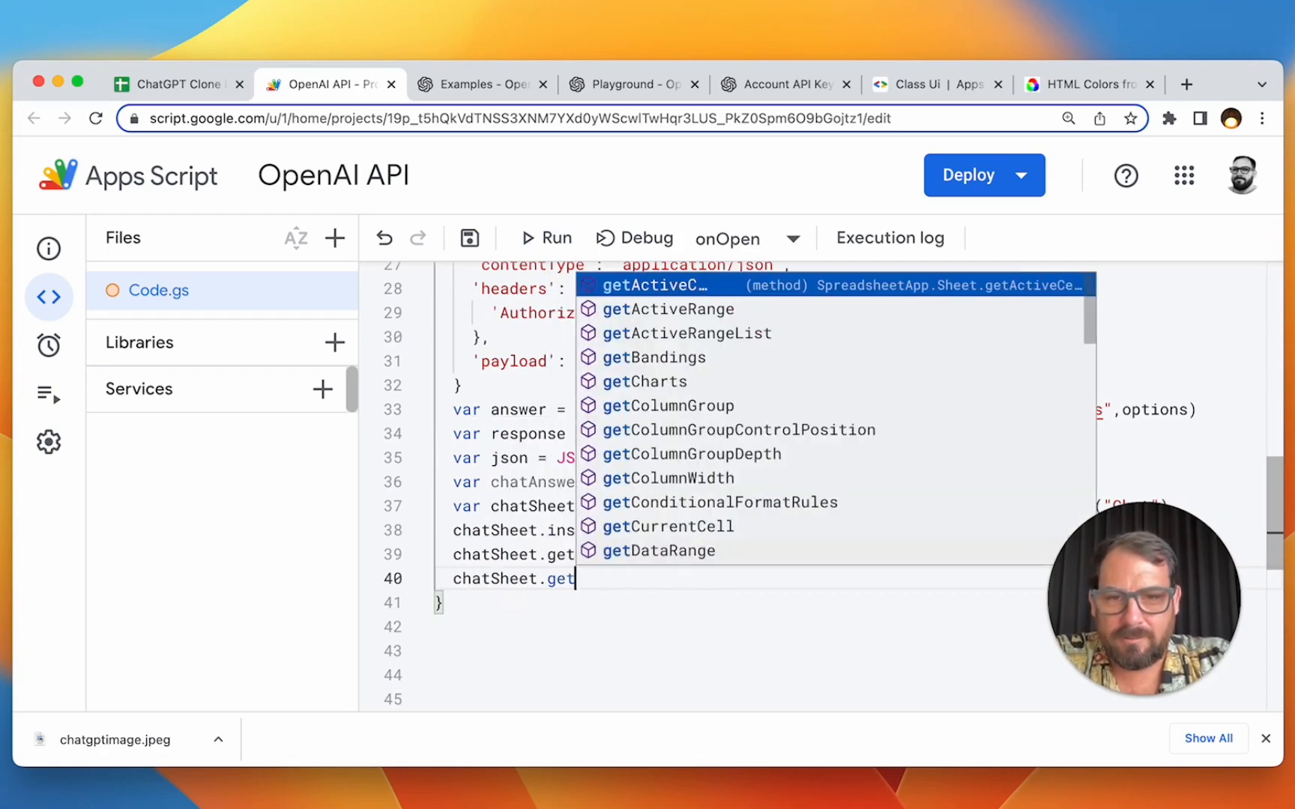
{"action": "type", "text": "Range("}
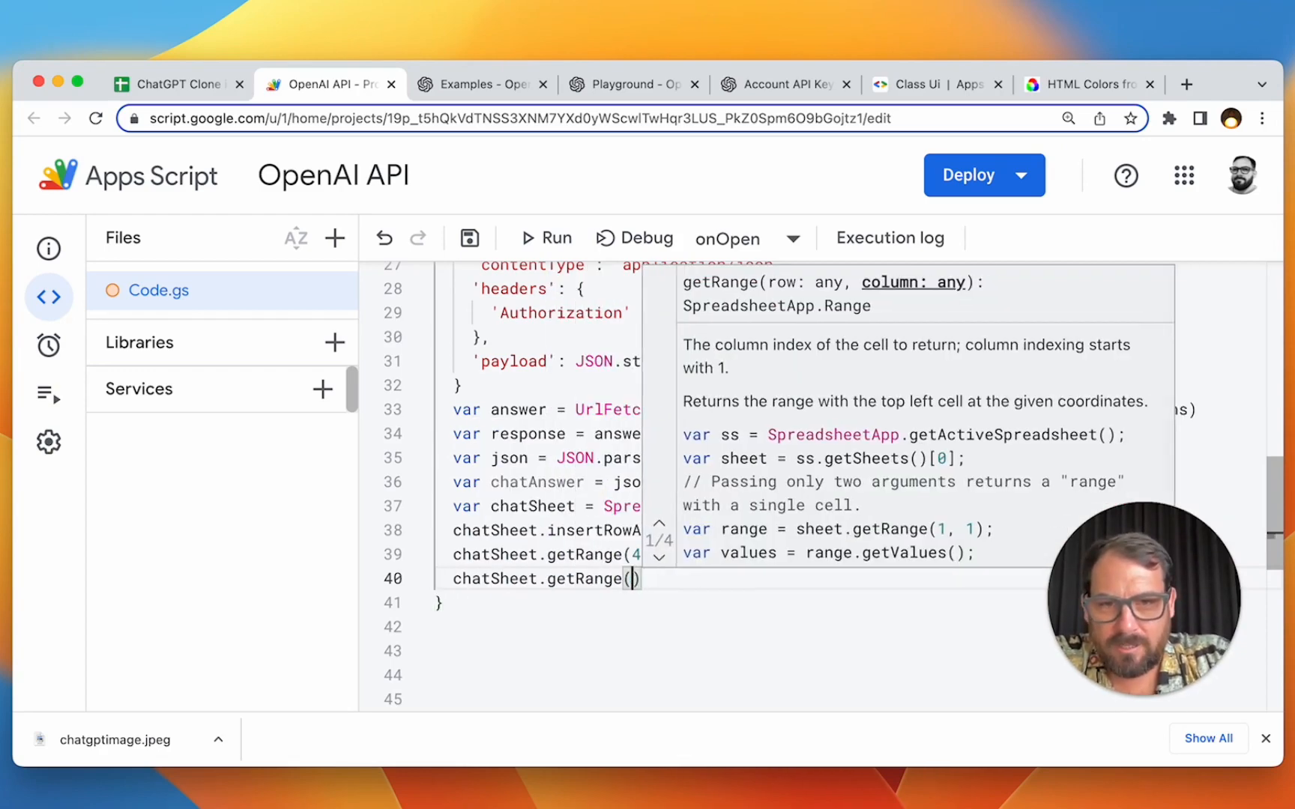
{"action": "type", "text": "5,3"}
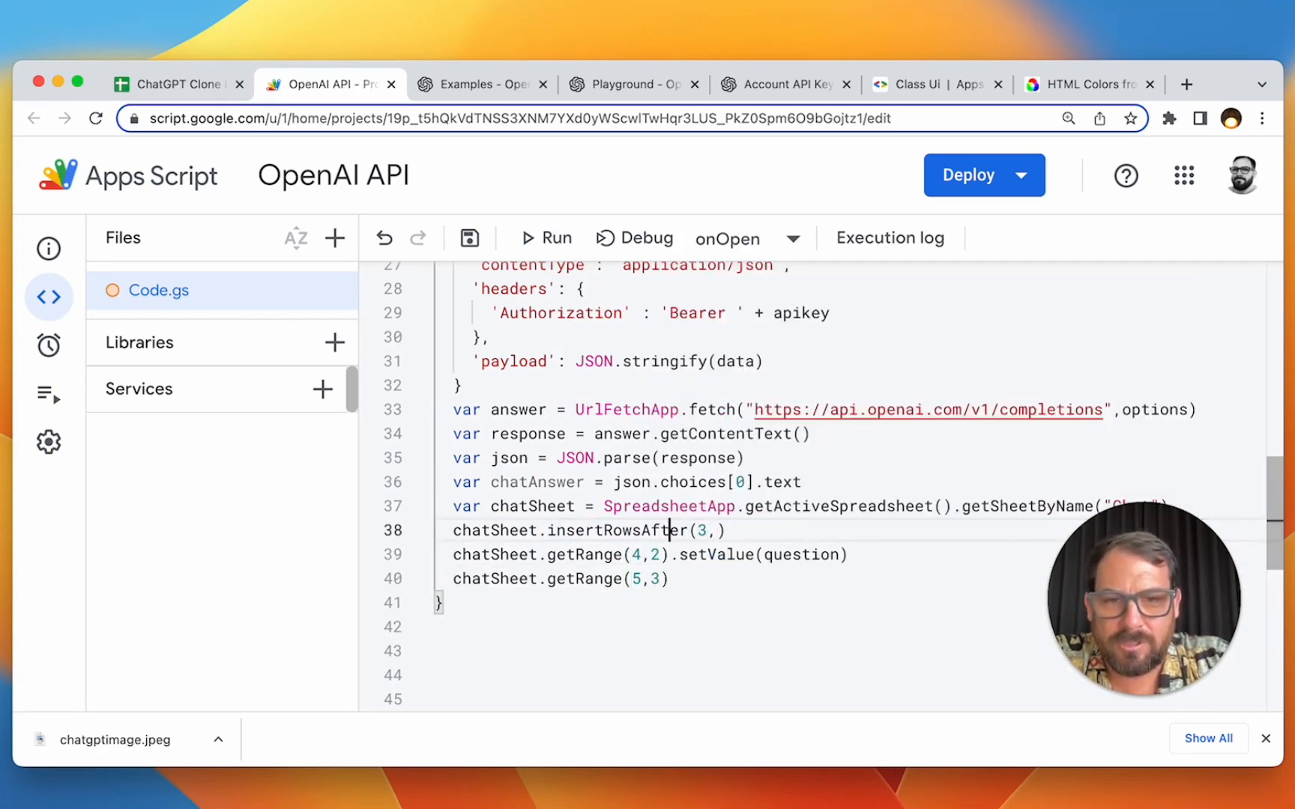
{"action": "type", "text": "2"}
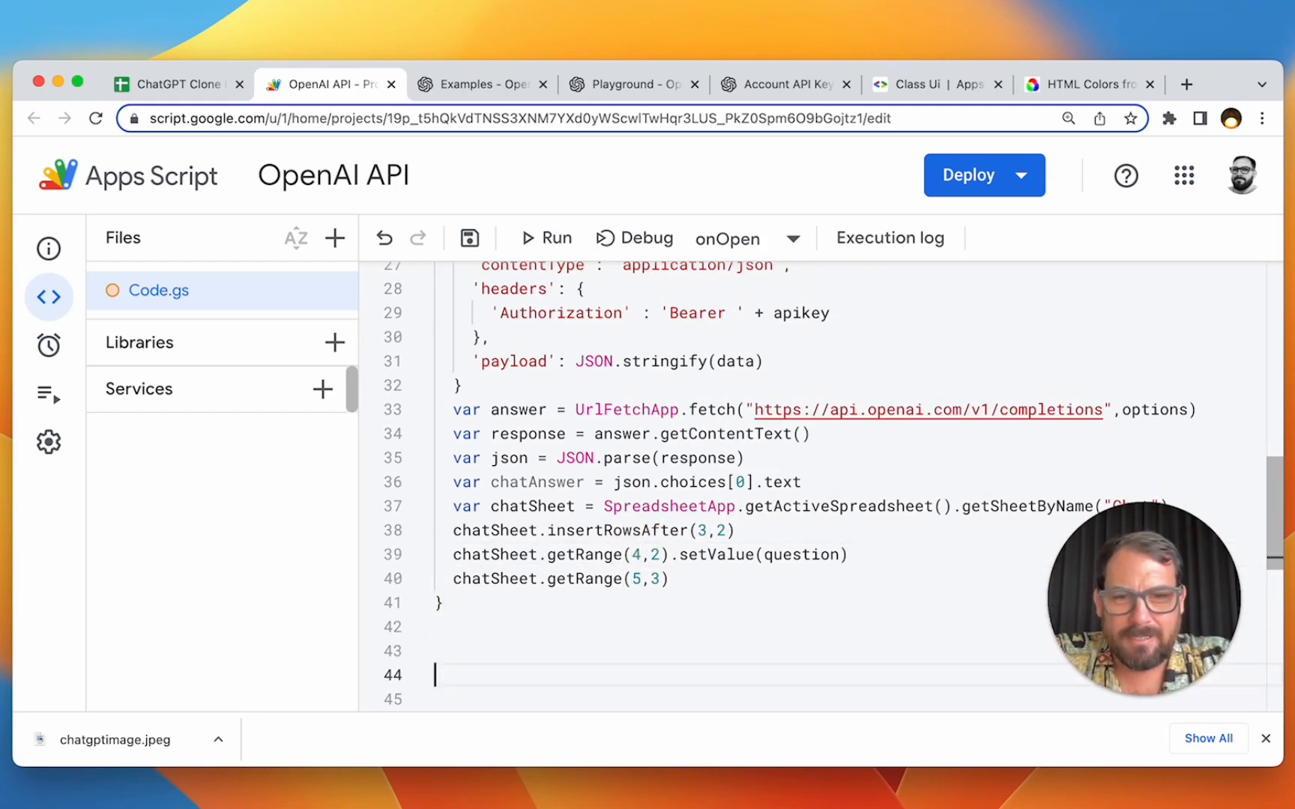
{"action": "type", "text": ".se"}
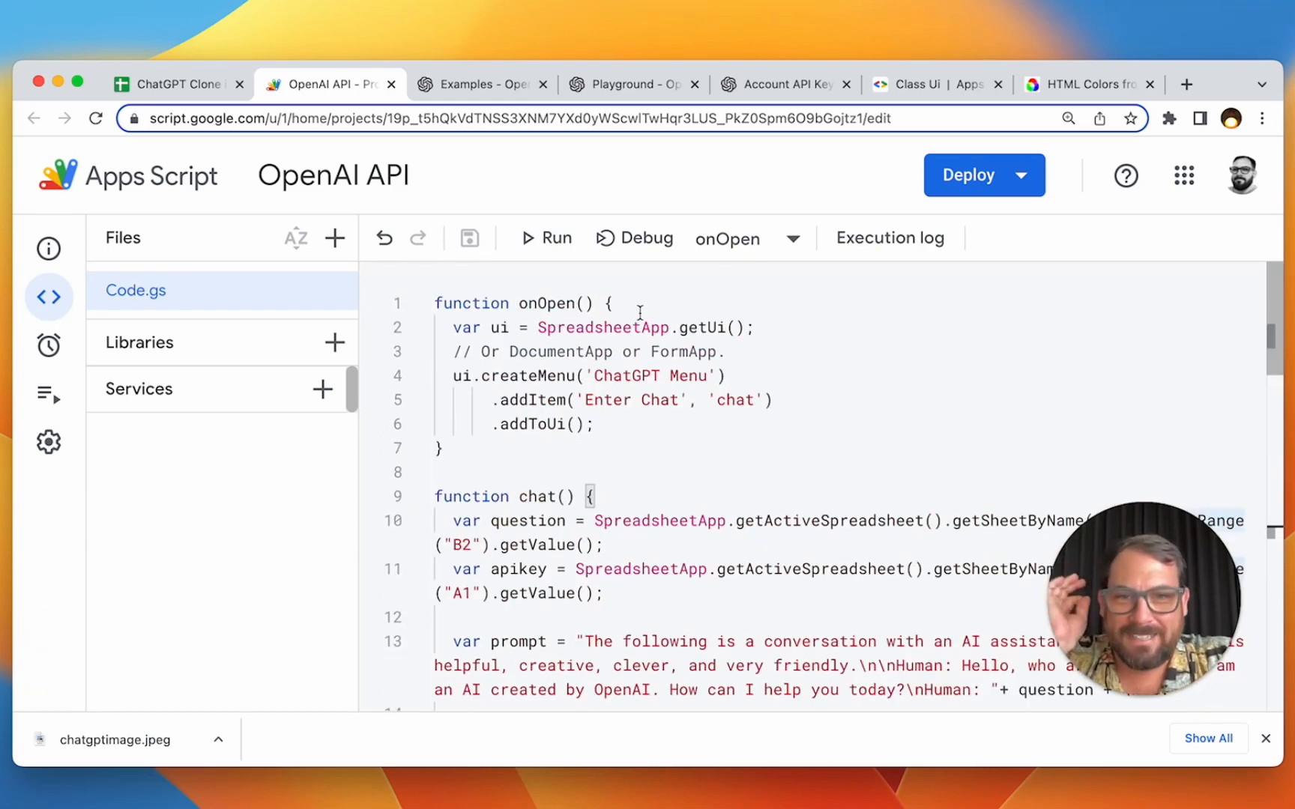
- Assign the chat script to the send-arrow image, then reselect question cell B2
{"action": "double_click", "coordinate": [536, 496]}
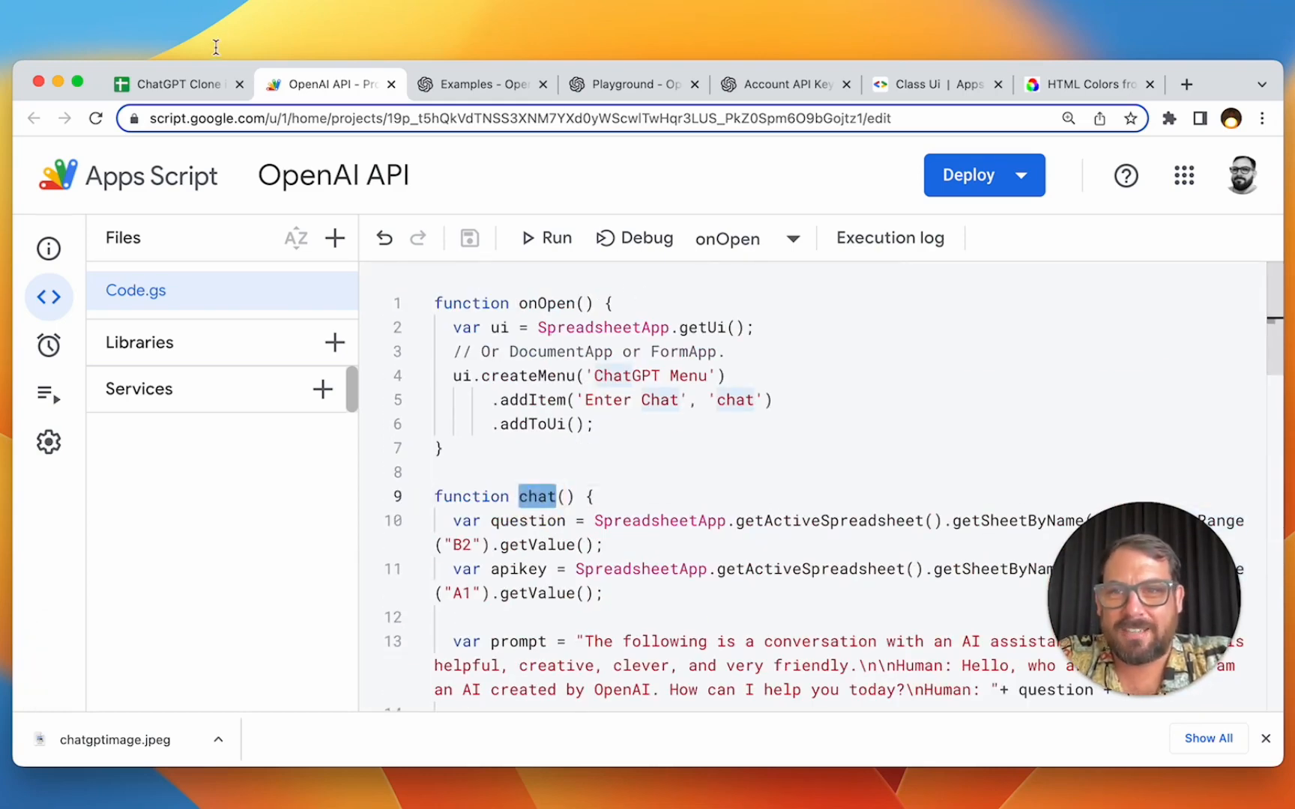
{"action": "left_click", "coordinate": [173, 83]}
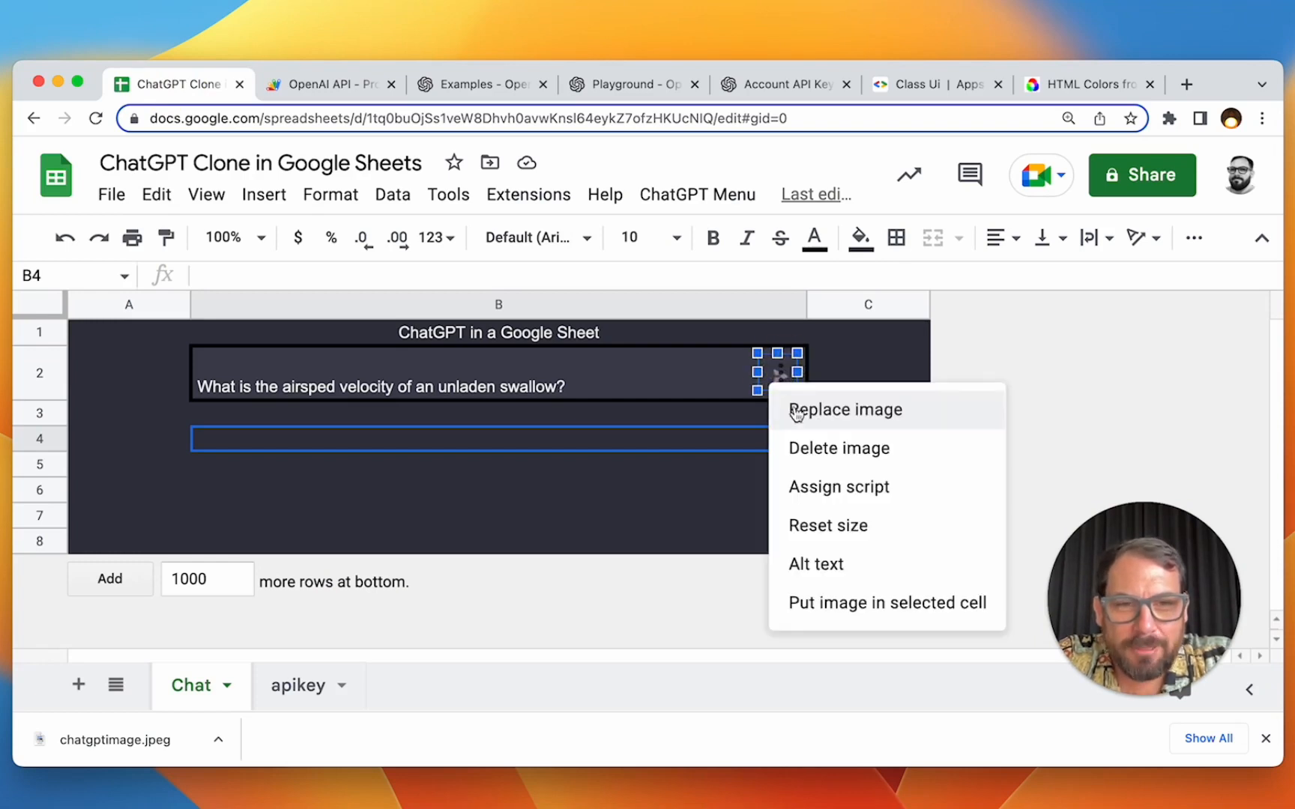
{"action": "left_click", "coordinate": [837, 486]}
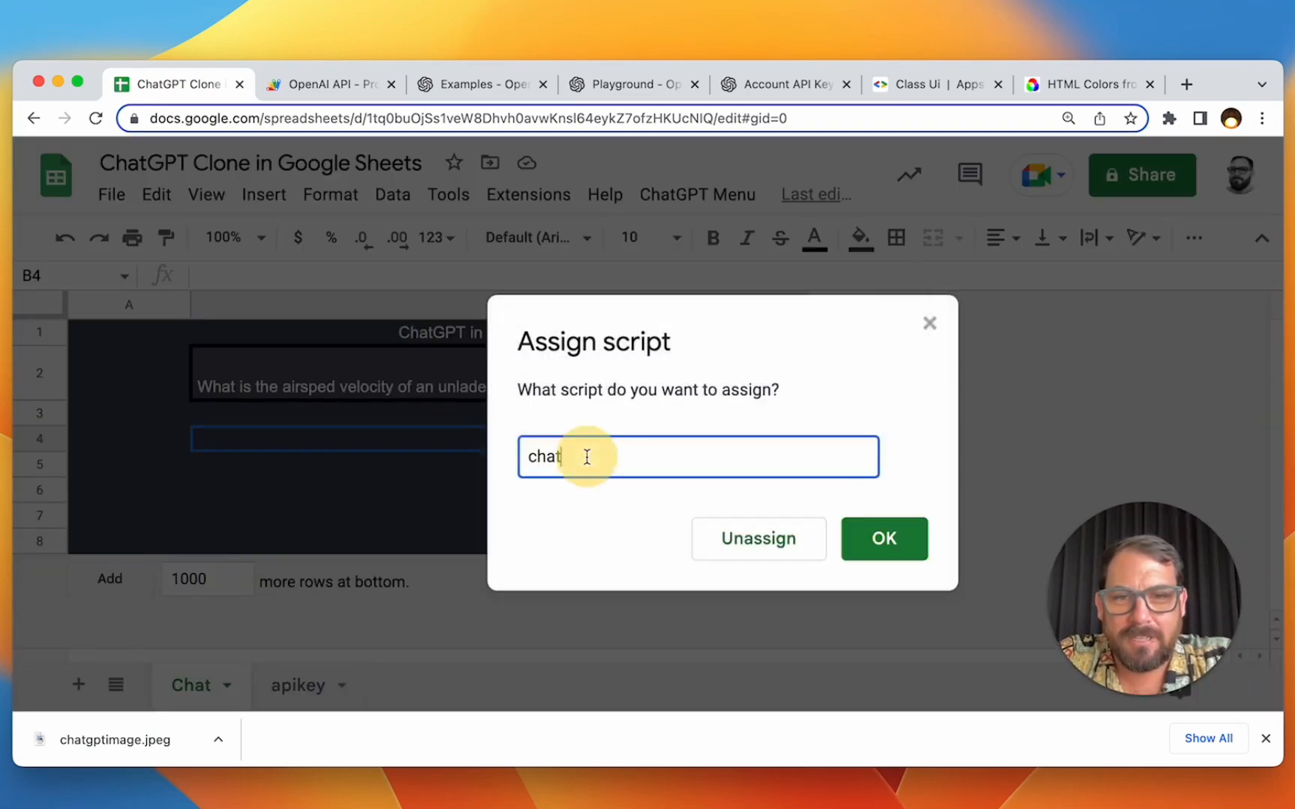
{"action": "left_click", "coordinate": [882, 538]}
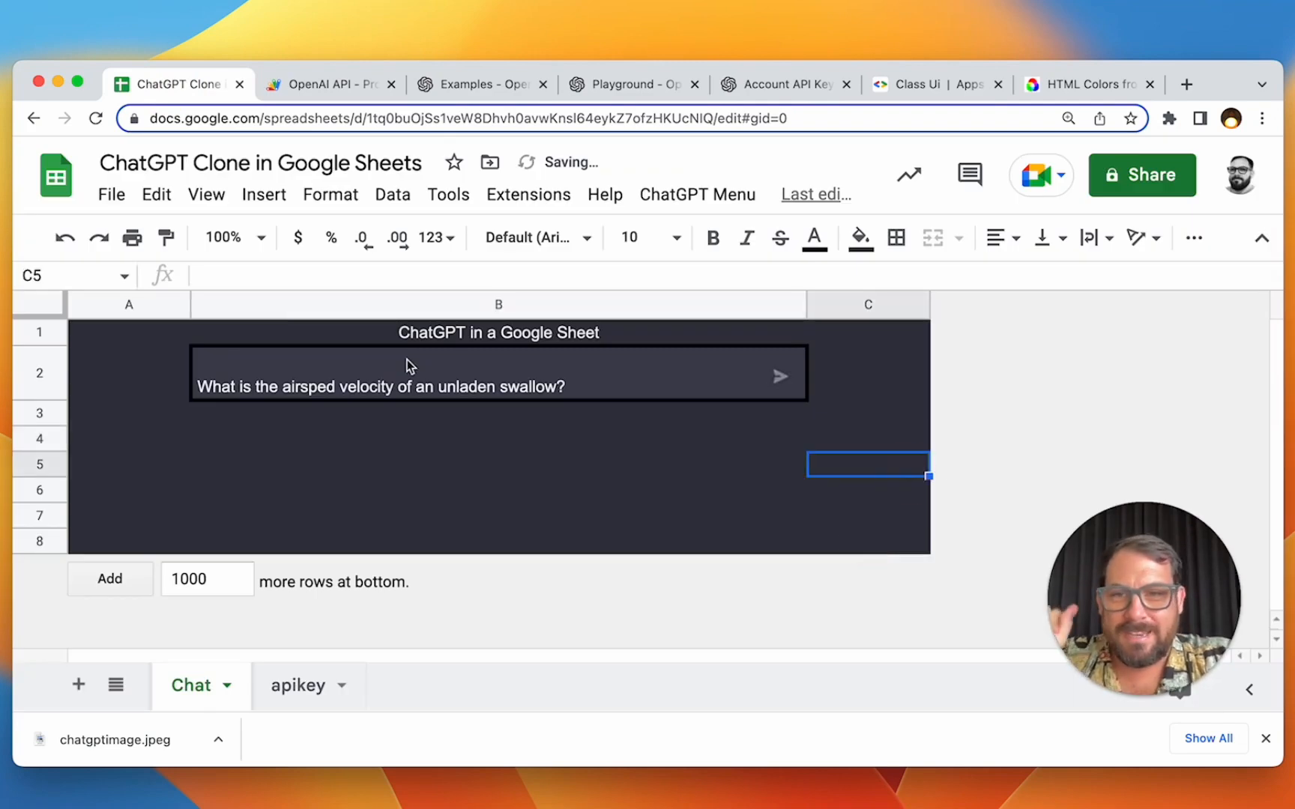
{"action": "left_click", "coordinate": [996, 238]}
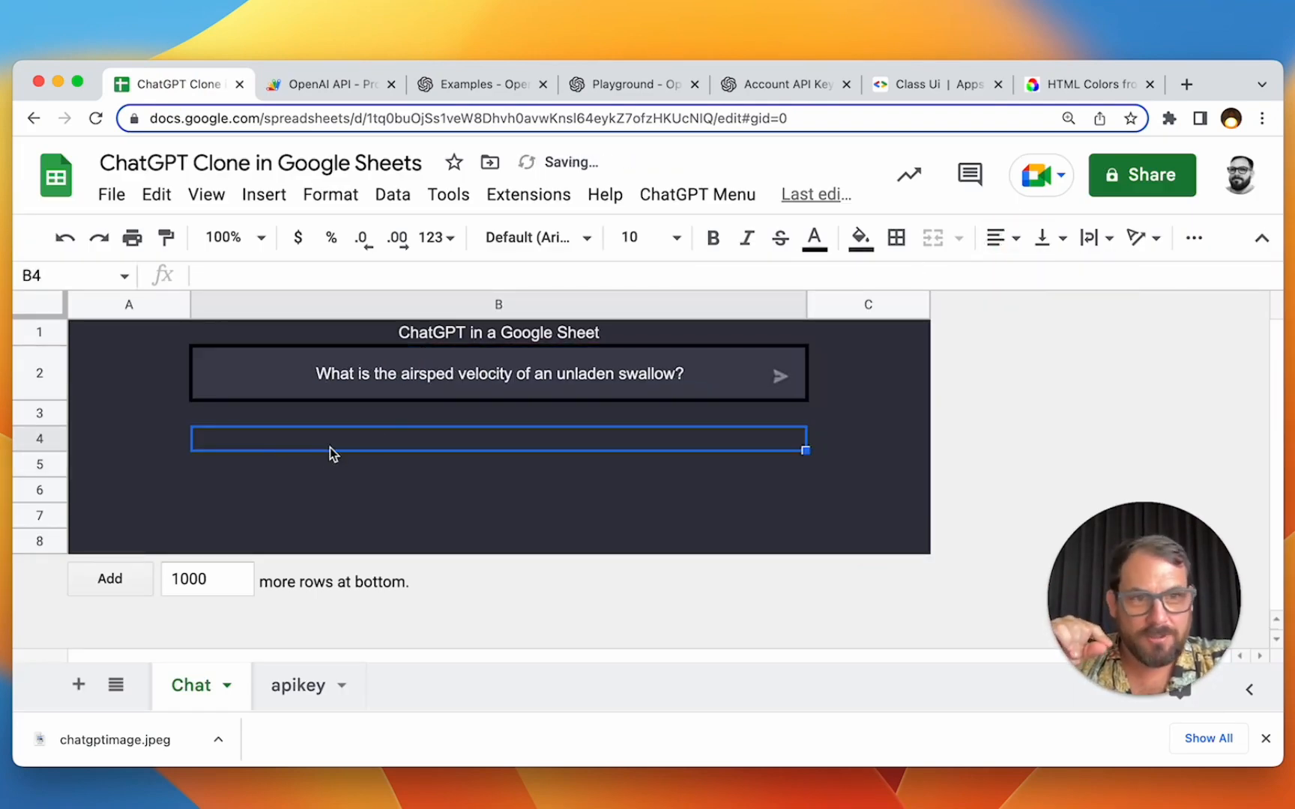
{"action": "left_click", "coordinate": [498, 373]}
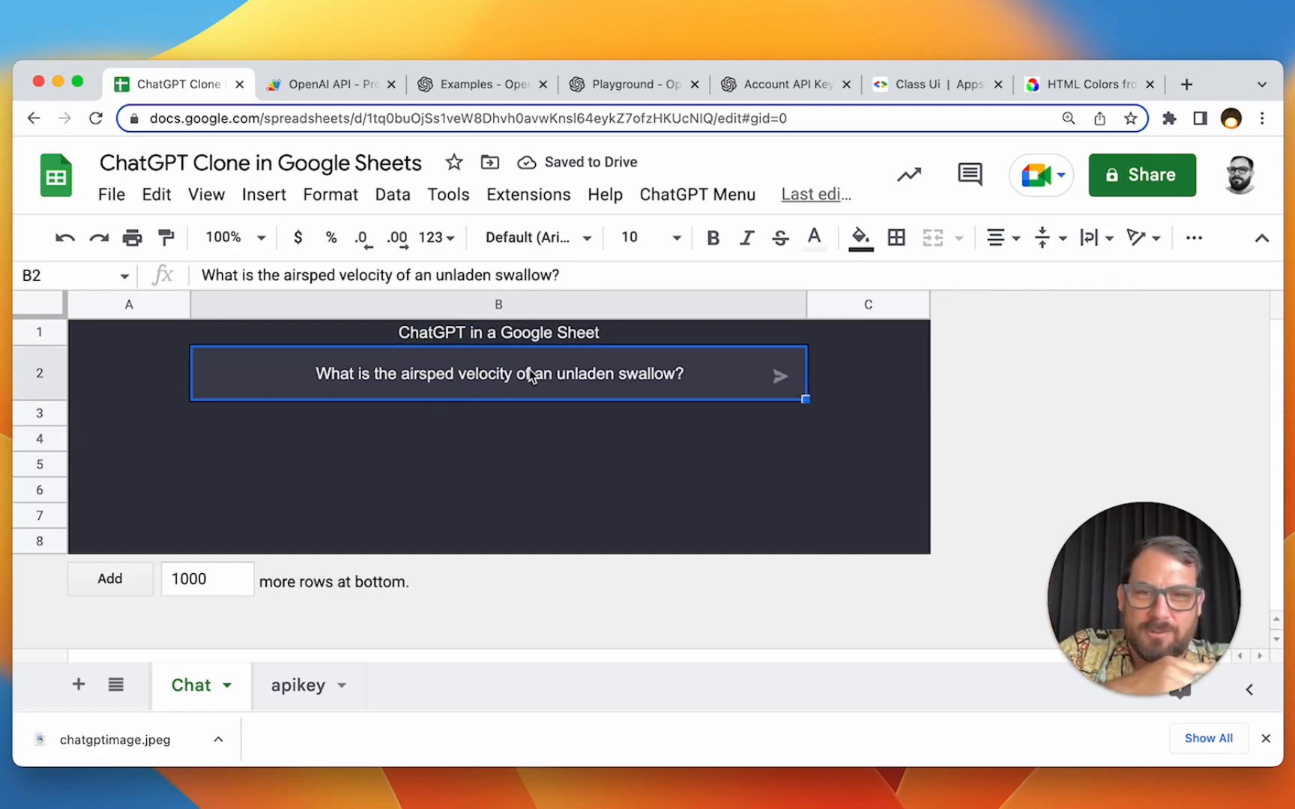
{"action": "mouse_move", "coordinate": [797, 382]}
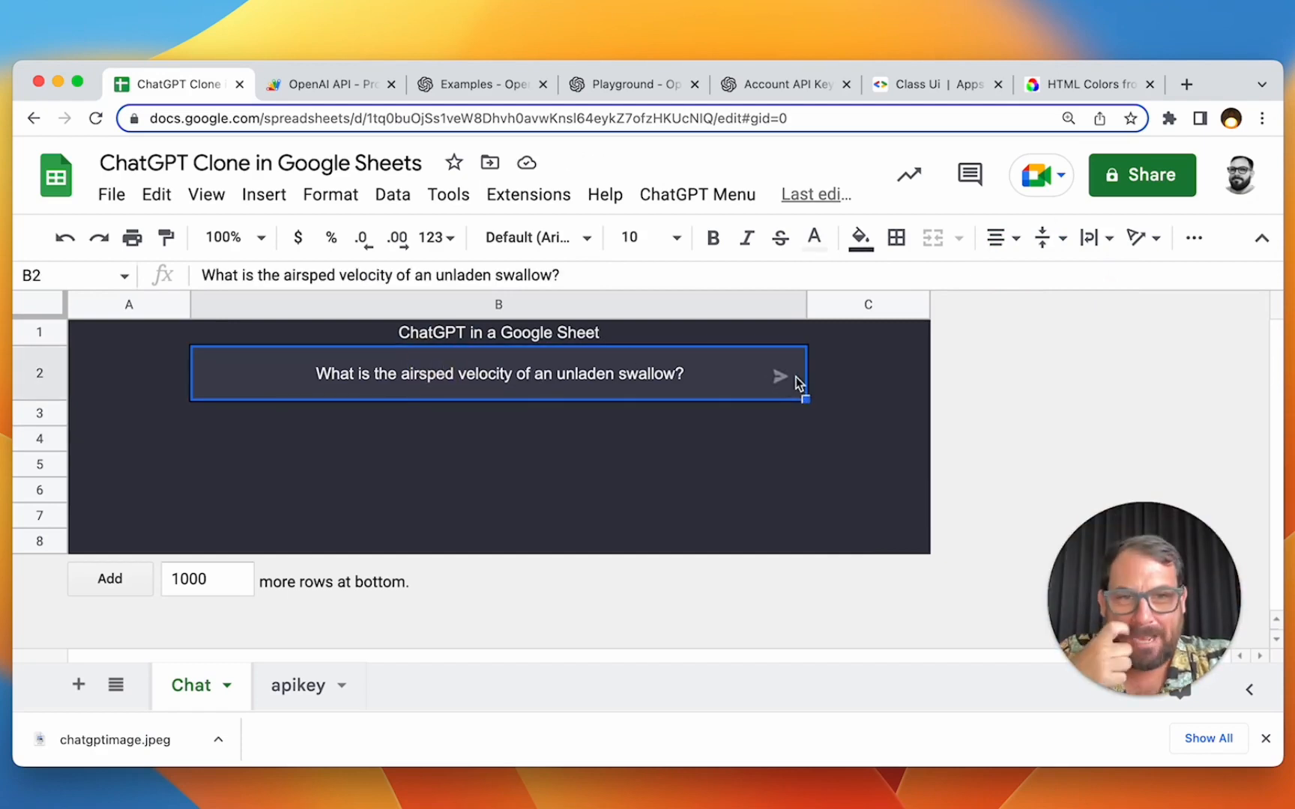
{"action": "mouse_move", "coordinate": [784, 384]}
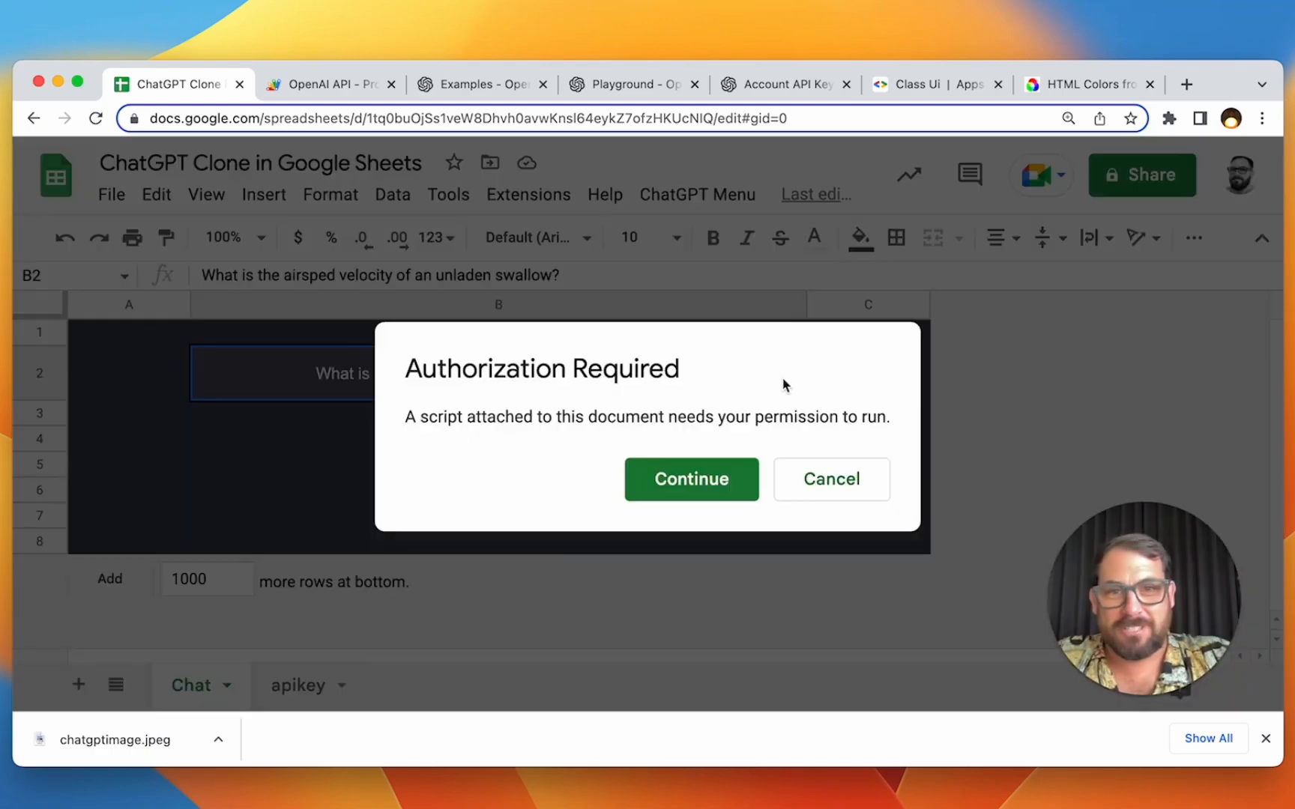
- Choose the Google account and allow the OpenAI API script access to it
{"action": "left_click", "coordinate": [690, 479]}
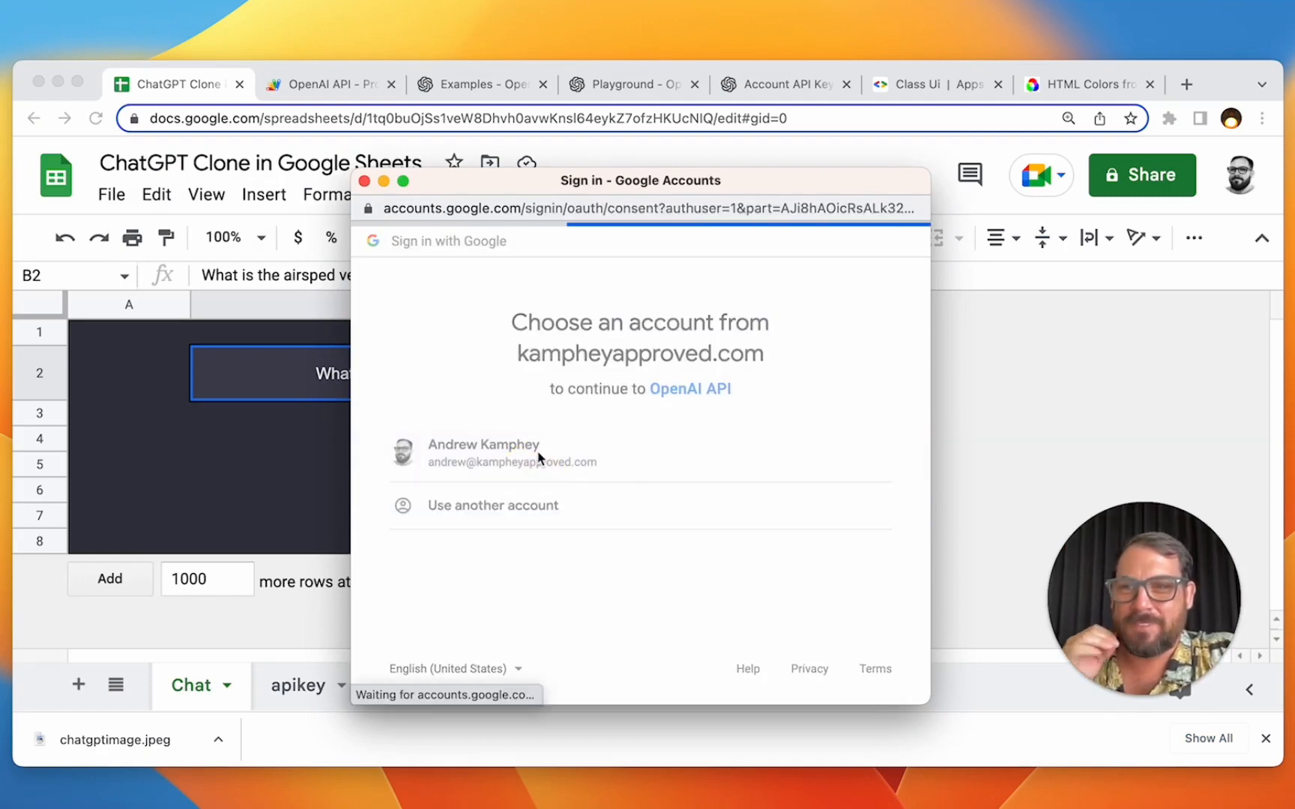
{"action": "left_click", "coordinate": [483, 453]}
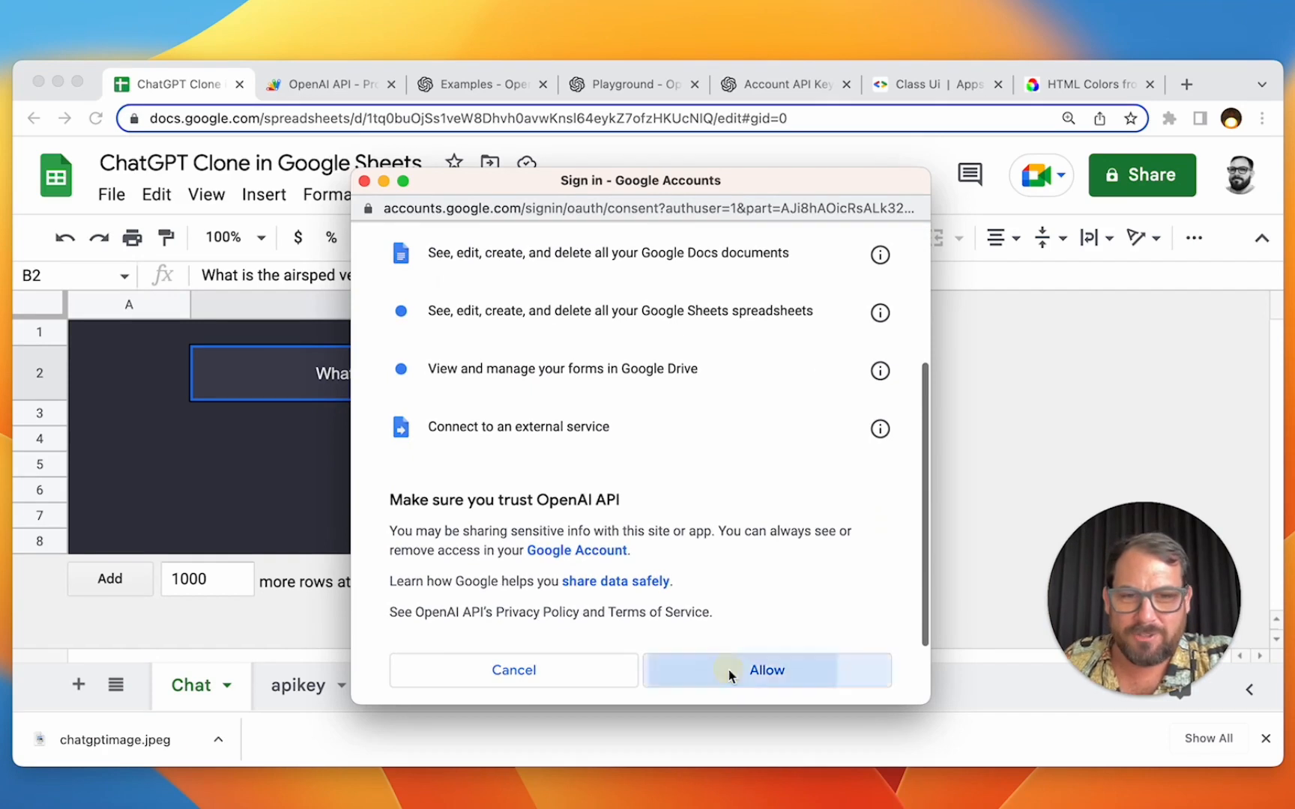
{"action": "left_click", "coordinate": [765, 670]}
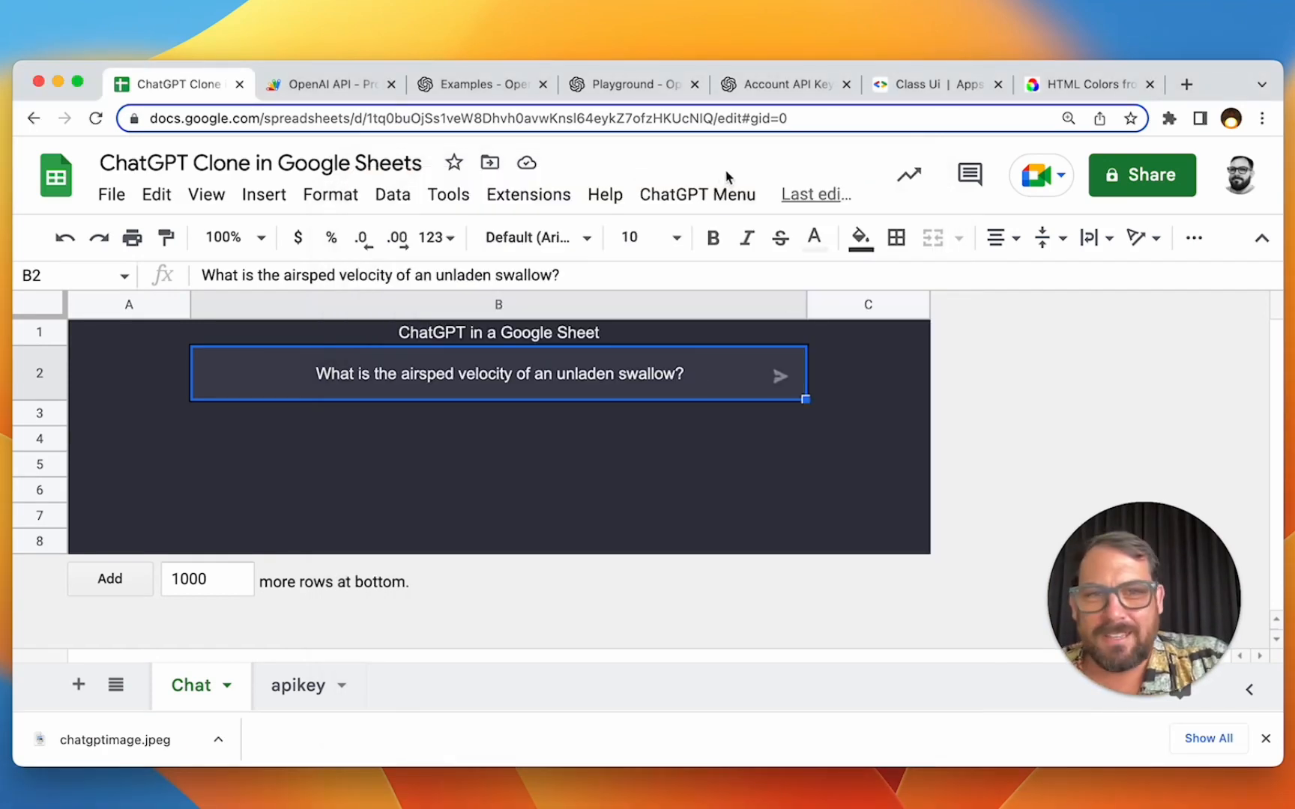
- Send the swallow question and move the answer output to cell (5,2) in column B
{"action": "left_click", "coordinate": [777, 376]}
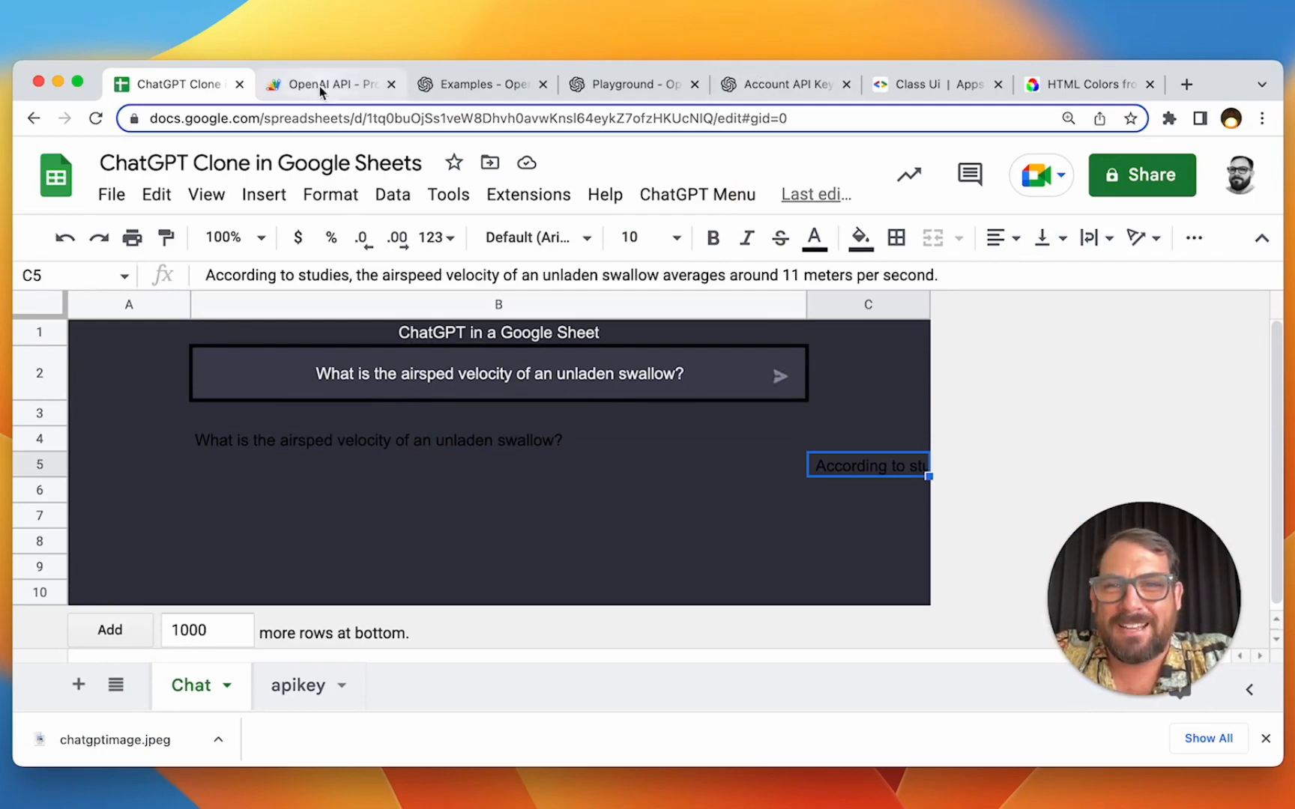
{"action": "left_click", "coordinate": [329, 83]}
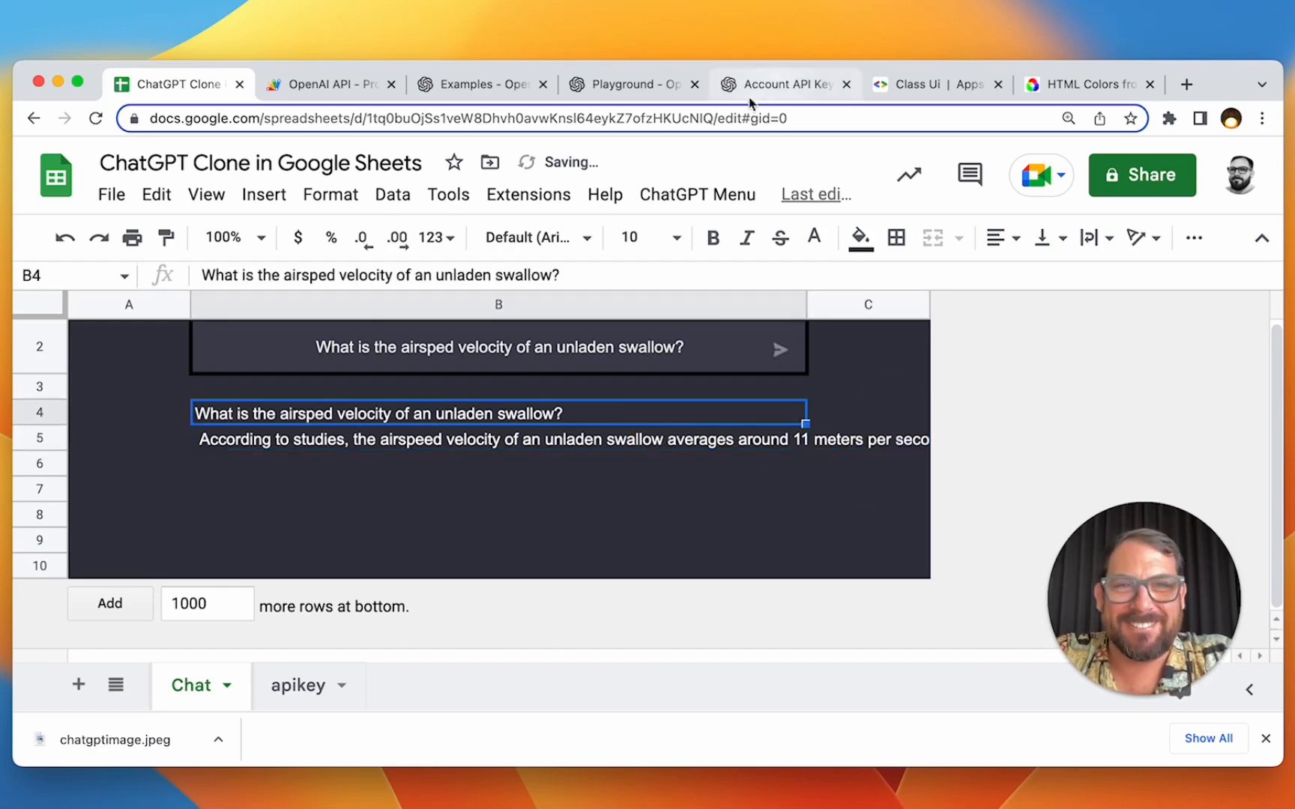
{"action": "left_click", "coordinate": [329, 84]}
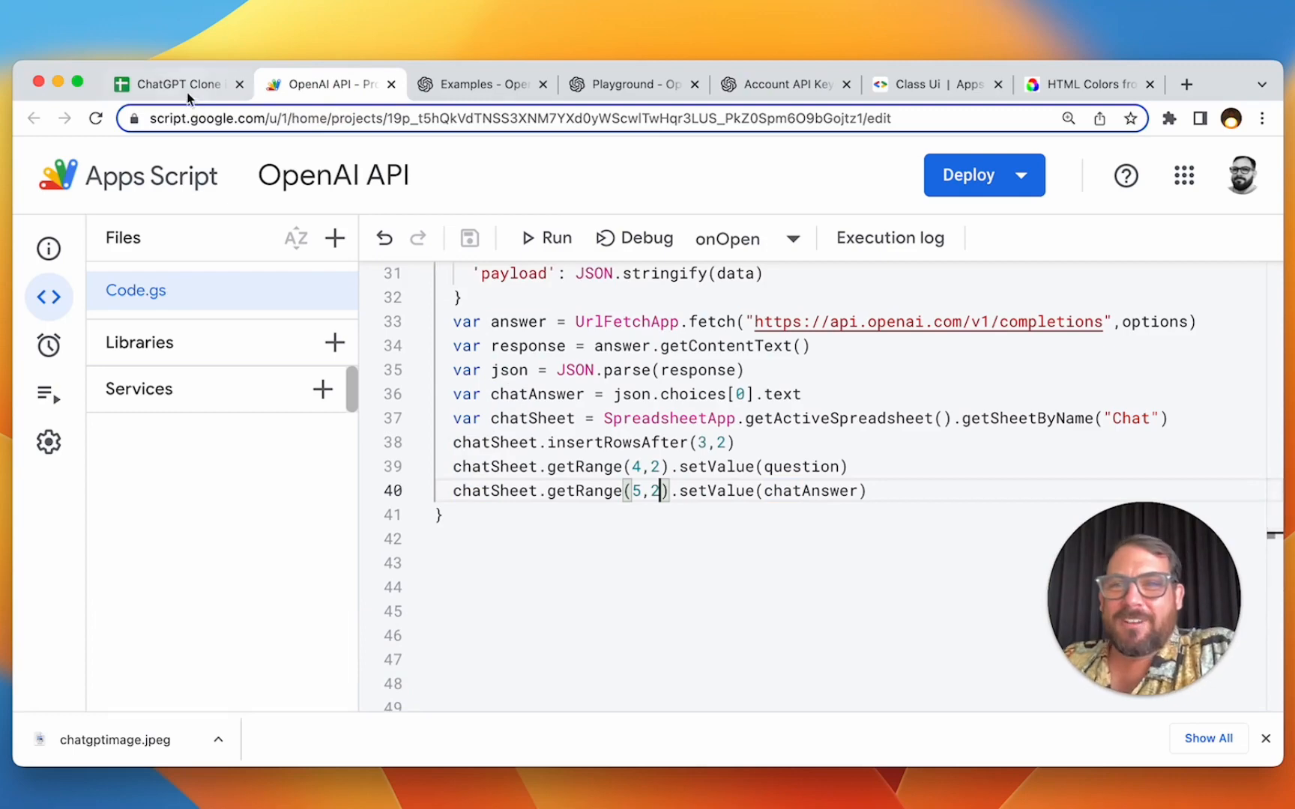
- Add chatSheet.getRange("B2").clearContent() so the question cell clears after answering
{"action": "left_click", "coordinate": [173, 83]}
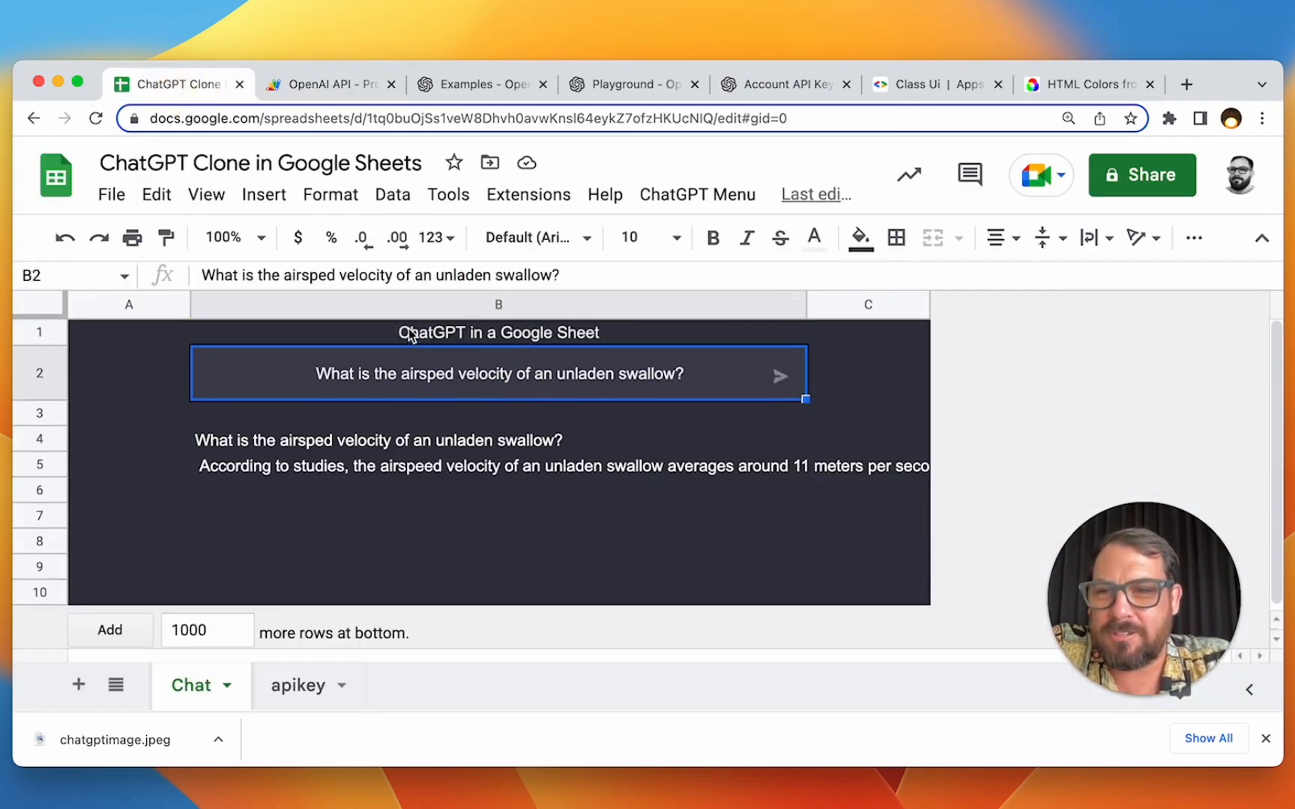
{"action": "left_click", "coordinate": [326, 84]}
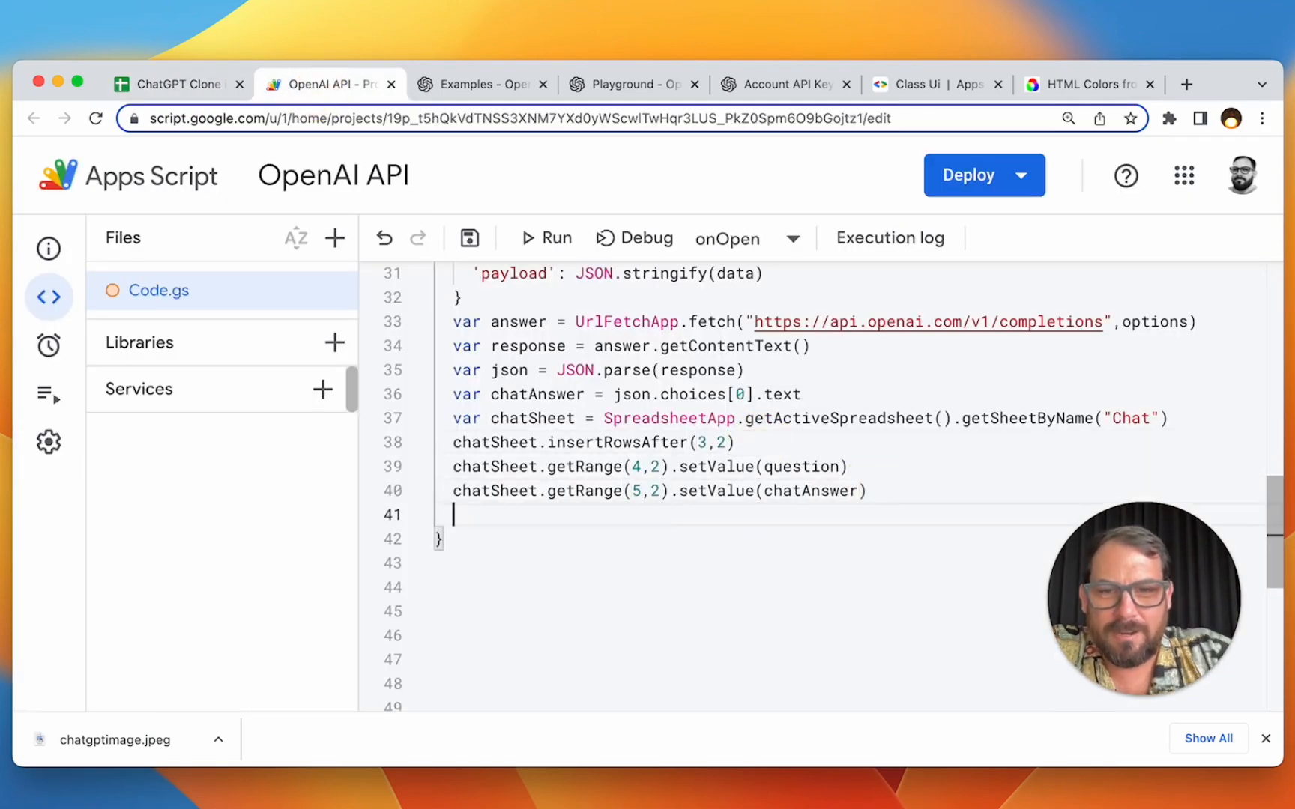
{"action": "type", "text": "c"}
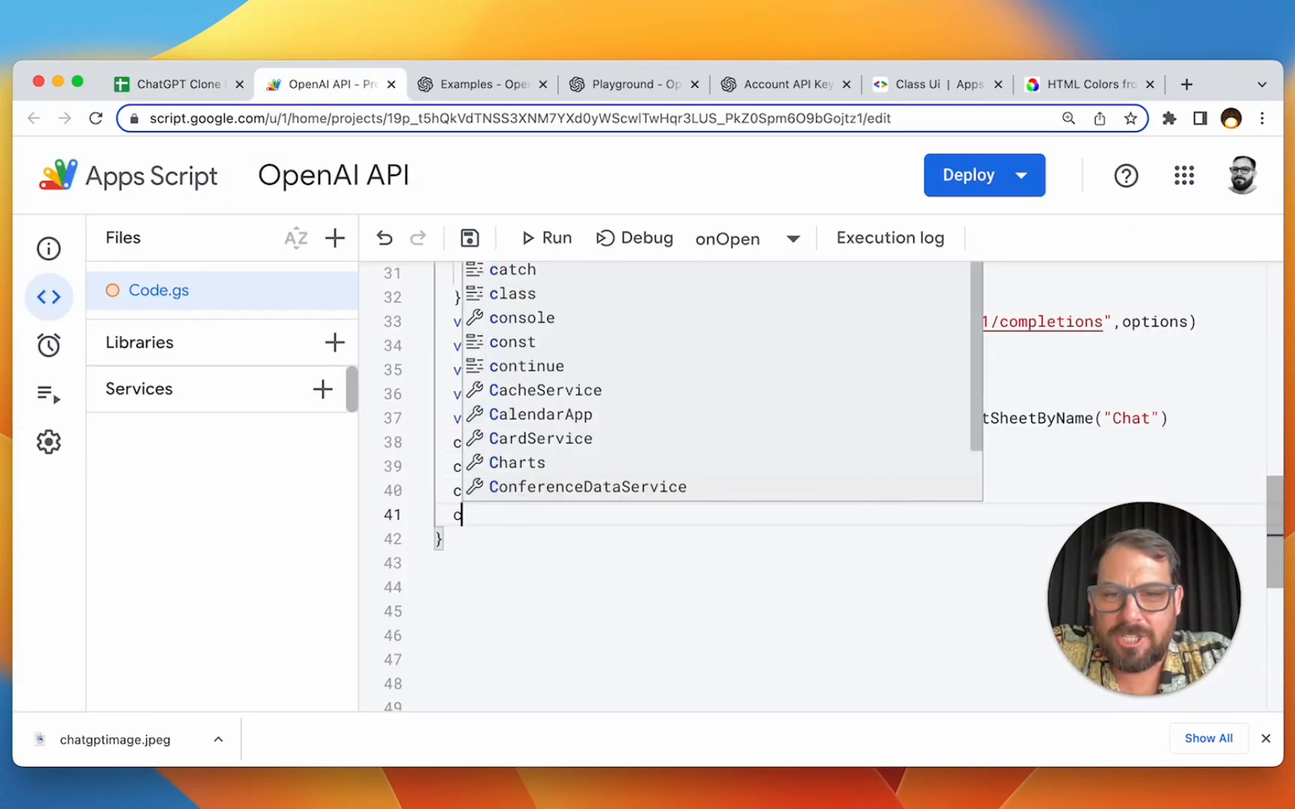
{"action": "type", "text": "hatSheet.getRange("}
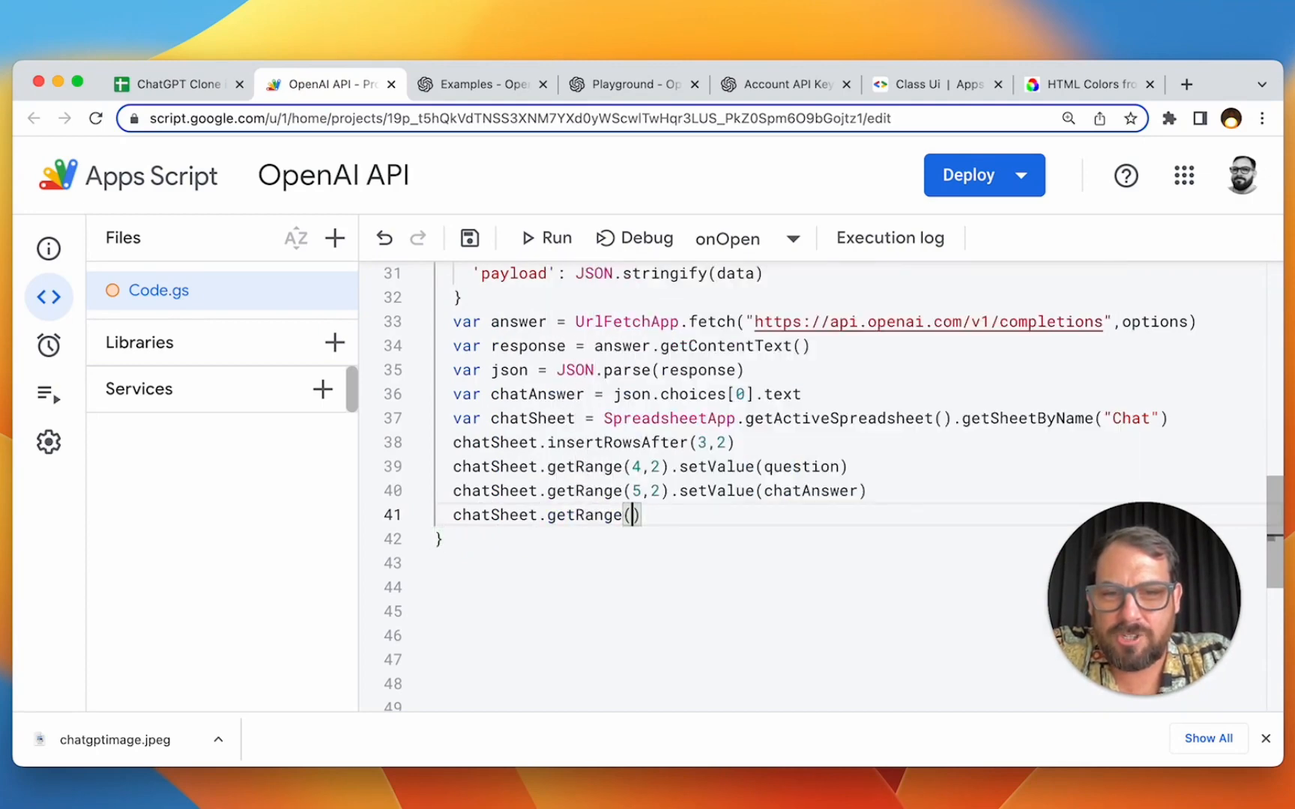
{"action": "type", "text": "\"B2\")."}
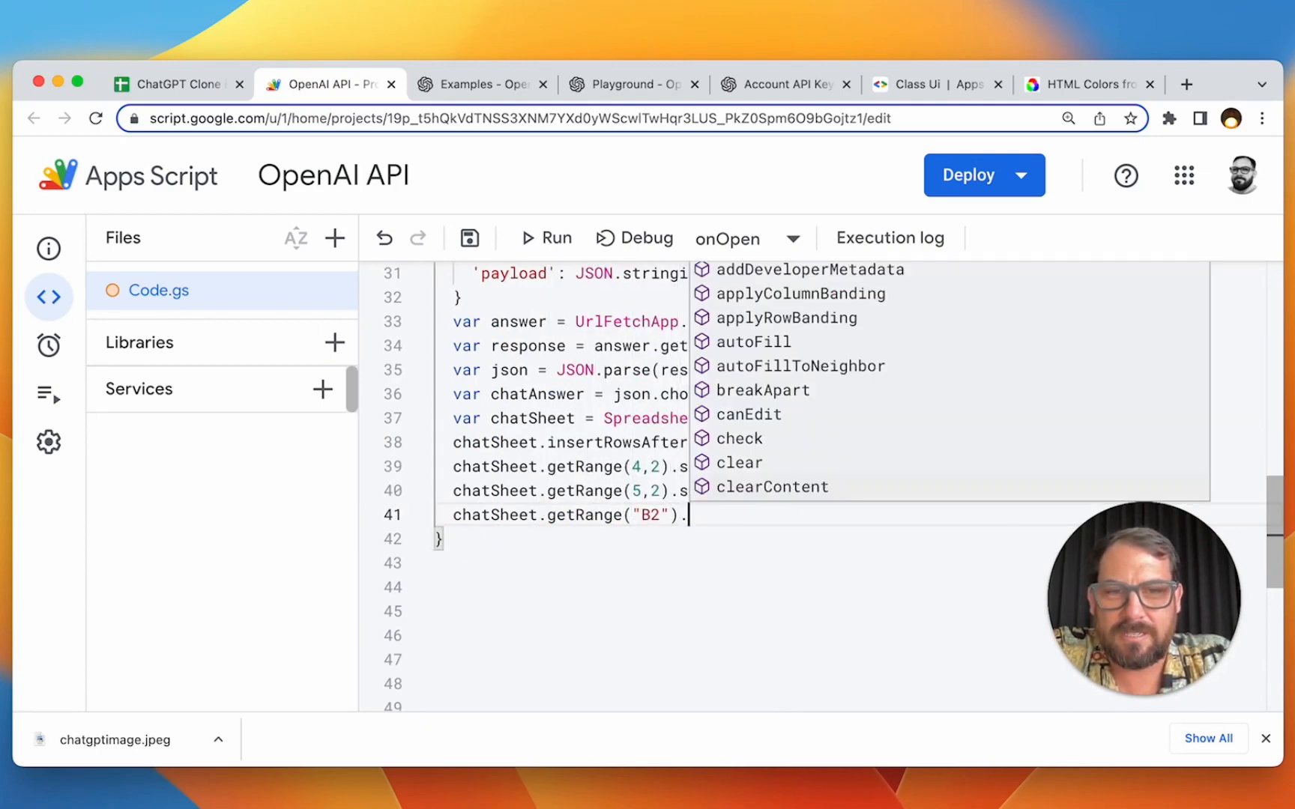
{"action": "type", "text": "clearContent("}
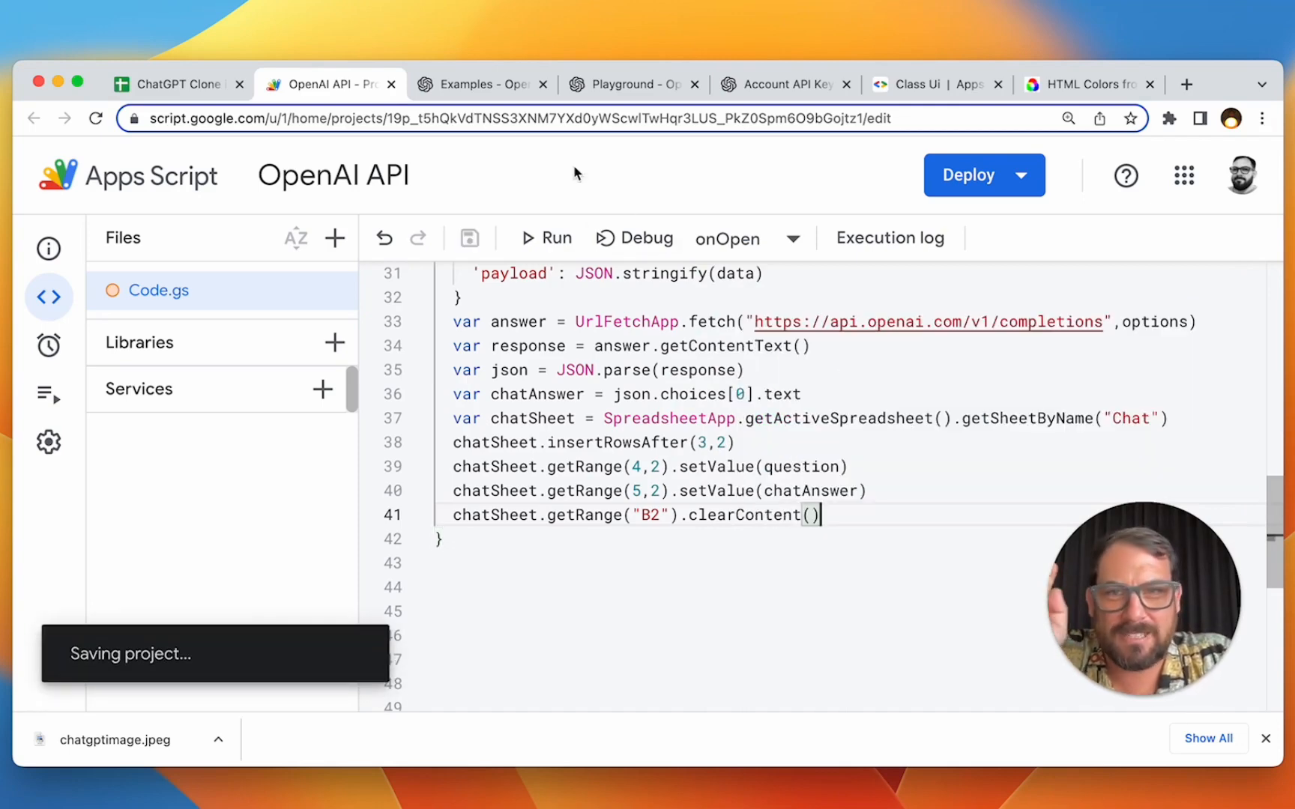
{"action": "left_click", "coordinate": [177, 84]}
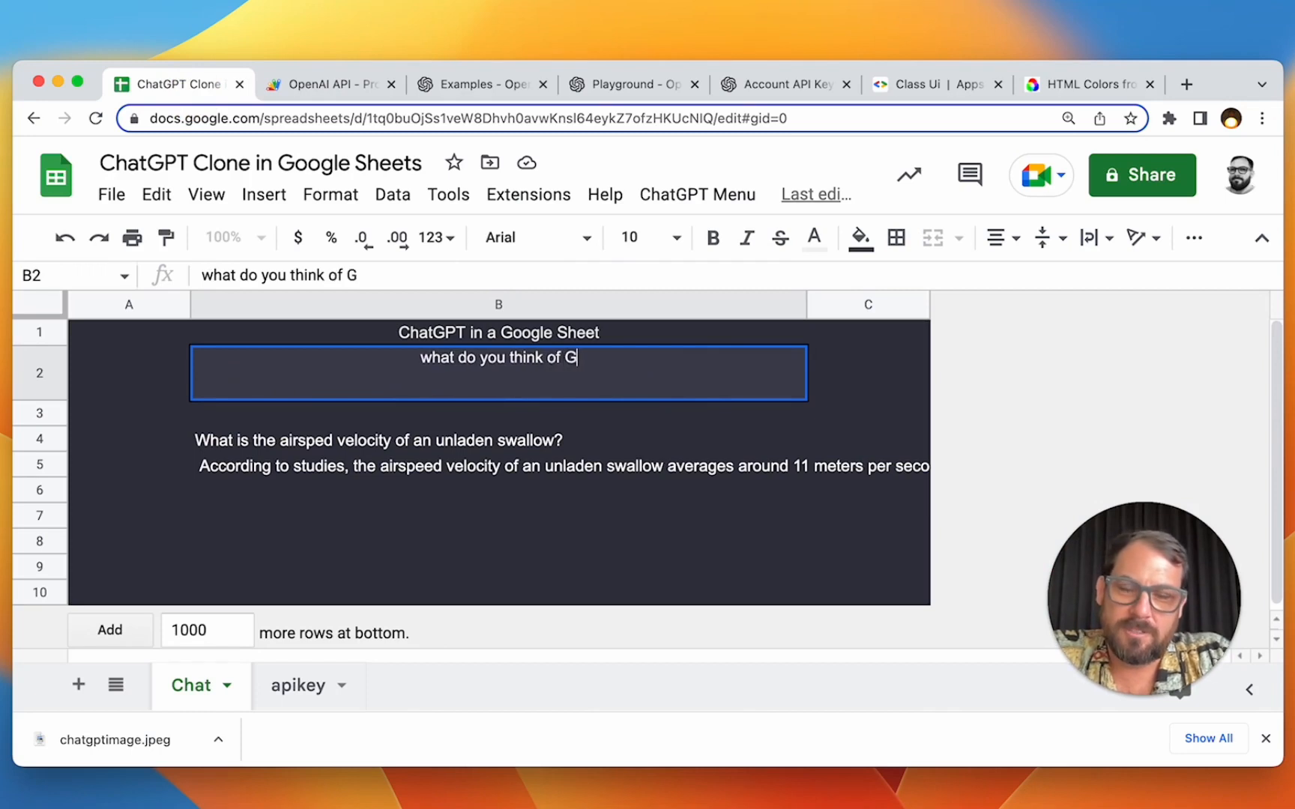
- Send an Excel question, make rows 3–8 text white, then ask about Google Sheets
{"action": "type", "text": "xce"}
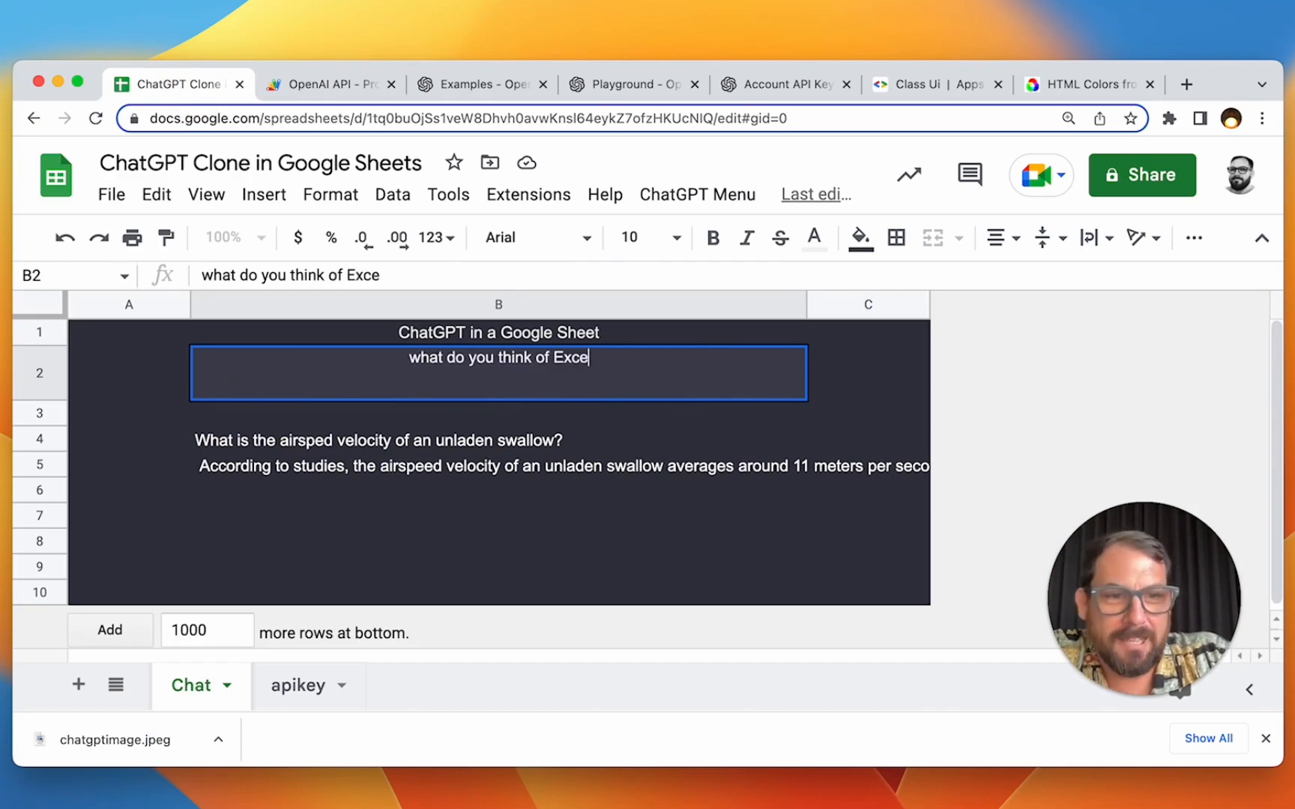
{"action": "key", "text": "enter"}
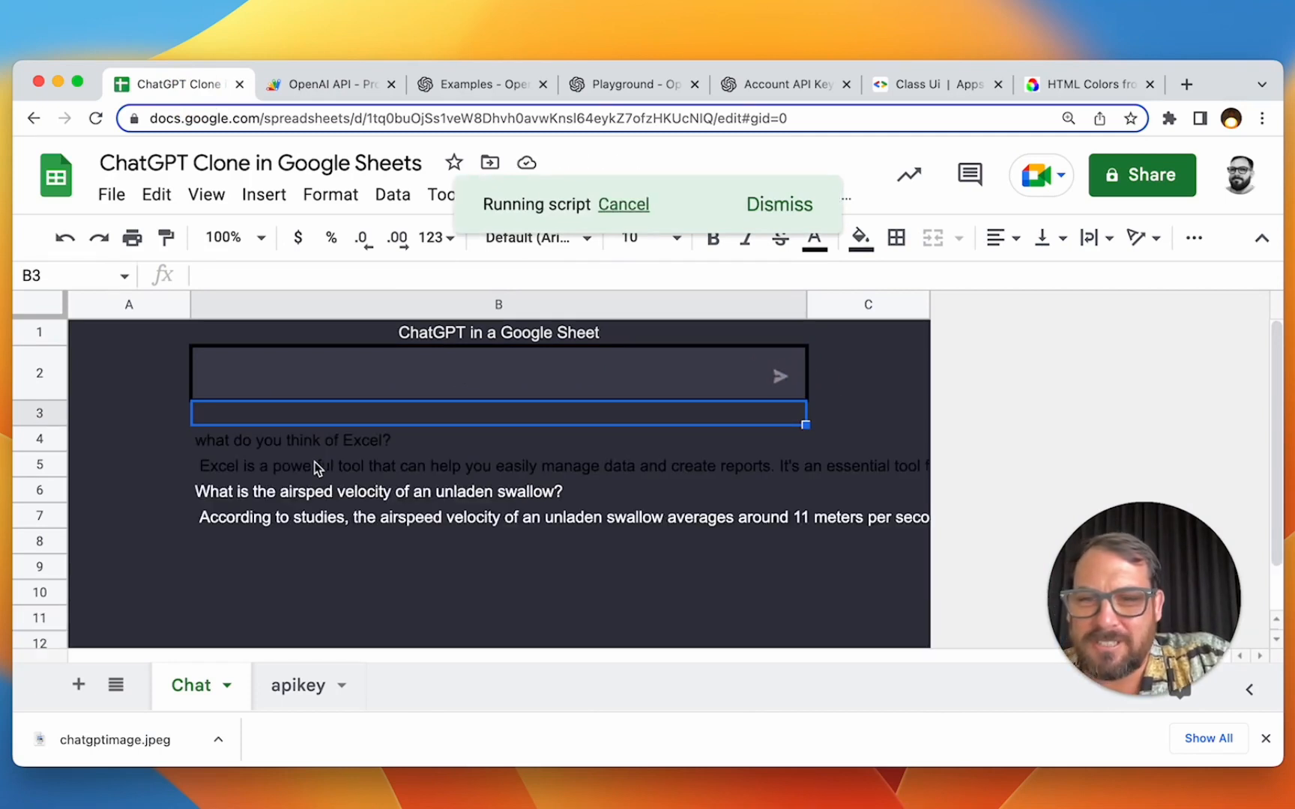
{"action": "left_click", "coordinate": [38, 413]}
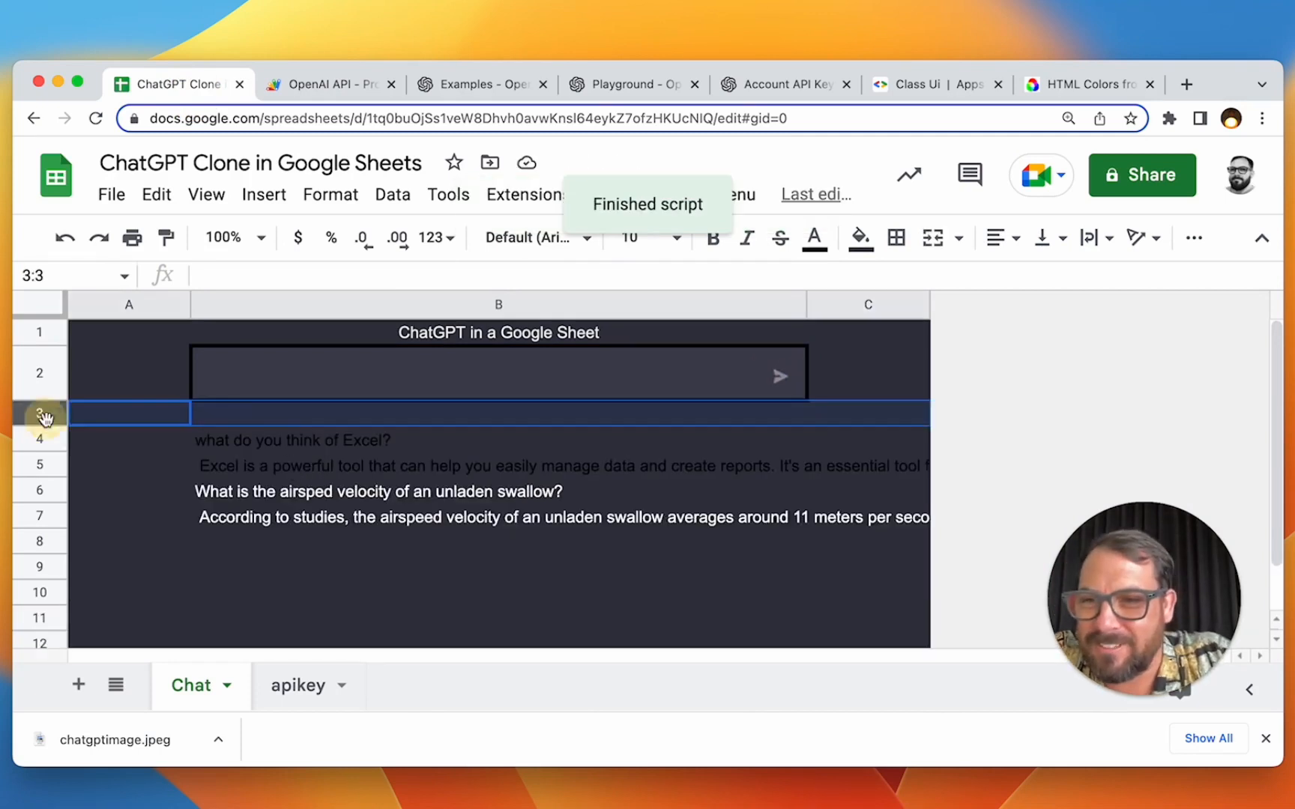
{"action": "left_click", "coordinate": [812, 237]}
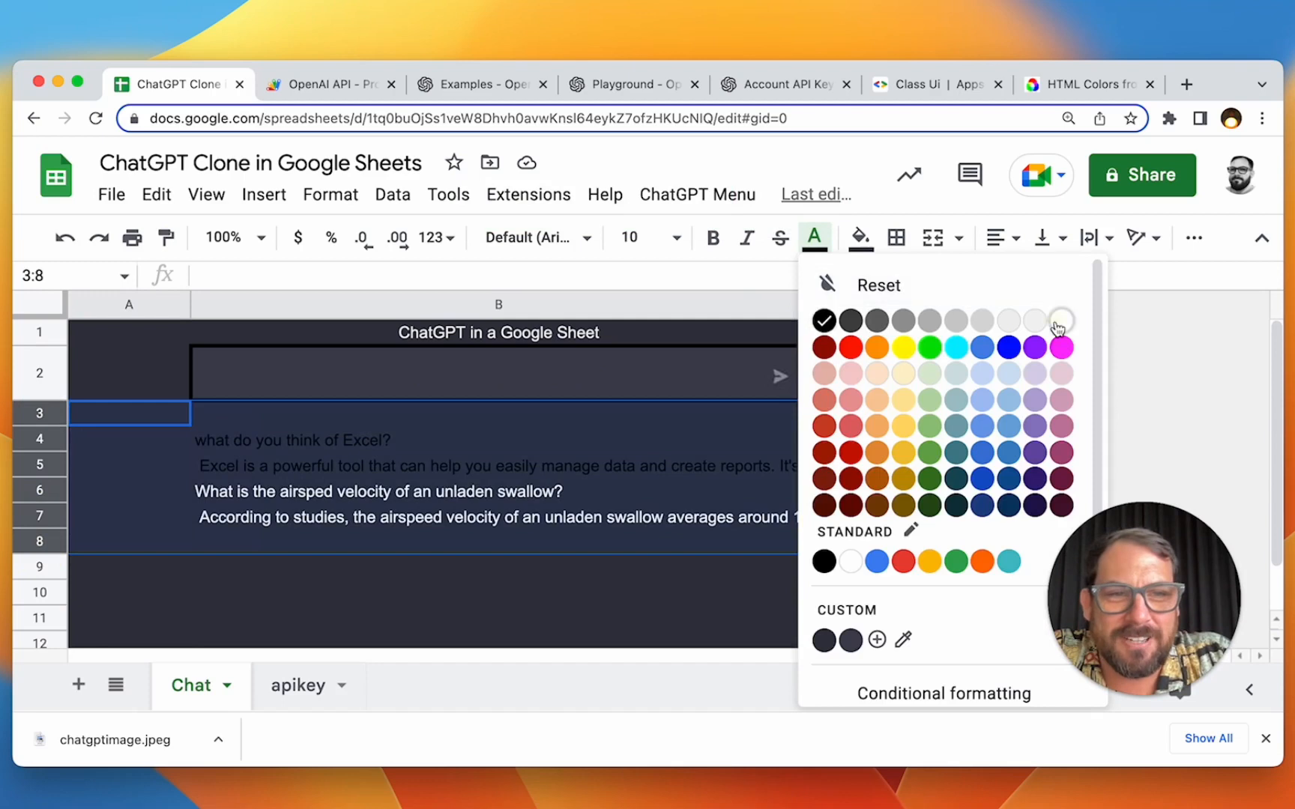
{"action": "left_click", "coordinate": [1034, 321]}
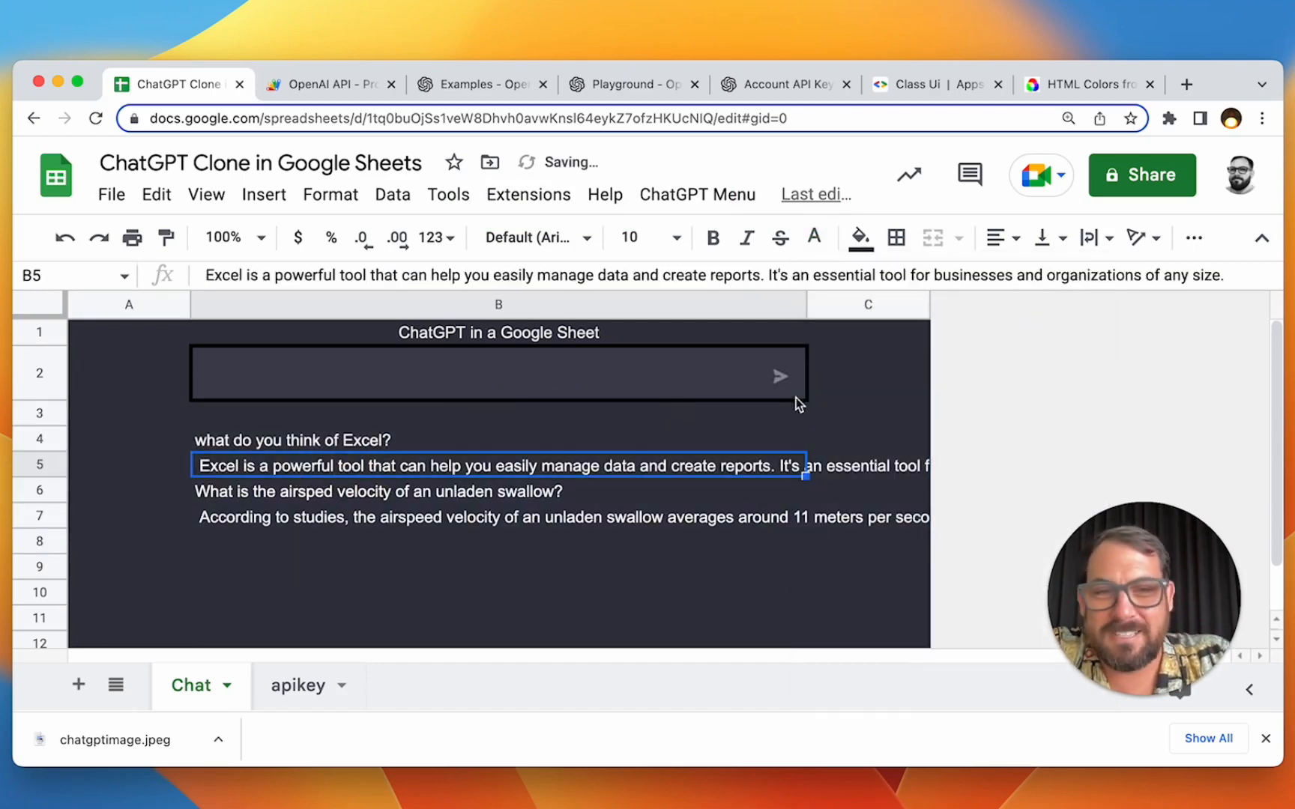
{"action": "type", "text": "But what about Google S"}
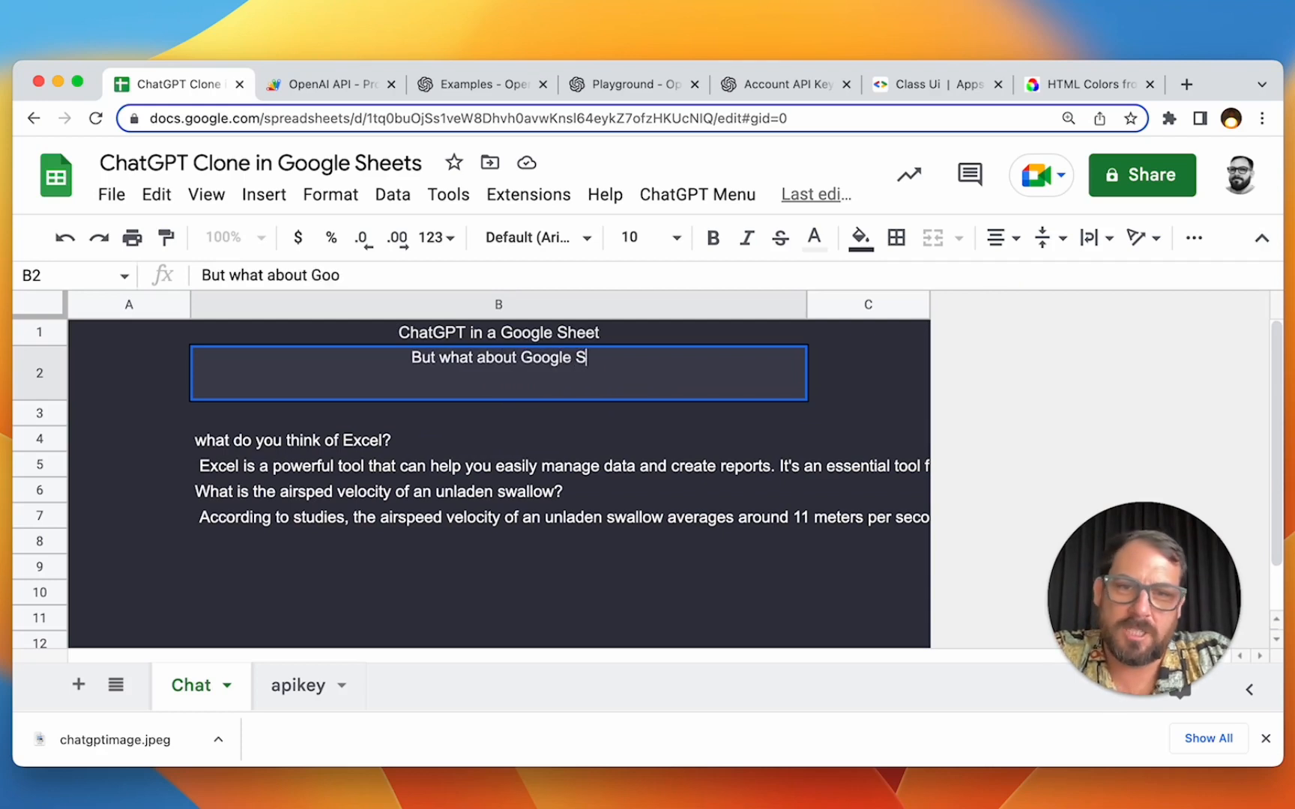
{"action": "key", "text": "enter"}
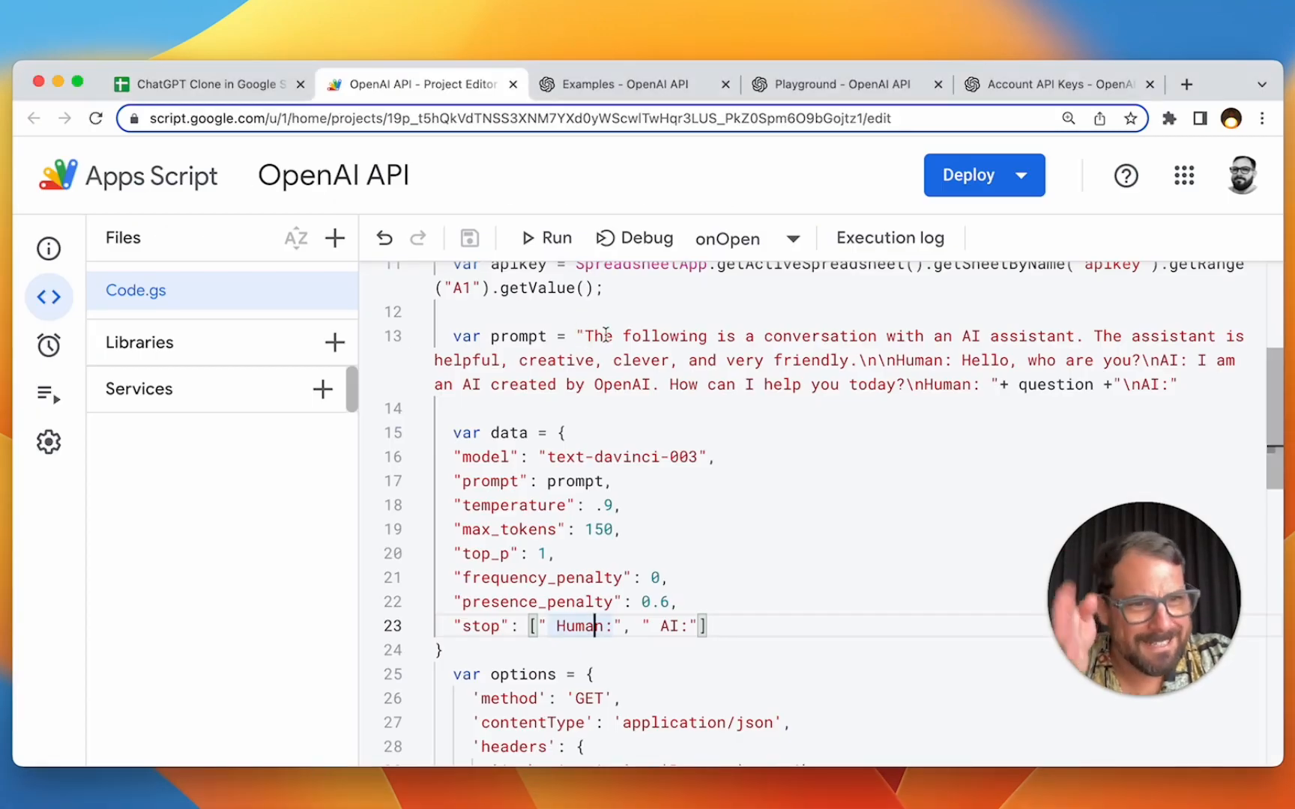
- View the Google Sheets answer, then bring up the OpenAI Playground chat preset
{"action": "left_click", "coordinate": [207, 83]}
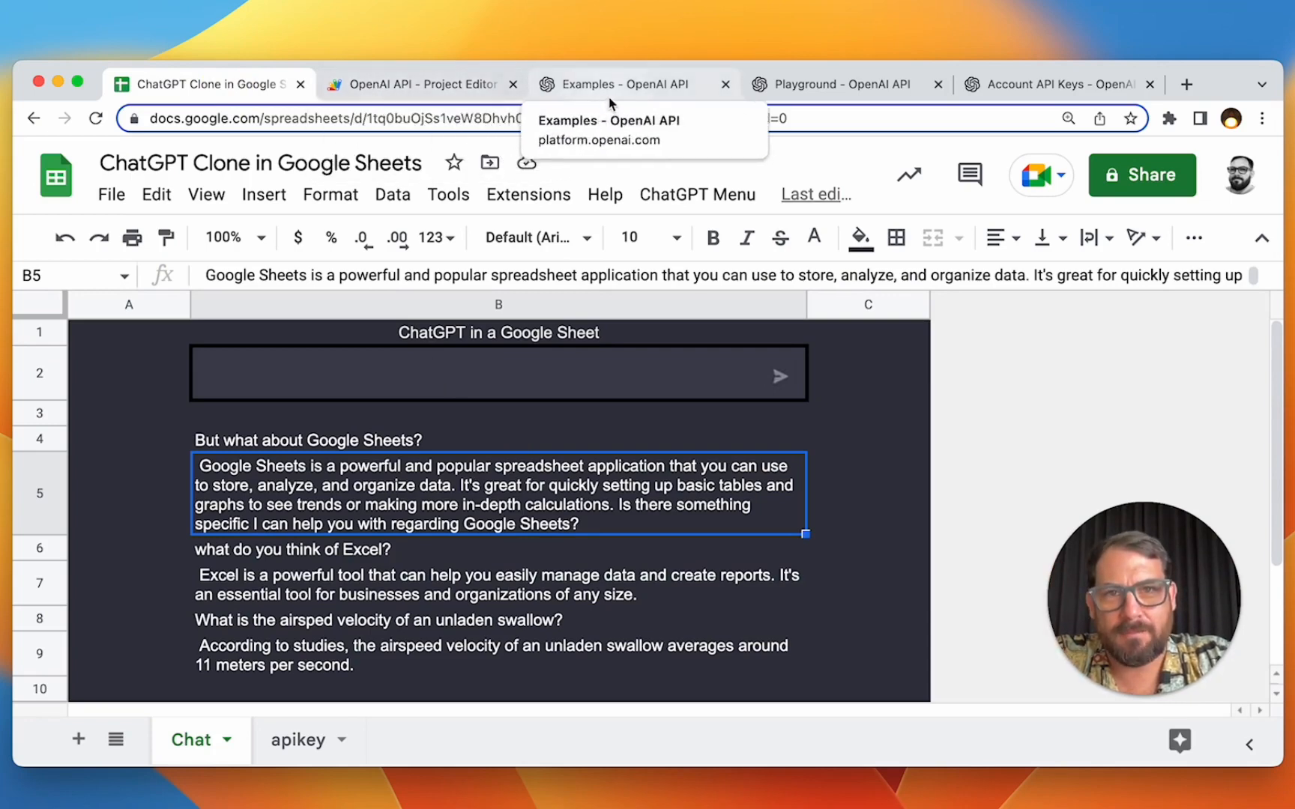
{"action": "left_click", "coordinate": [832, 83]}
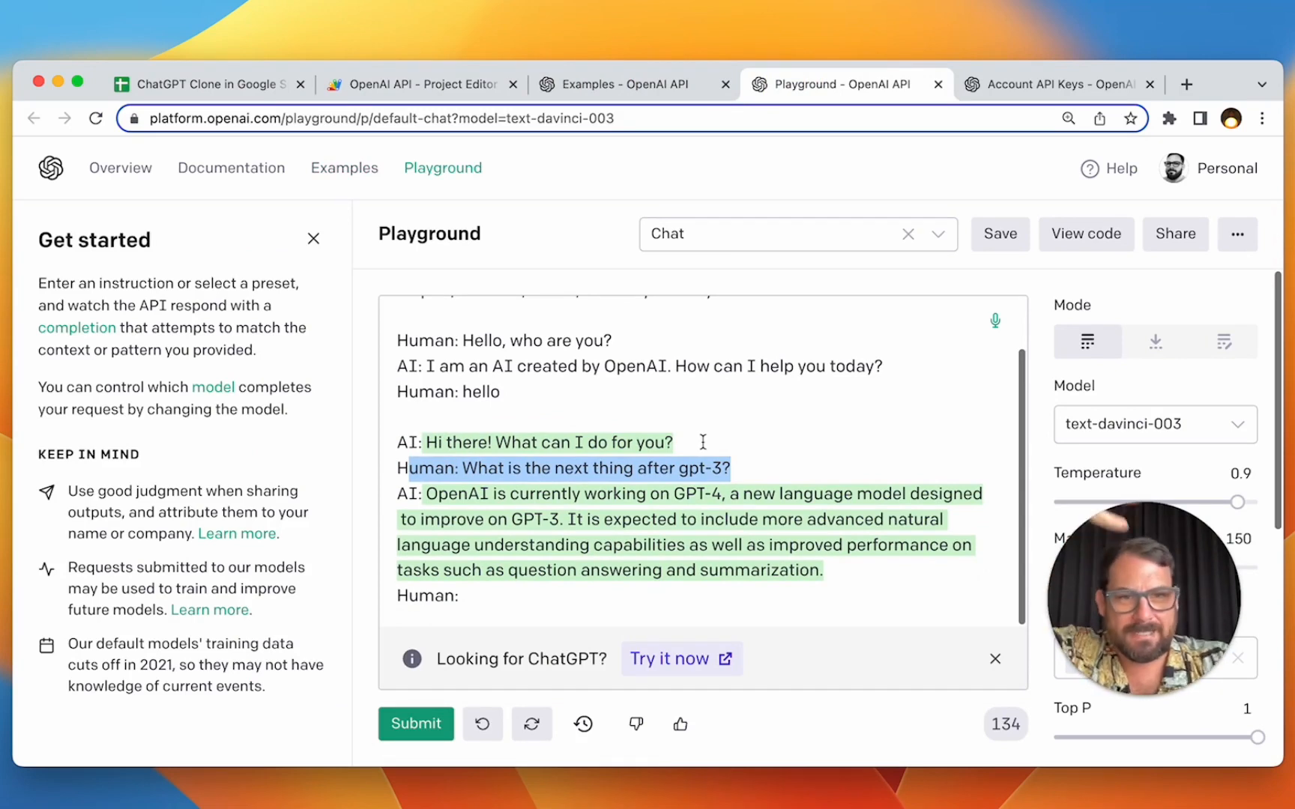
{"action": "mouse_move", "coordinate": [719, 442]}
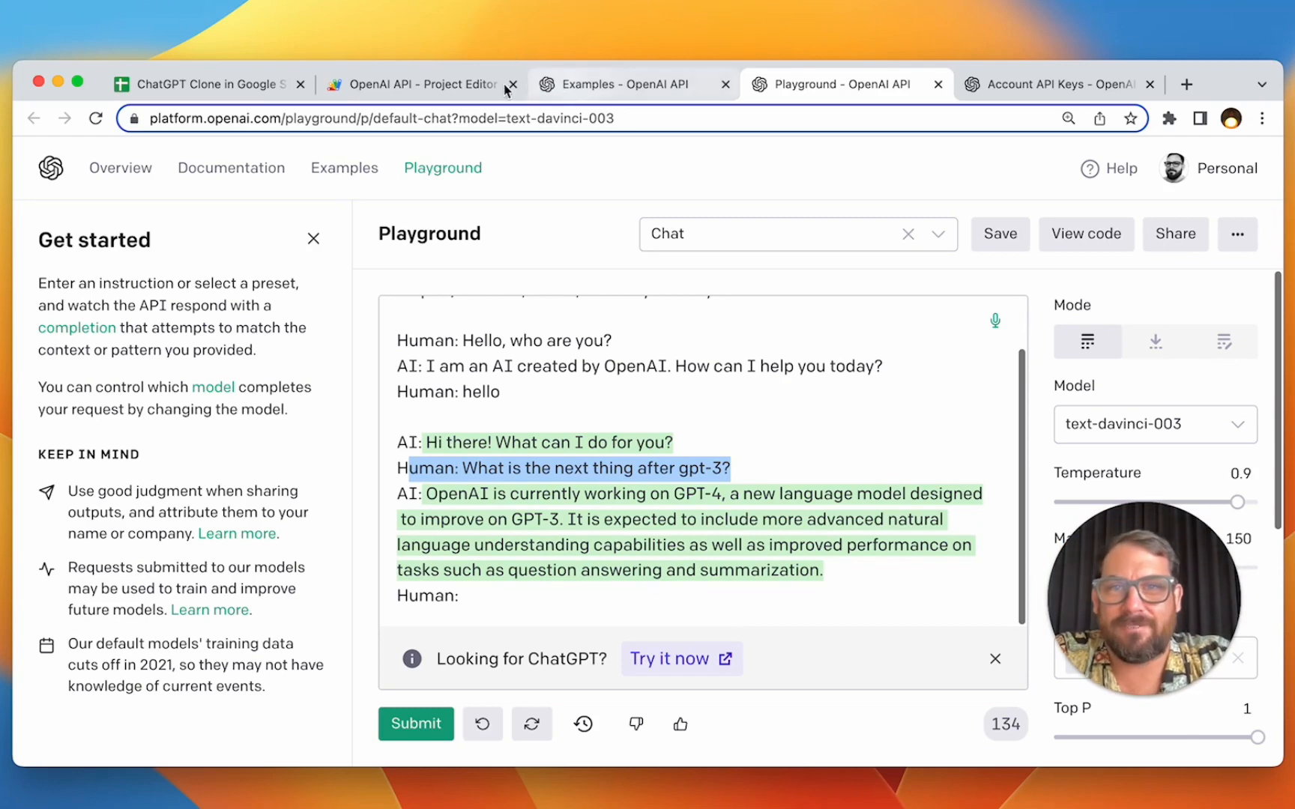
- Select the question variable in the line 13 prompt of the Apps Script code
{"action": "left_click", "coordinate": [207, 83]}
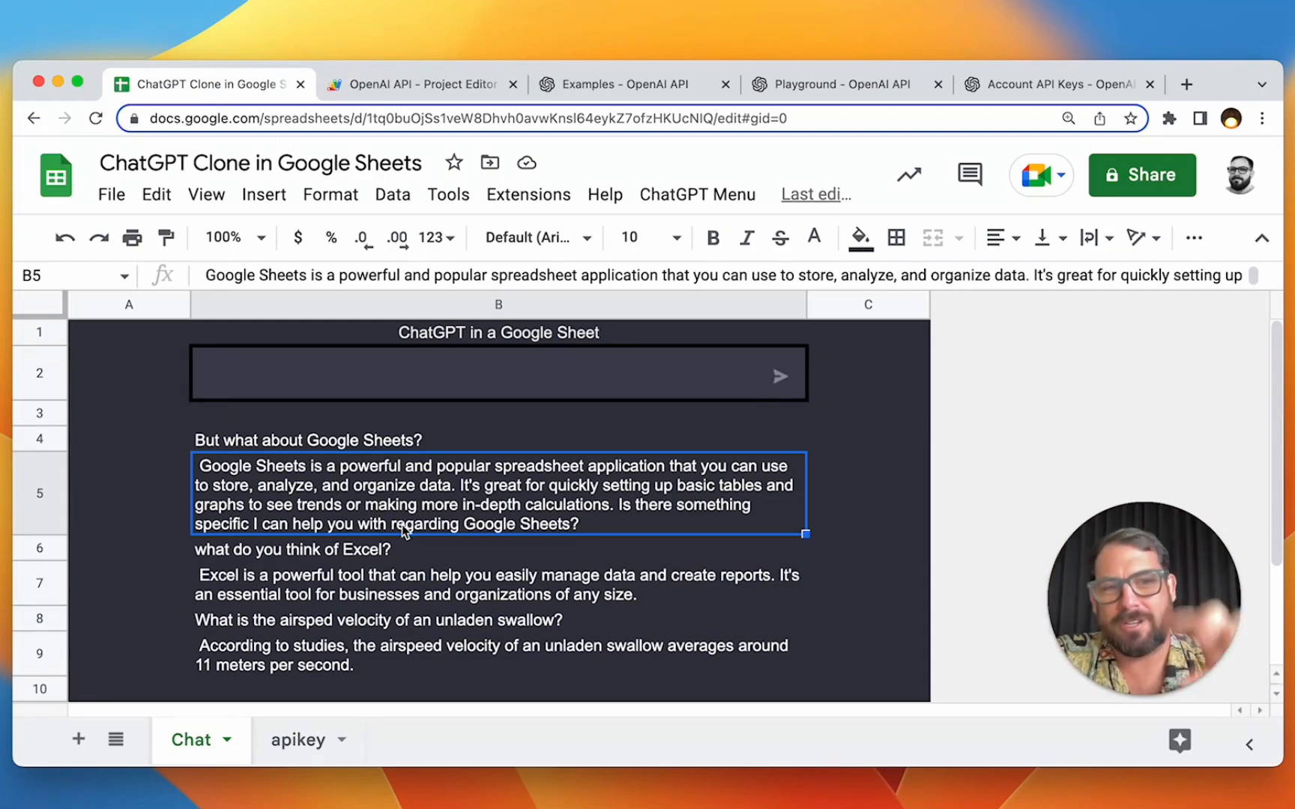
{"action": "mouse_move", "coordinate": [427, 411]}
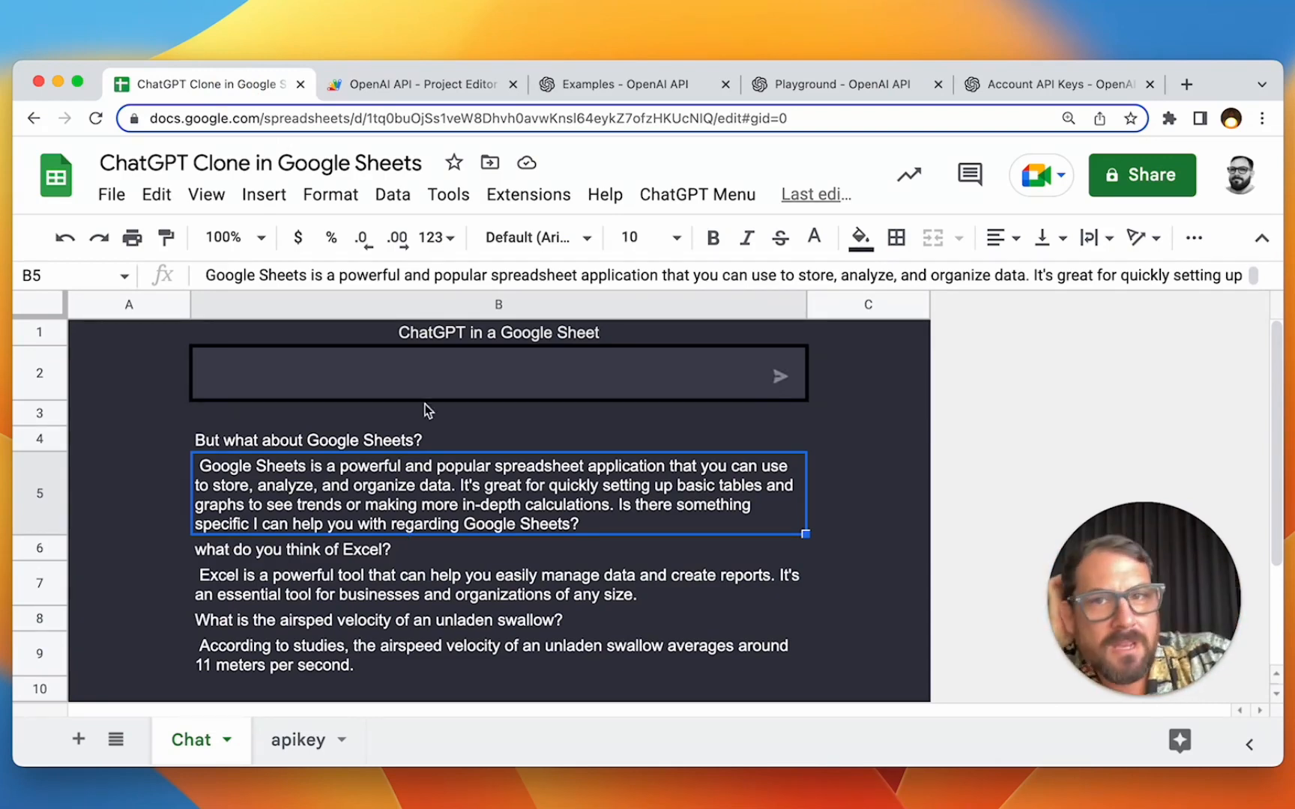
{"action": "left_click", "coordinate": [417, 83]}
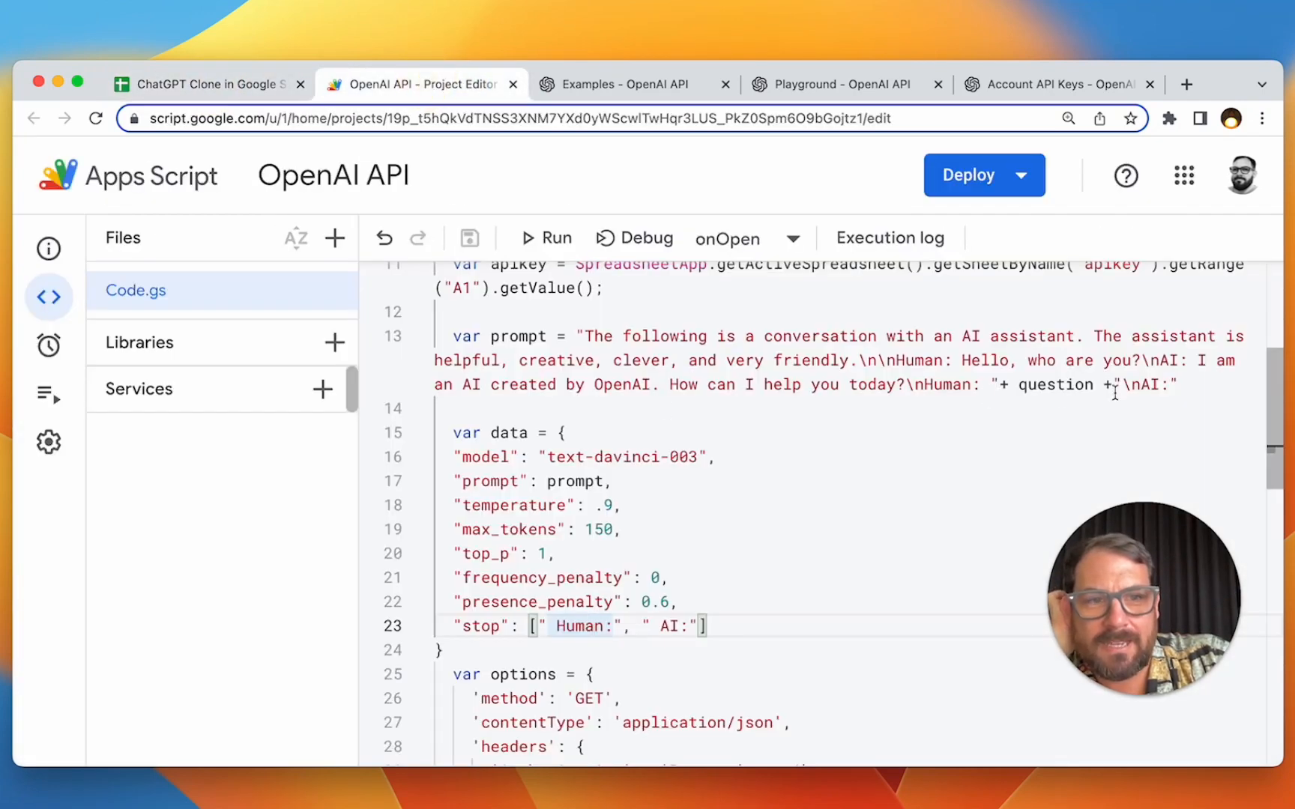
{"action": "double_click", "coordinate": [1054, 384]}
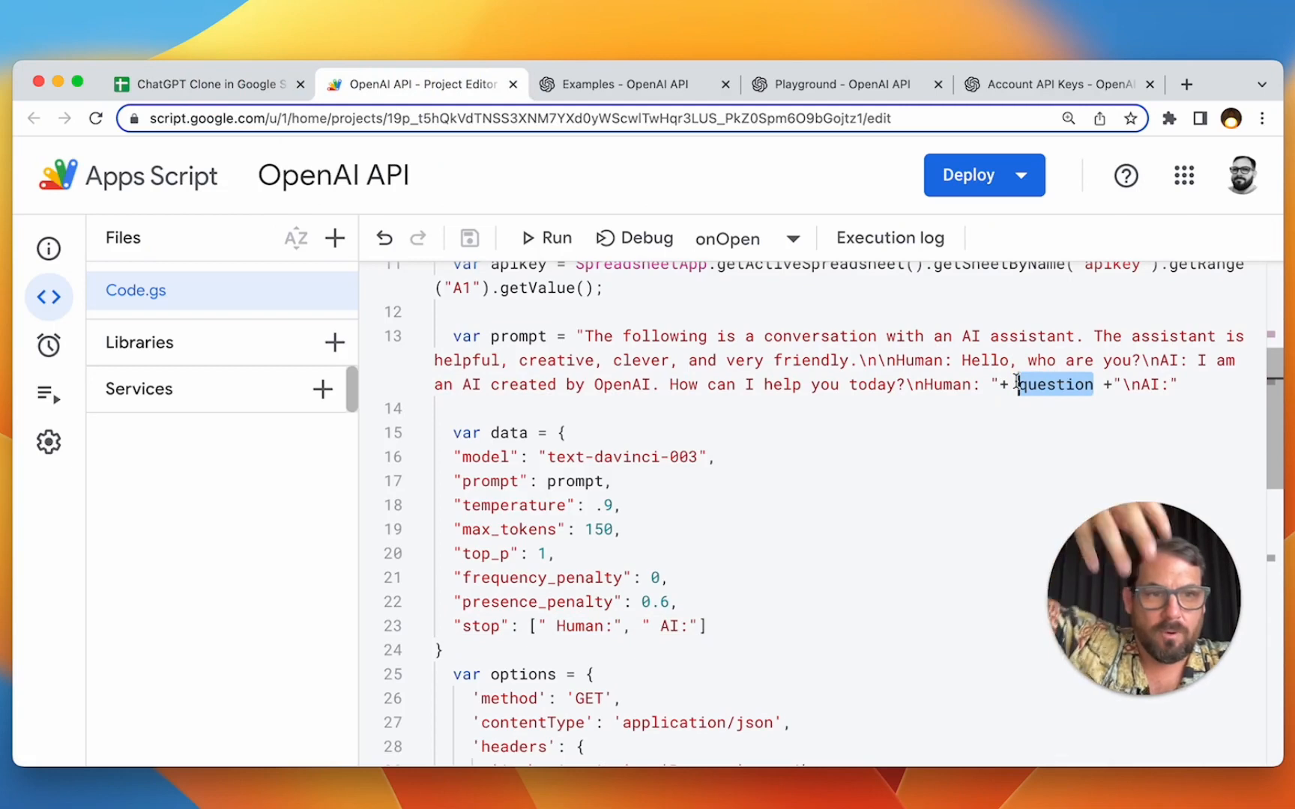